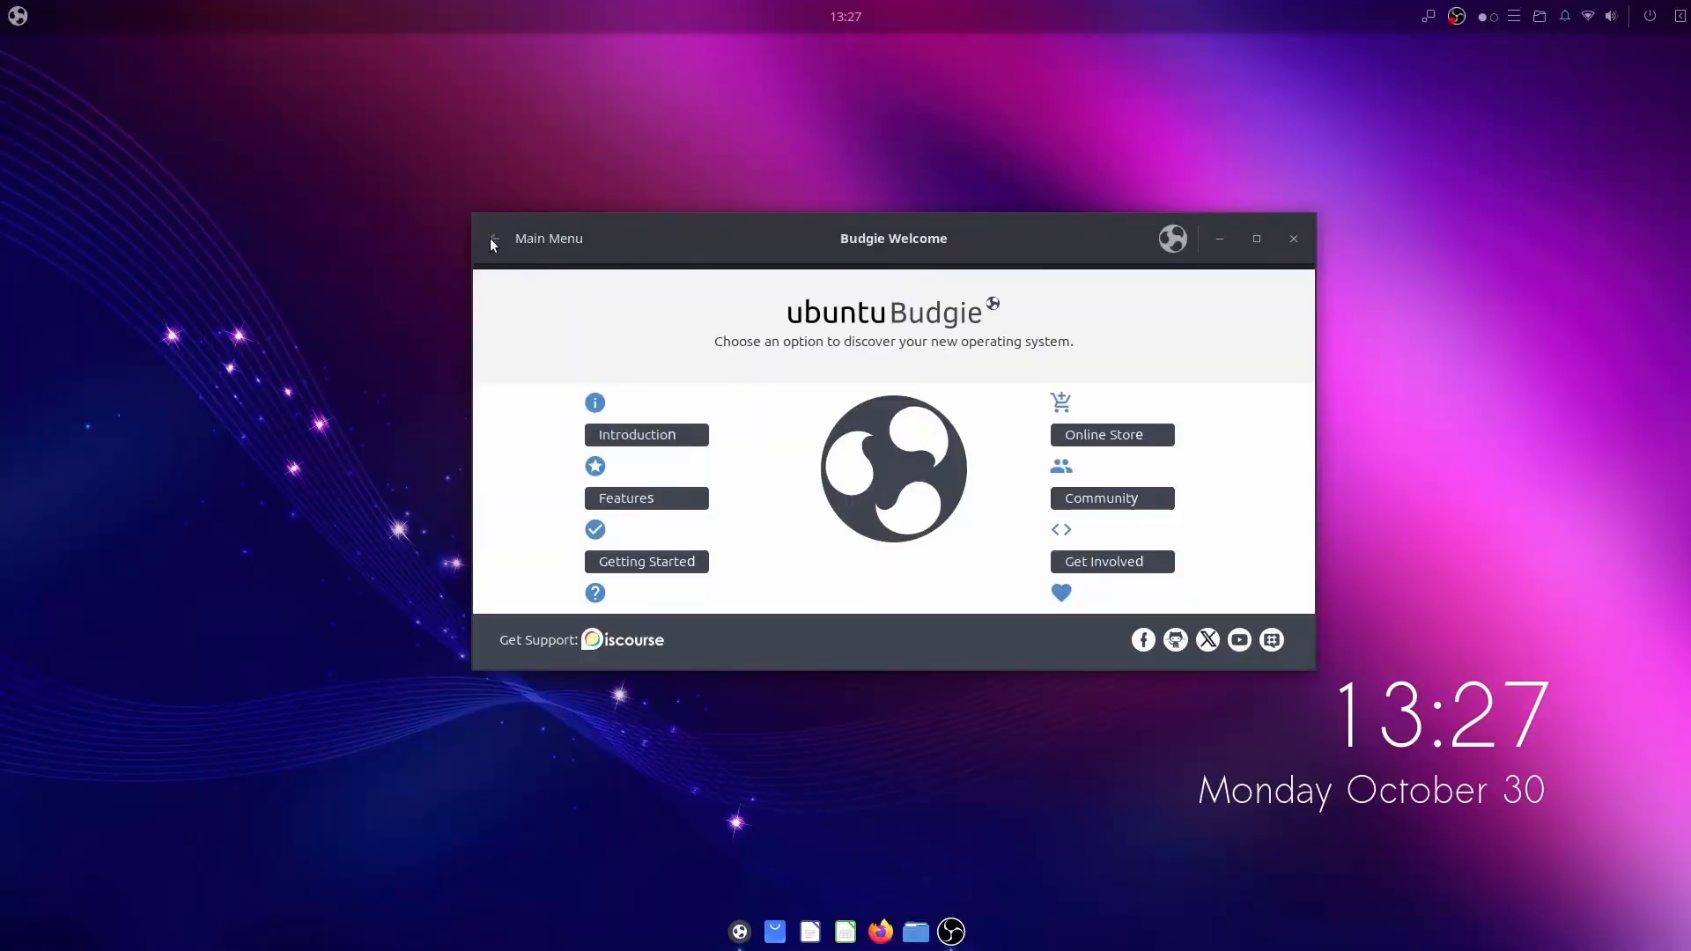
mouse_move(710, 403)
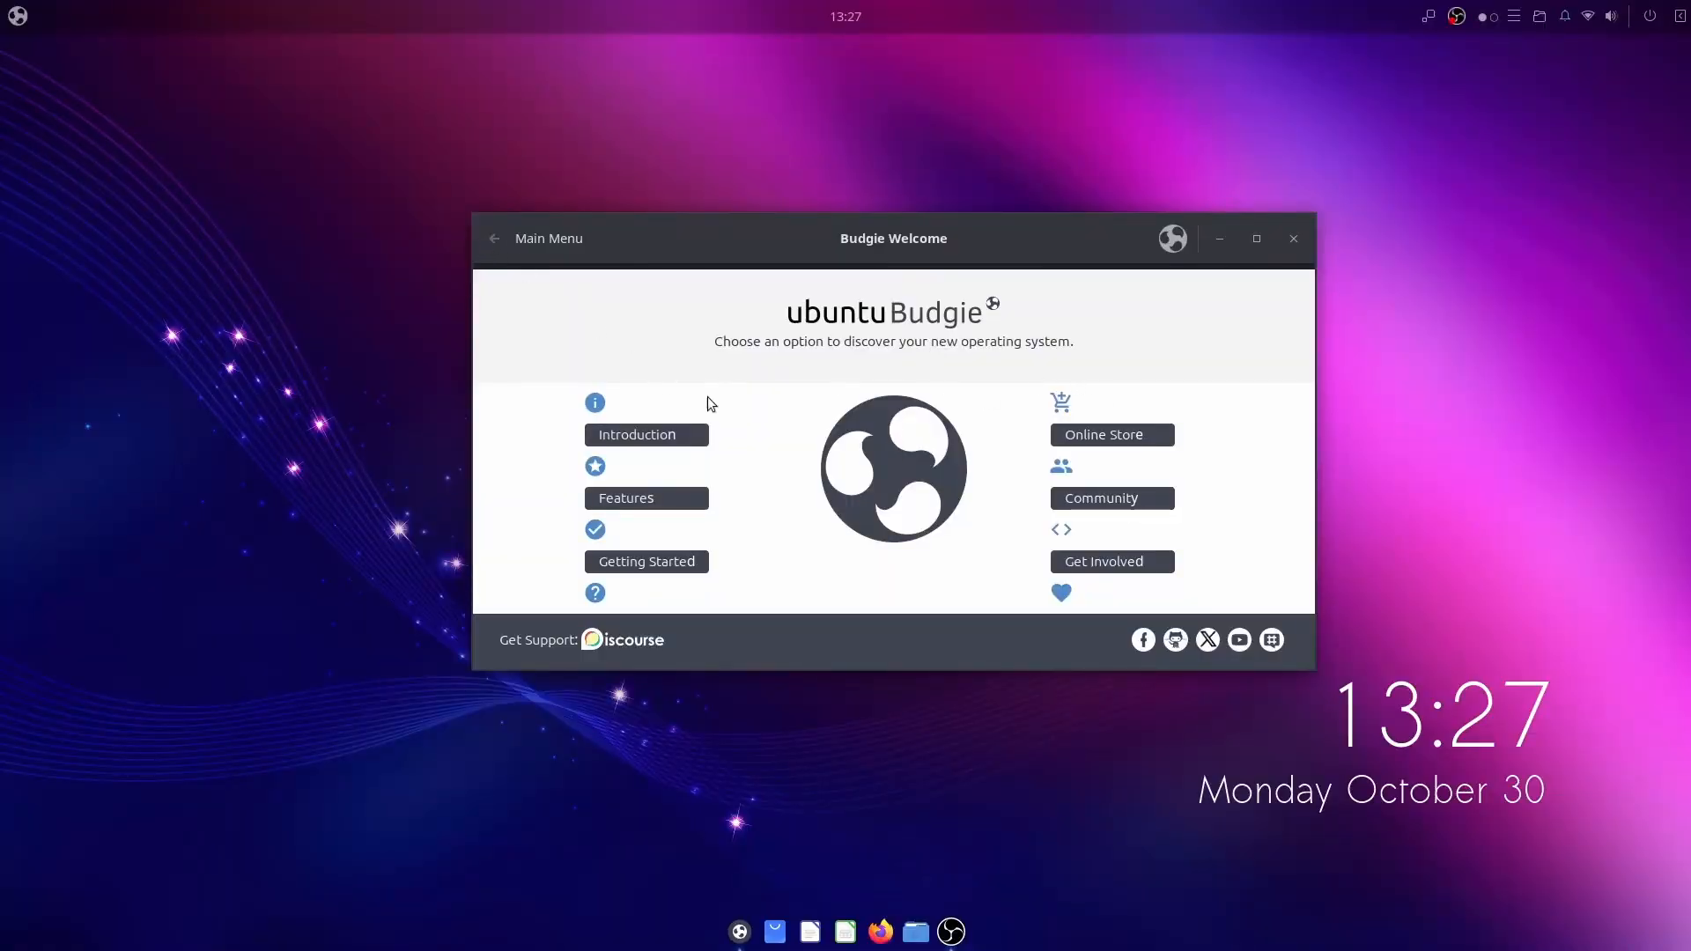
Step: Read through Budgie Welcome's Introduction and 'What is Ubuntu Budgie?' overview, then return to the main menu
click(638, 435)
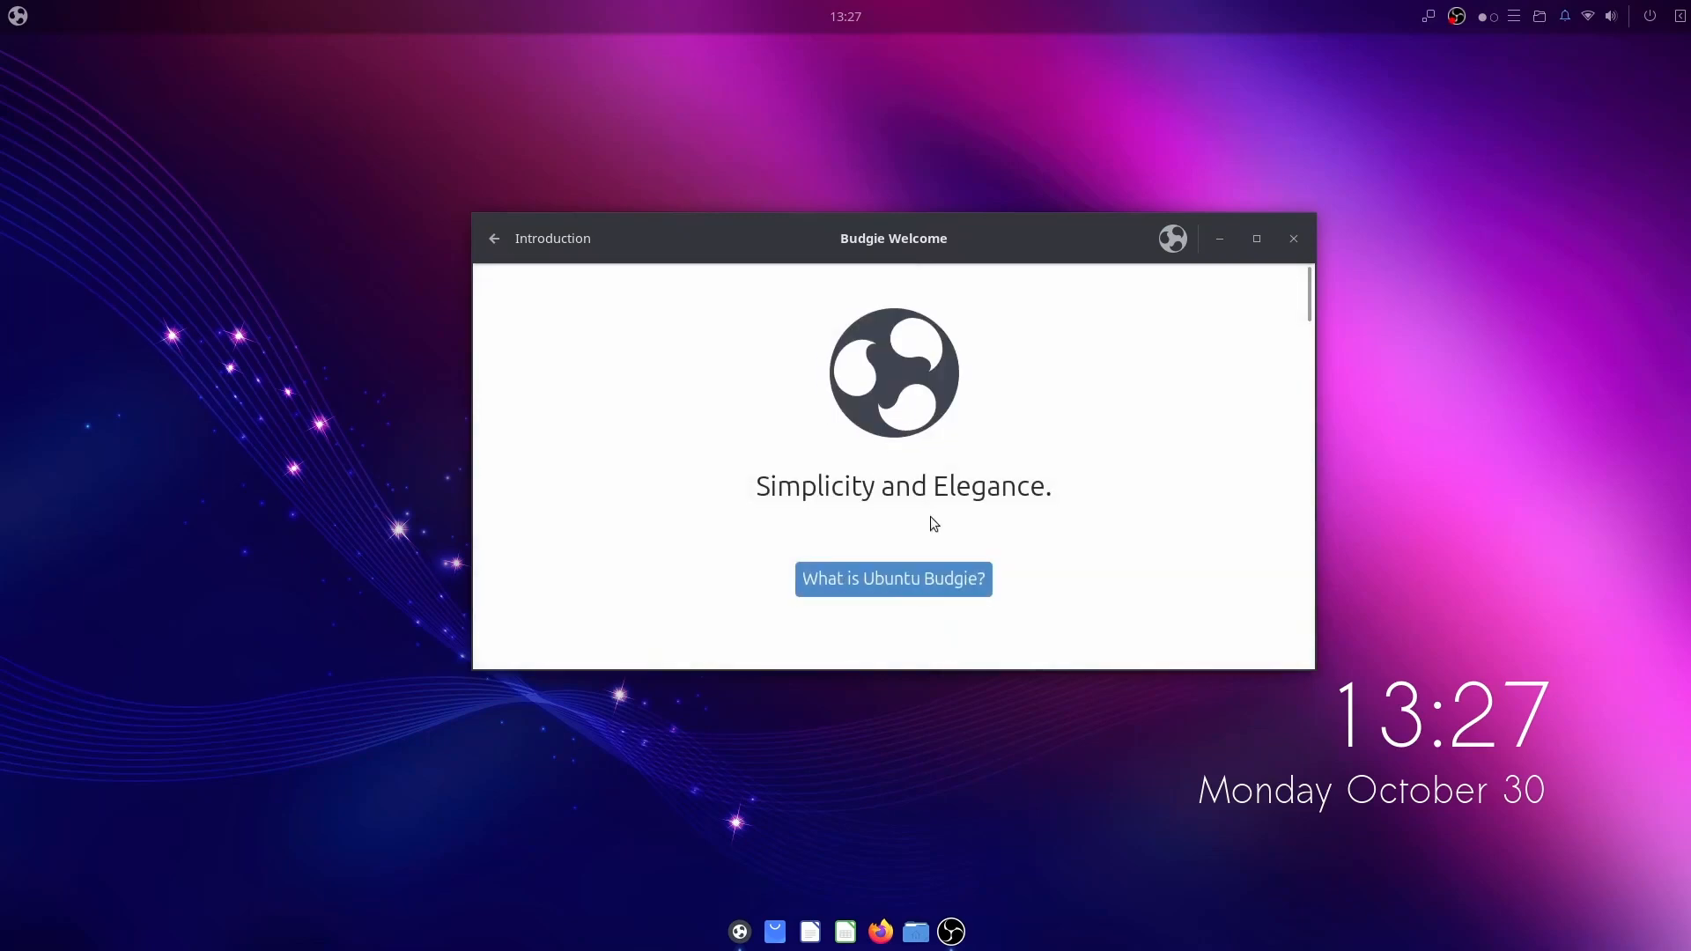
click(893, 580)
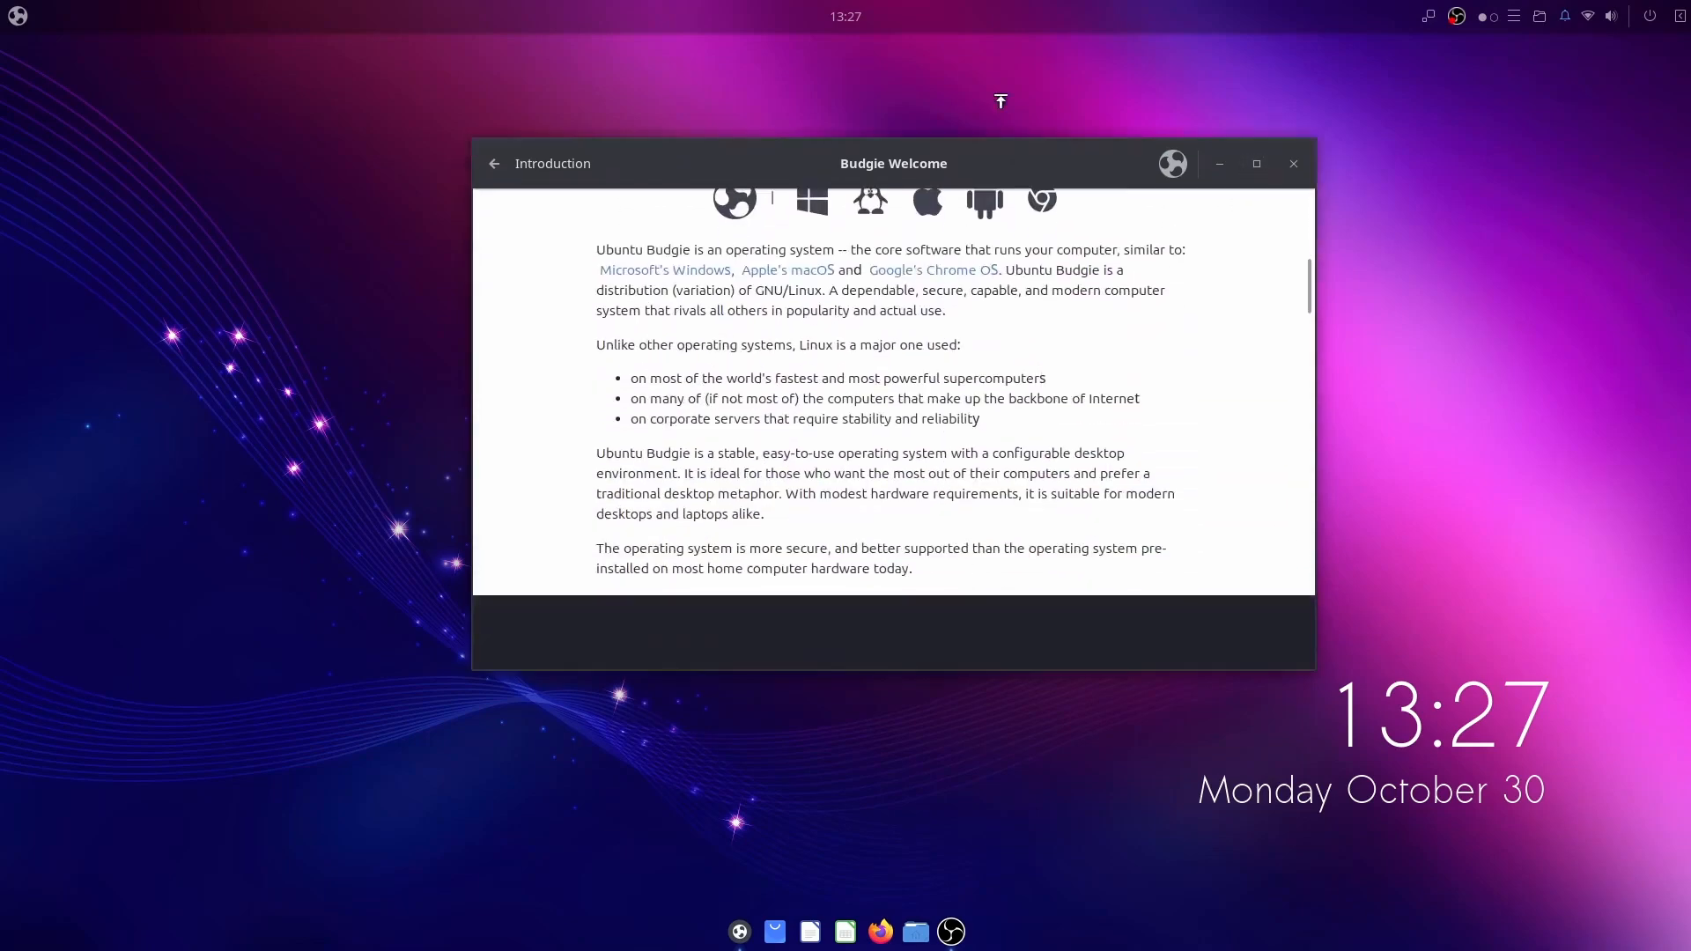
scroll(down, 3)
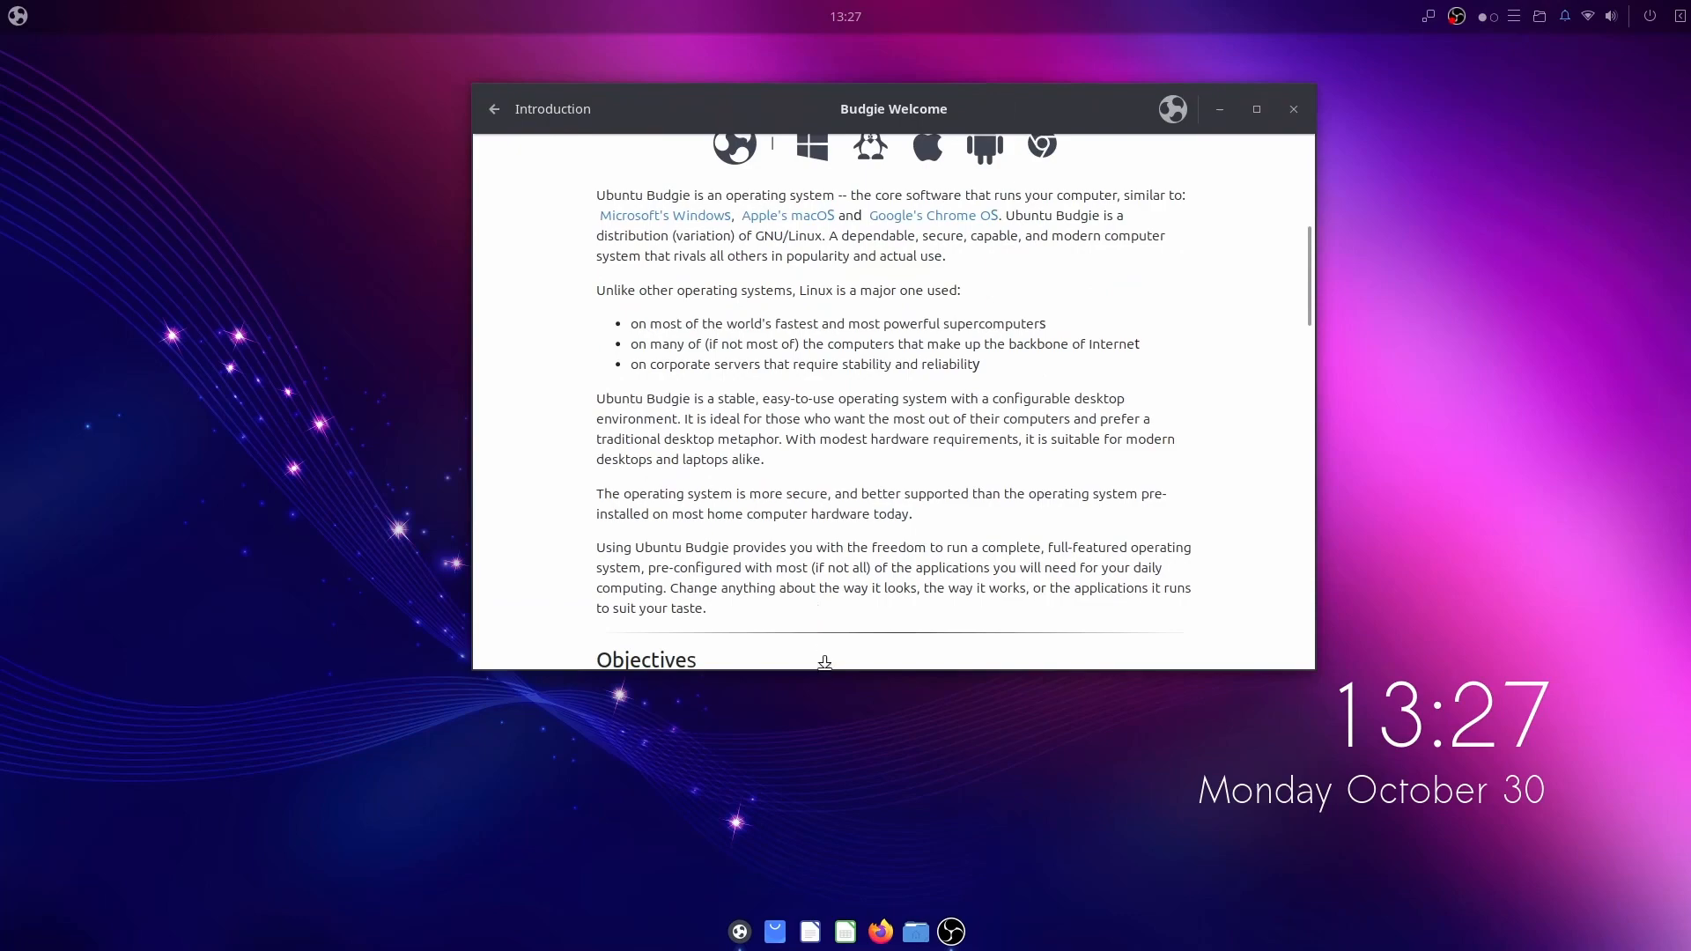
scroll(up, 3)
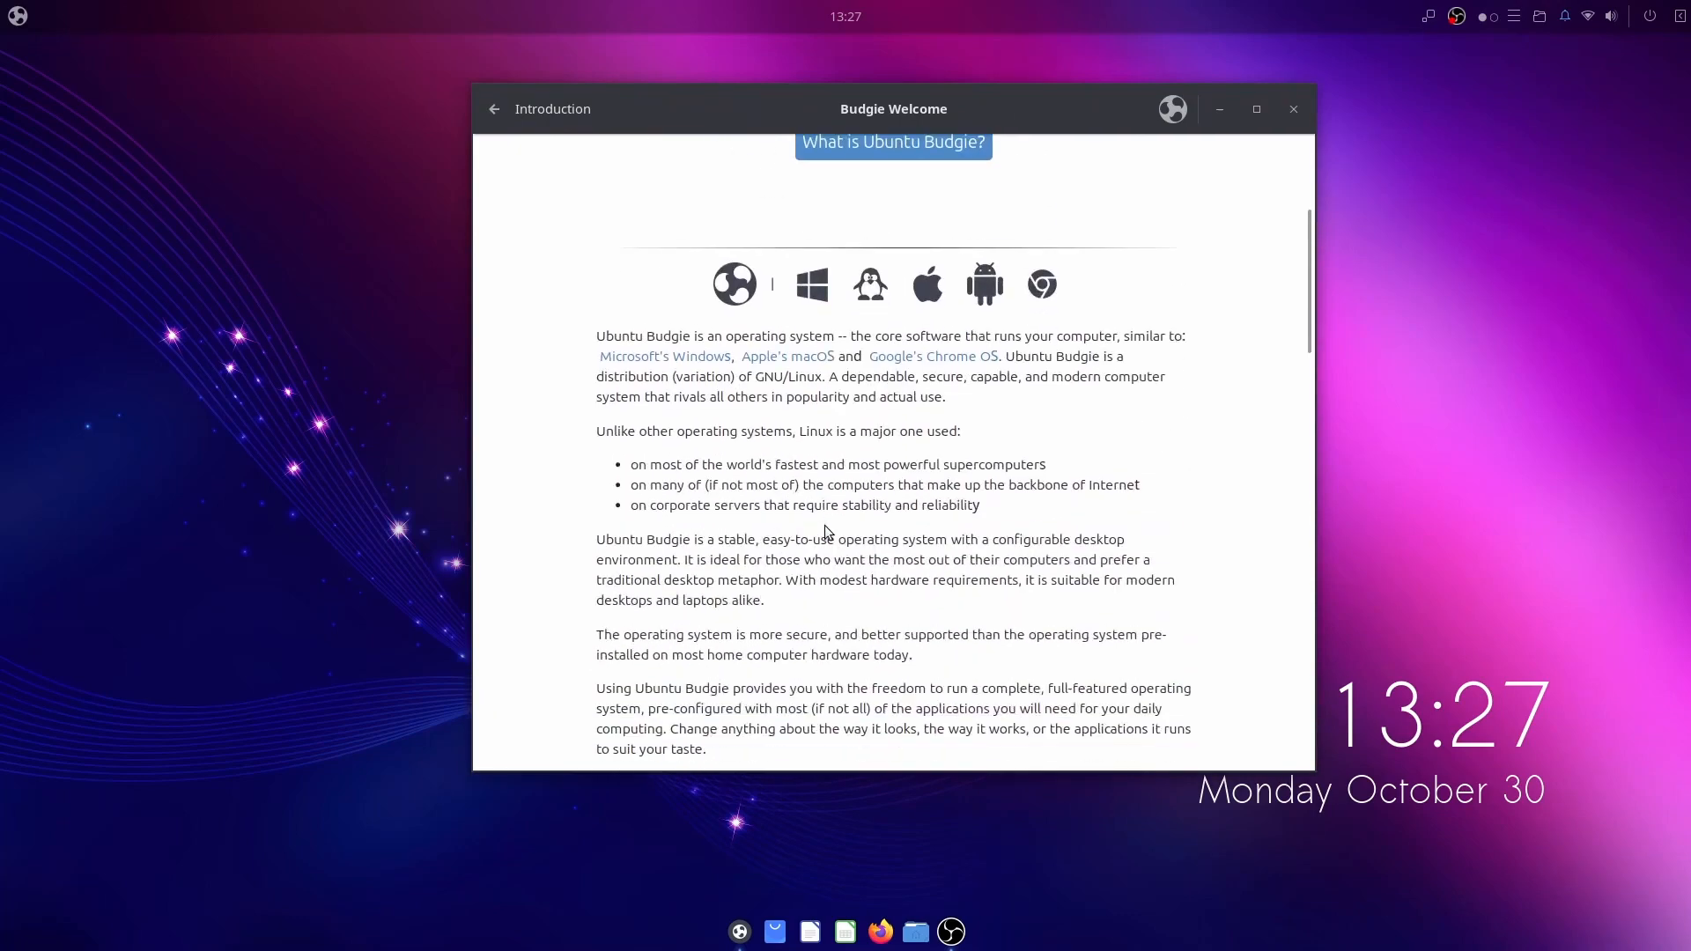
scroll(down, 3)
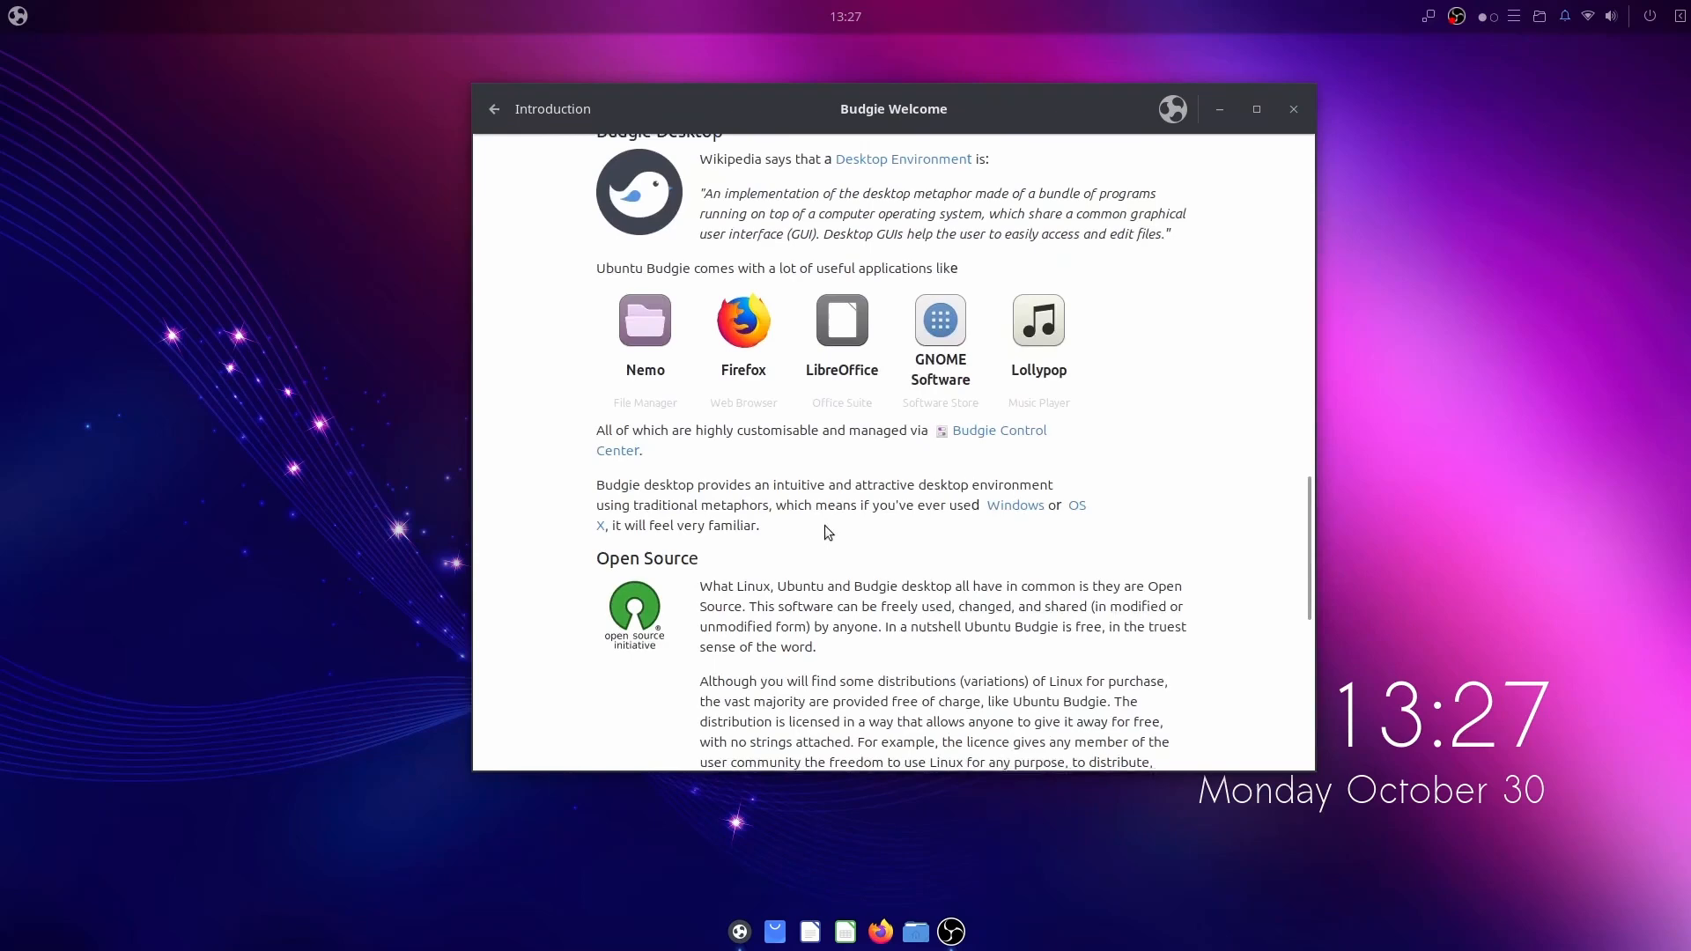
scroll(down, 3)
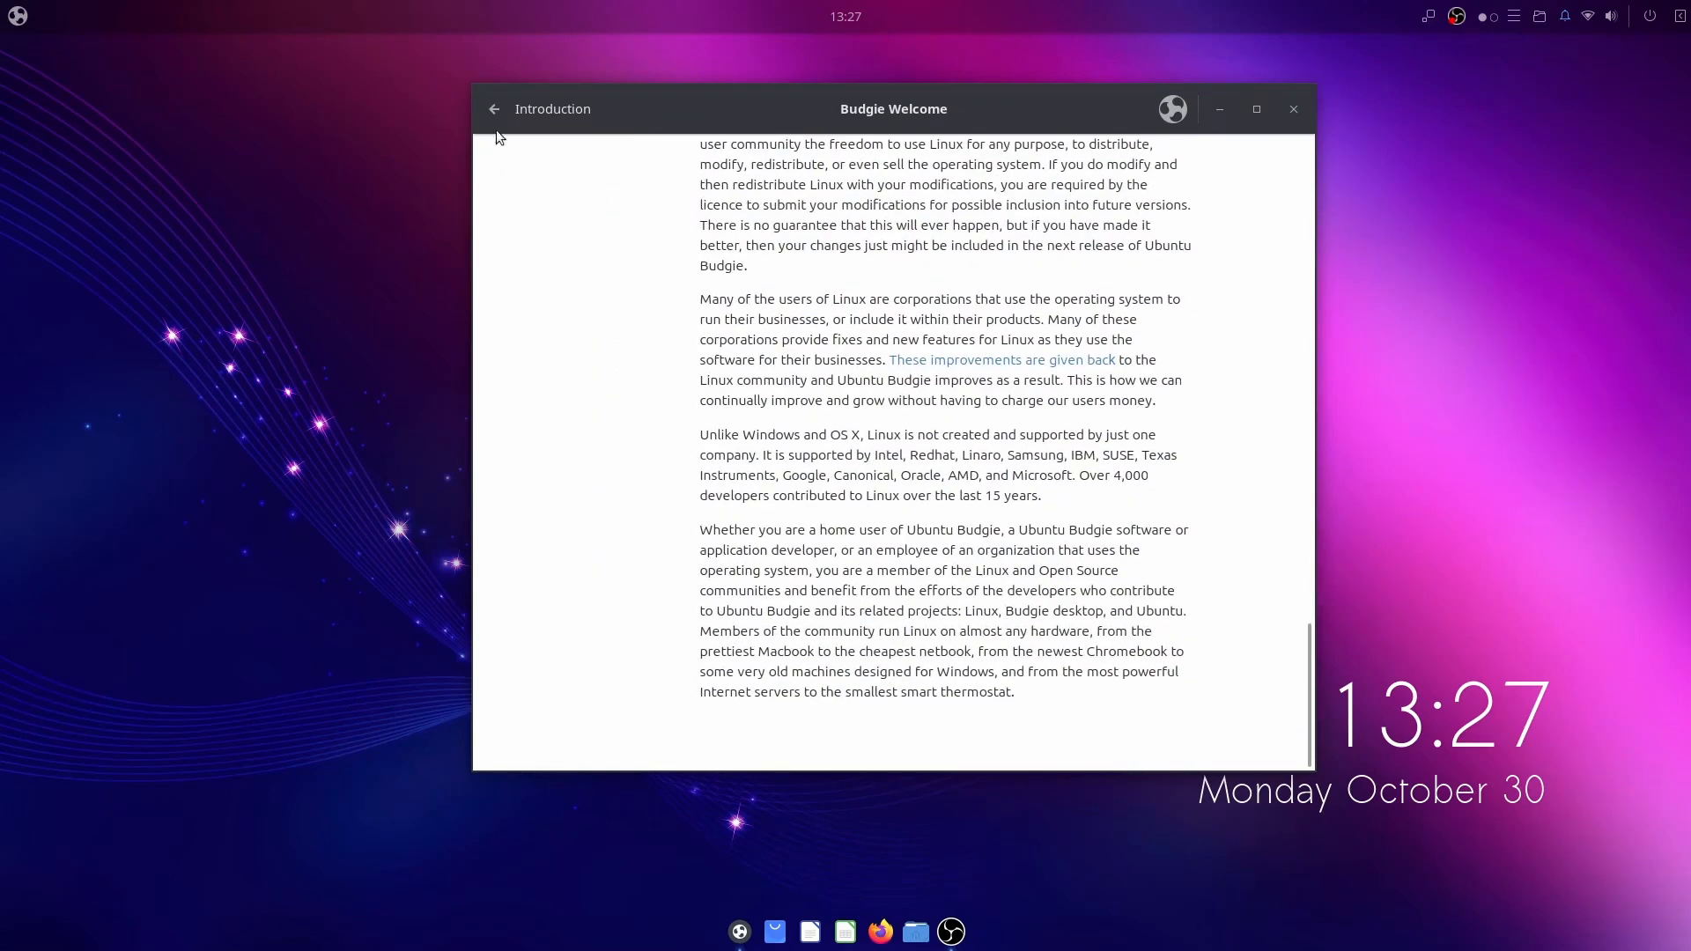
click(493, 110)
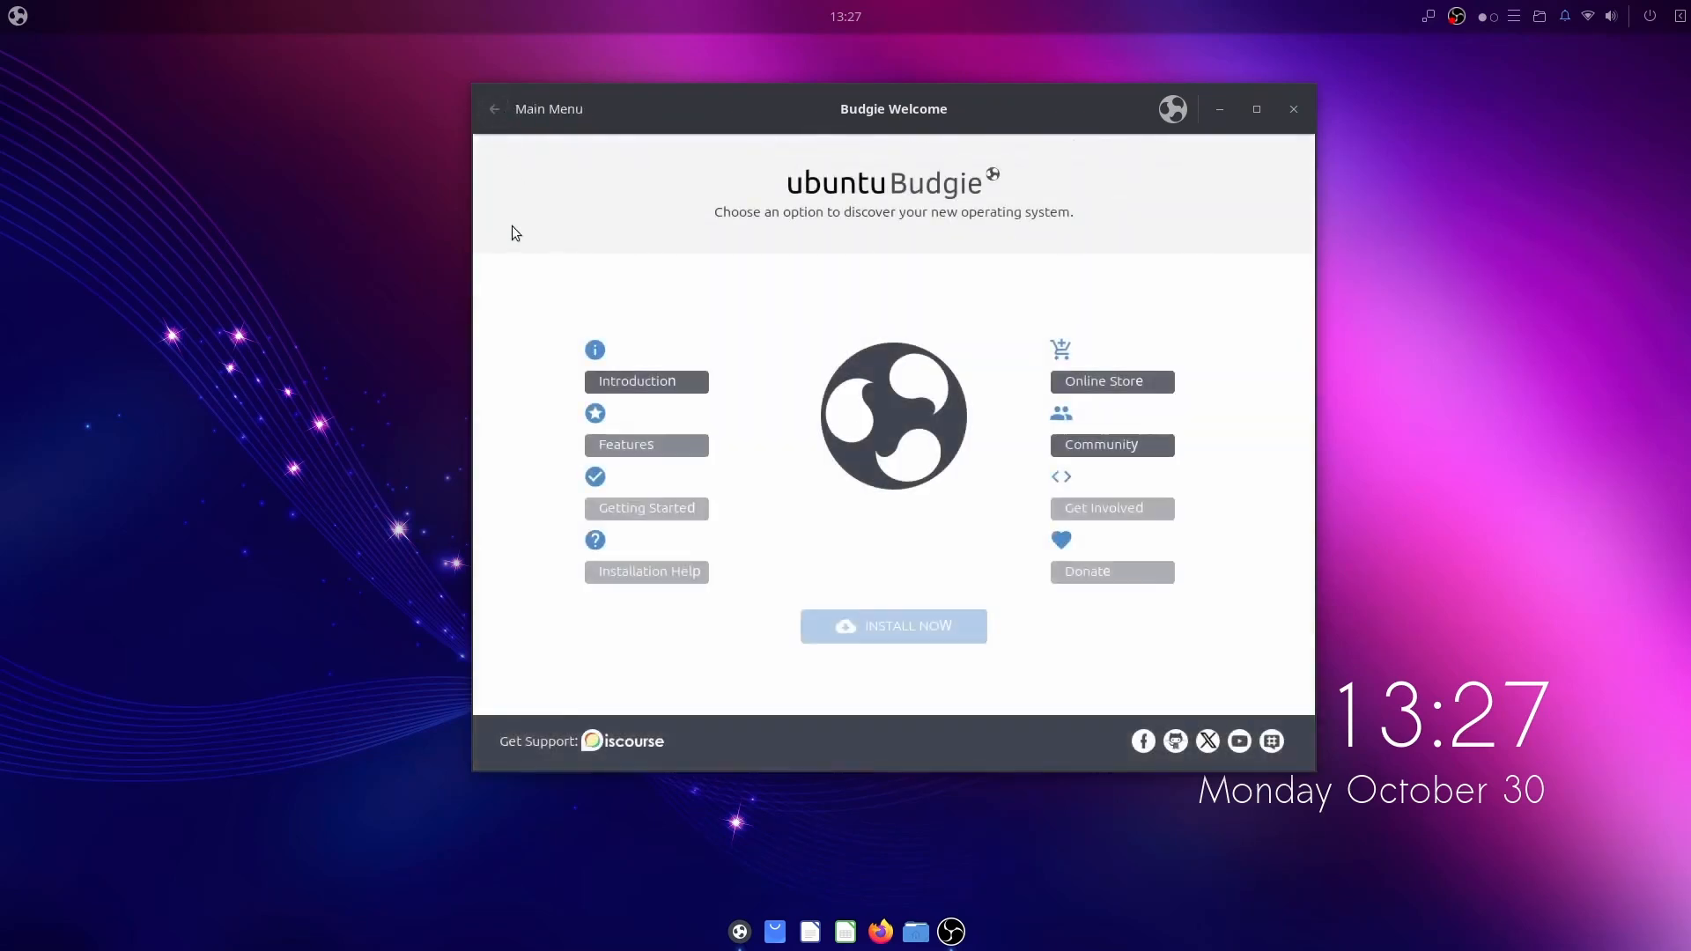
Step: Read through the Features page of Budgie Welcome and return to the main menu
click(624, 444)
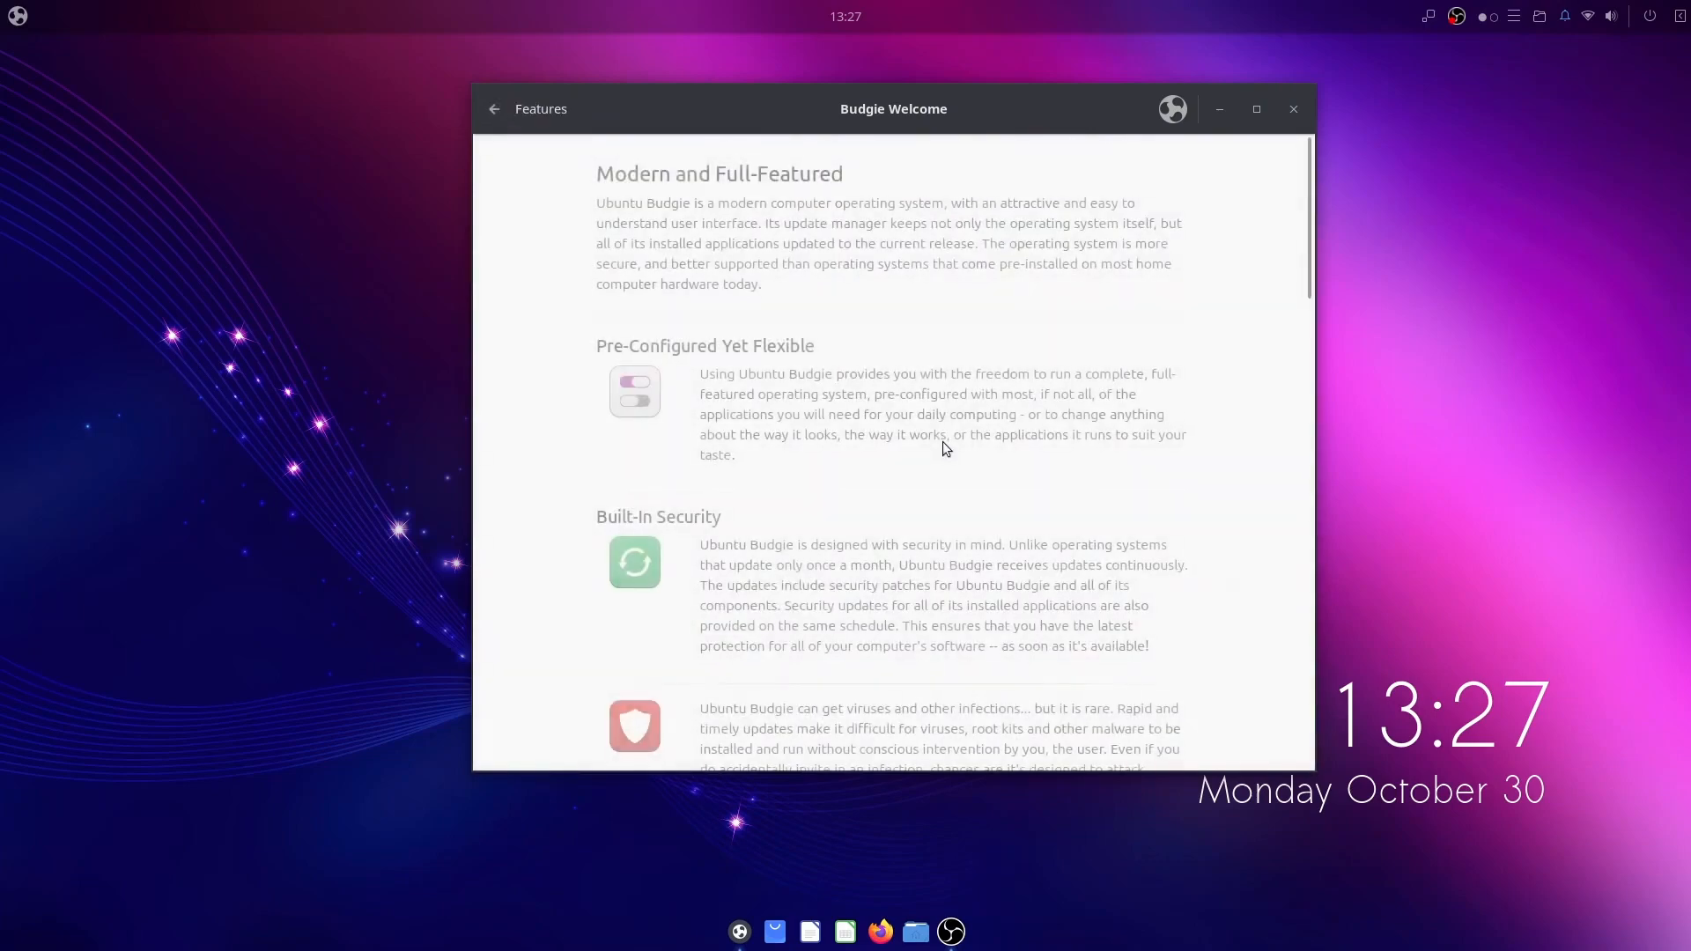
scroll(down, 3)
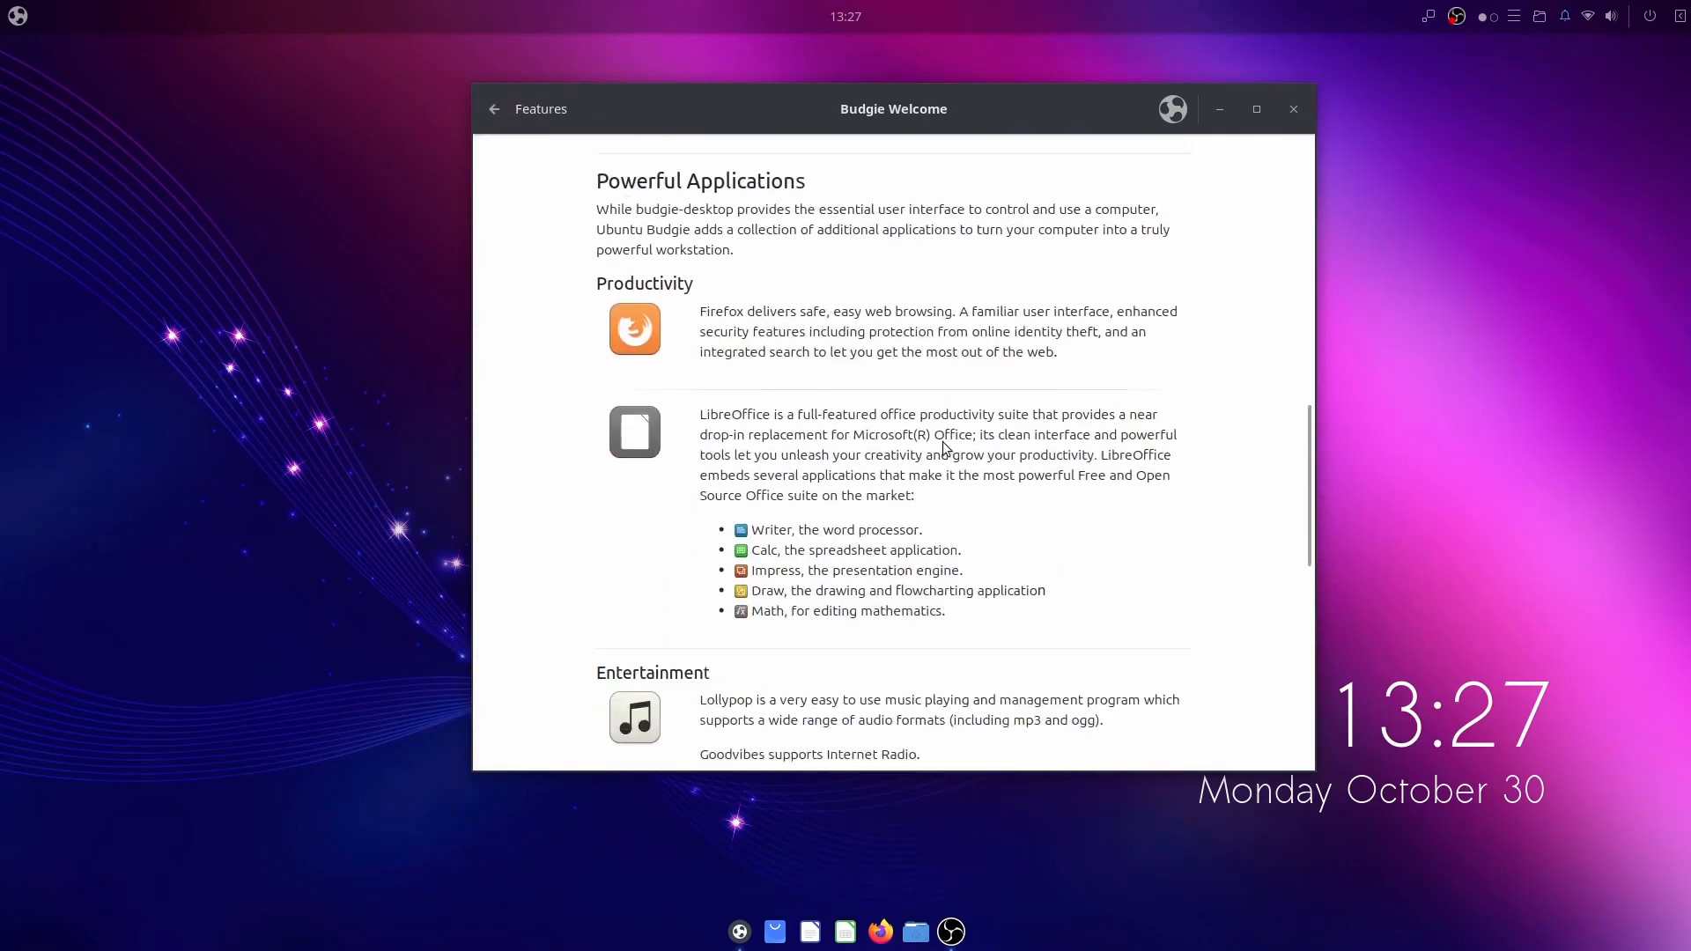
scroll(down, 3)
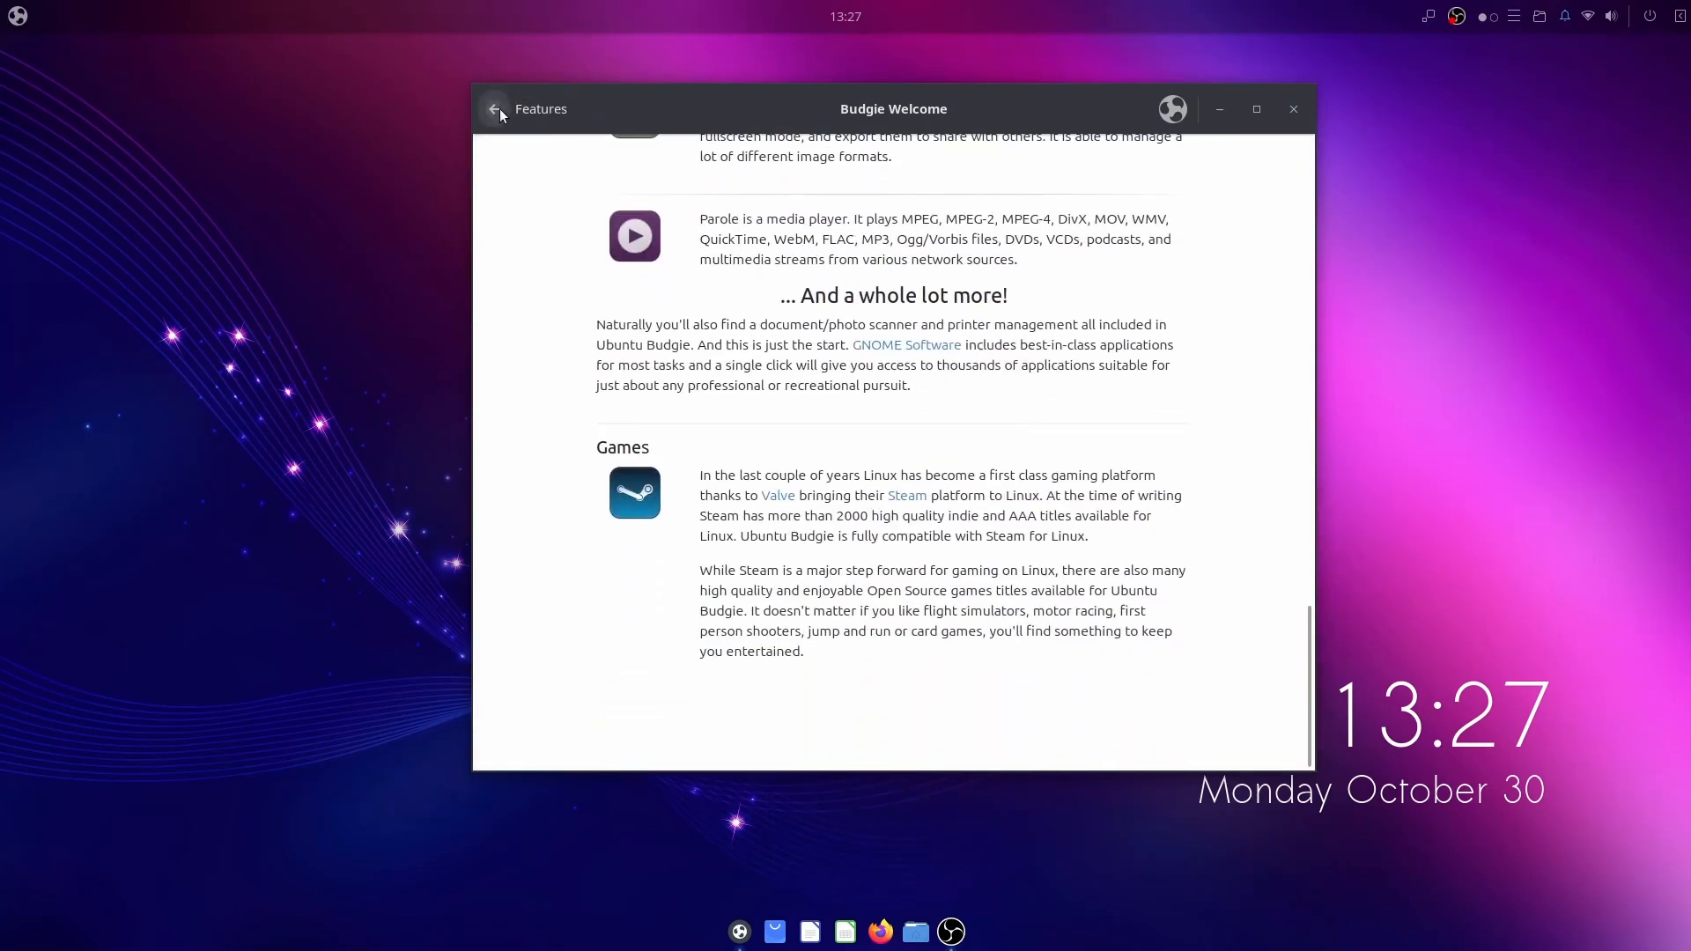
click(493, 109)
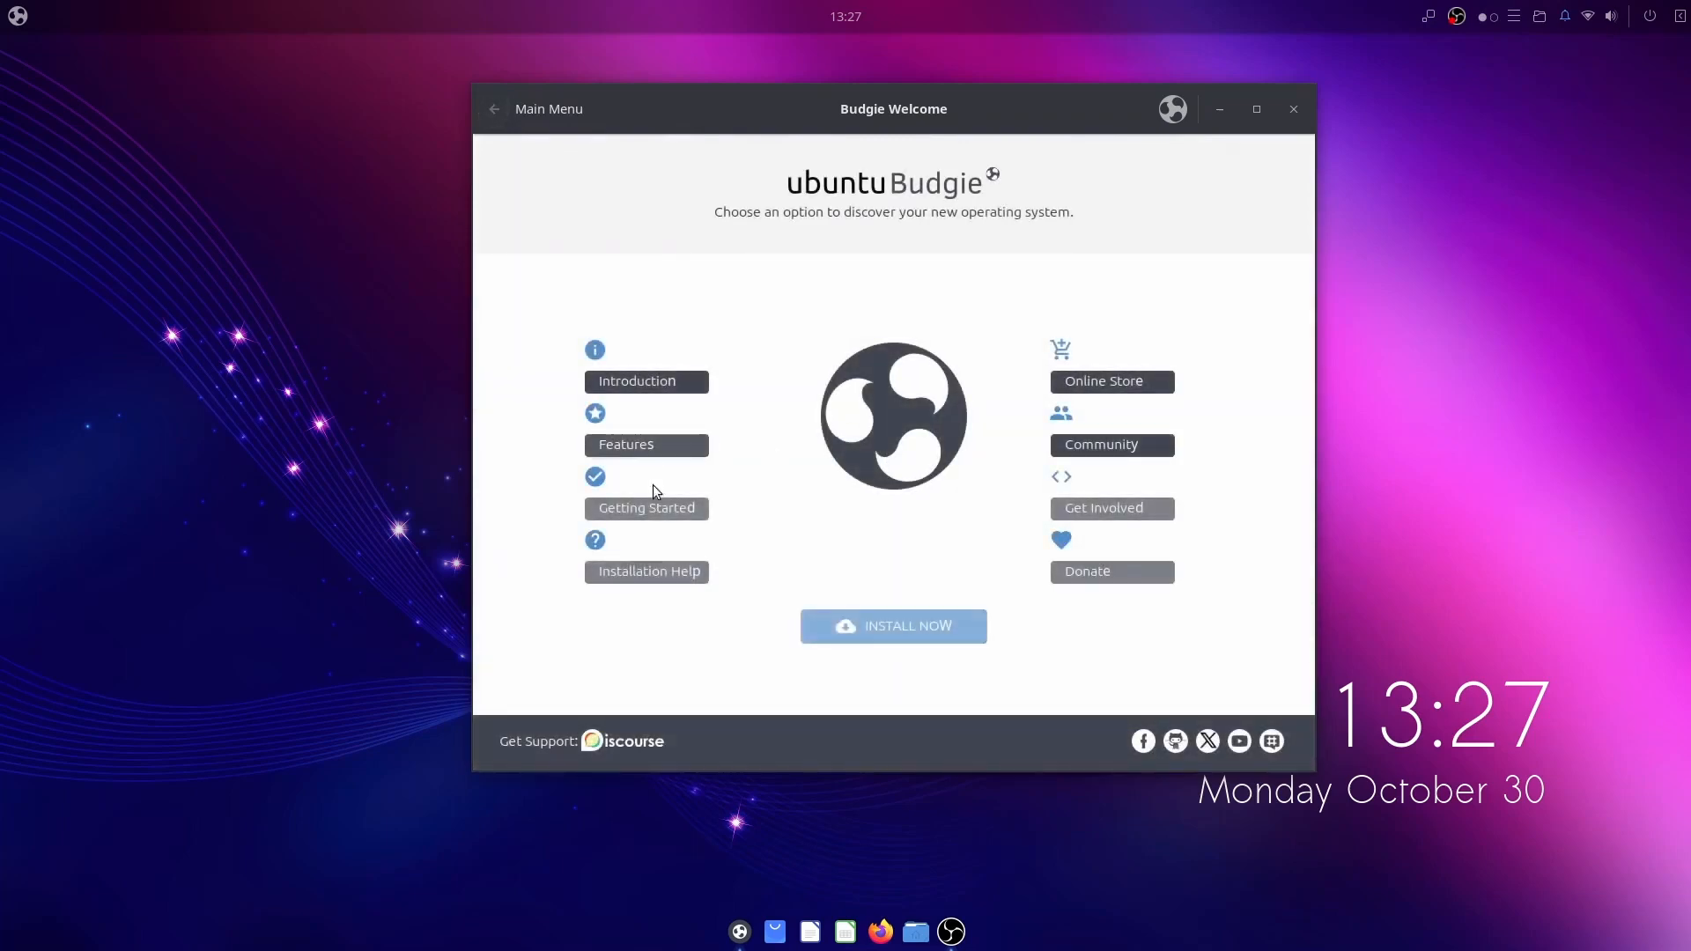
Step: Browse Getting Started topics, reading System Requirements and Customization, then return to the main menu
click(645, 507)
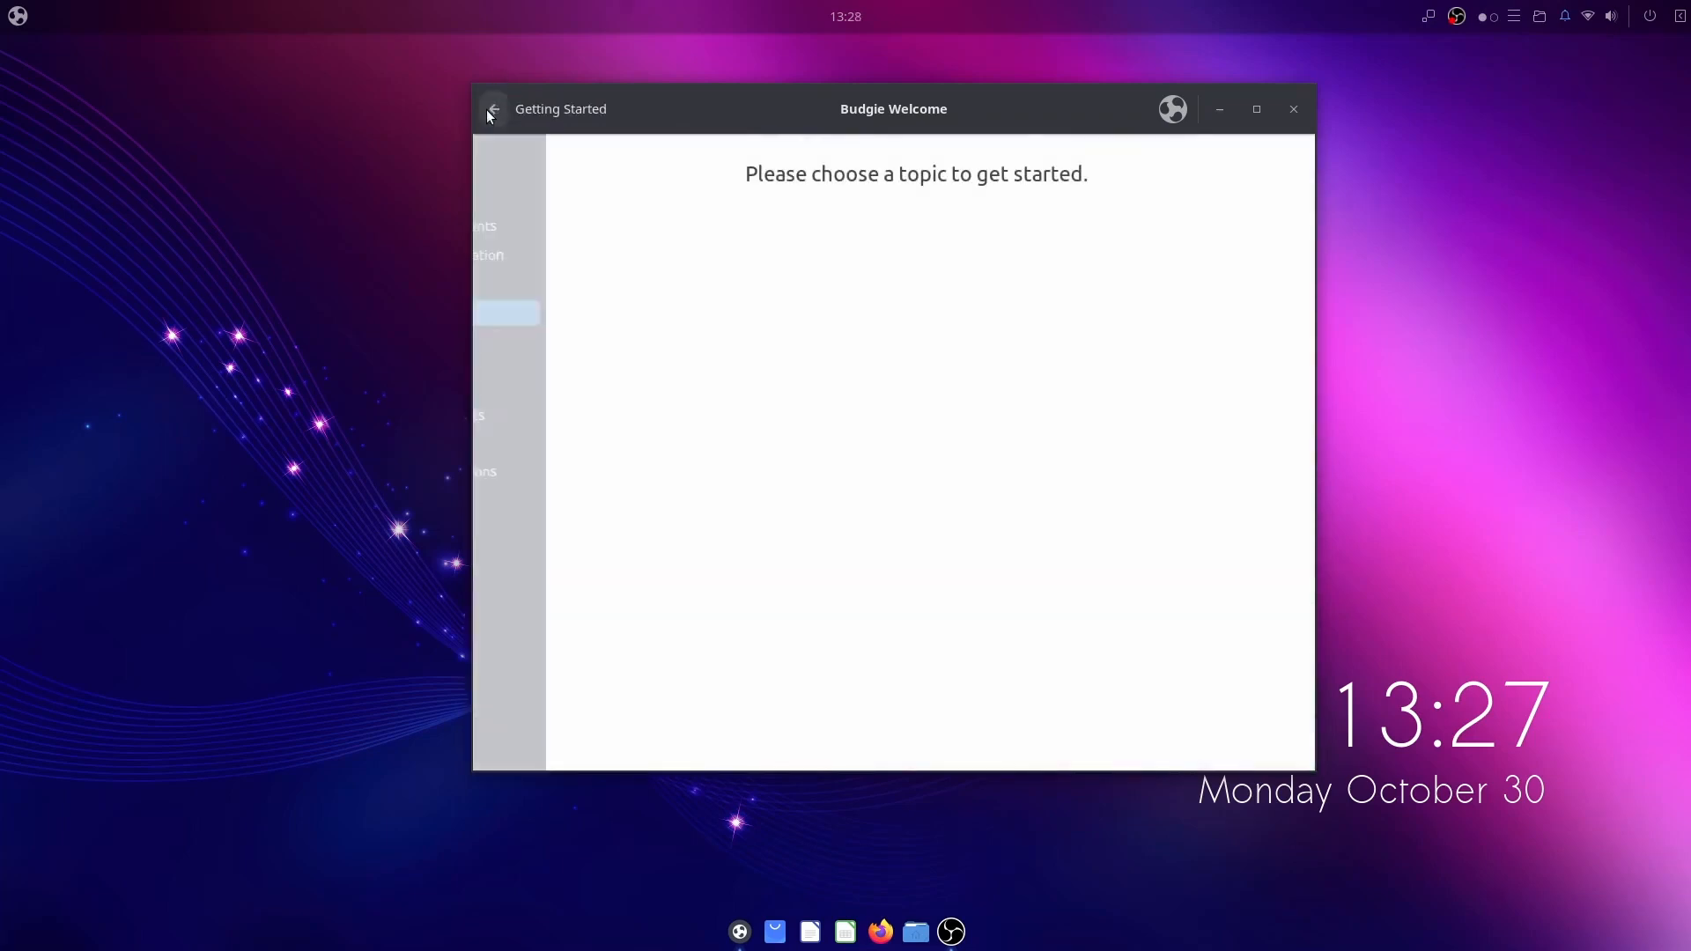
click(494, 109)
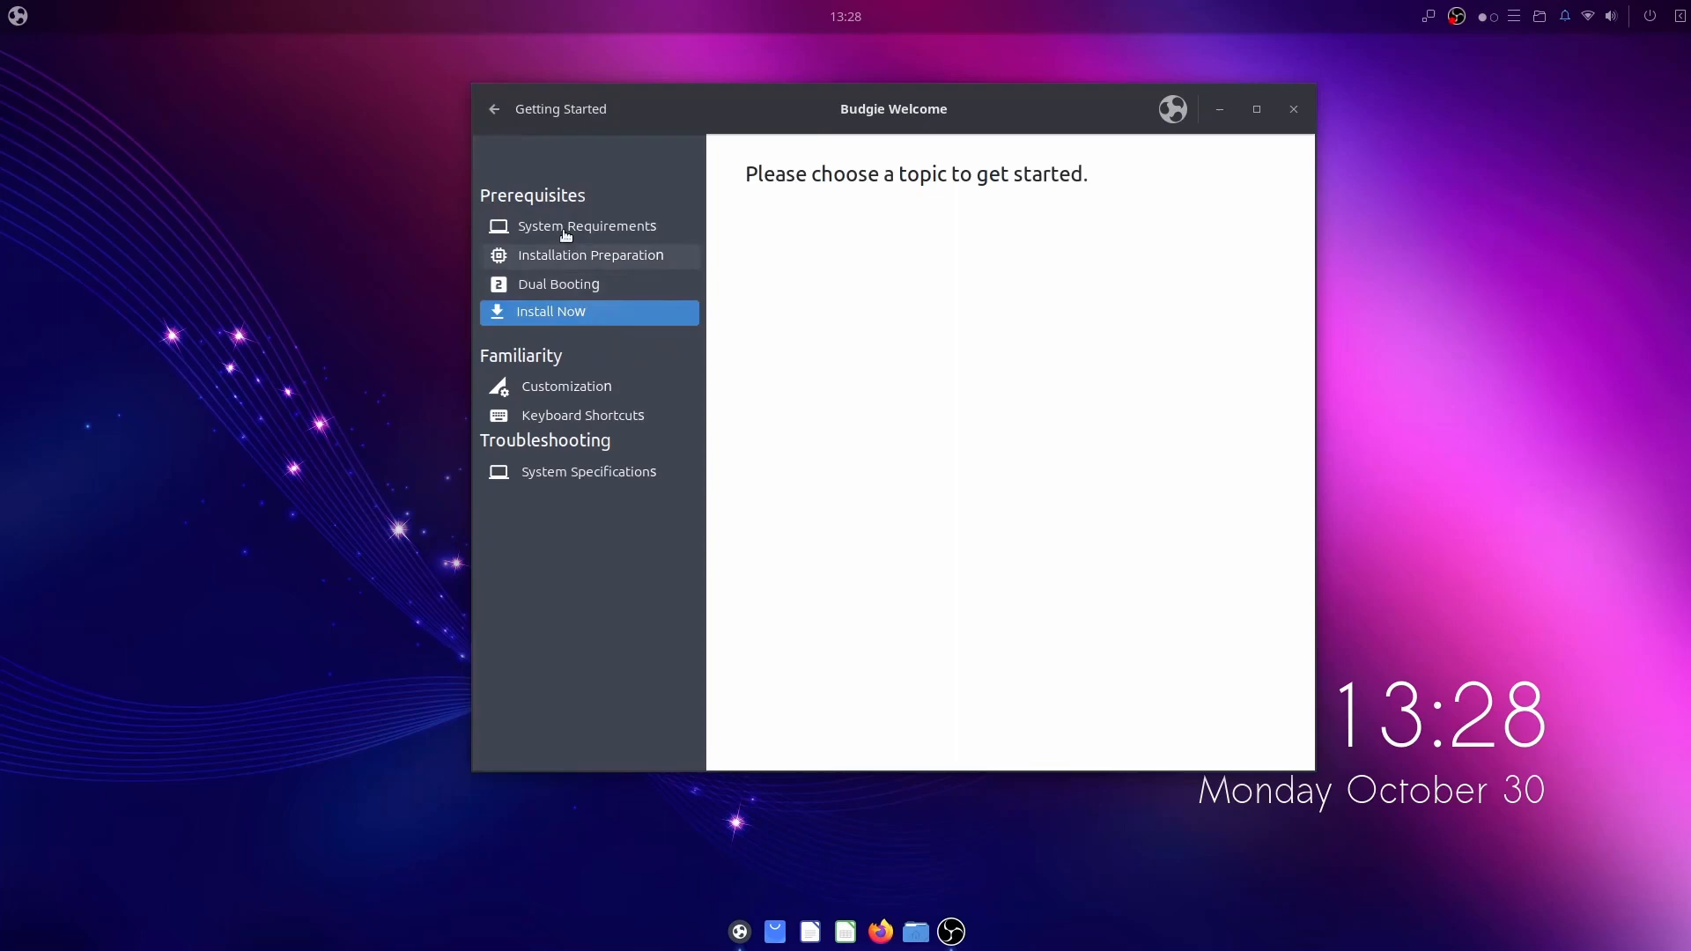
click(585, 226)
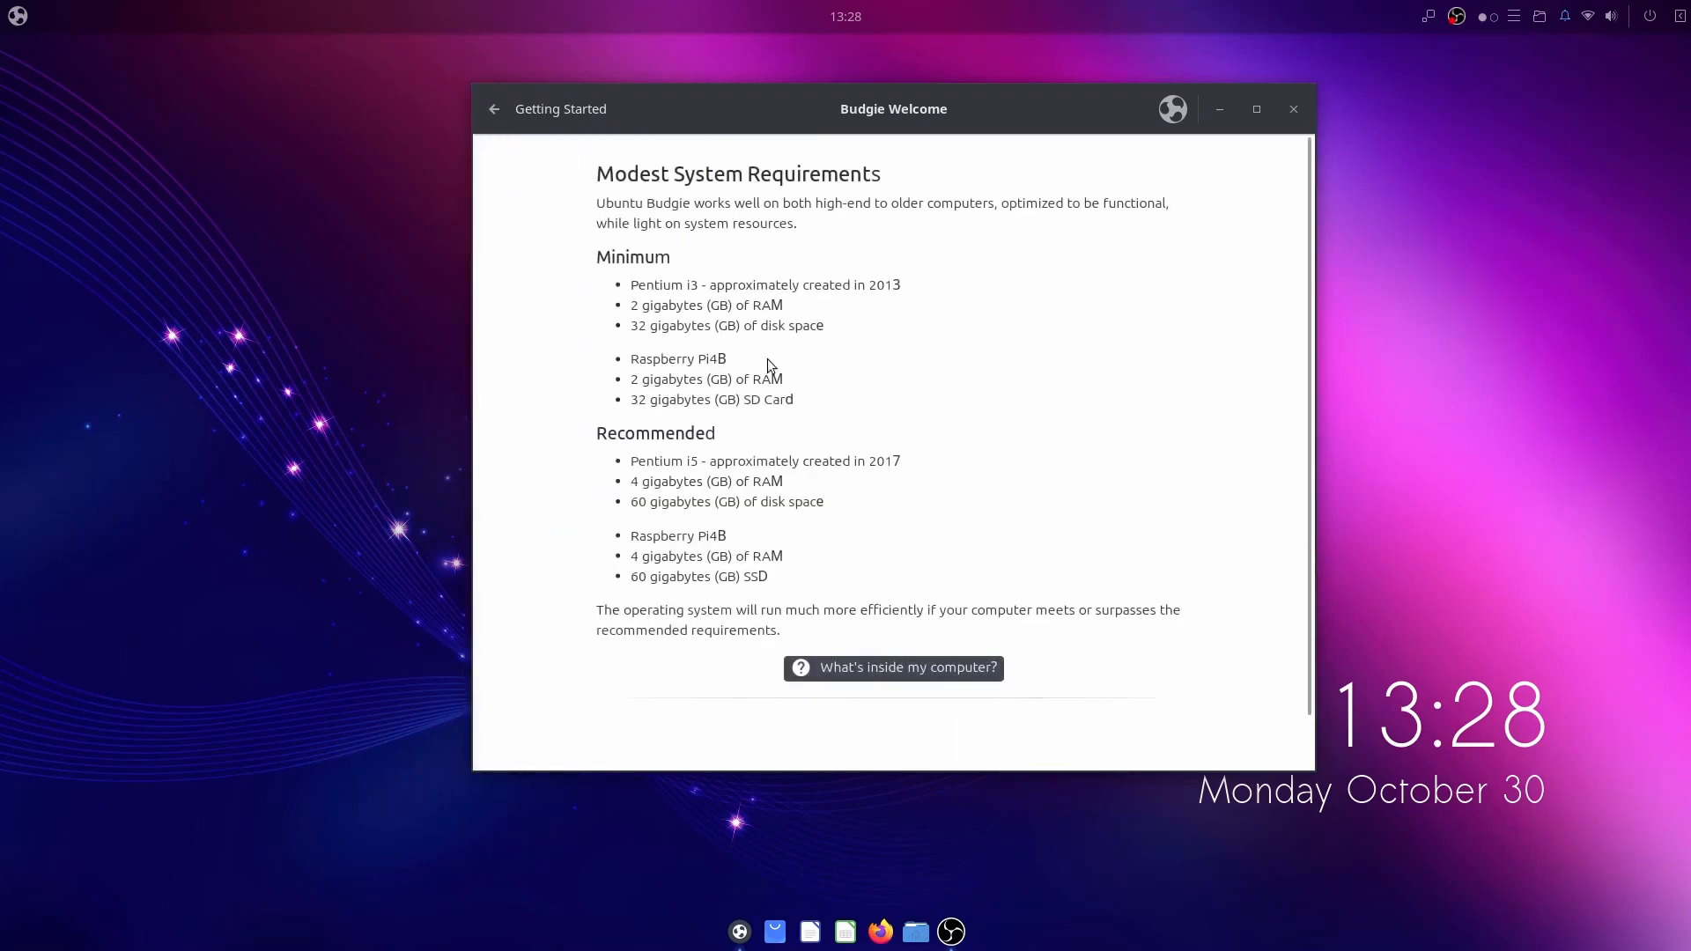
click(493, 107)
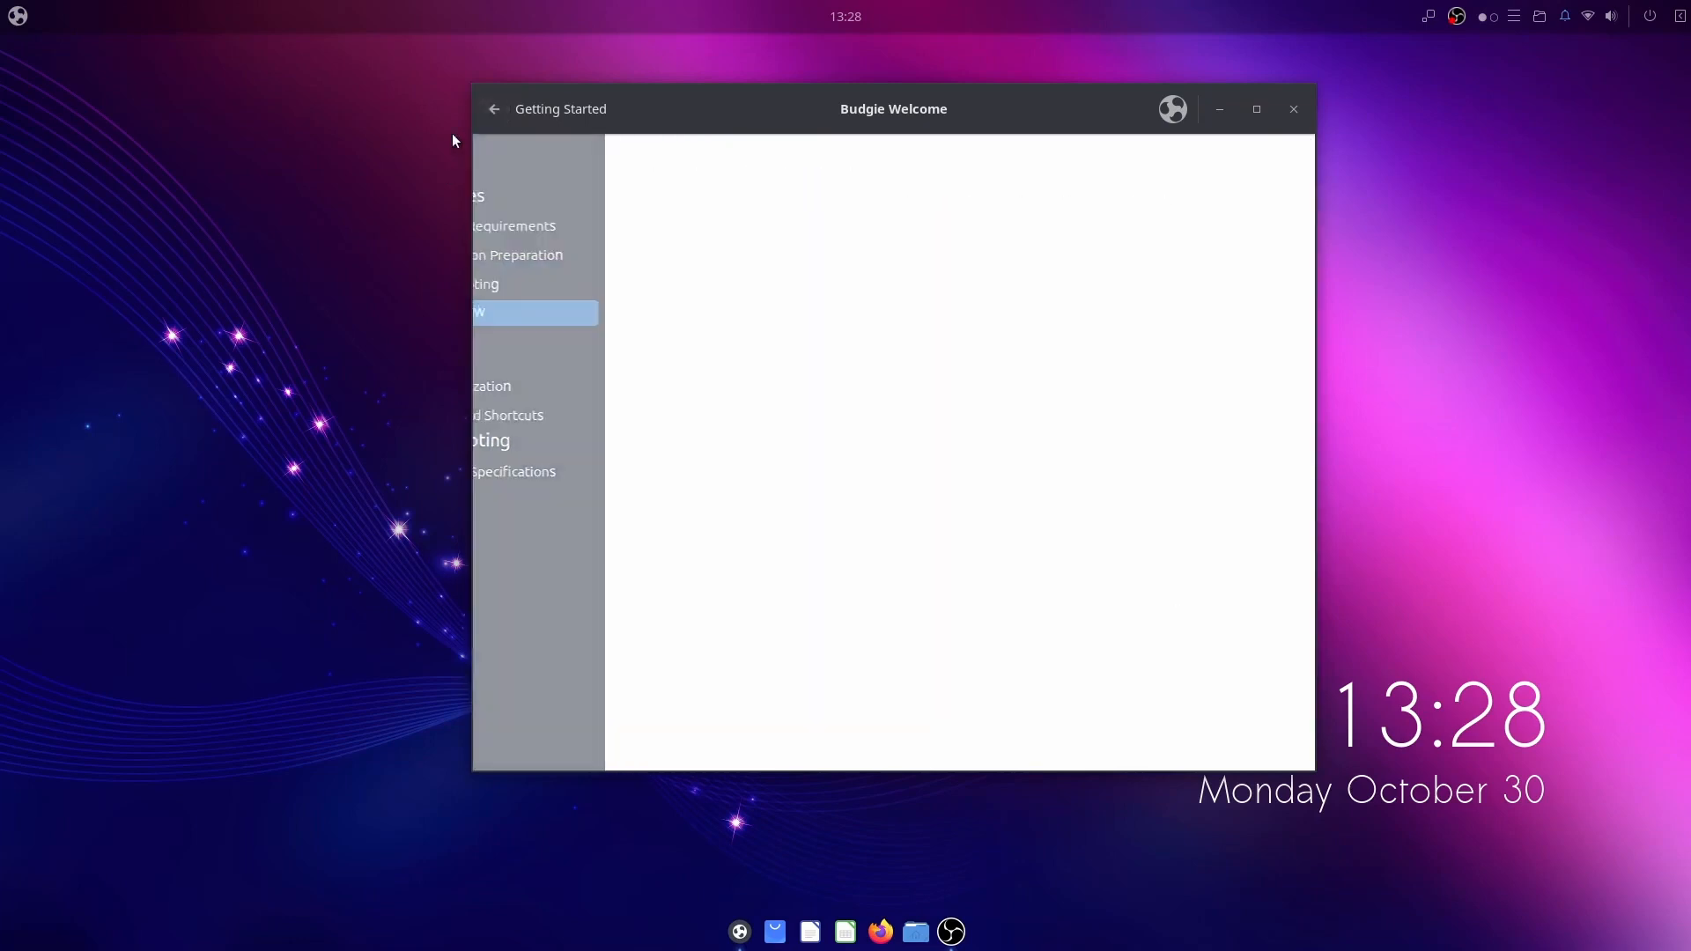
click(551, 311)
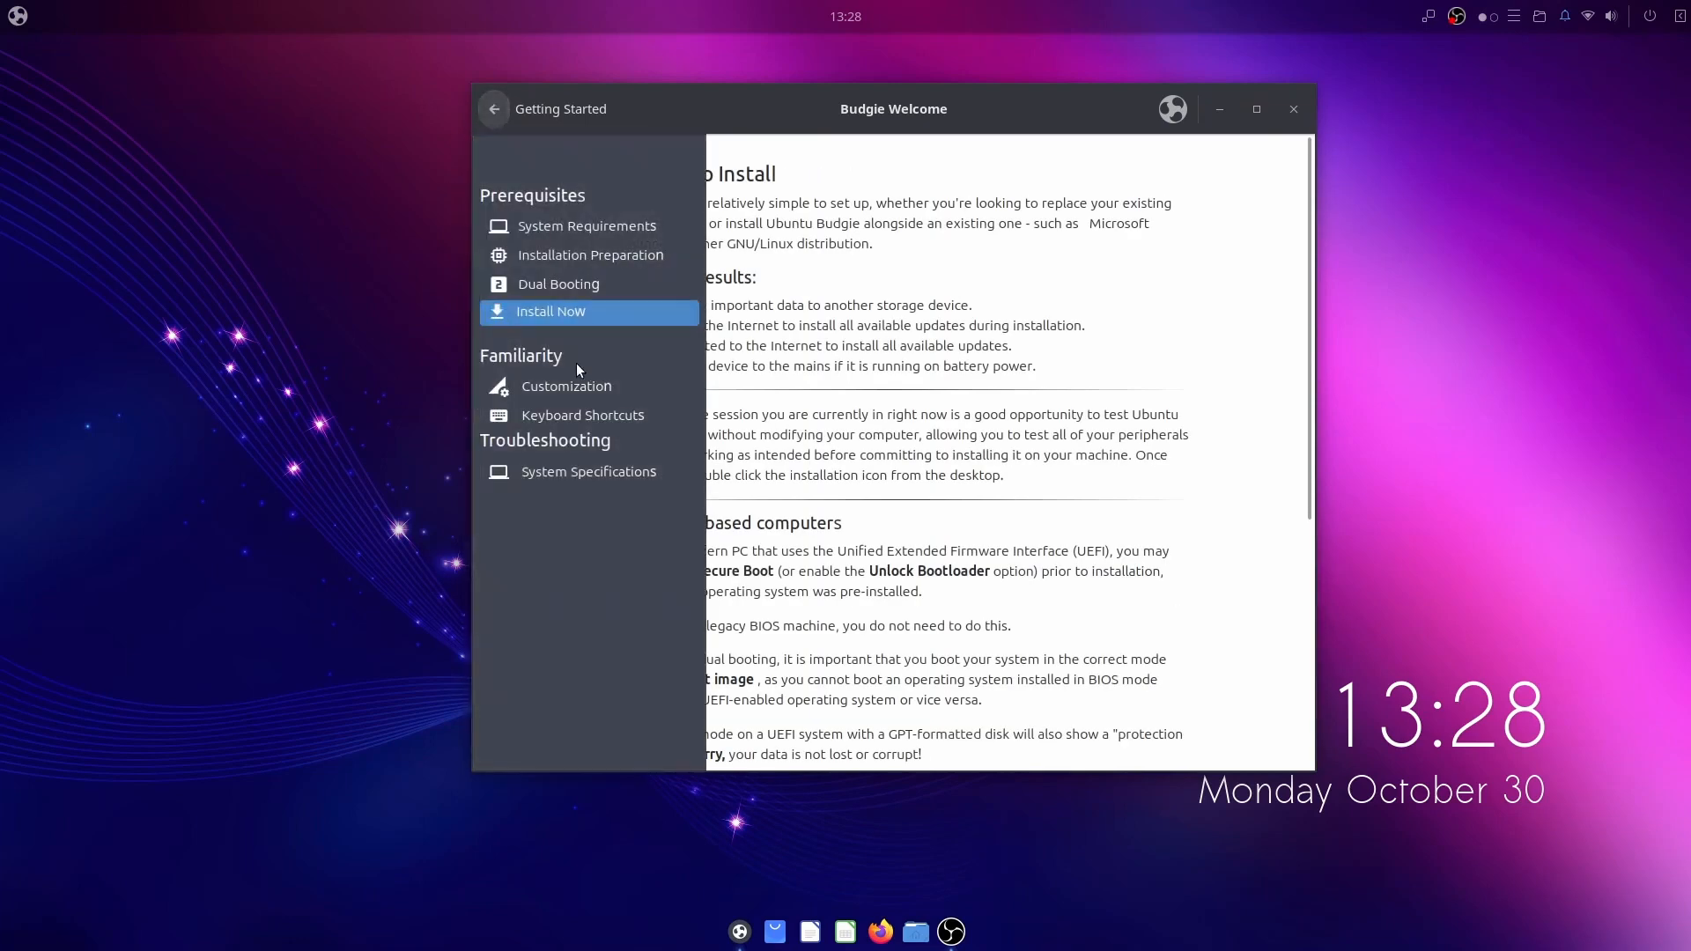
click(566, 386)
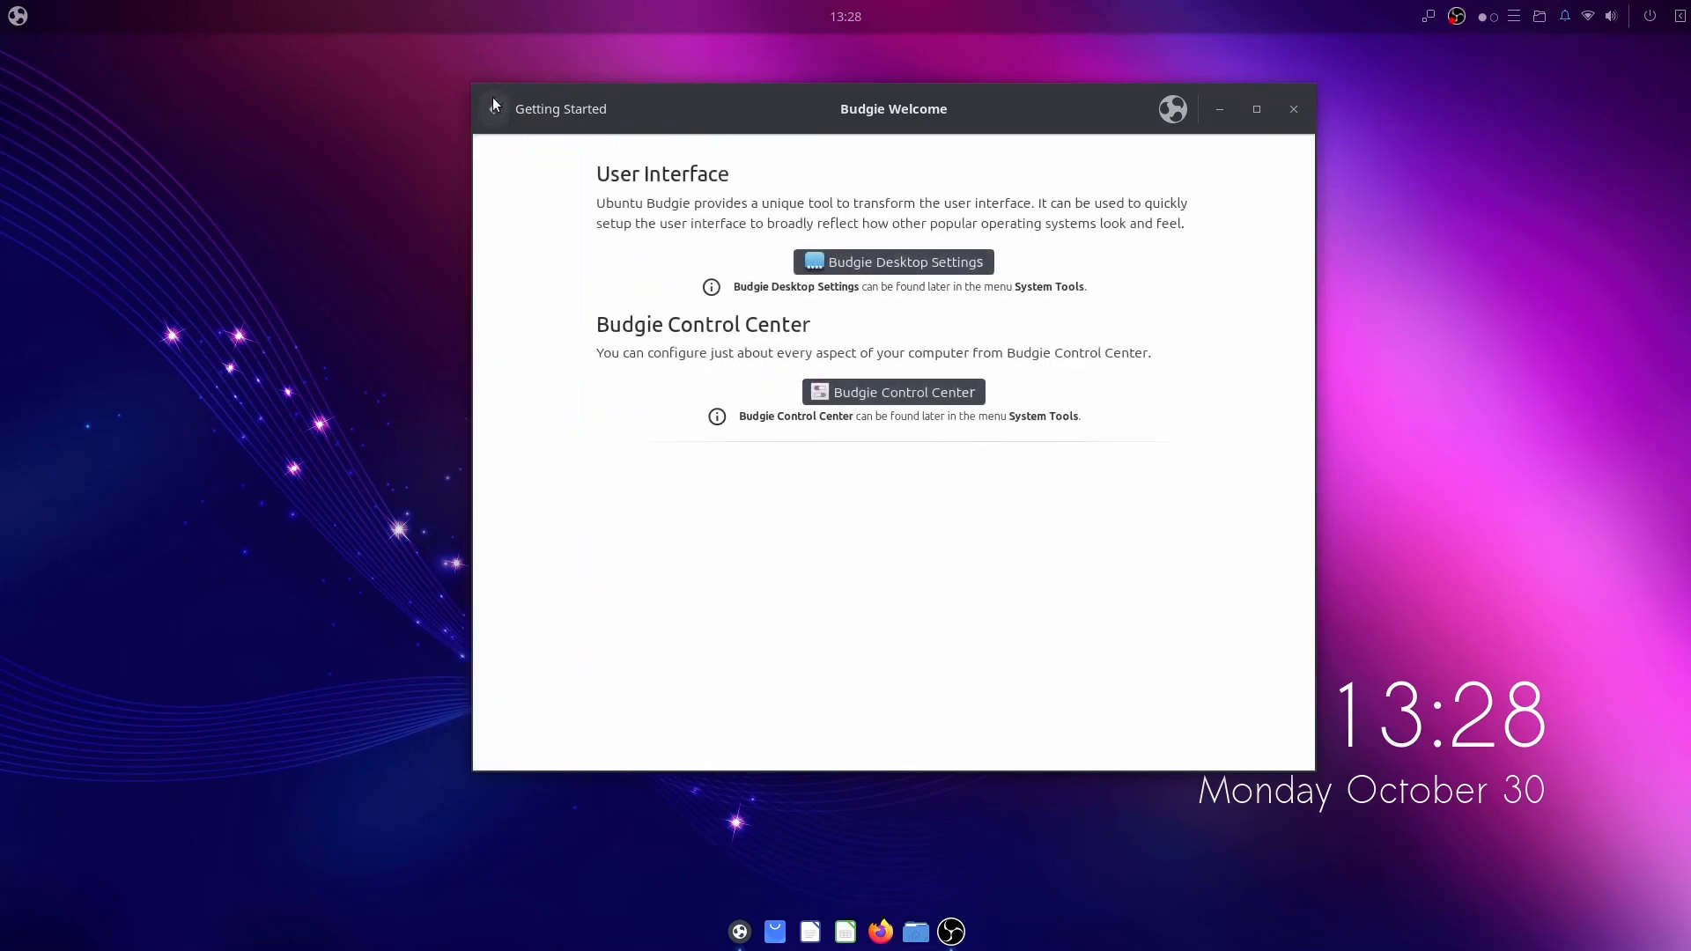
click(493, 107)
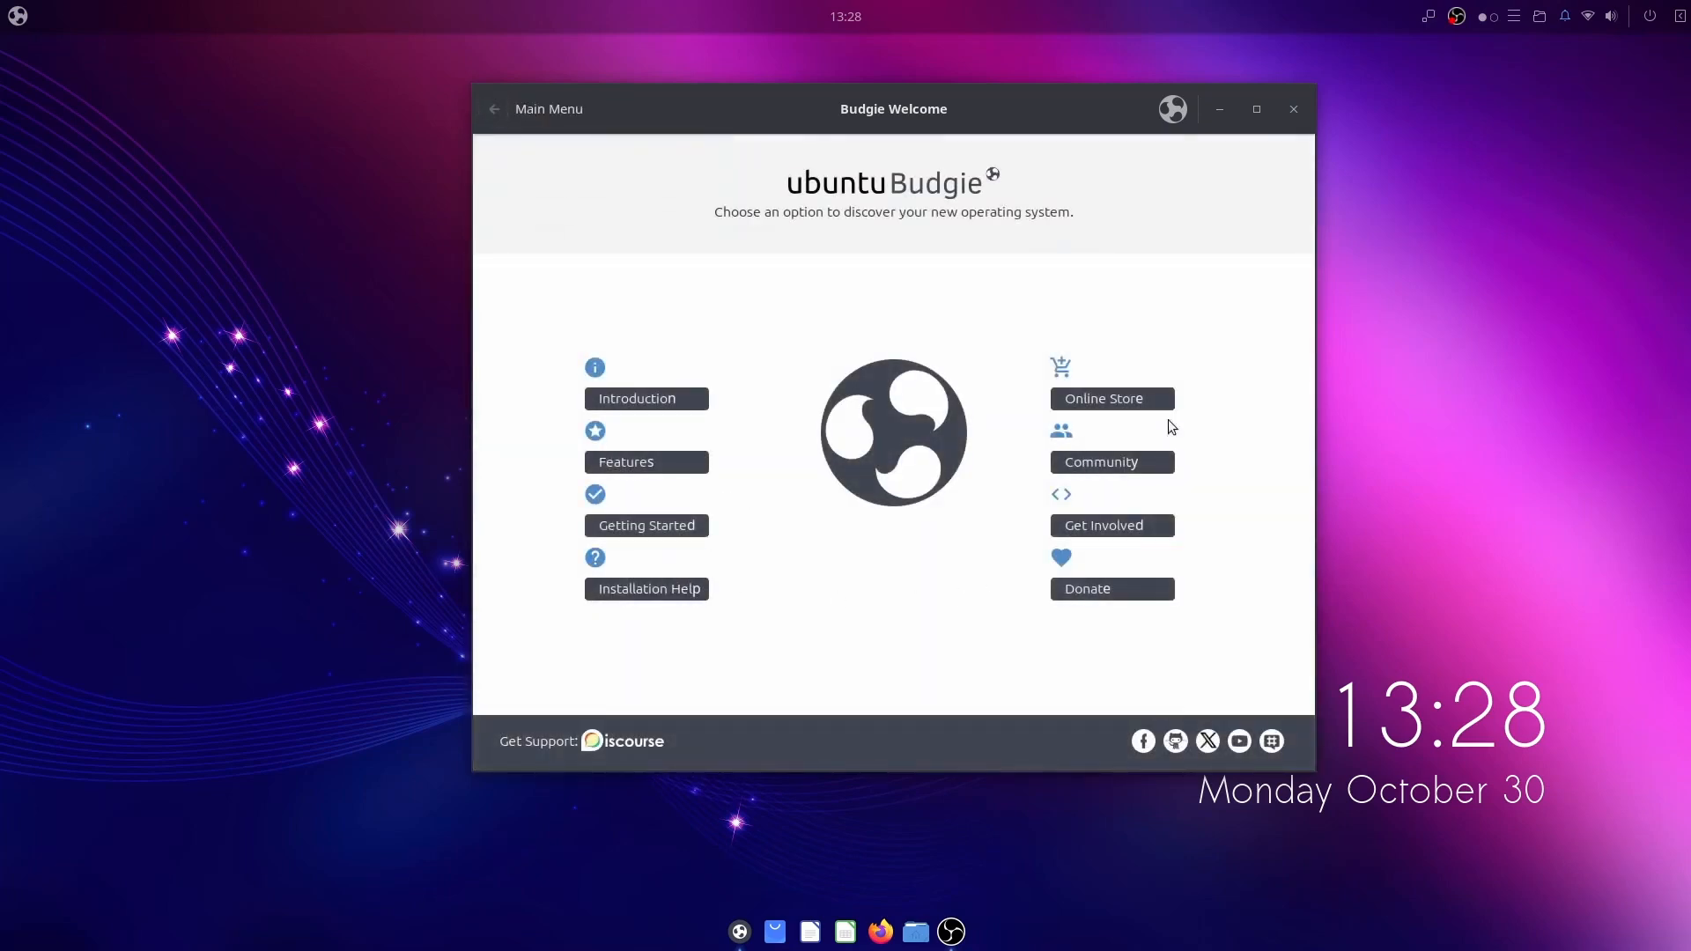
mouse_move(1236, 511)
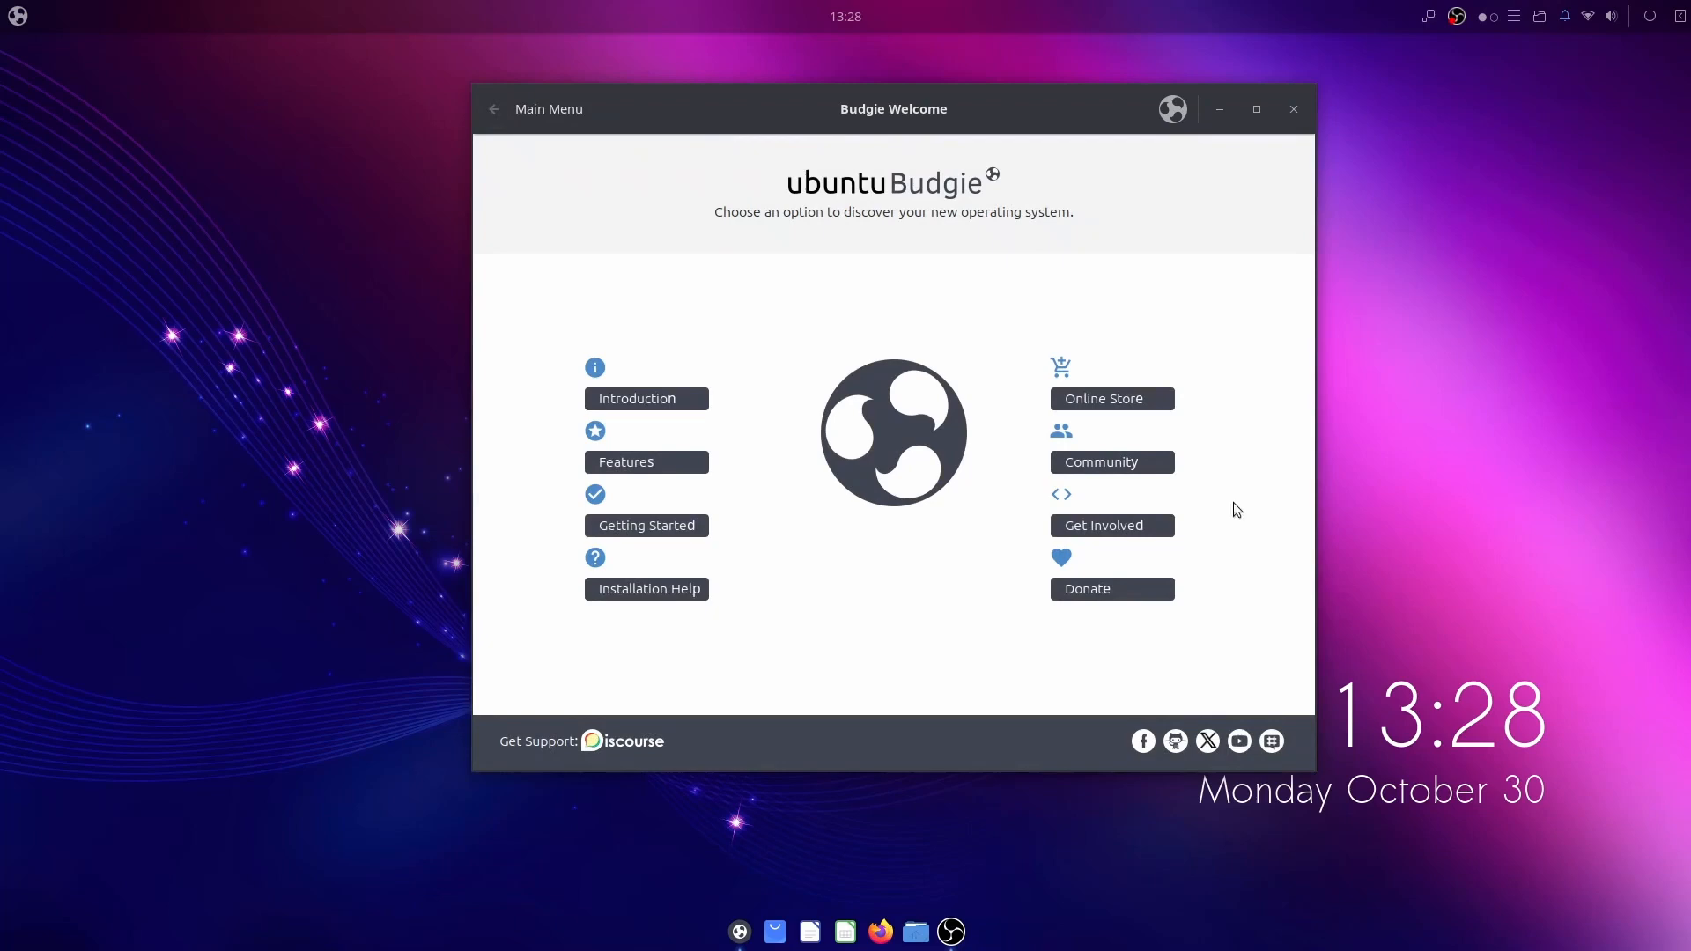
Step: Close Budgie Welcome, view the dock's Docklets preferences, and close them to leave a clear desktop
click(1293, 110)
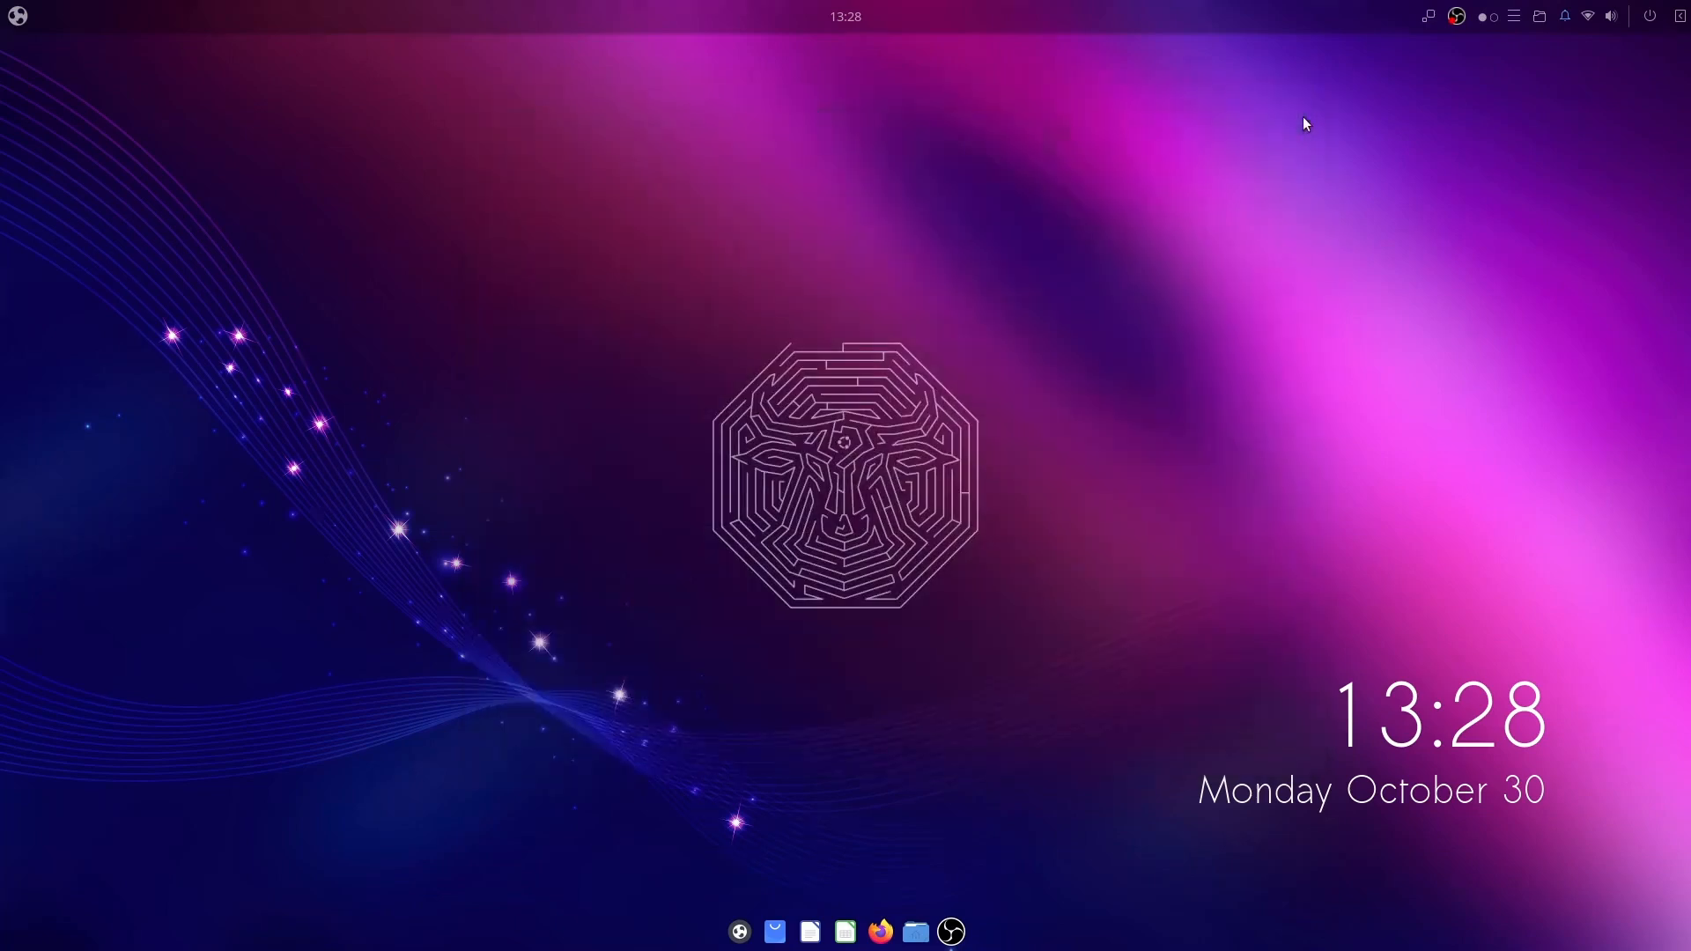
mouse_move(1046, 935)
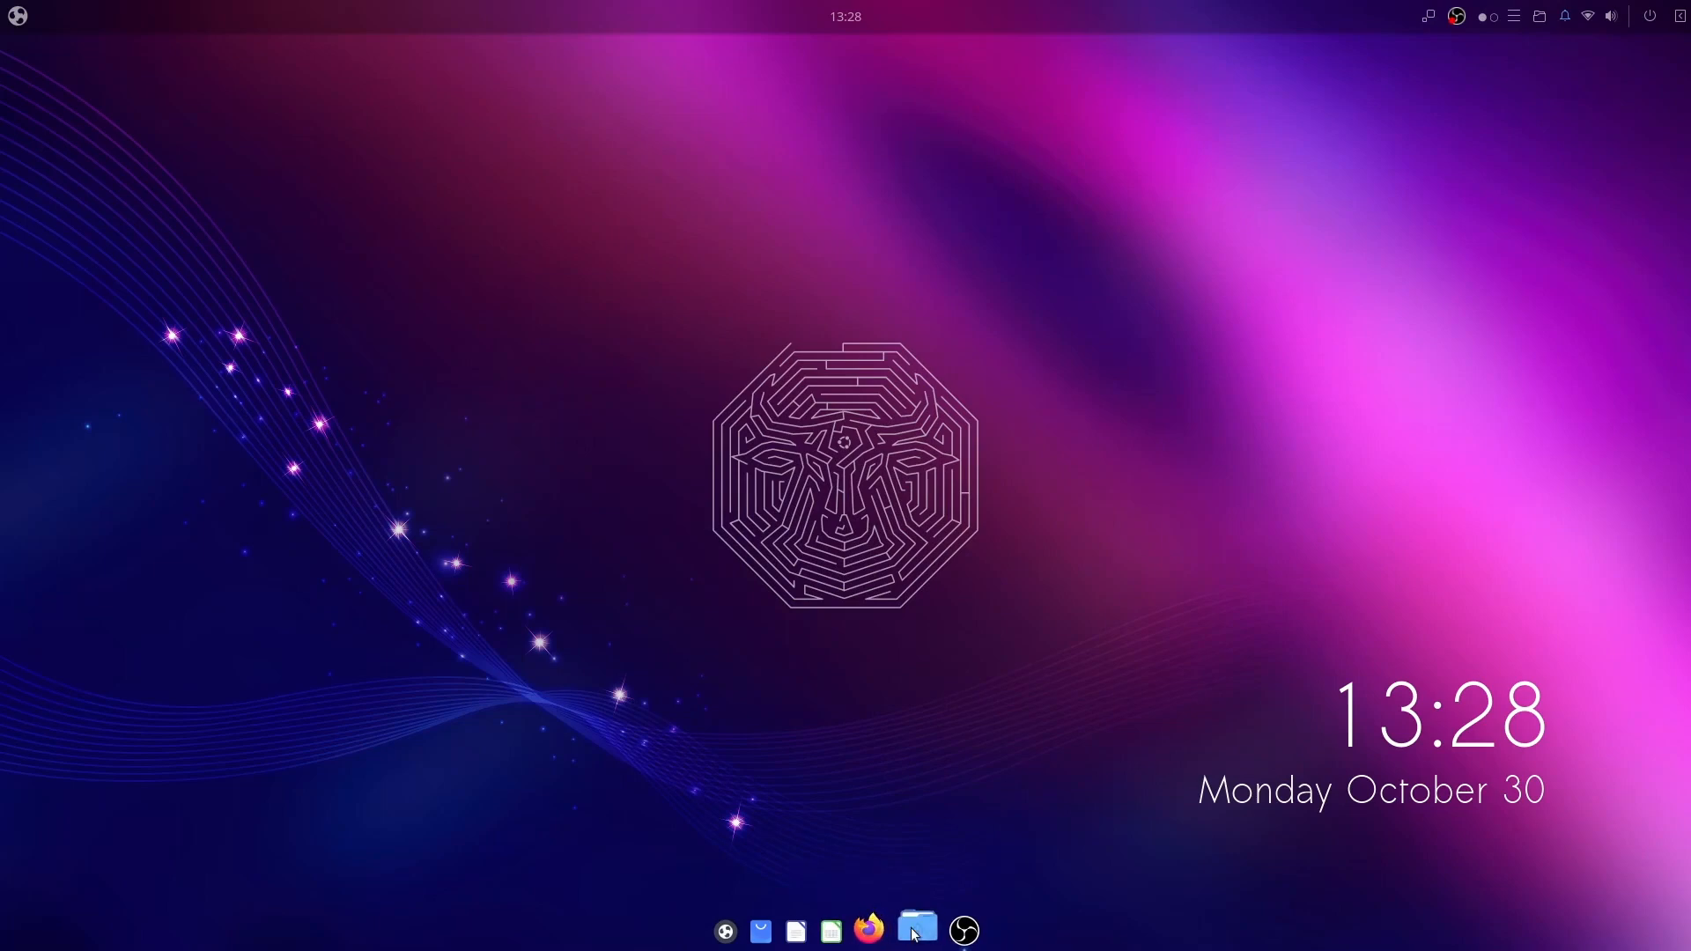
click(916, 930)
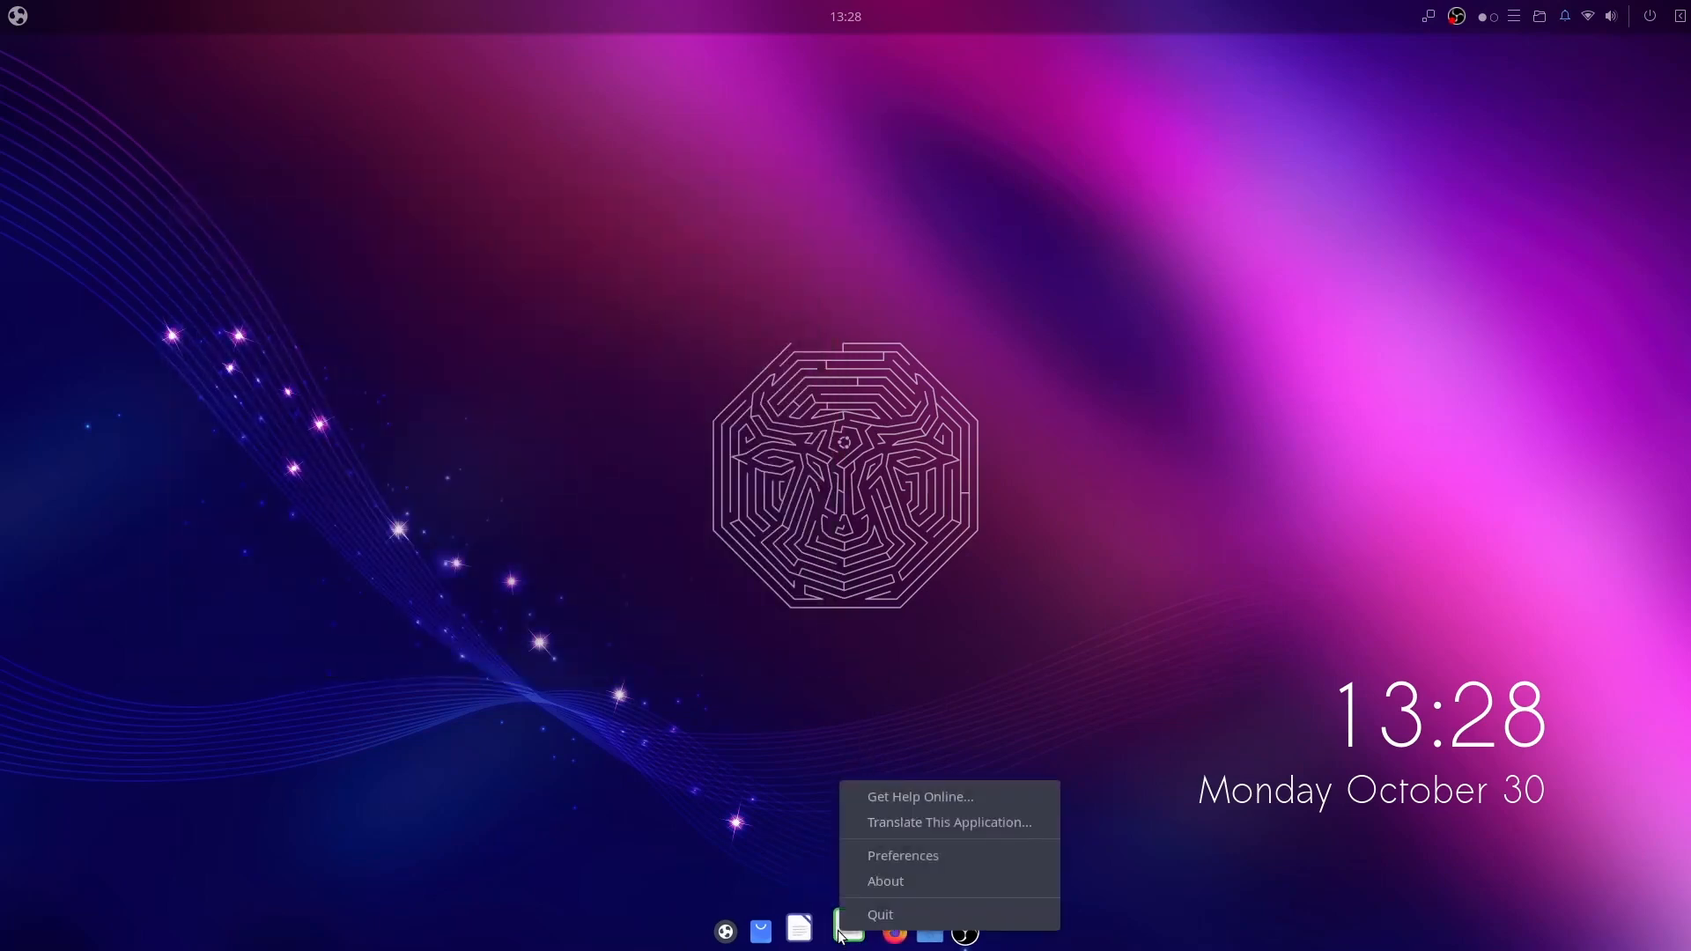
click(902, 856)
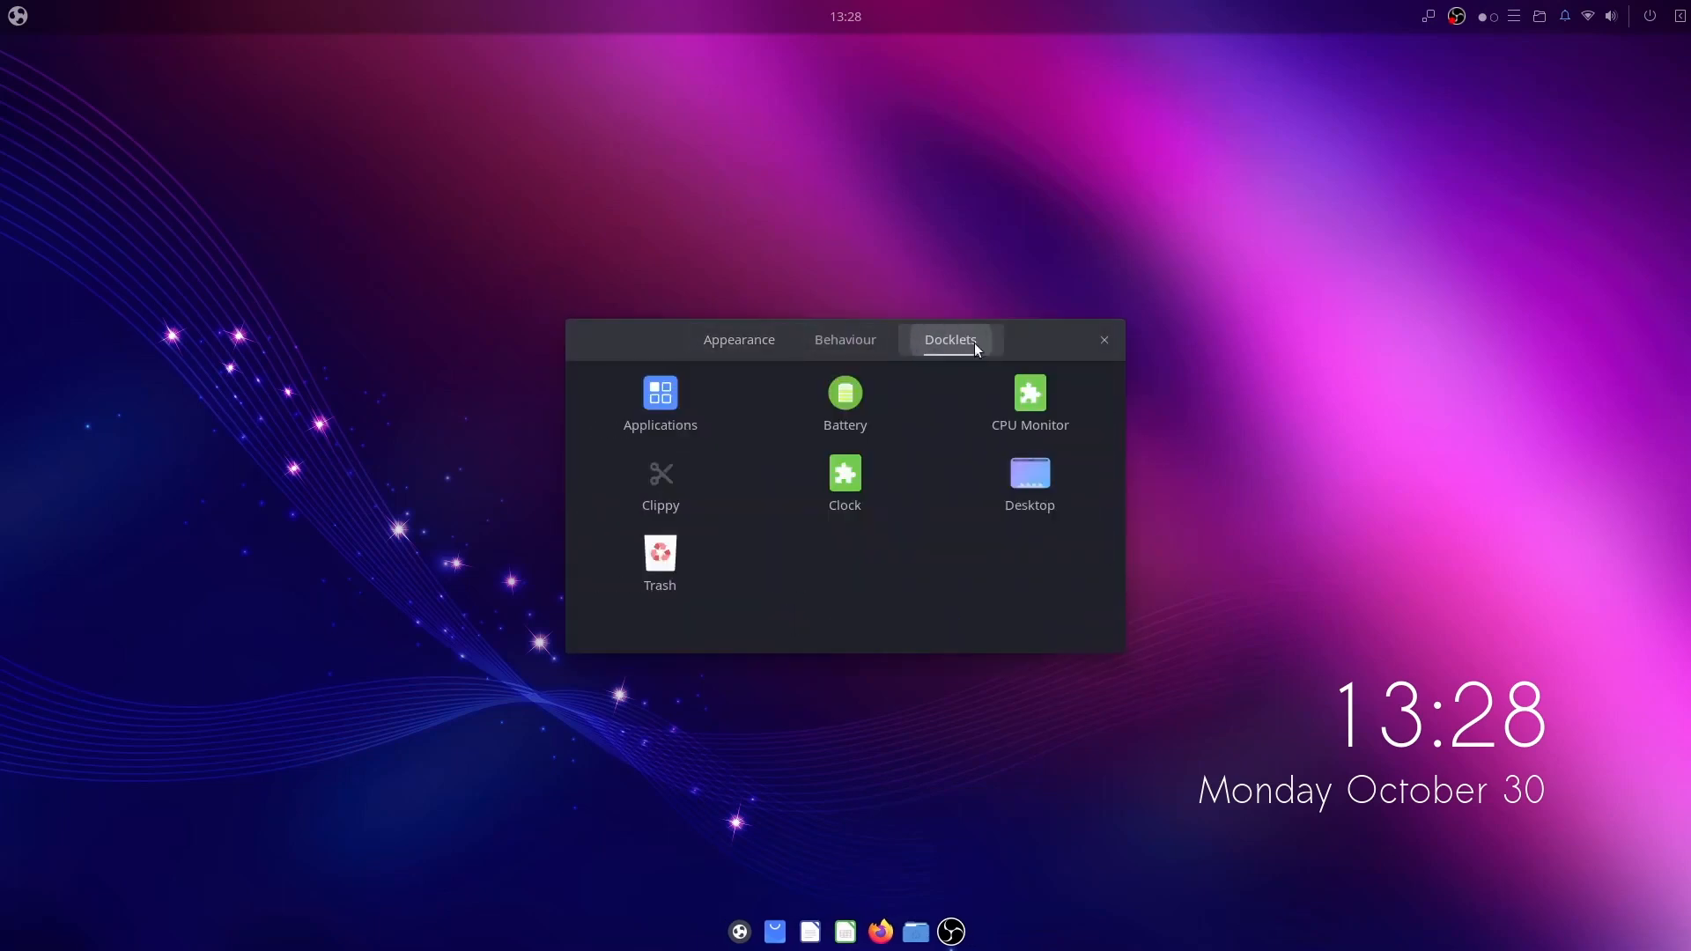
click(1103, 340)
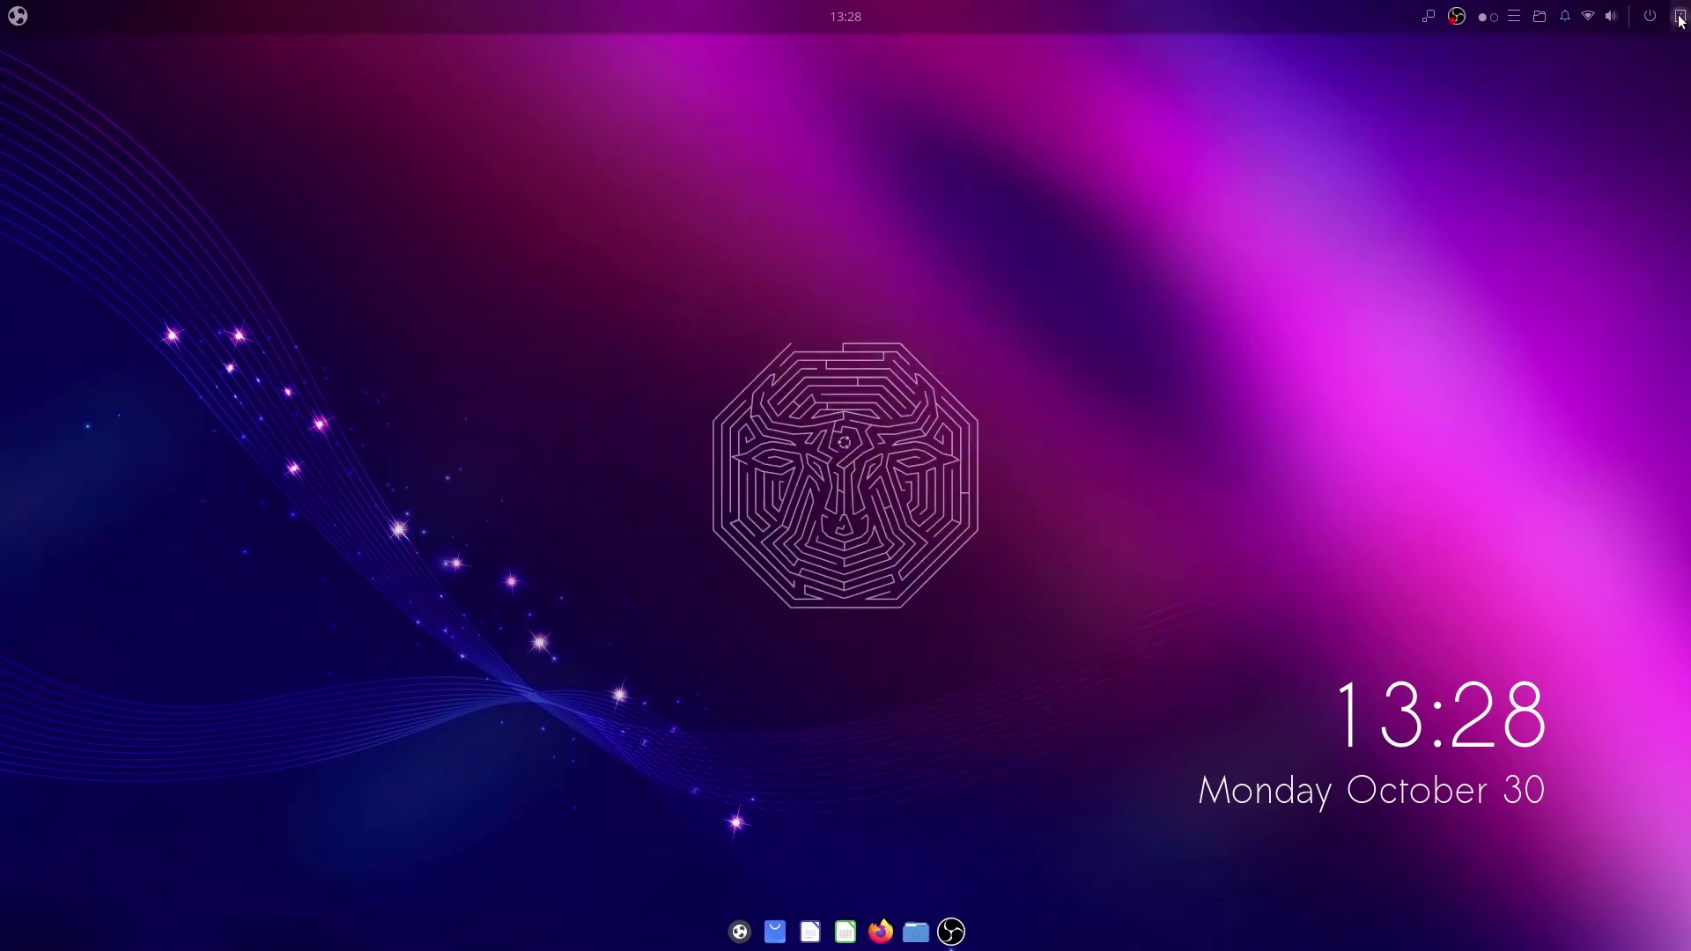
Step: Clear all notifications in Raven's Notifications tab and reopen it to confirm none remain
click(1673, 16)
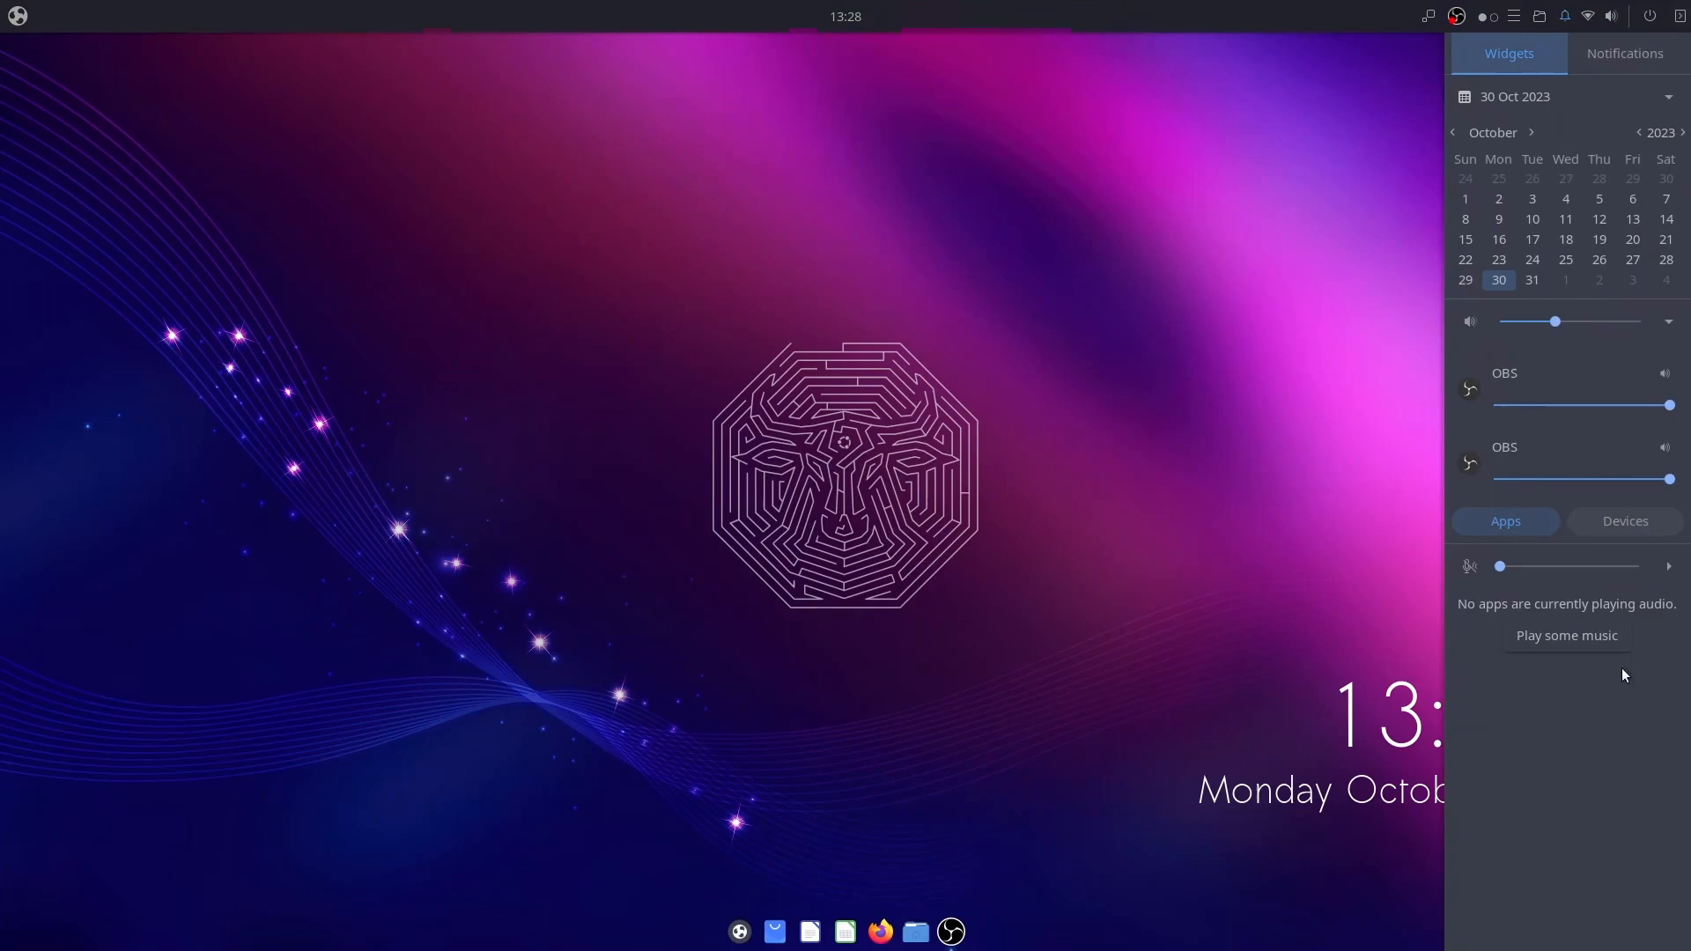
click(1622, 53)
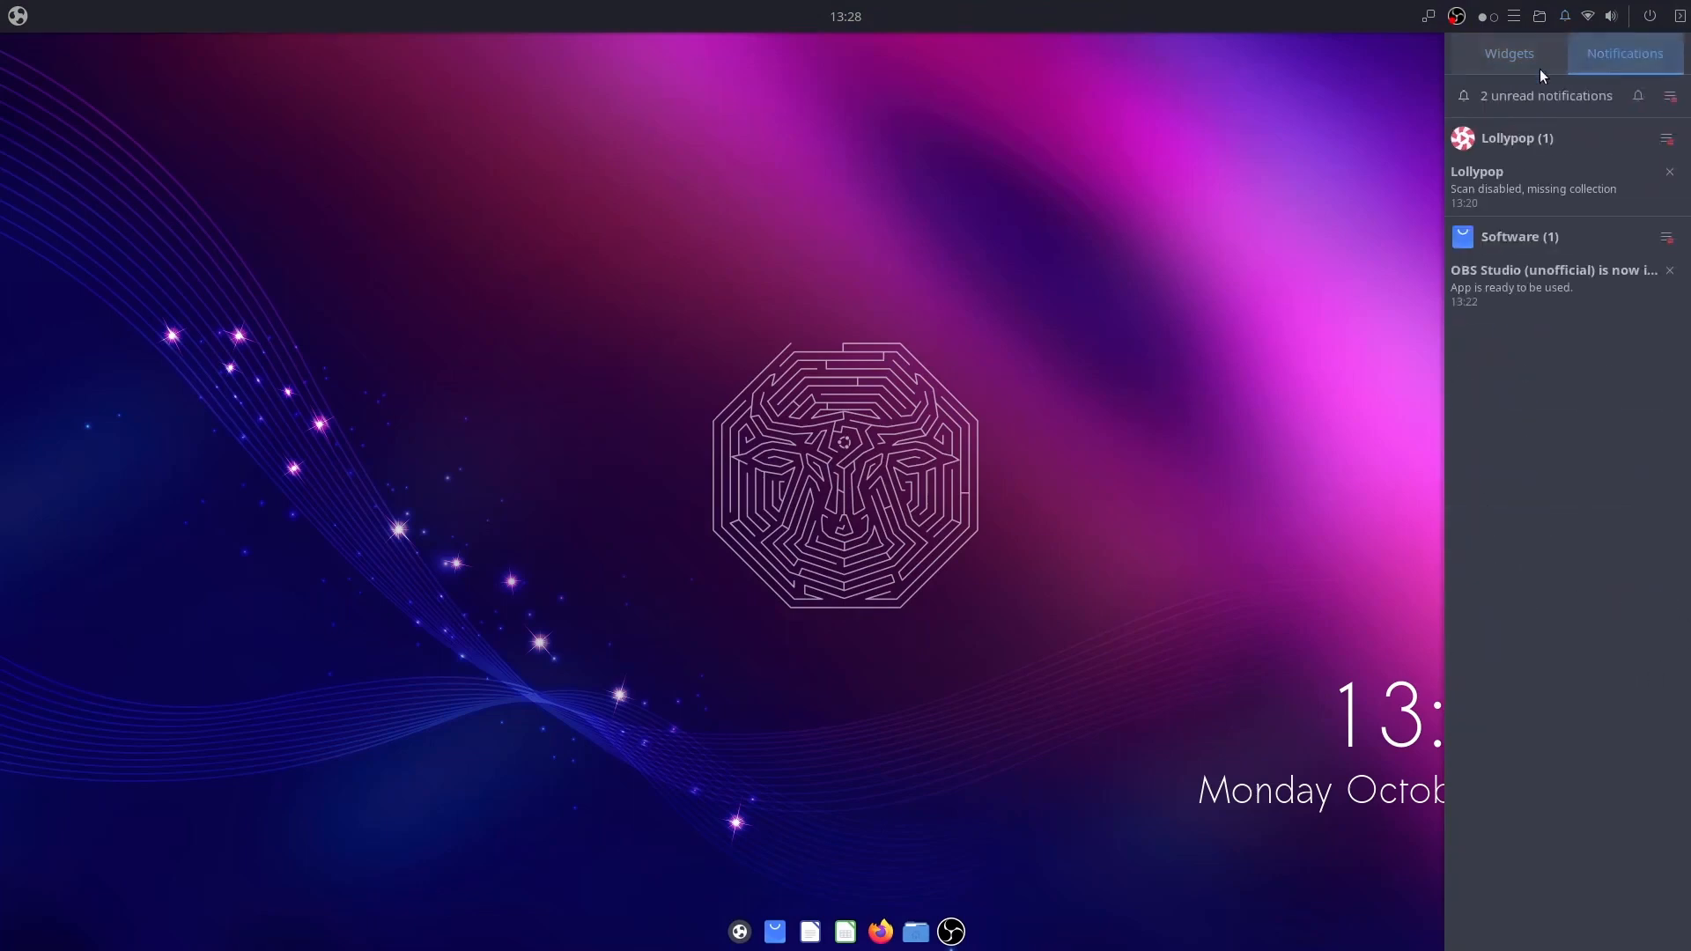
click(1668, 95)
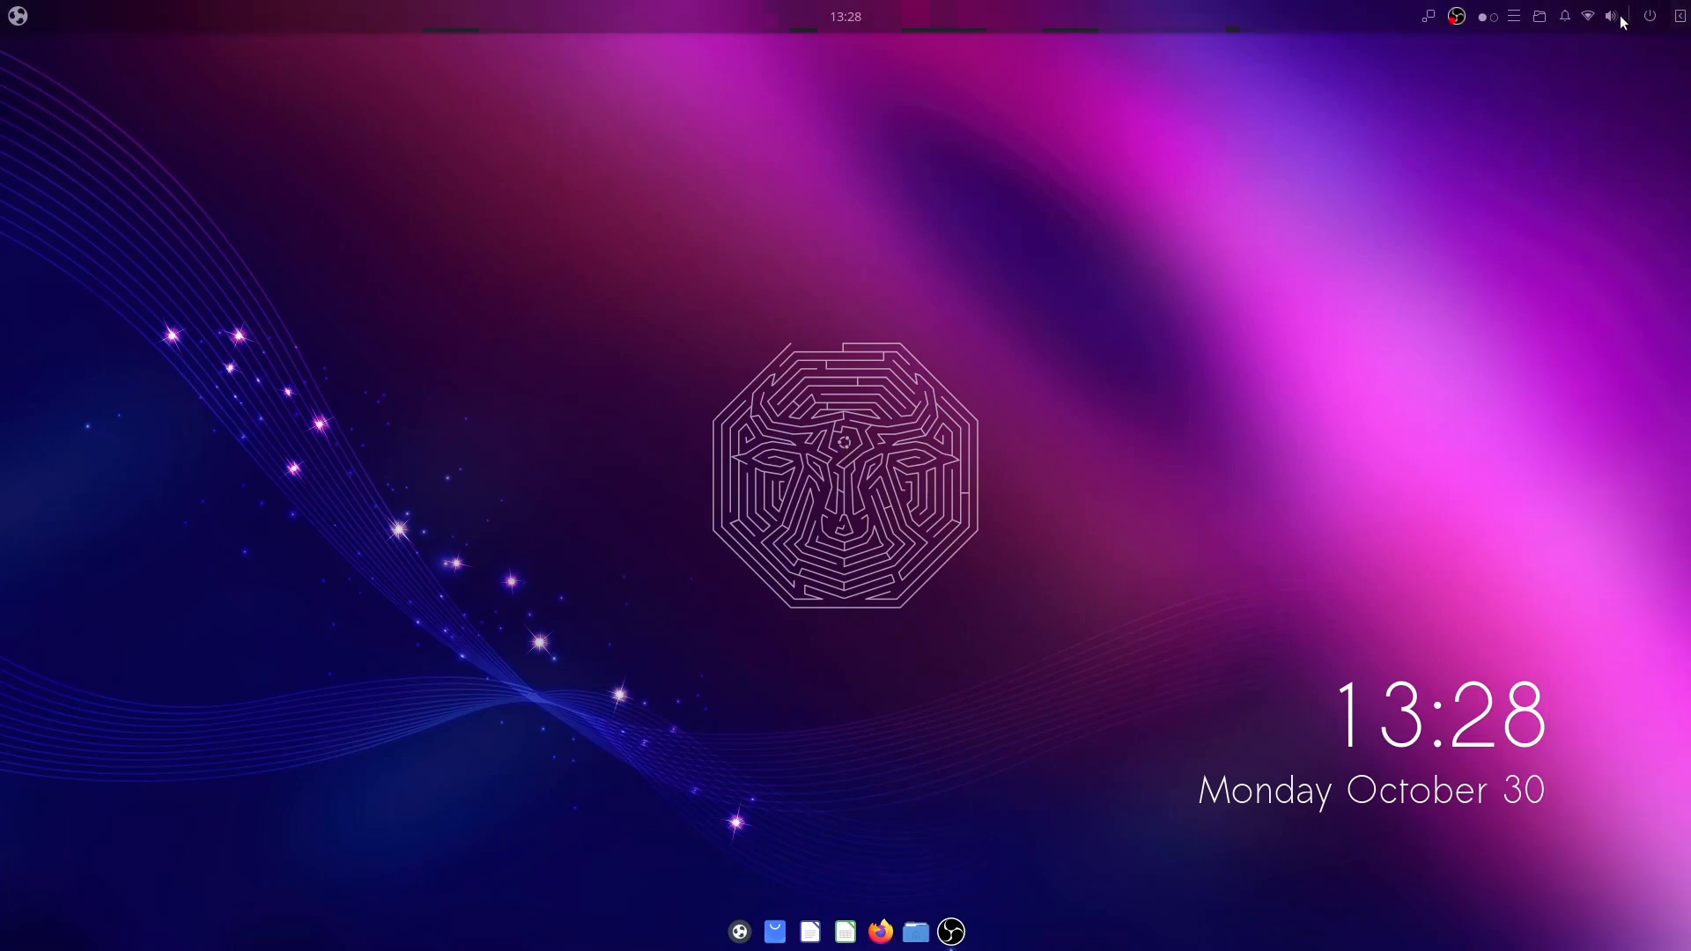
click(1651, 16)
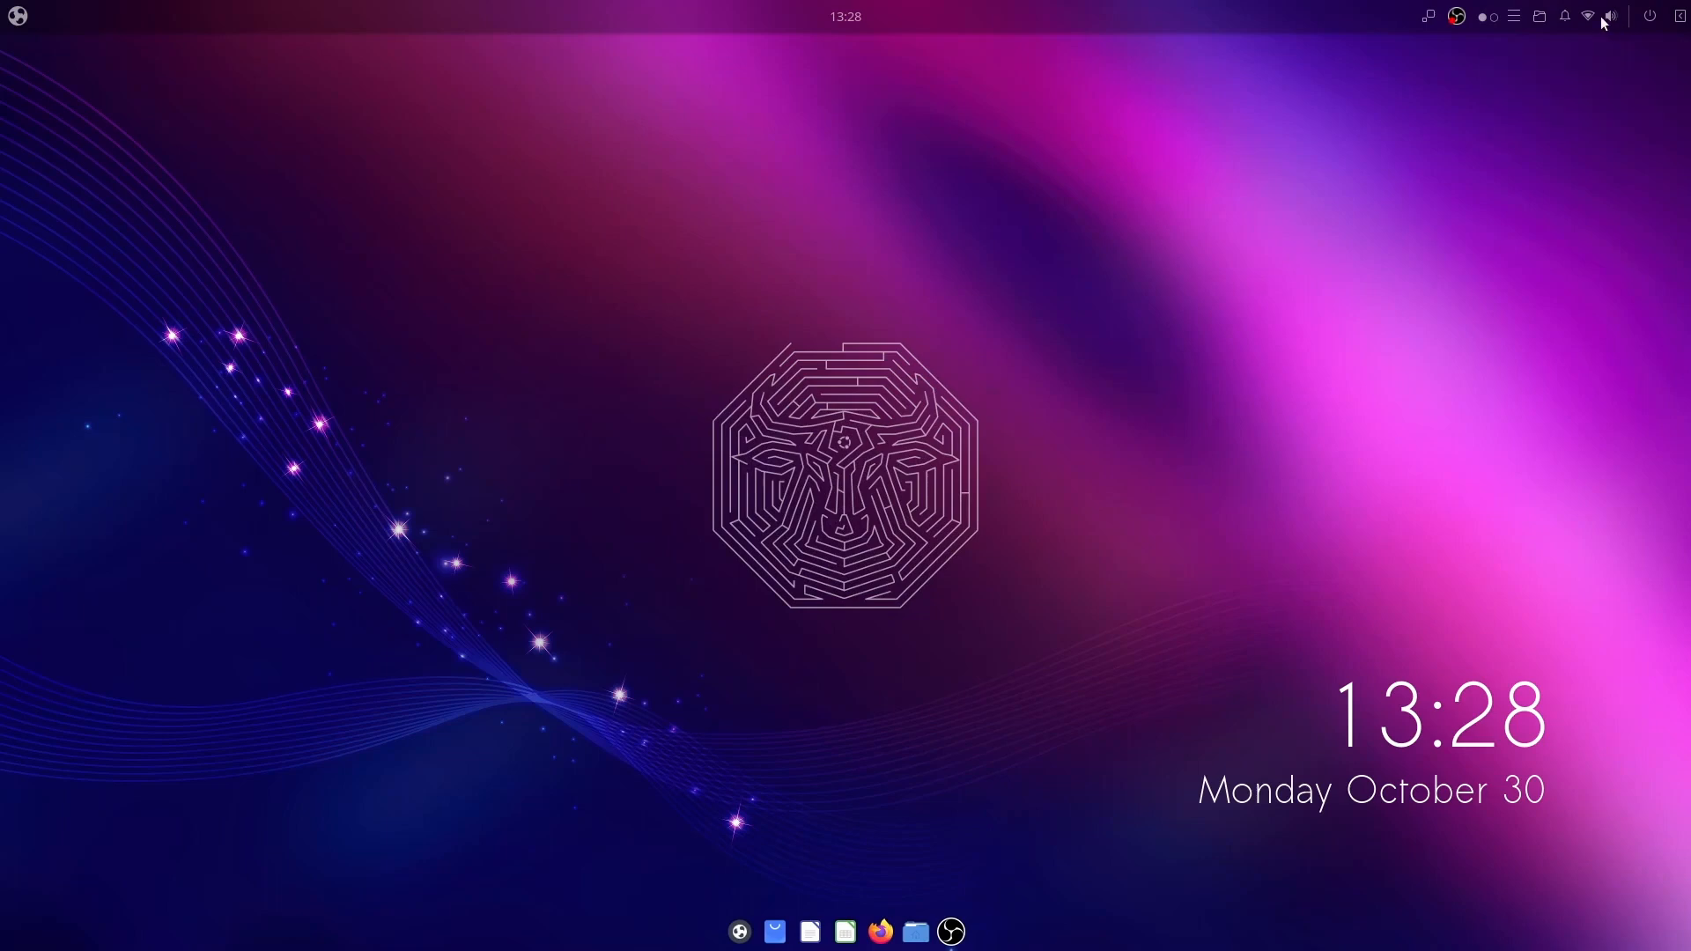
click(1563, 16)
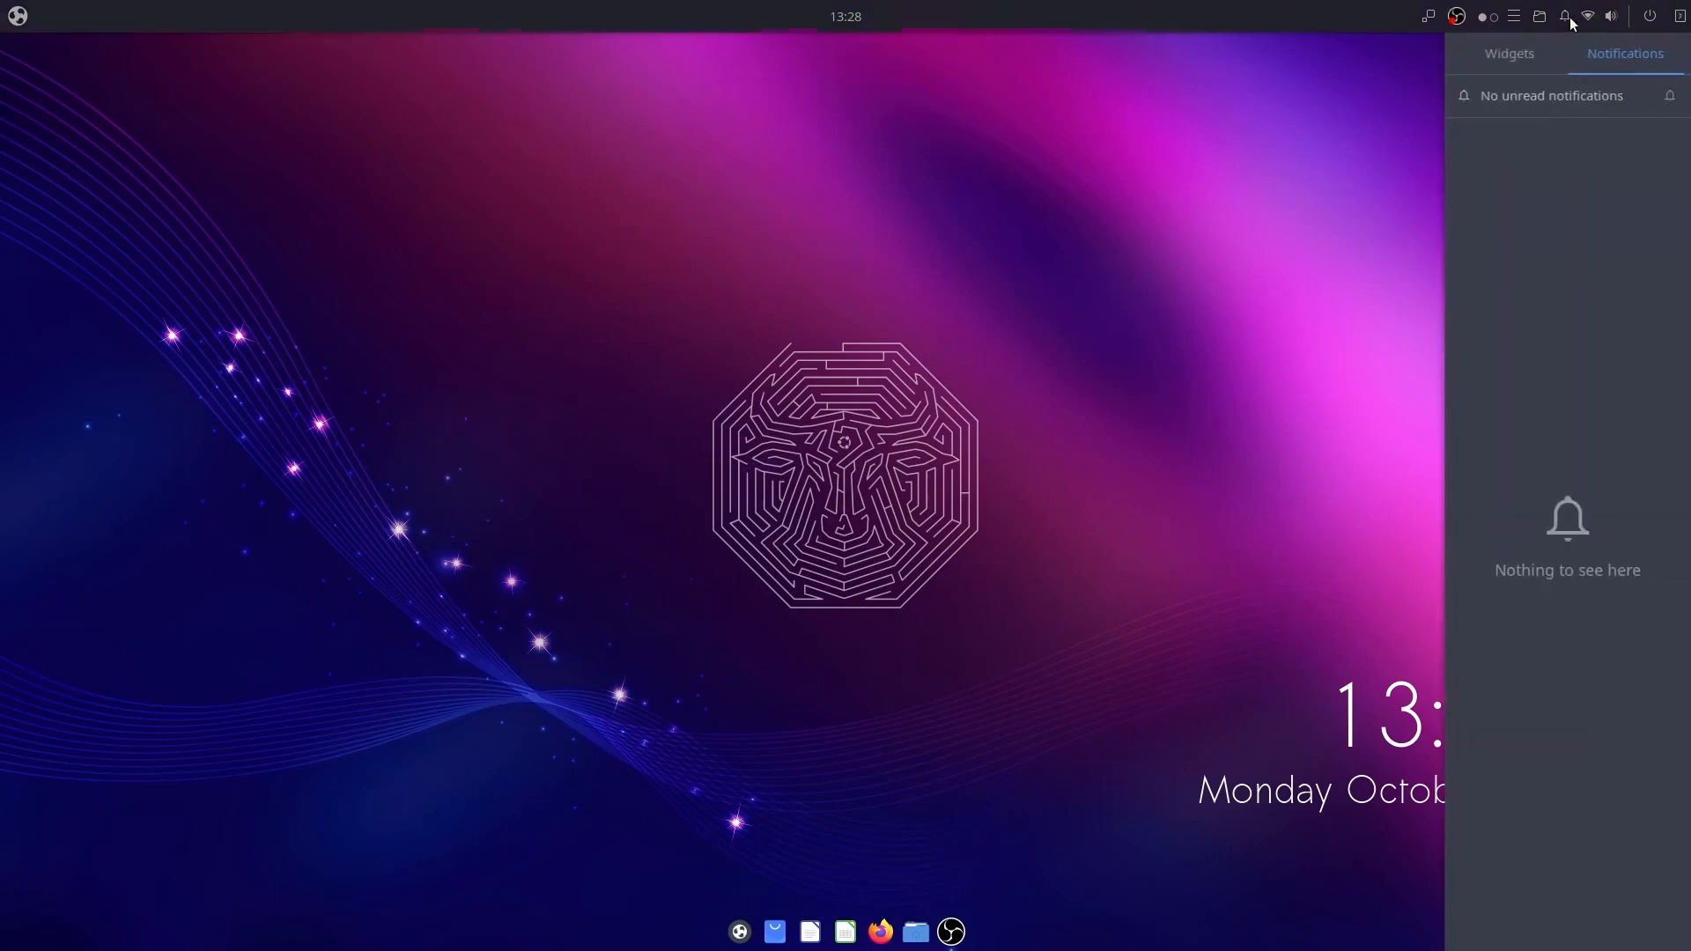
Step: From the Places applet open Home and the 32 GB Volume in Nemo, then close the file browser windows
click(1540, 15)
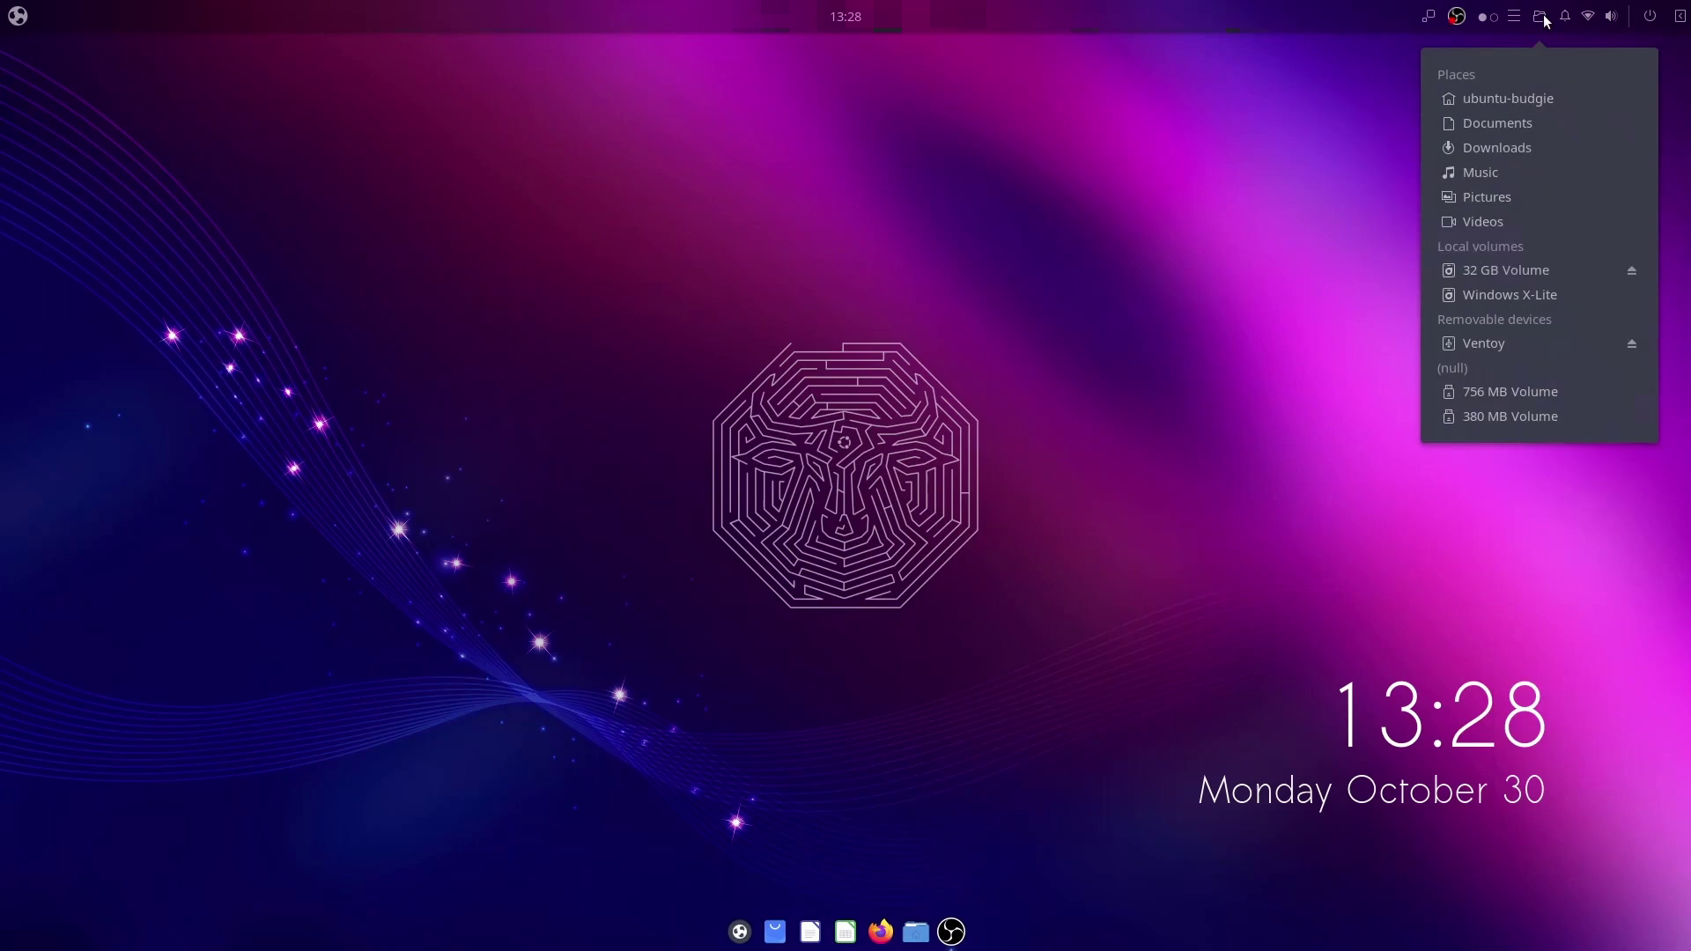
click(1506, 98)
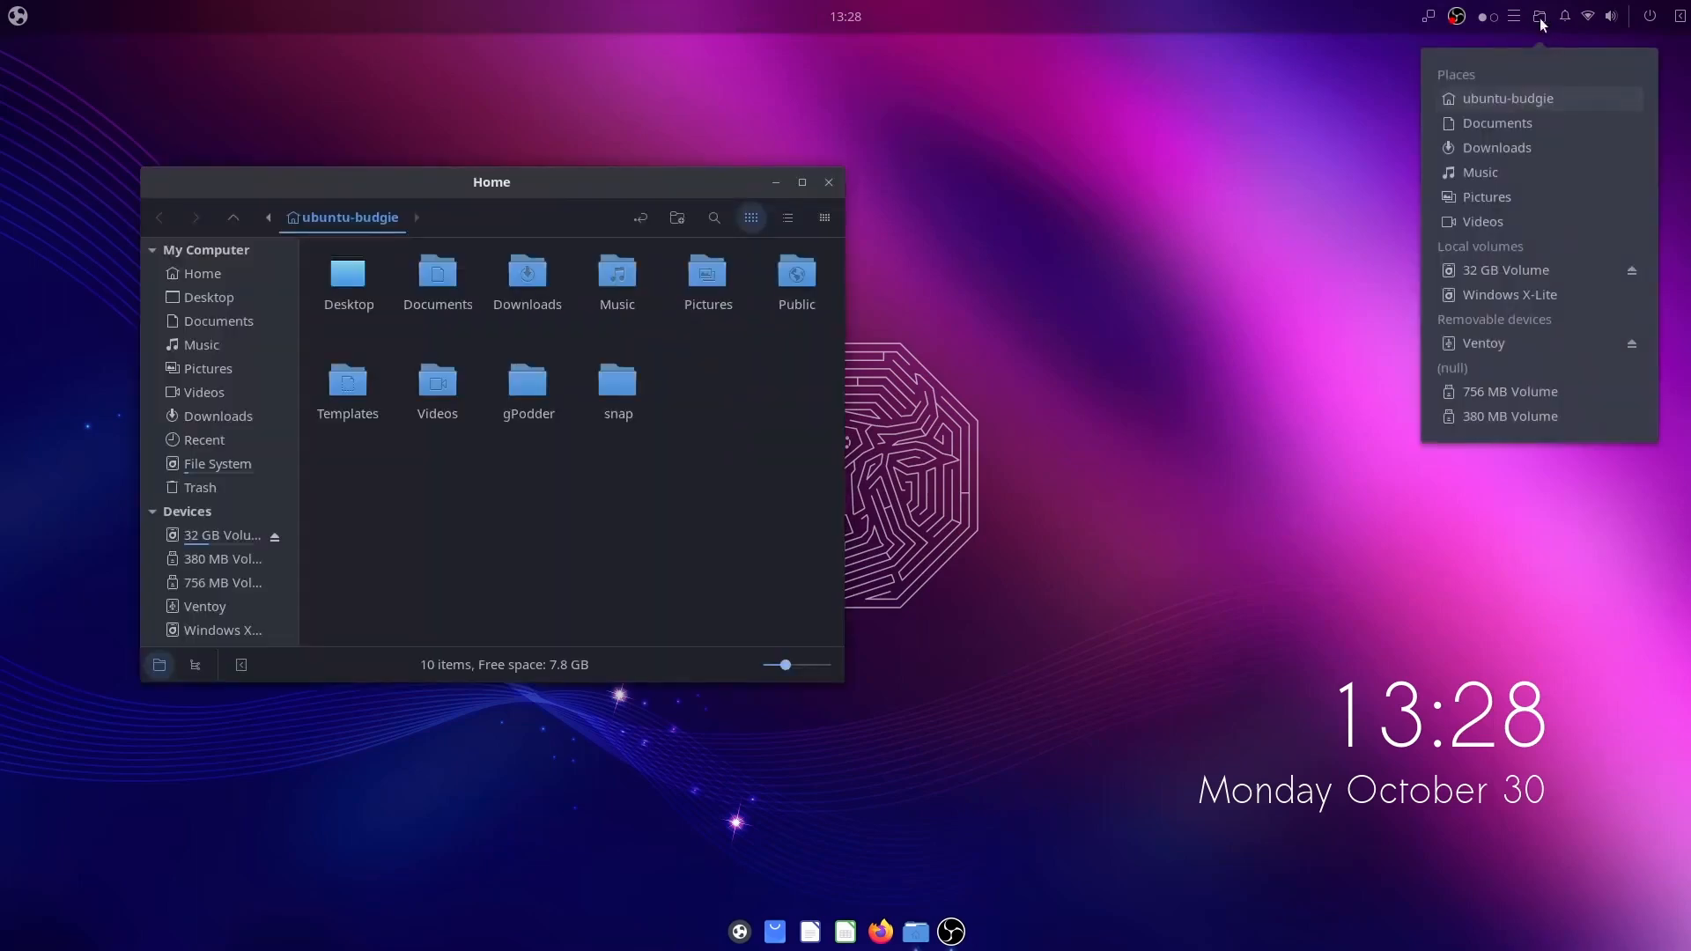
click(1502, 270)
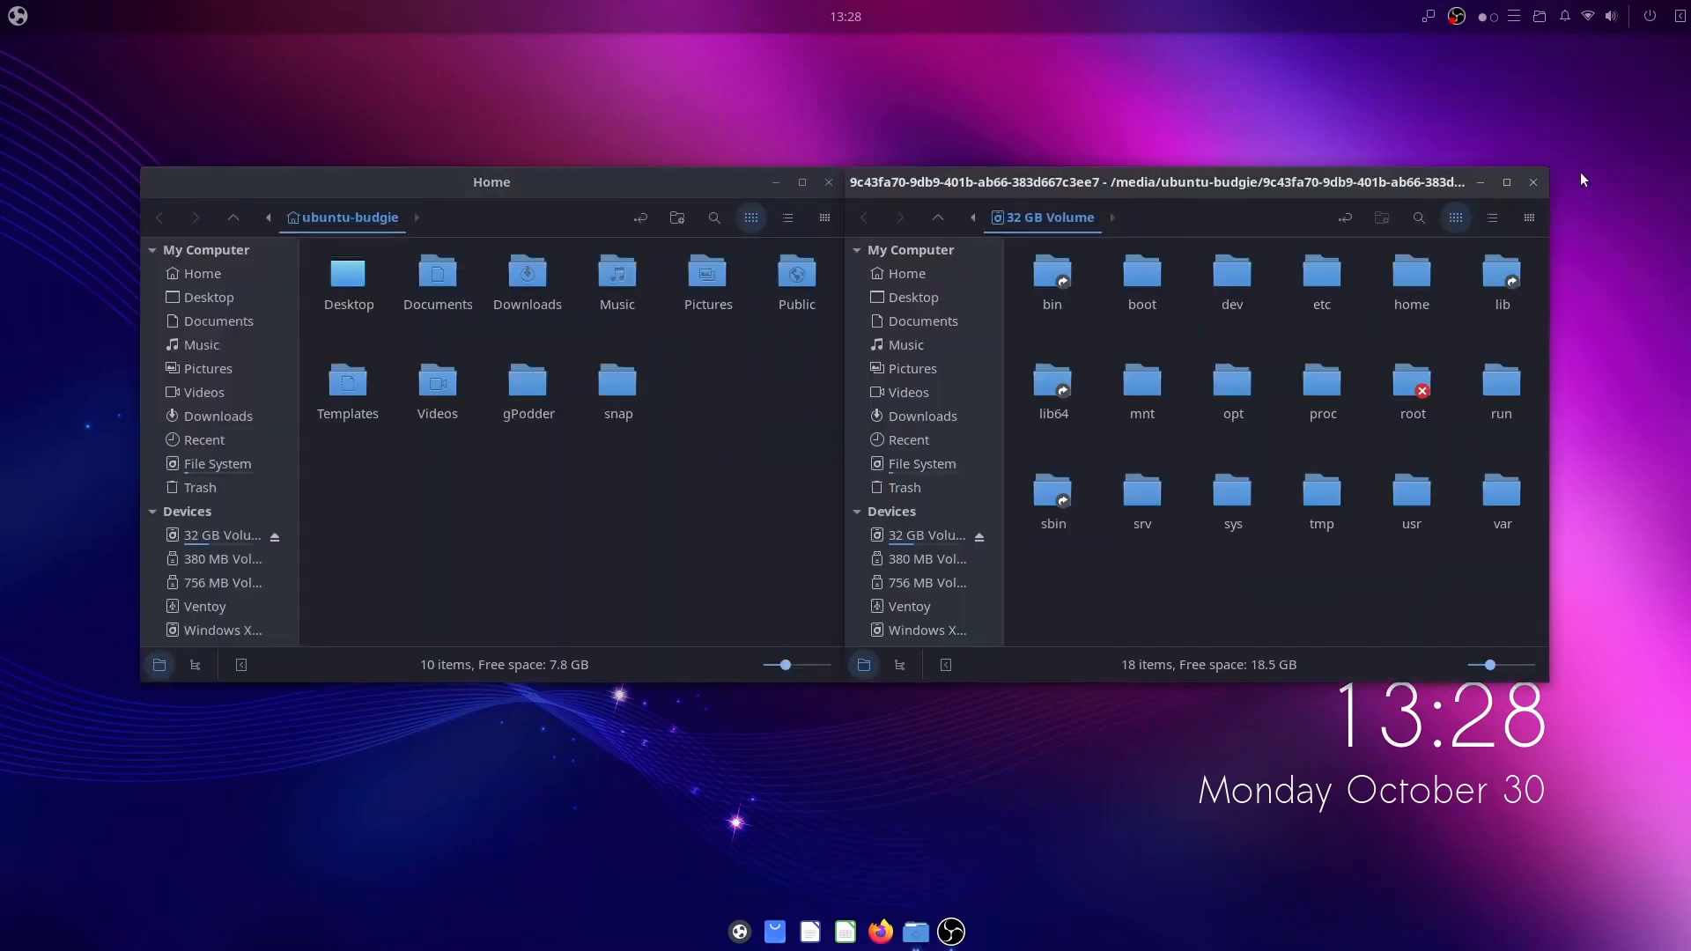
click(1530, 181)
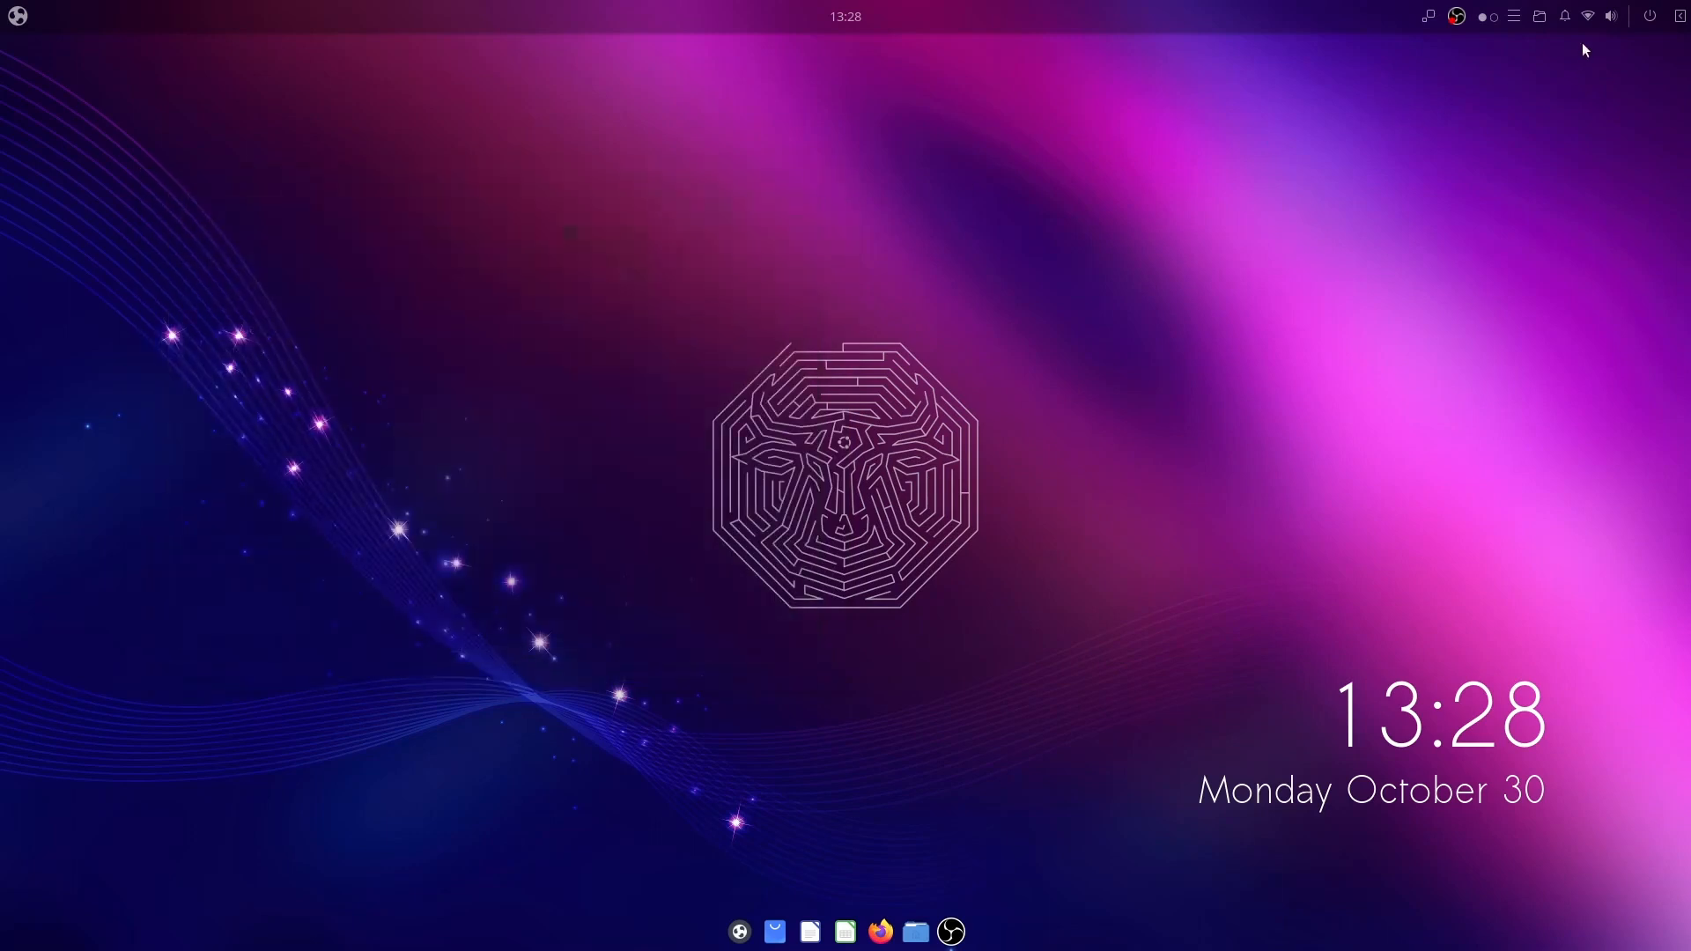
mouse_move(1543, 21)
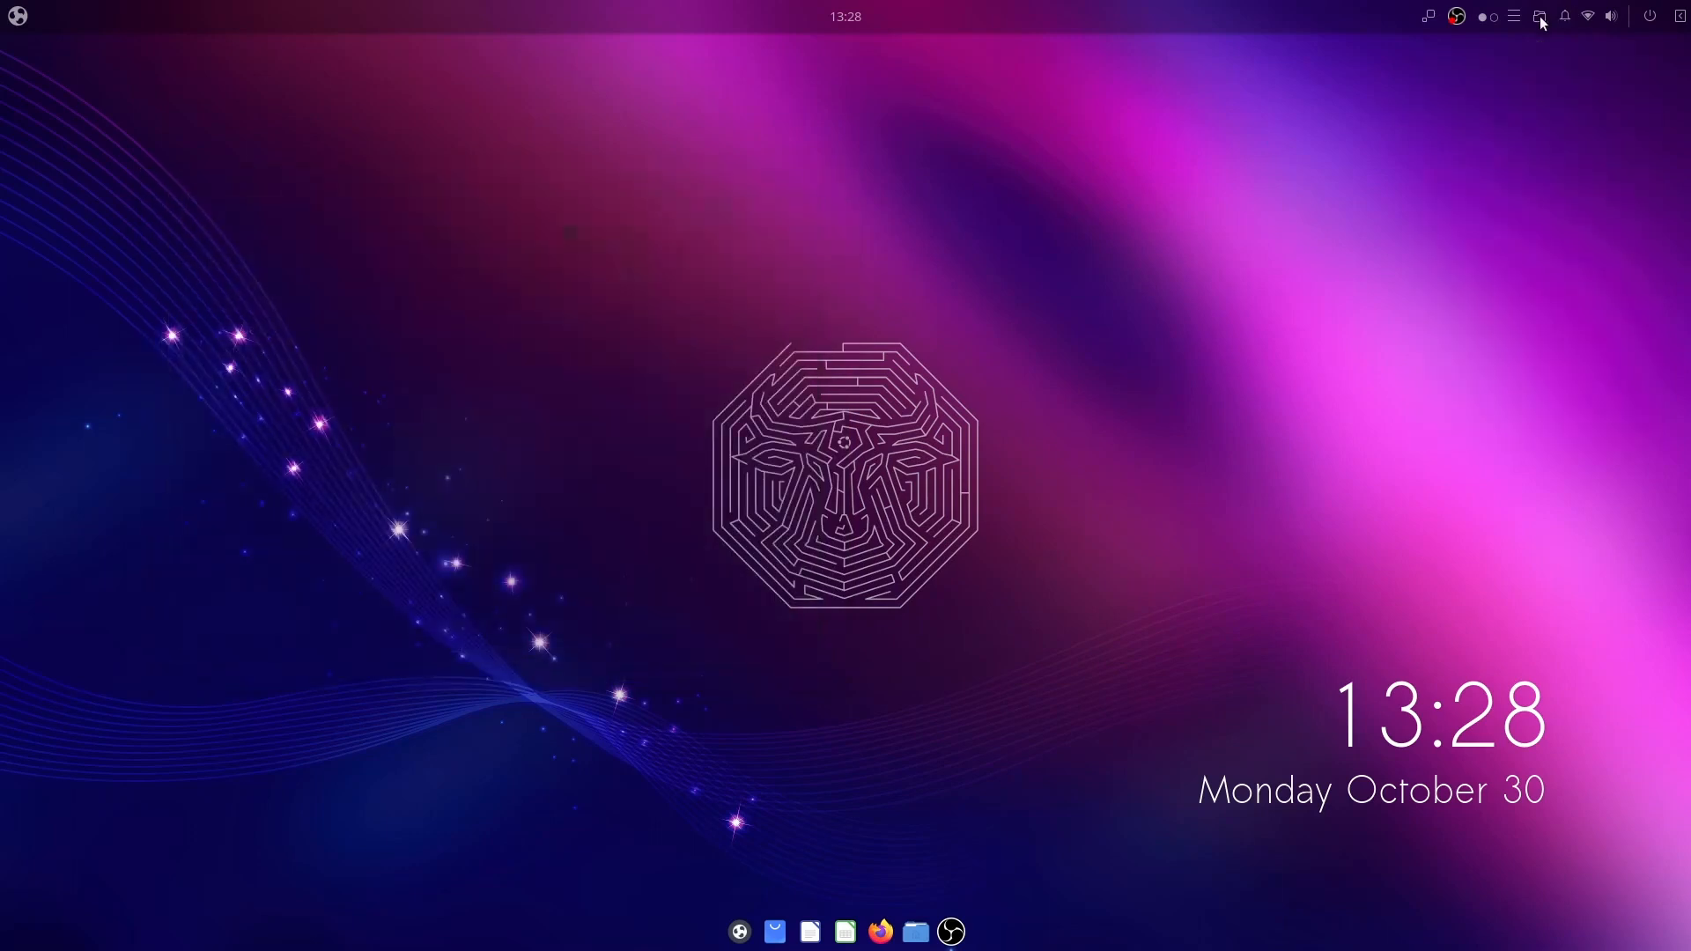
Step: Write 'Hello world' in the panel's quick notes scratchpad
click(1539, 16)
text(H)
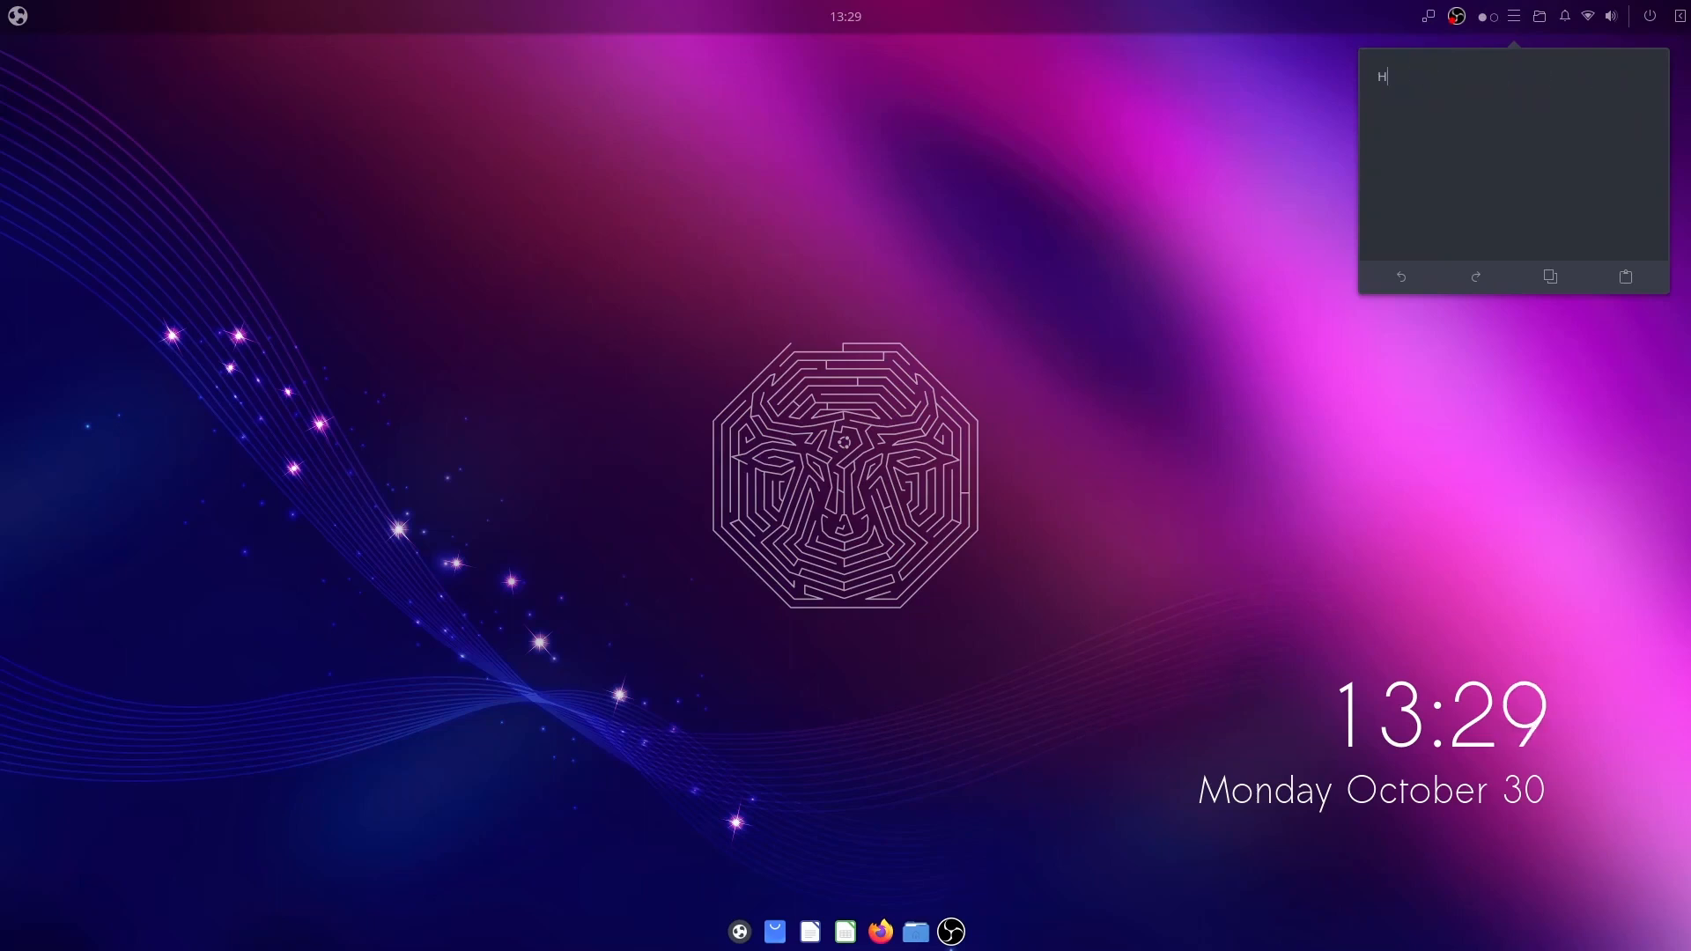
text(ello zor)
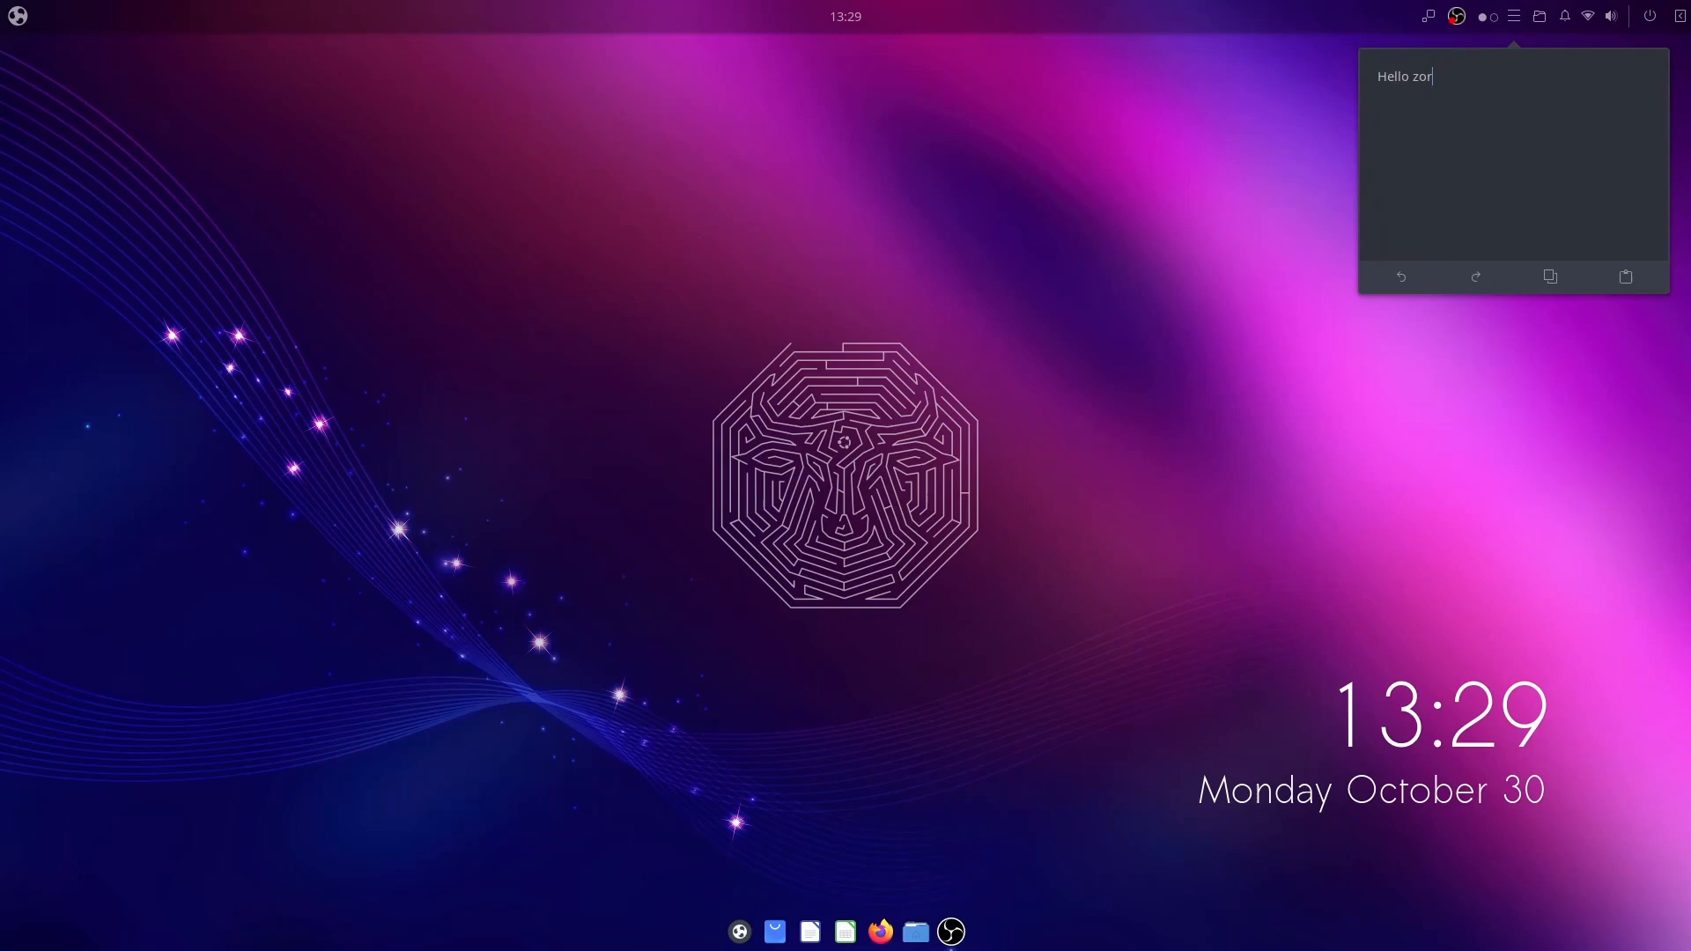
text(worl)
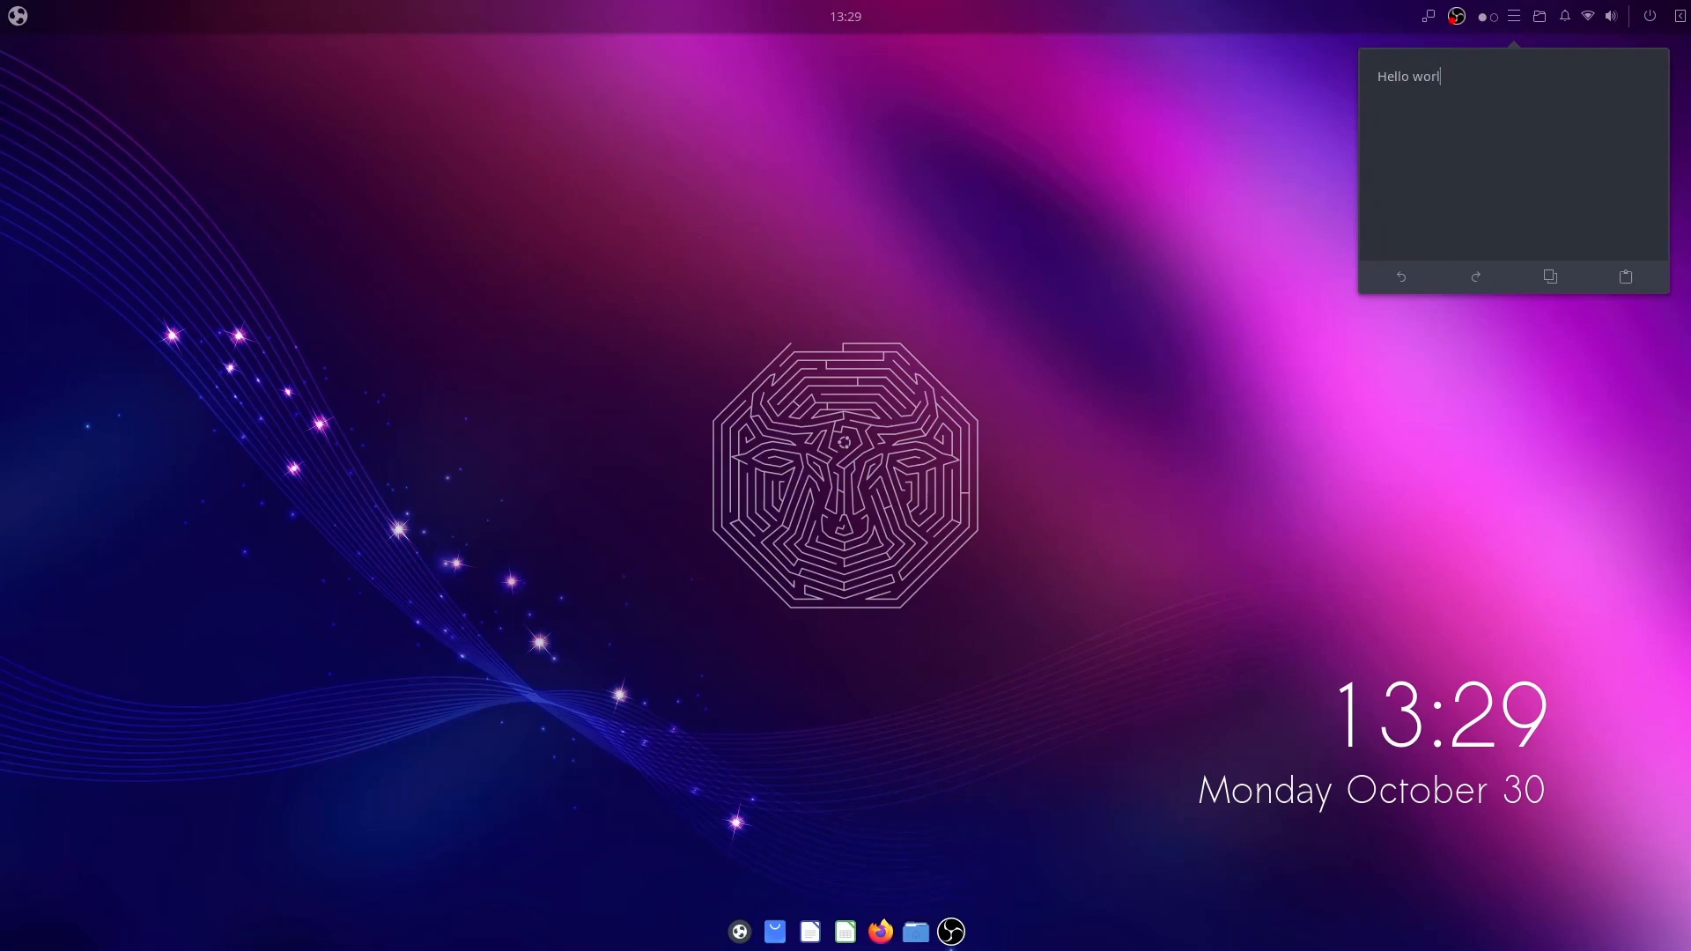
text(d)
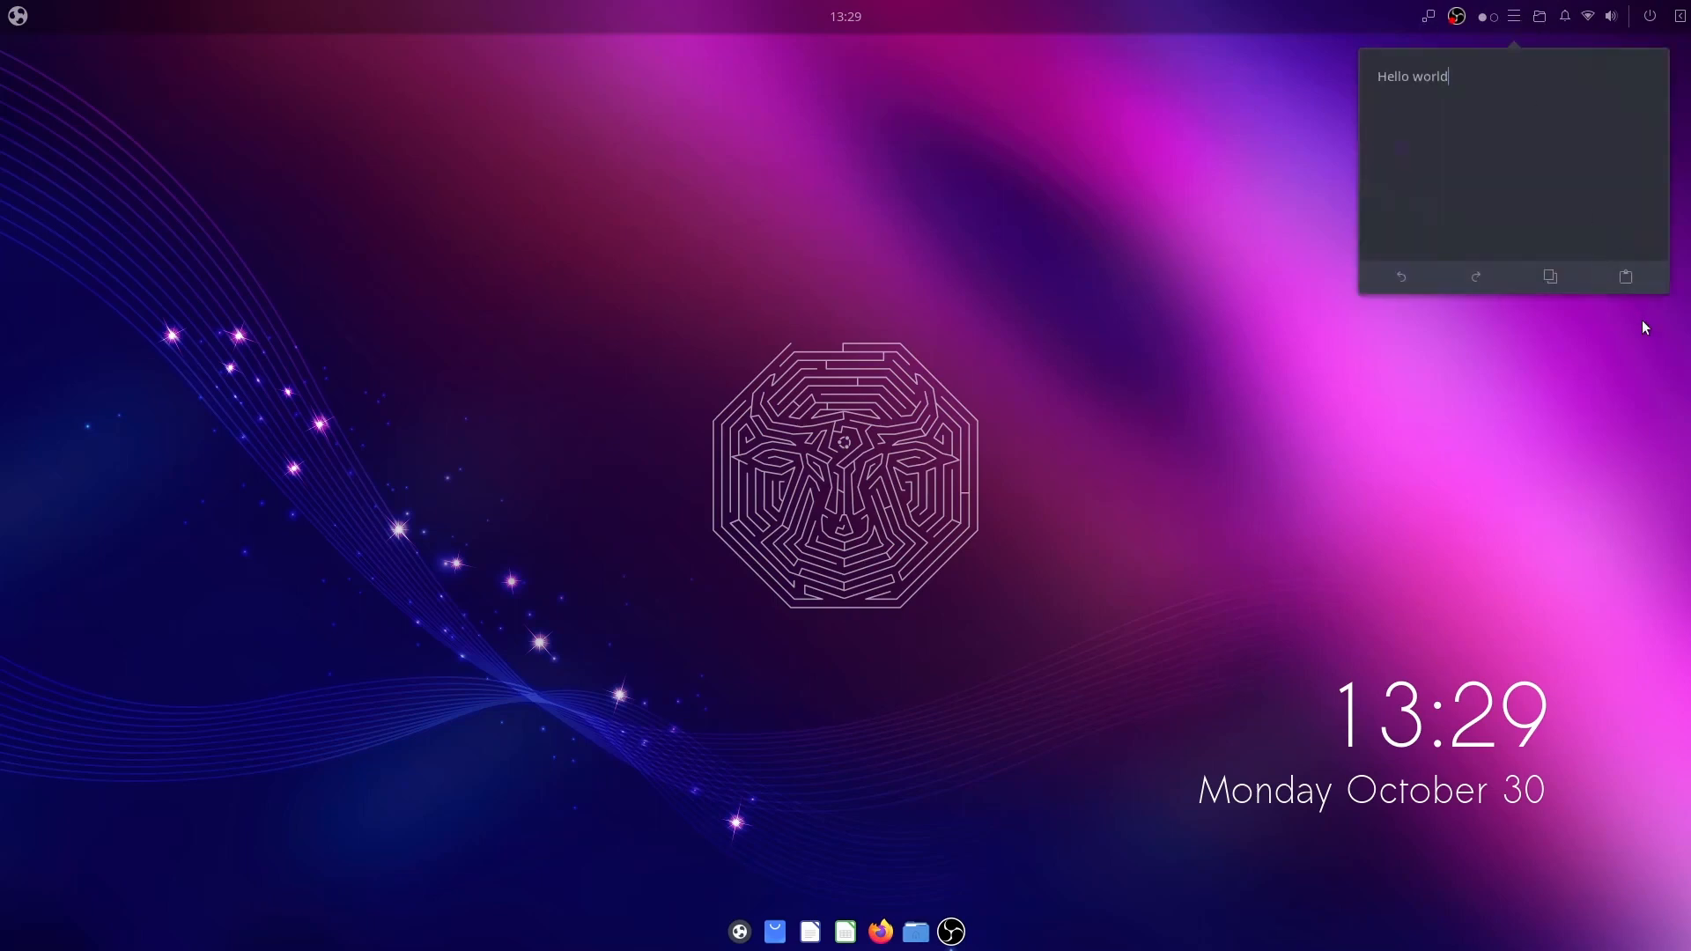
mouse_move(1603, 282)
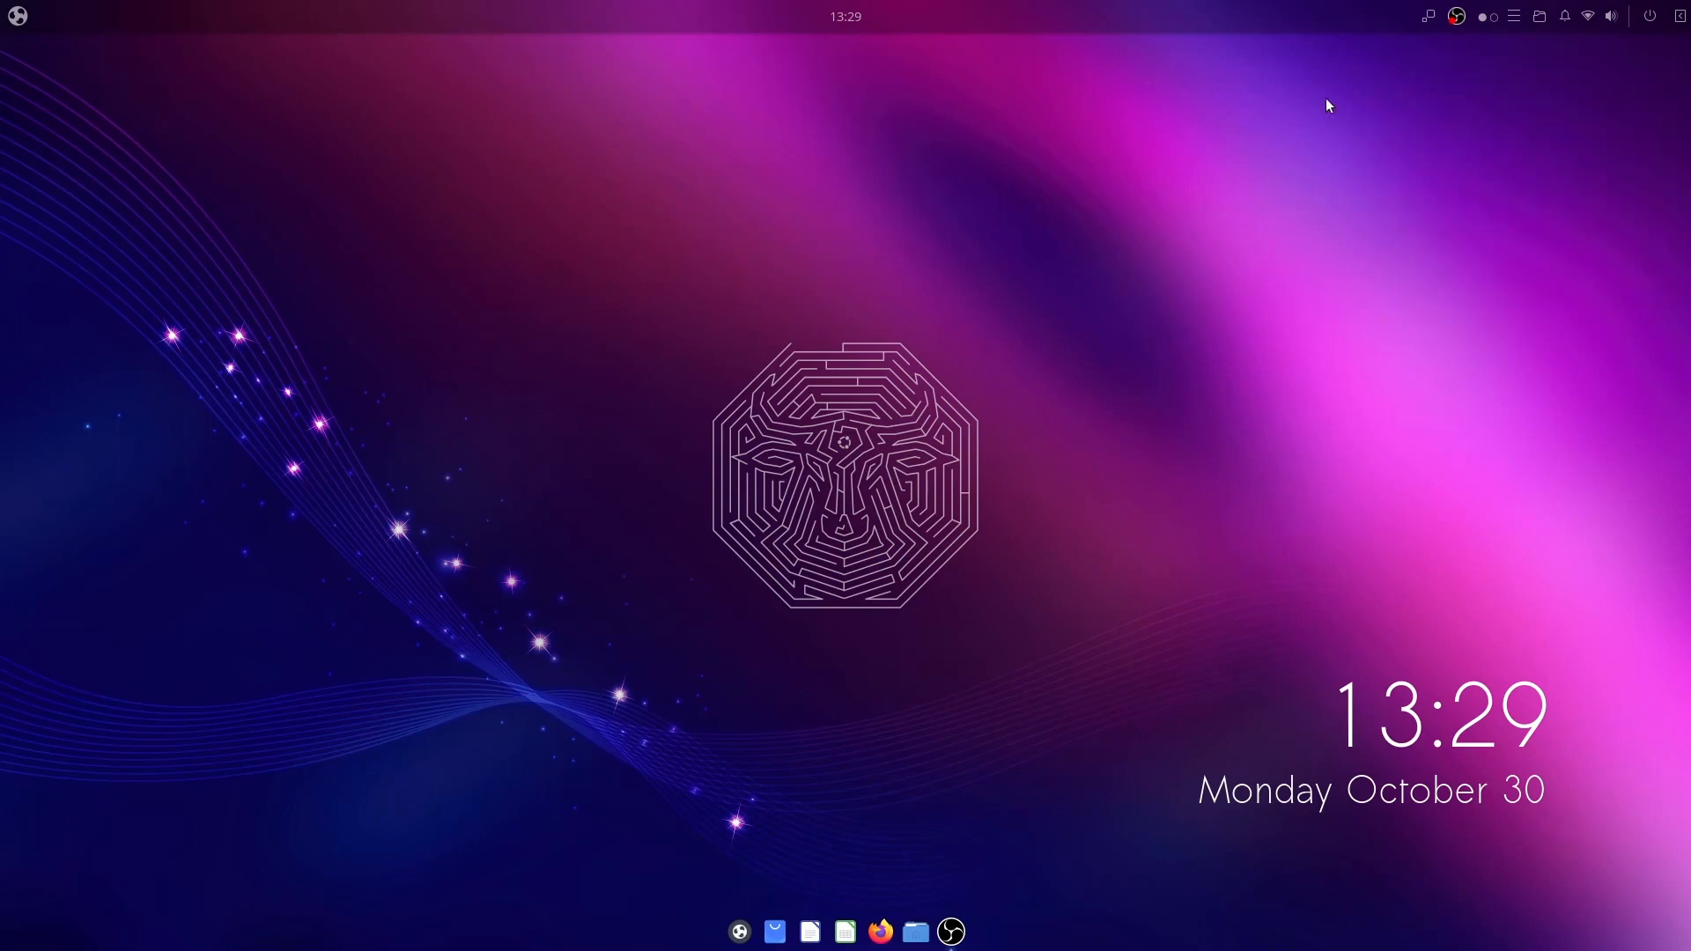
Step: Add a third workspace from the switcher, then view Ventoy's free space in the drive usage applet and dismiss it
click(1487, 16)
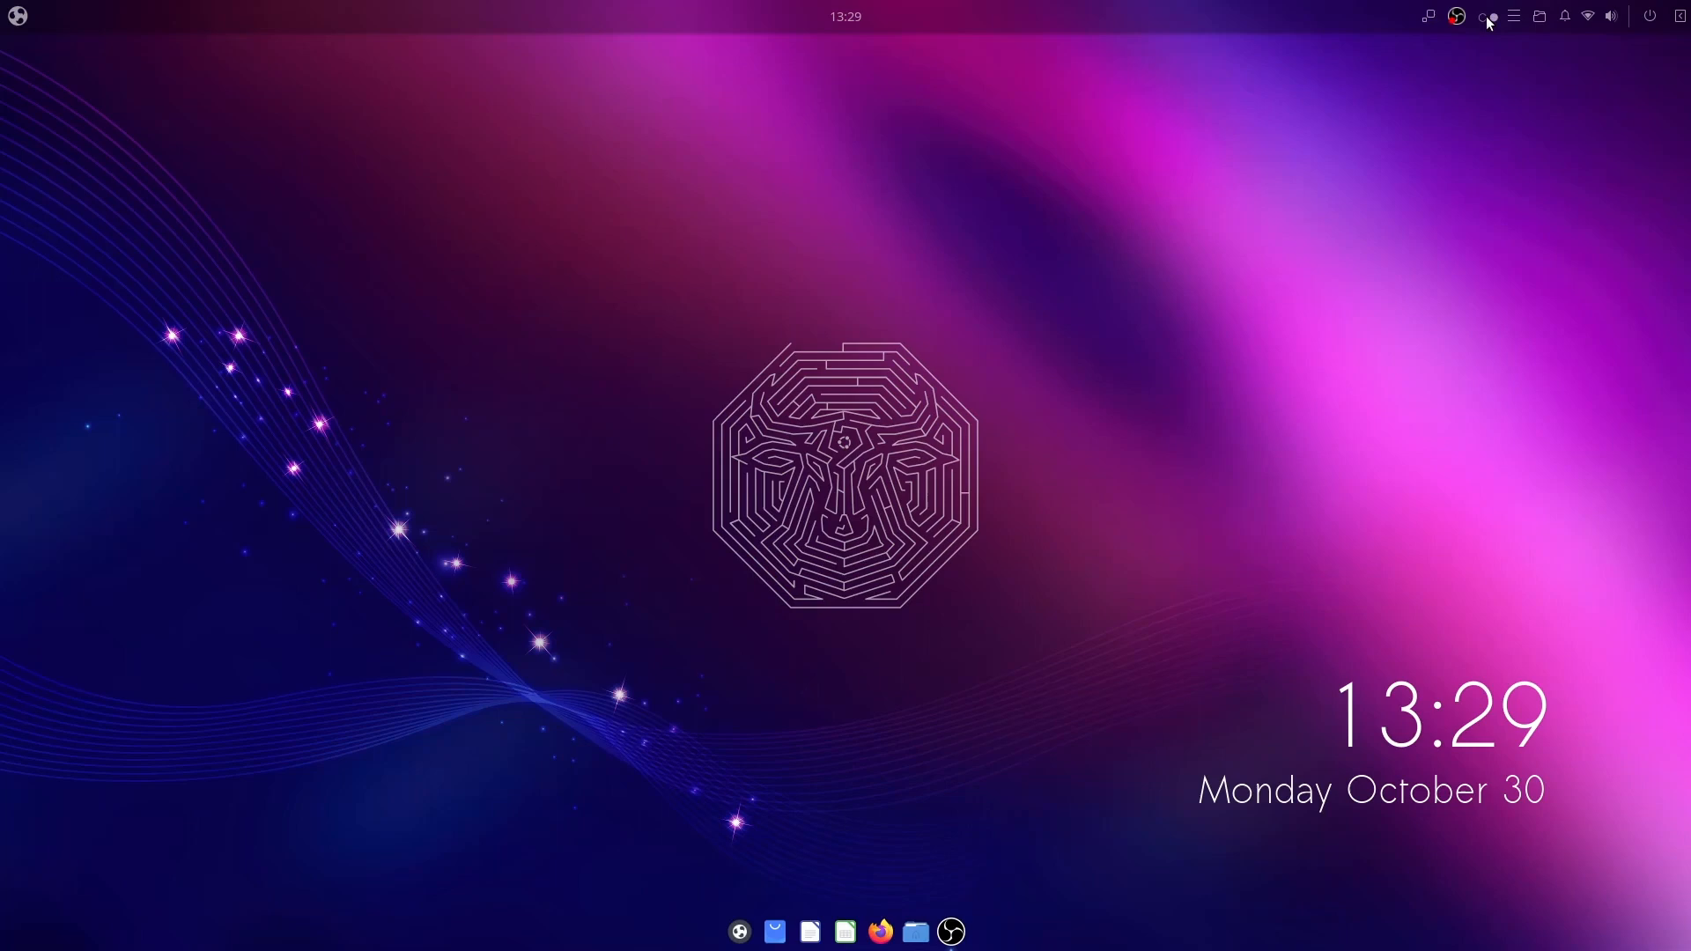
mouse_move(911, 930)
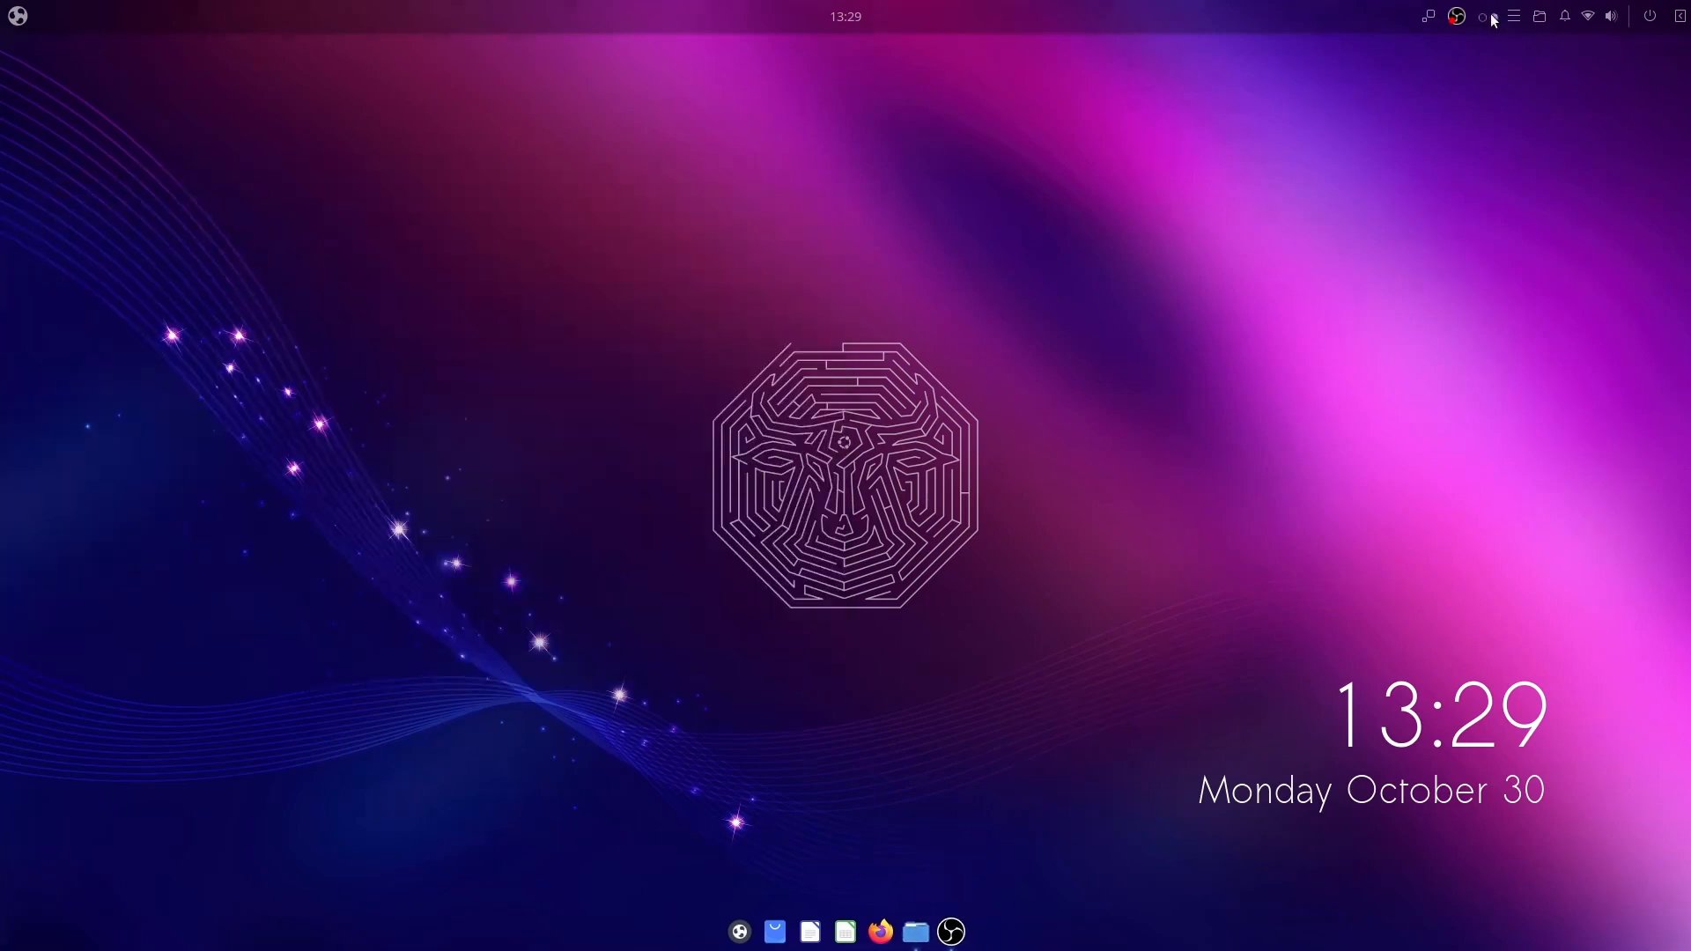
click(916, 931)
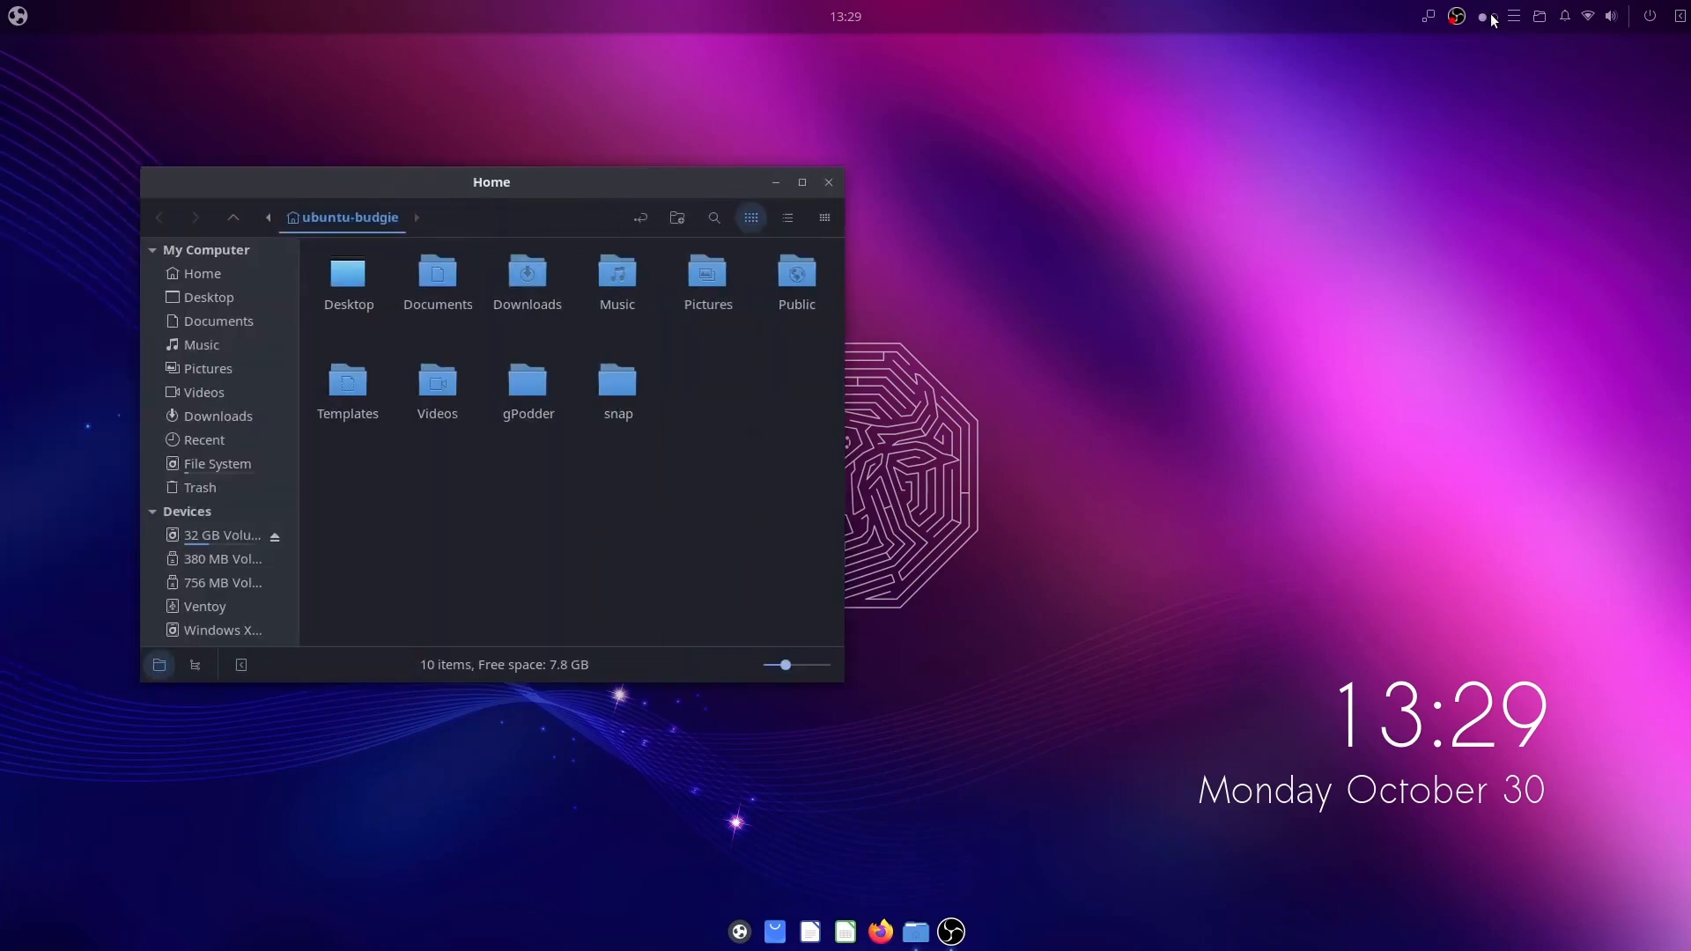
click(1457, 15)
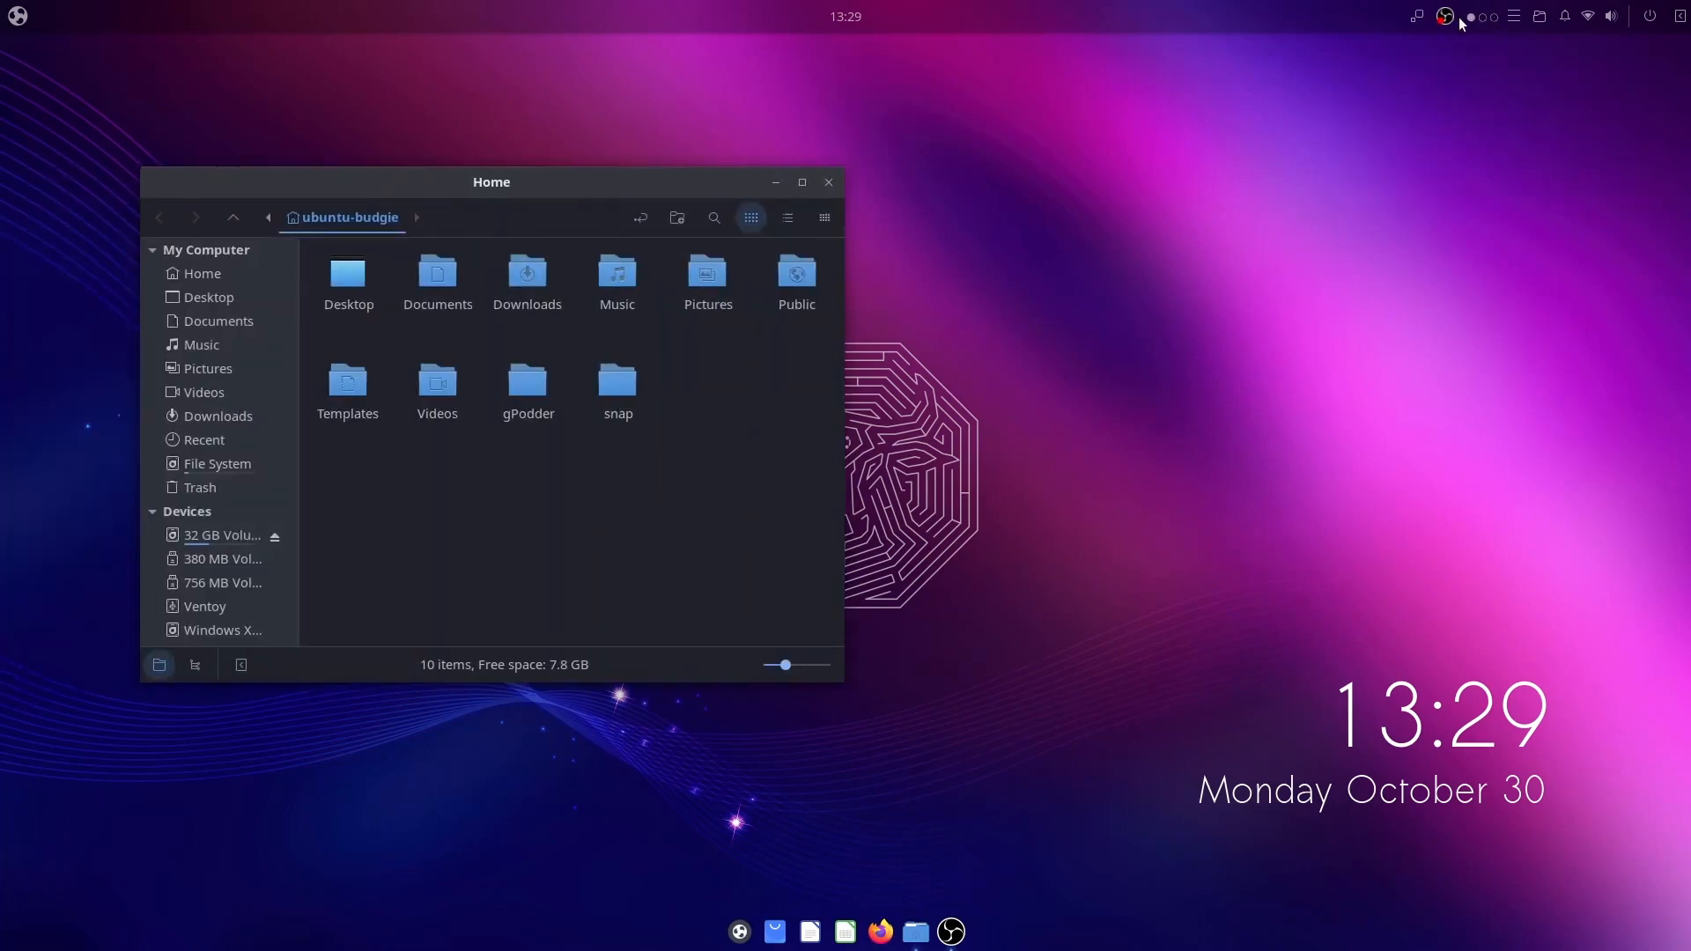
click(828, 182)
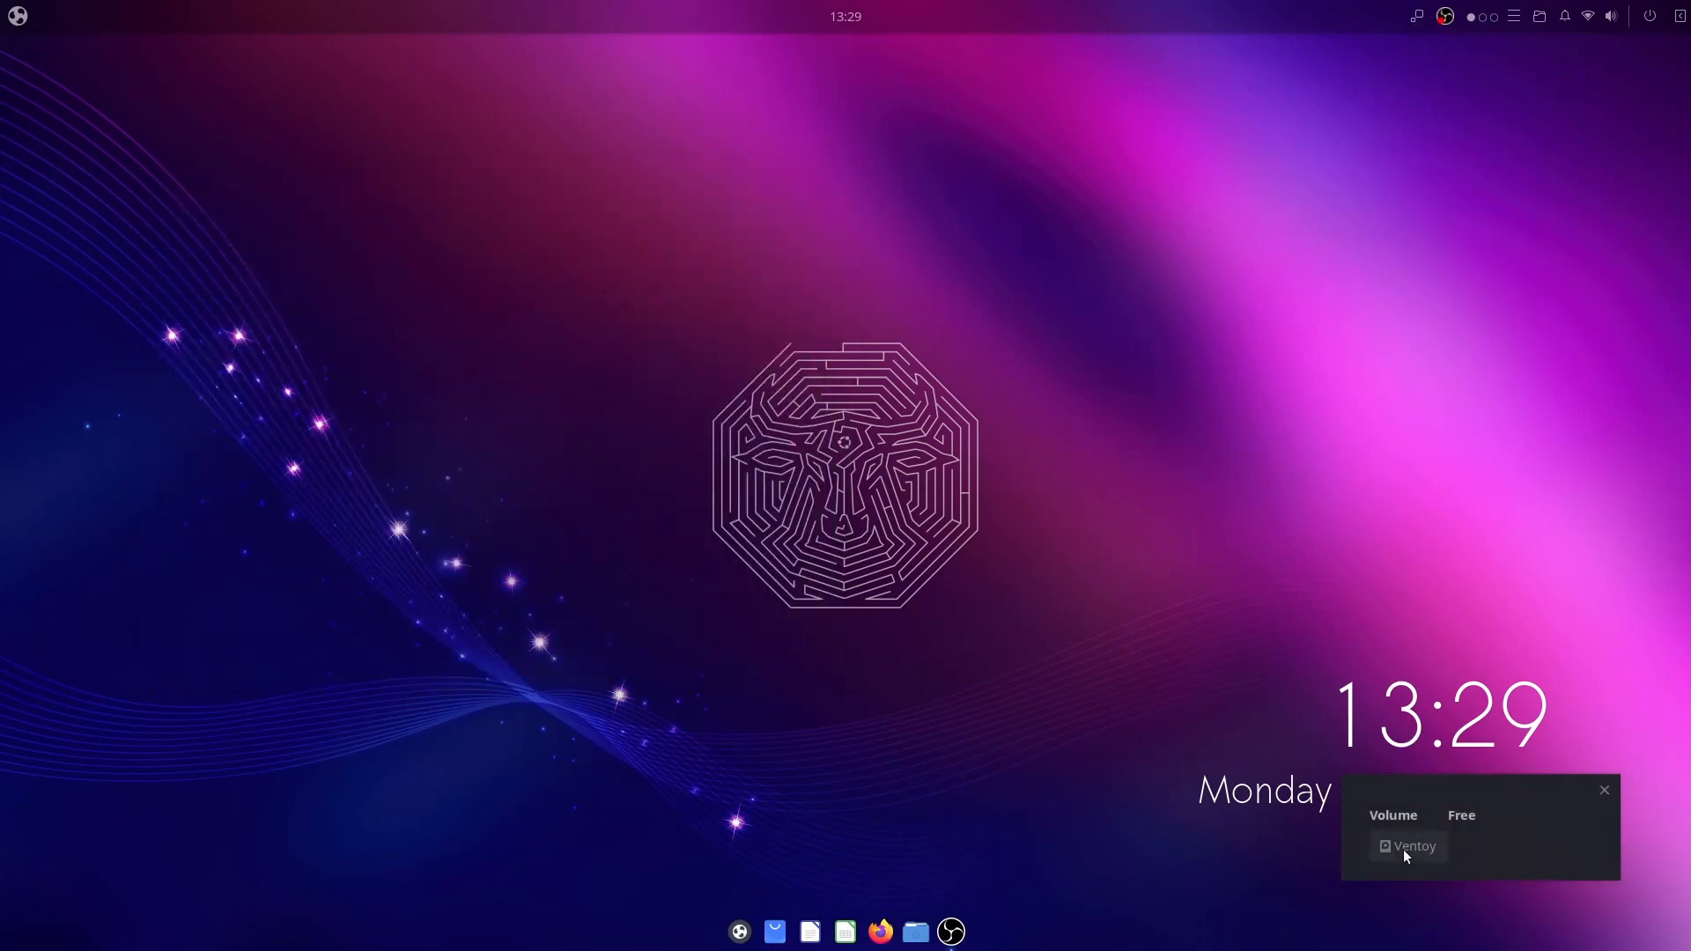
click(1603, 789)
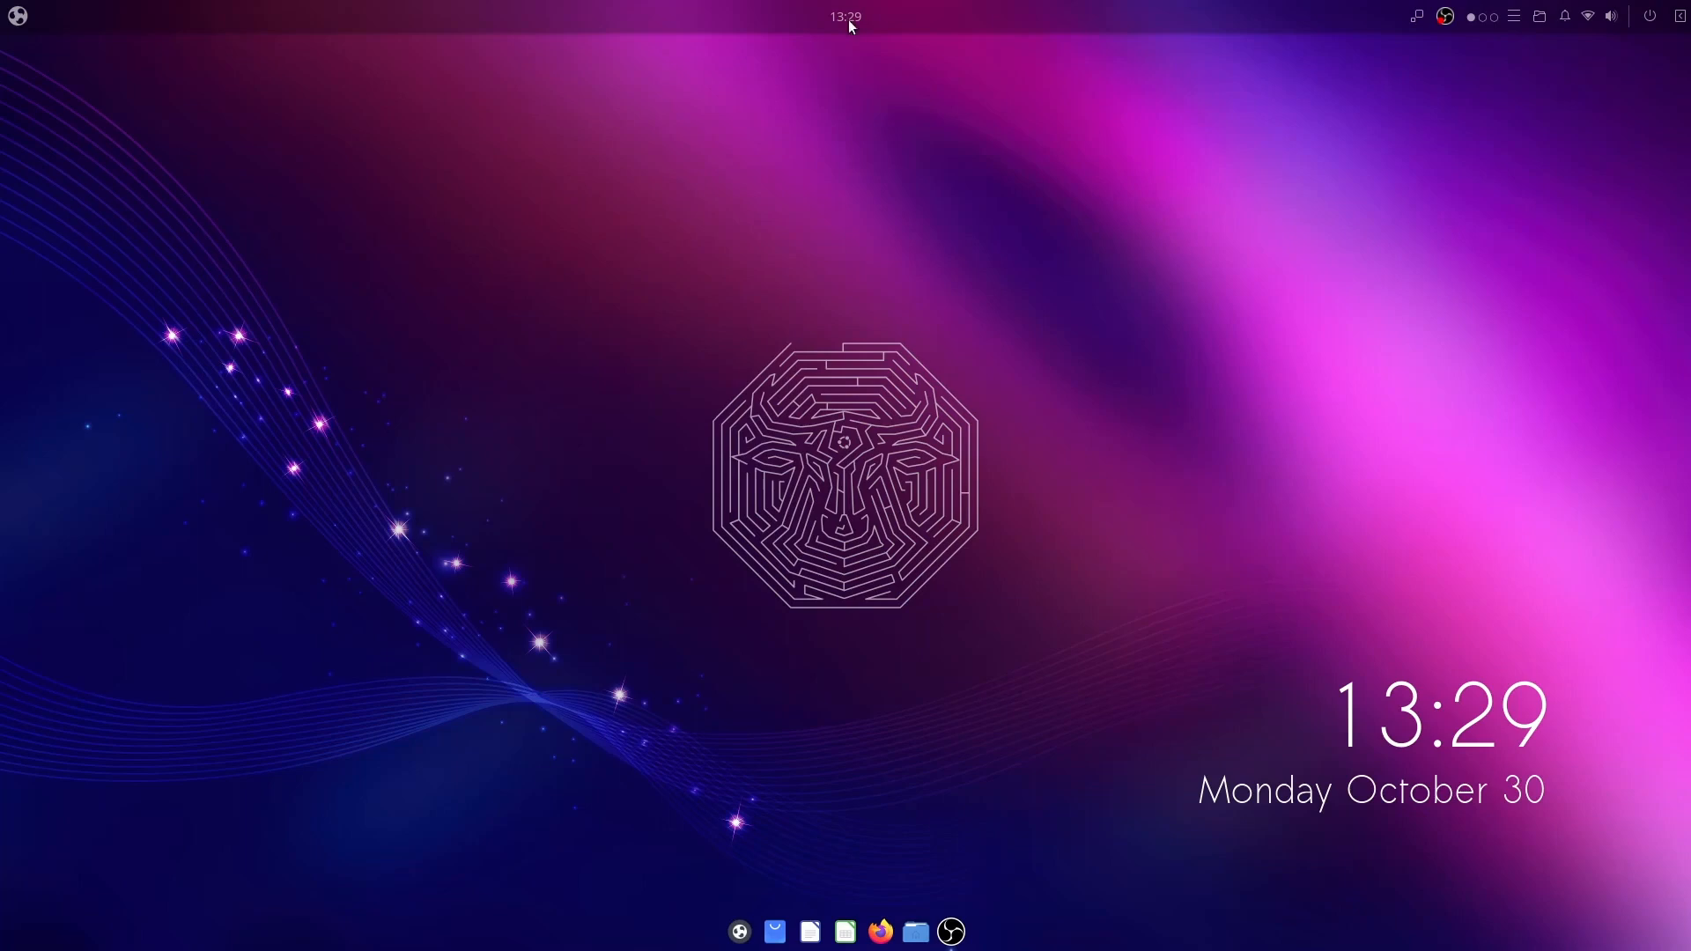
mouse_move(925, 167)
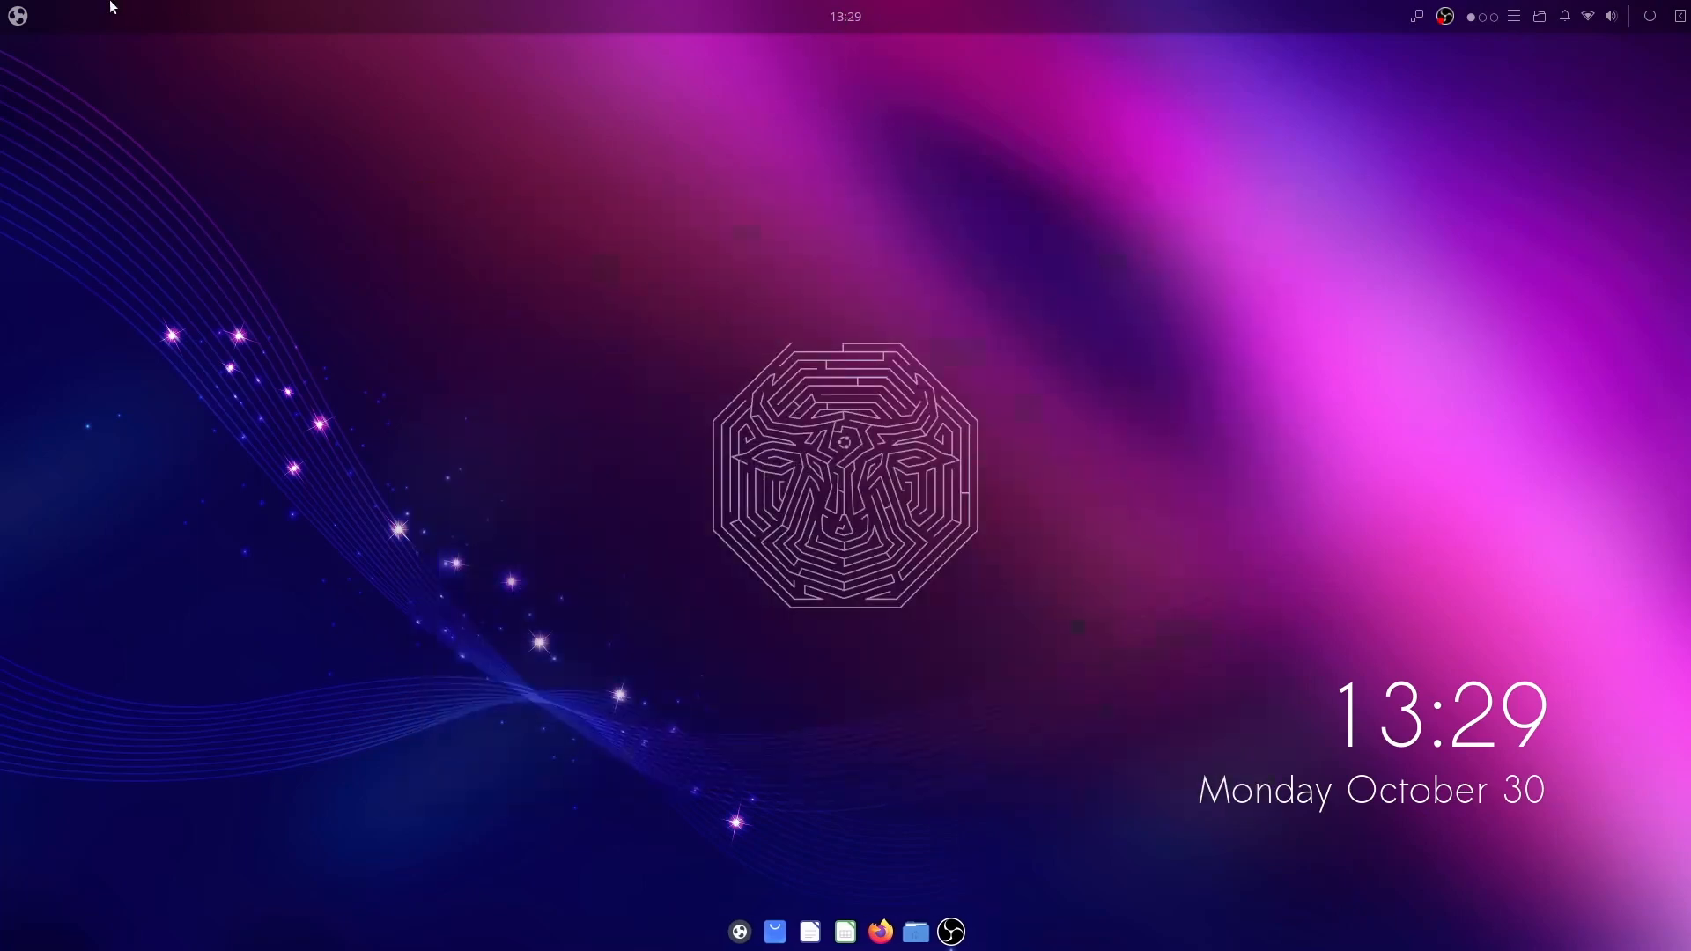
Step: Launch Budgie Control Center on the Date & Time page from the Budgie menu
click(18, 16)
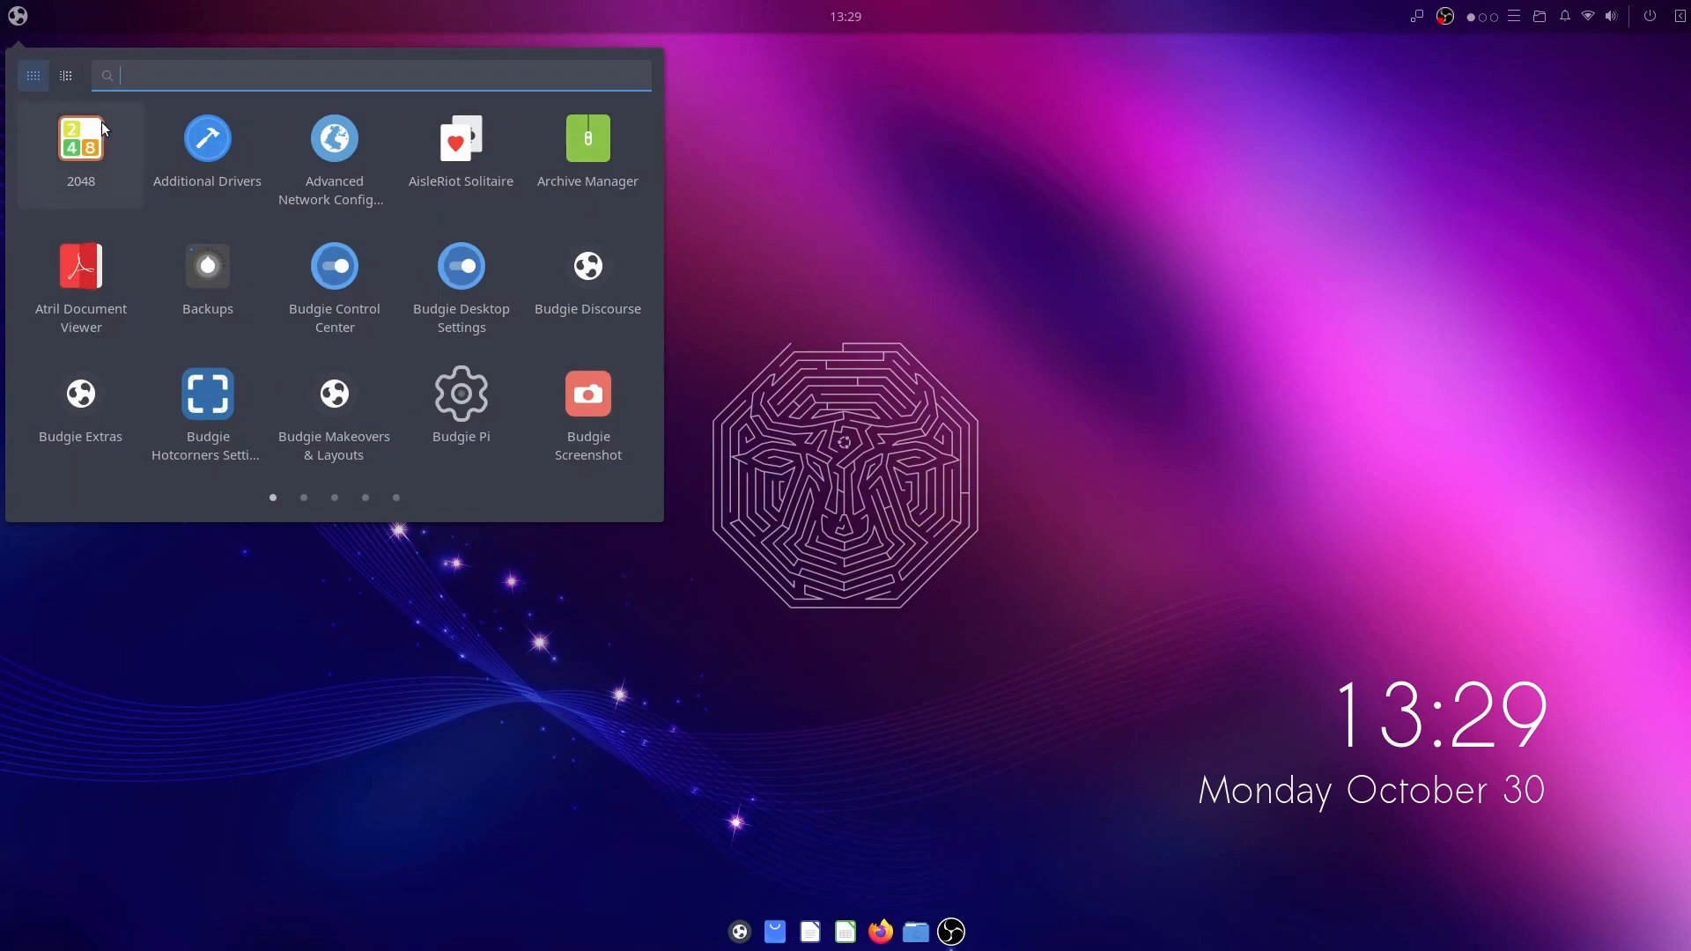
mouse_move(5, 313)
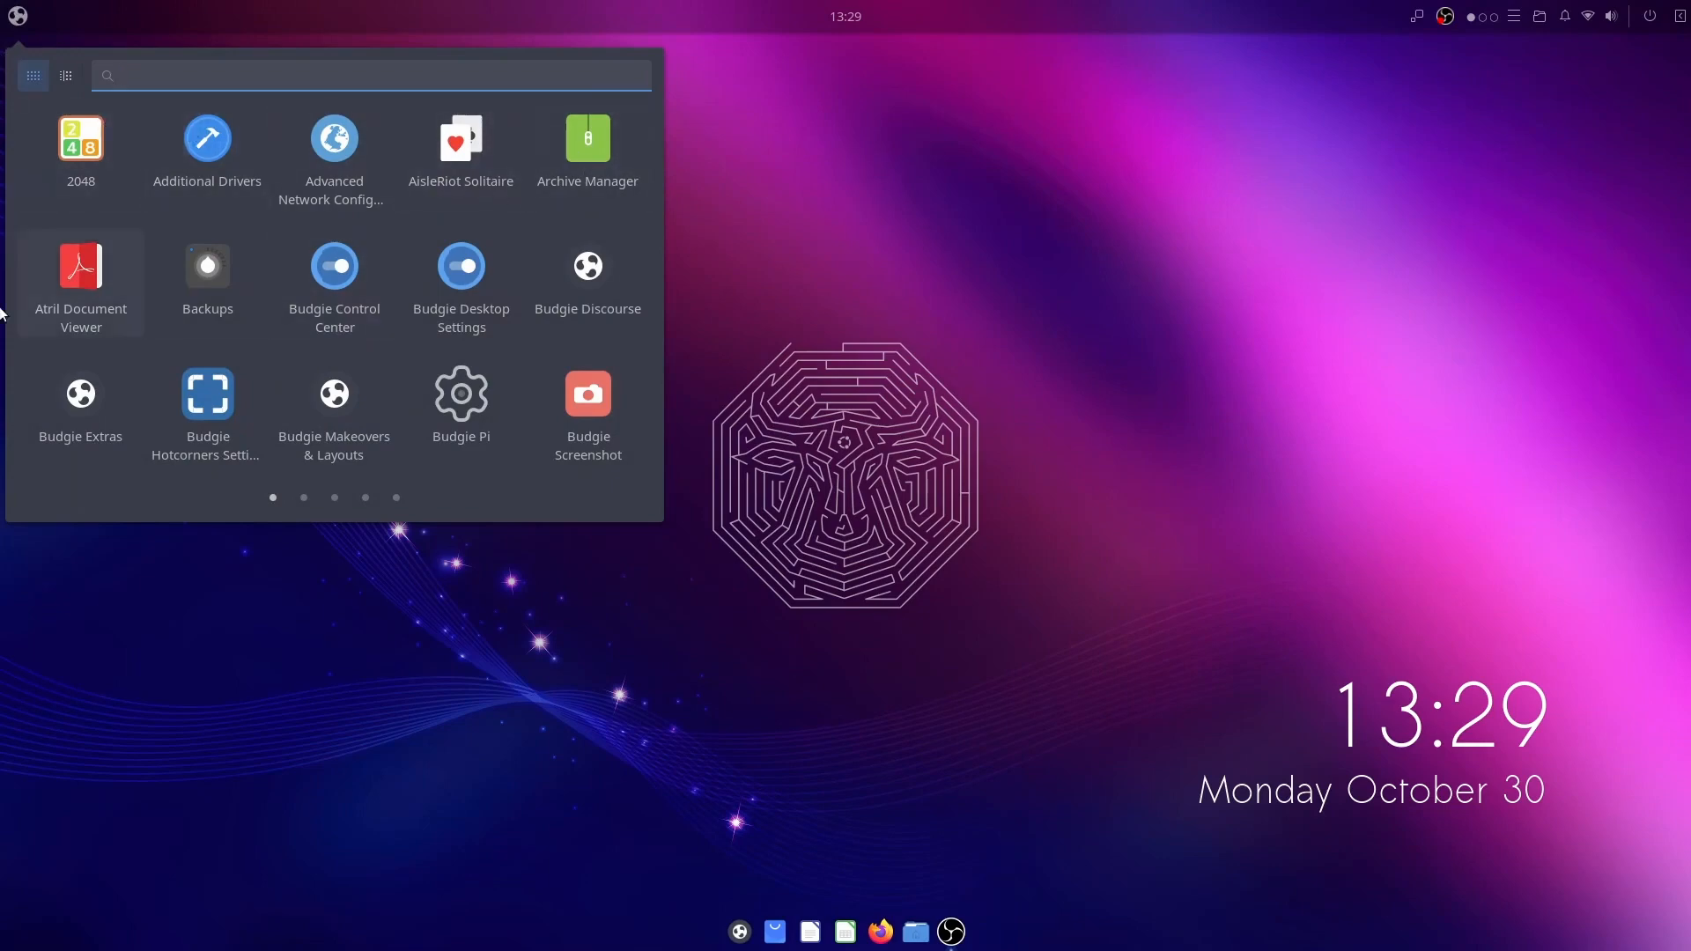
mouse_move(587, 268)
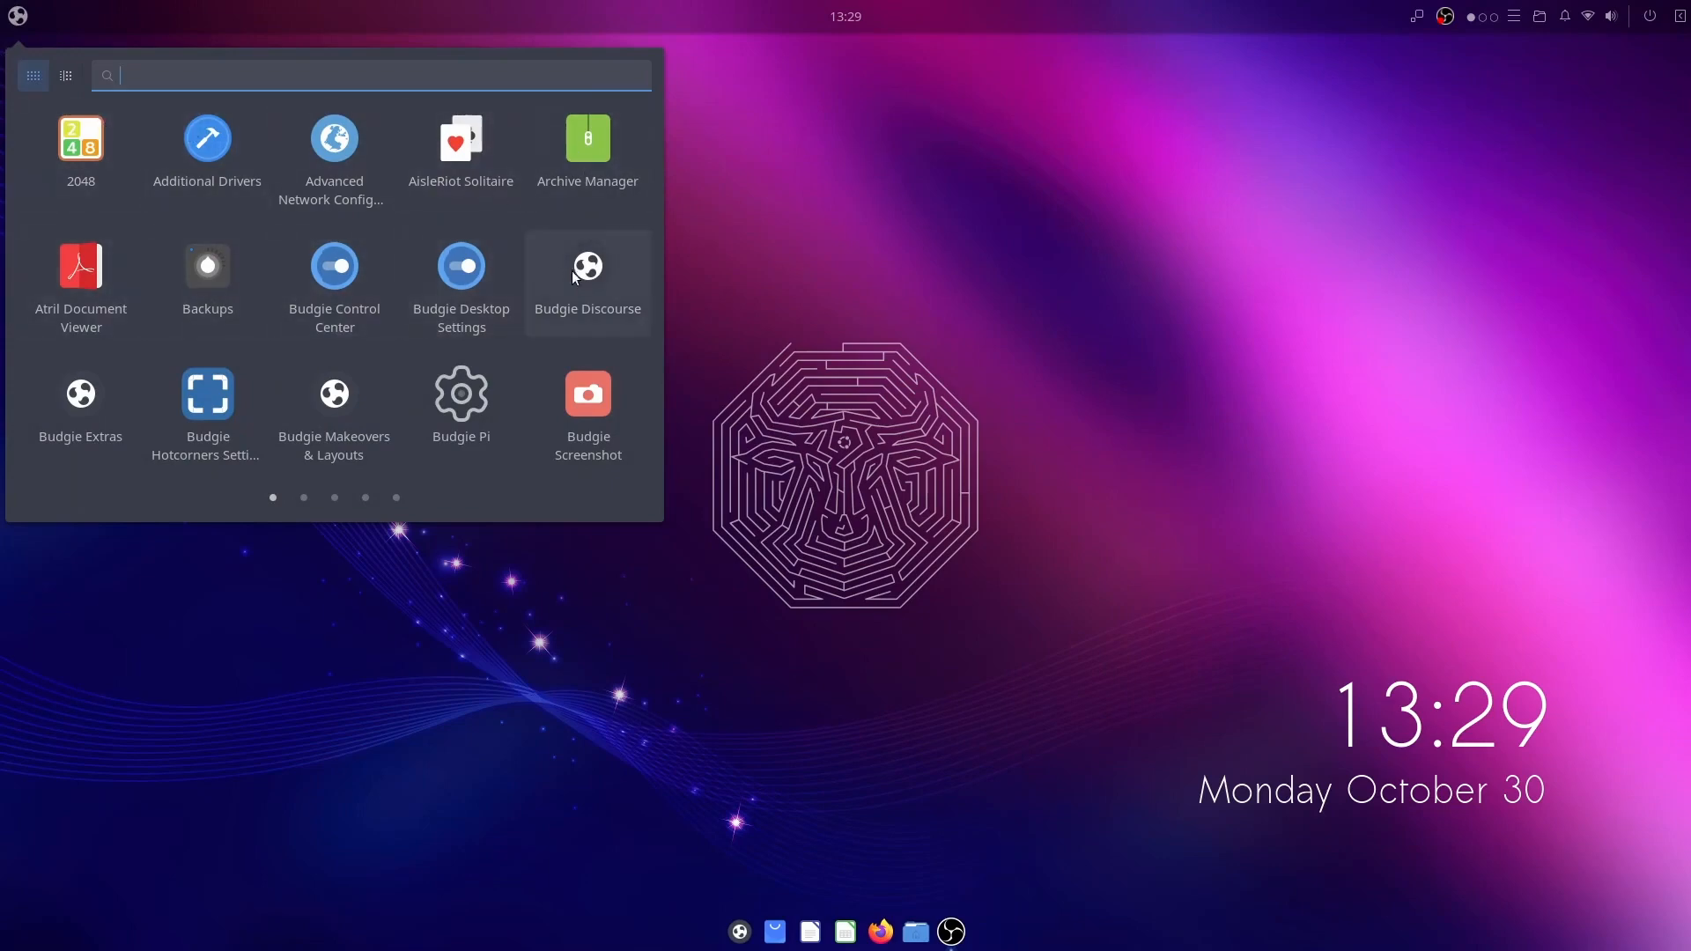
click(500, 287)
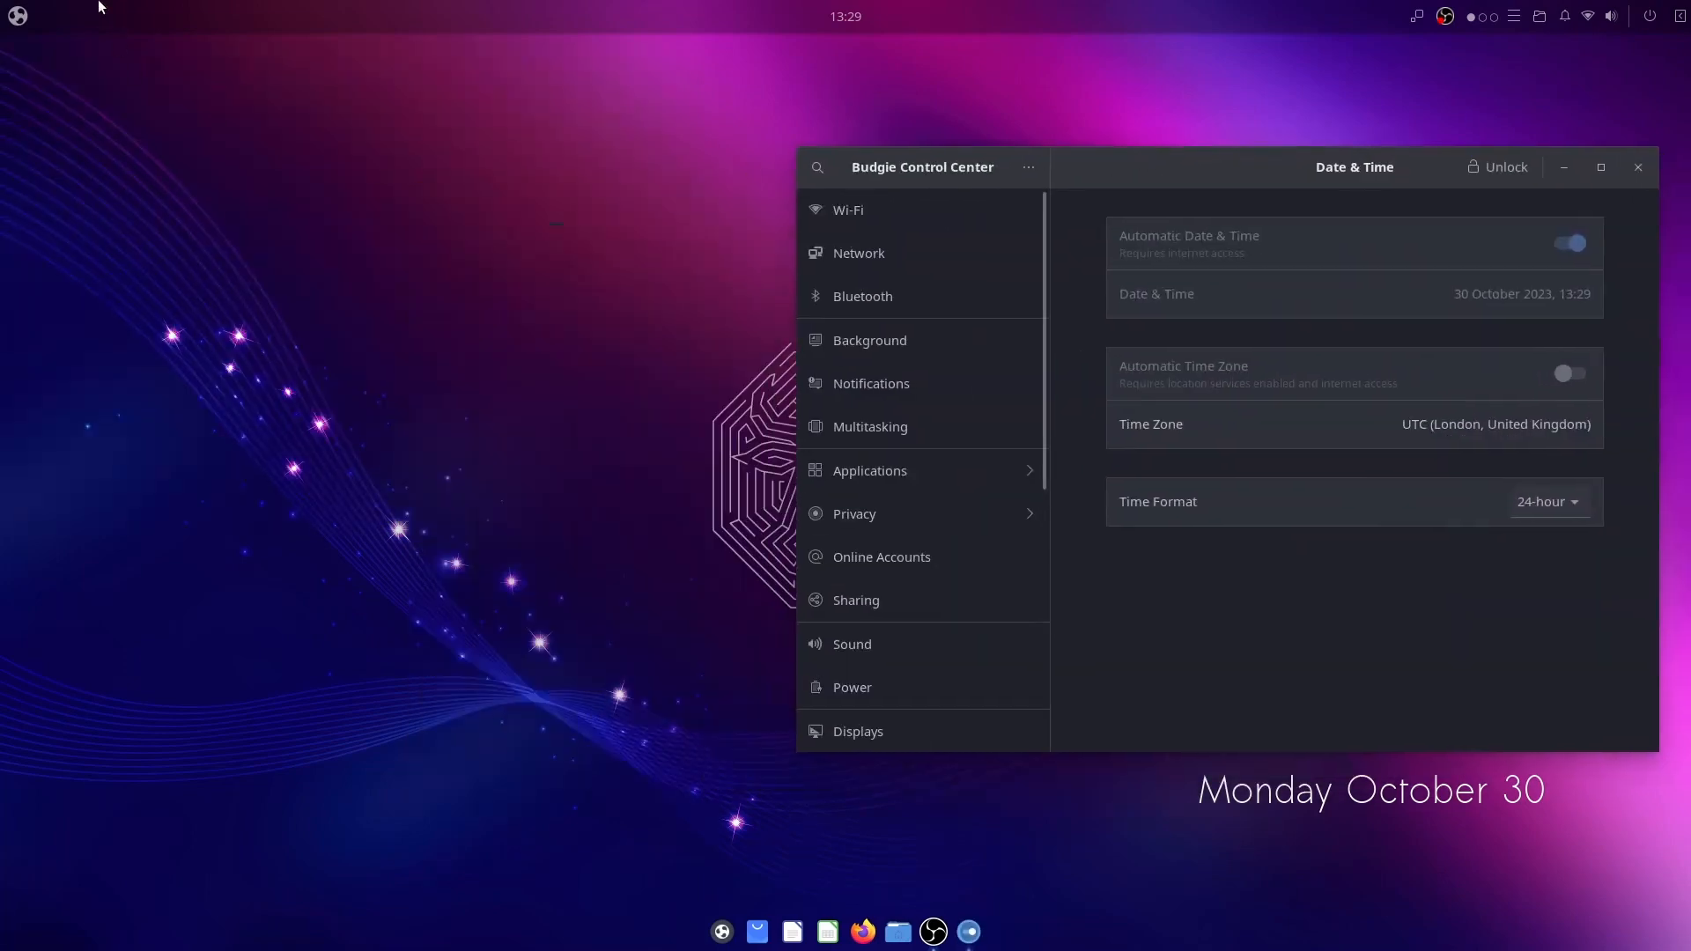
mouse_move(577, 280)
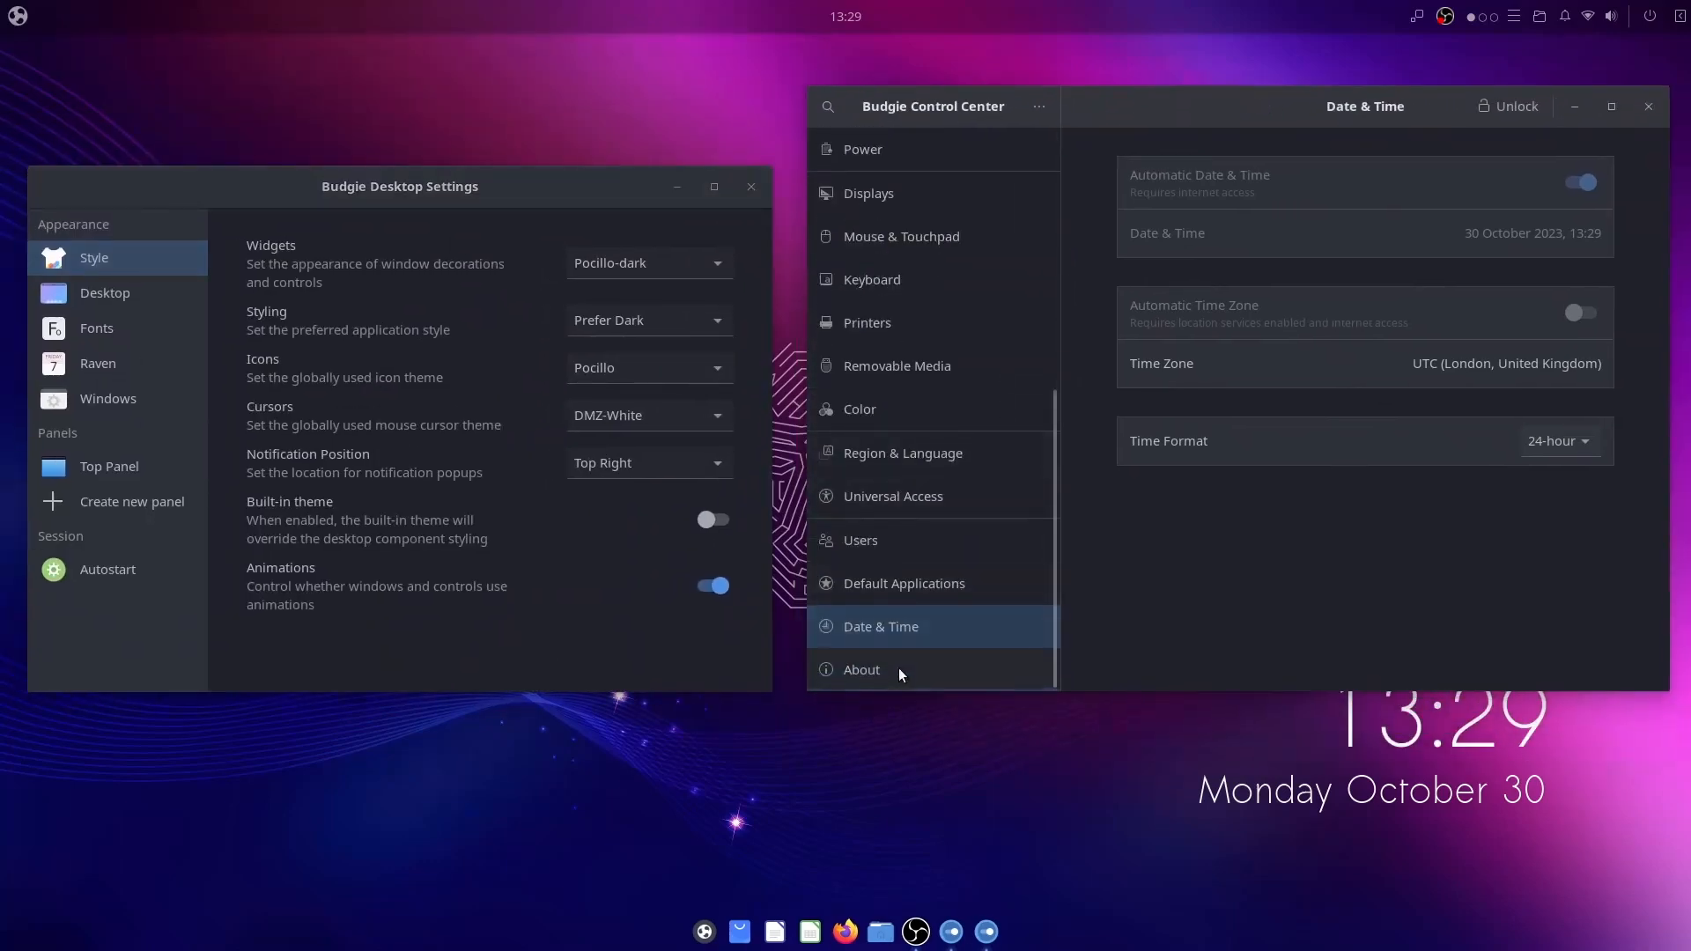
Step: Show the About page's system details and highlight the OS name Ubuntu 23.10
click(861, 669)
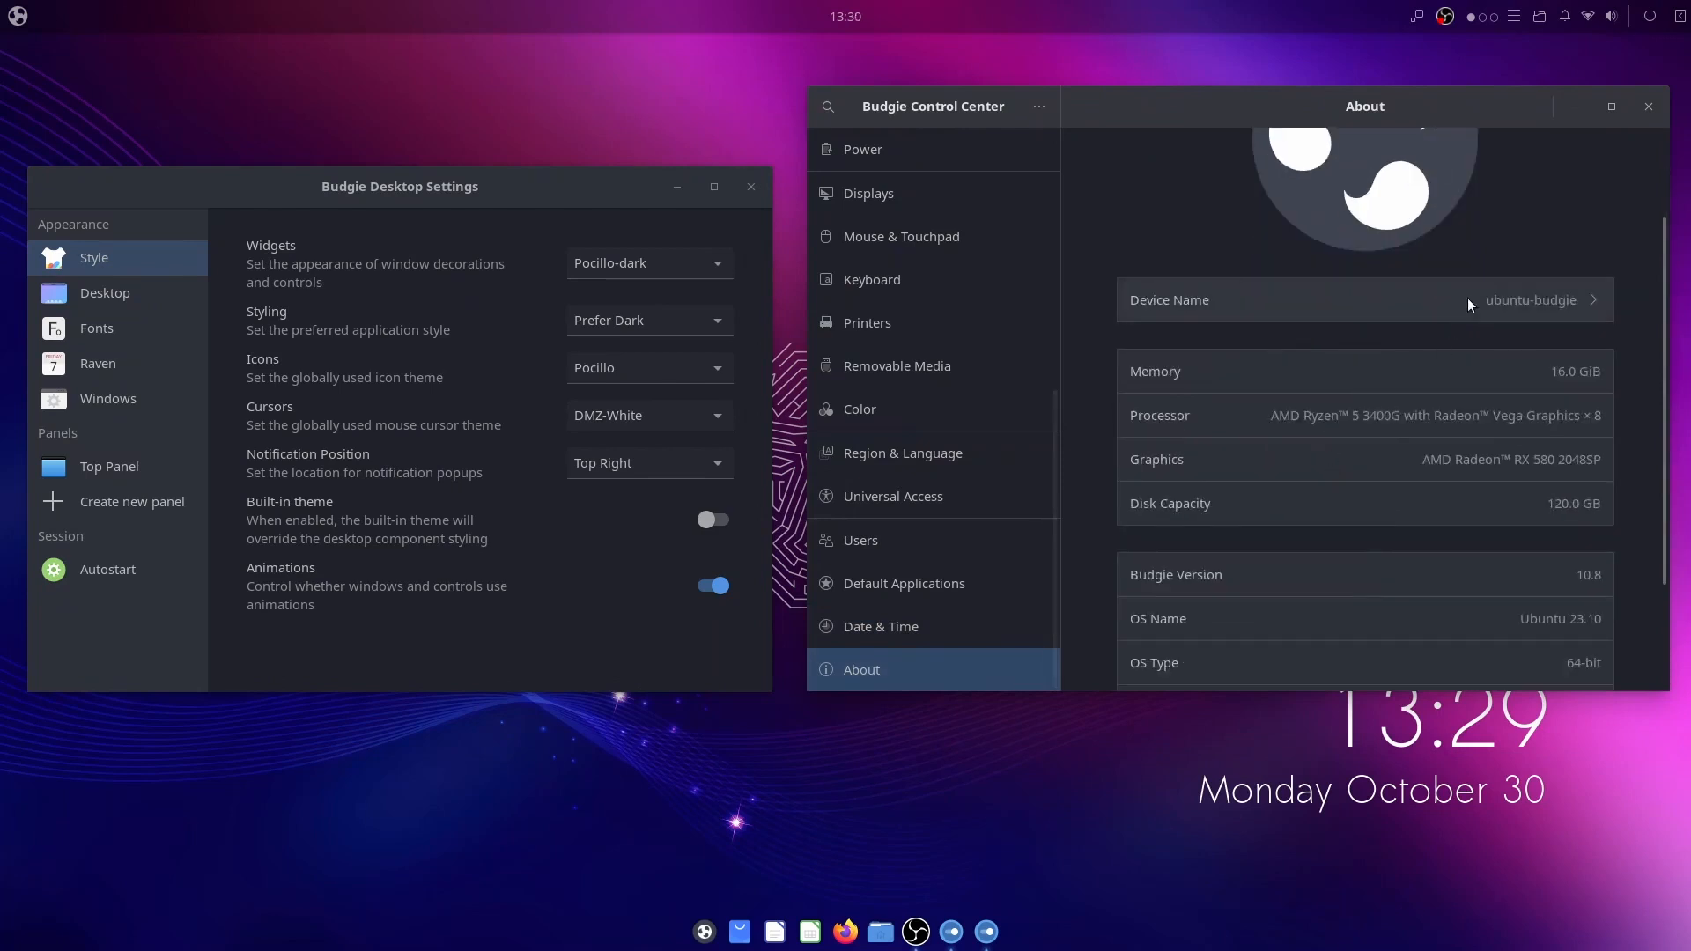
scroll(down, 3)
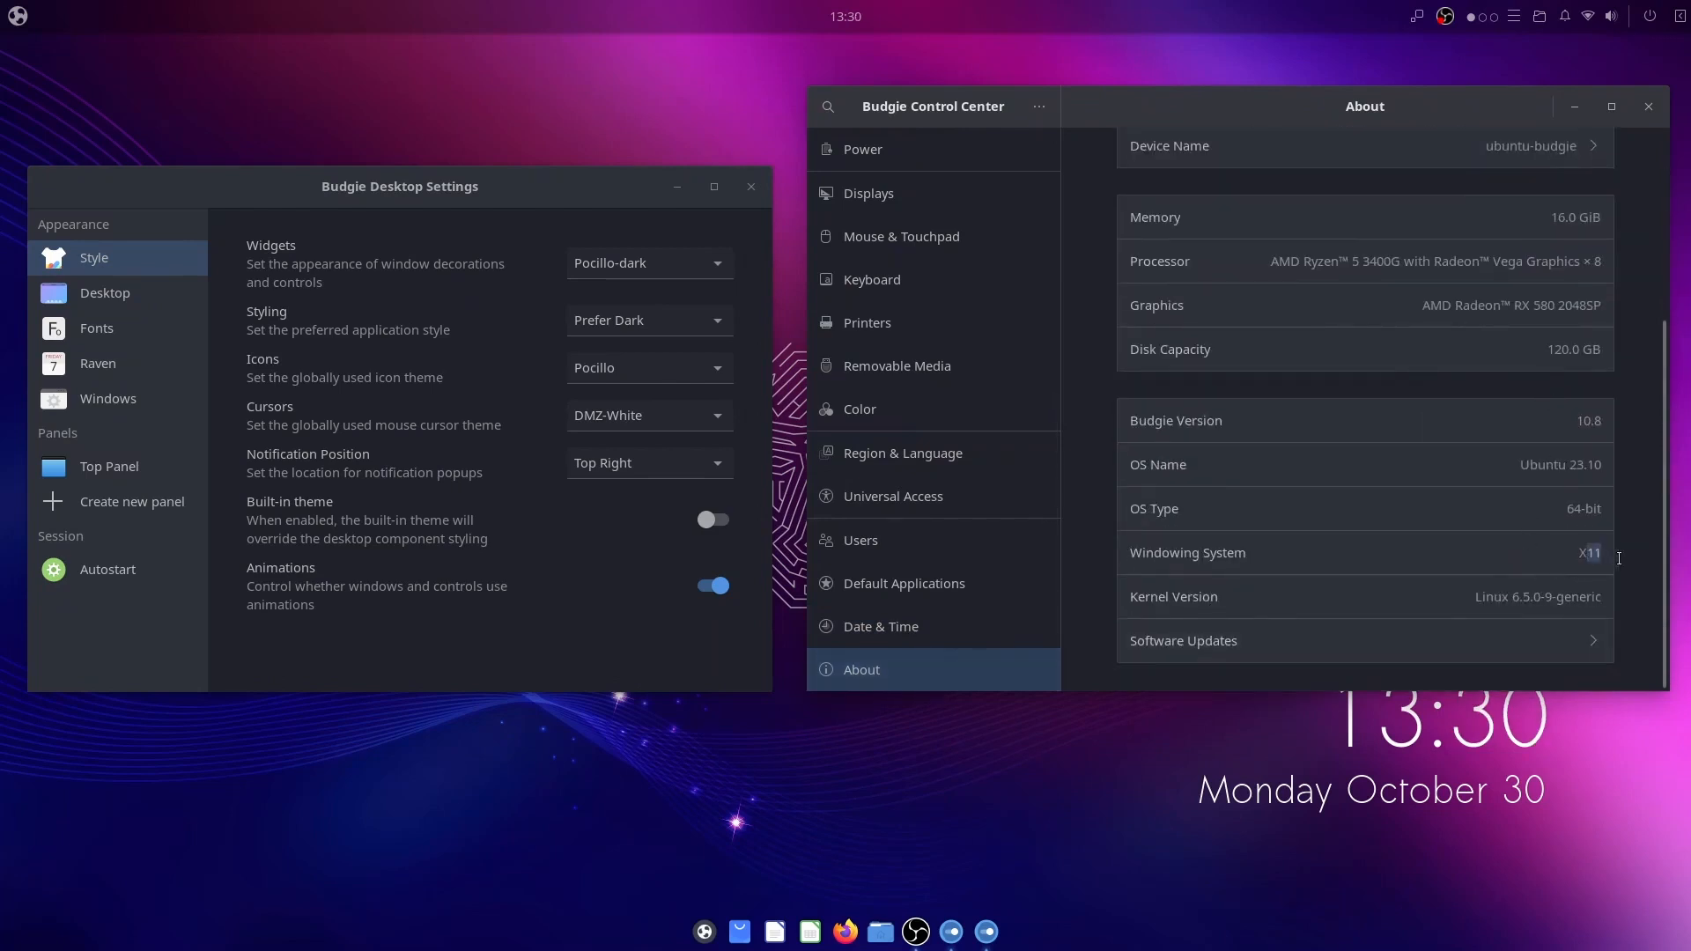
mouse_move(1587, 463)
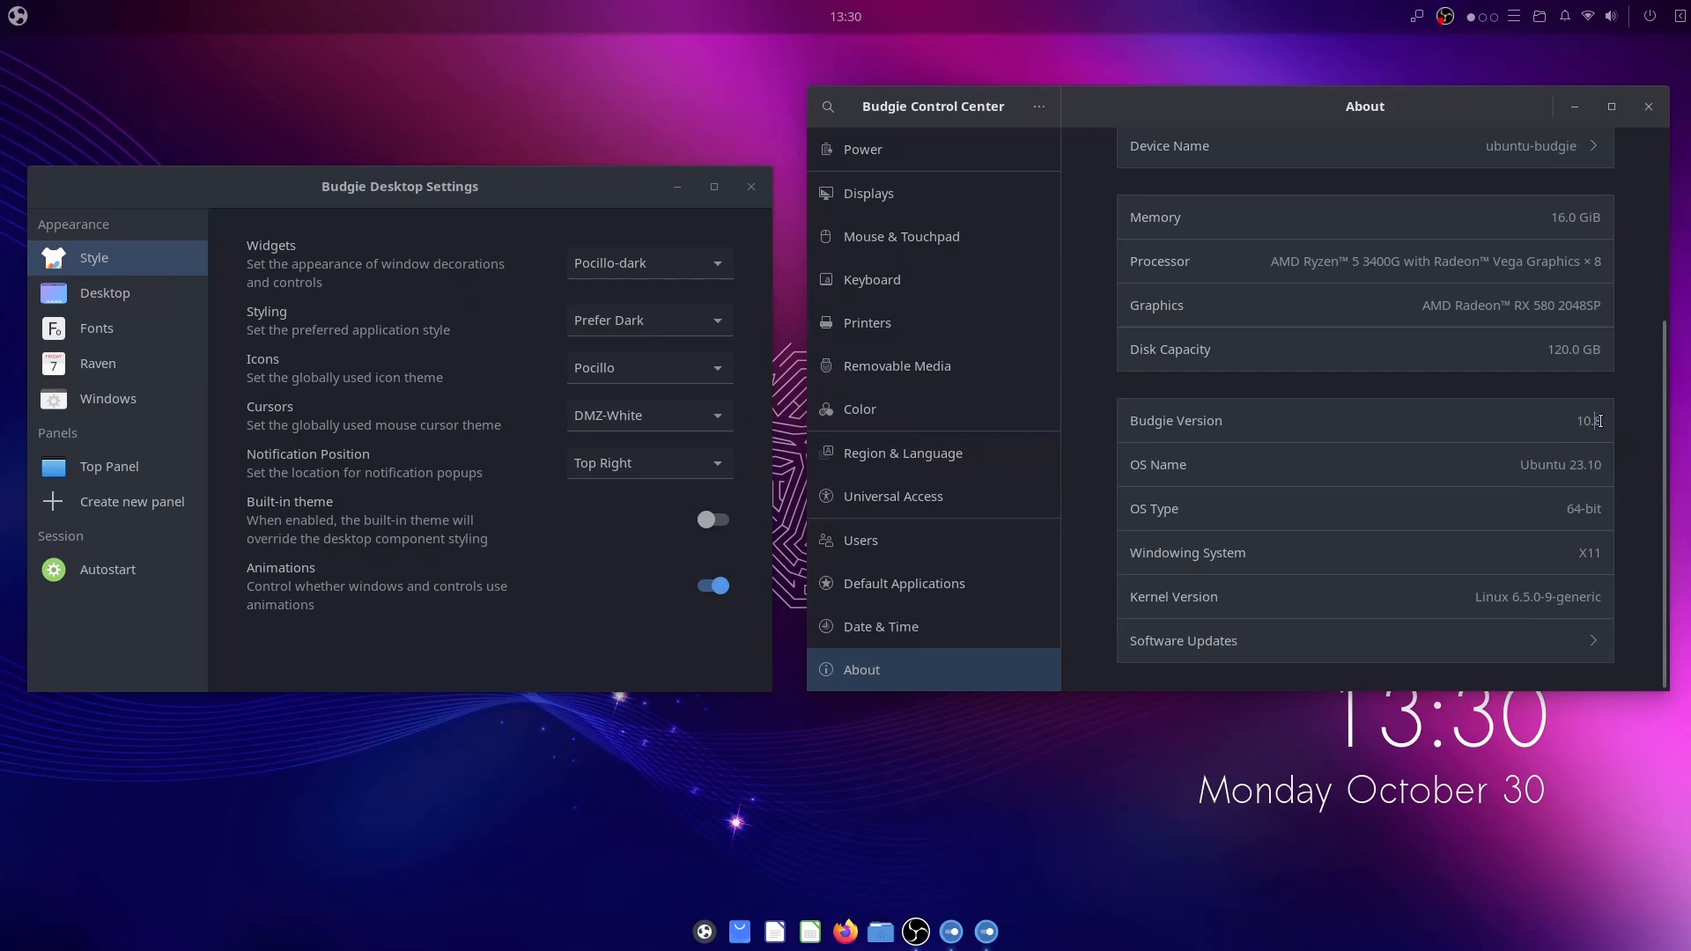
double_click(1558, 463)
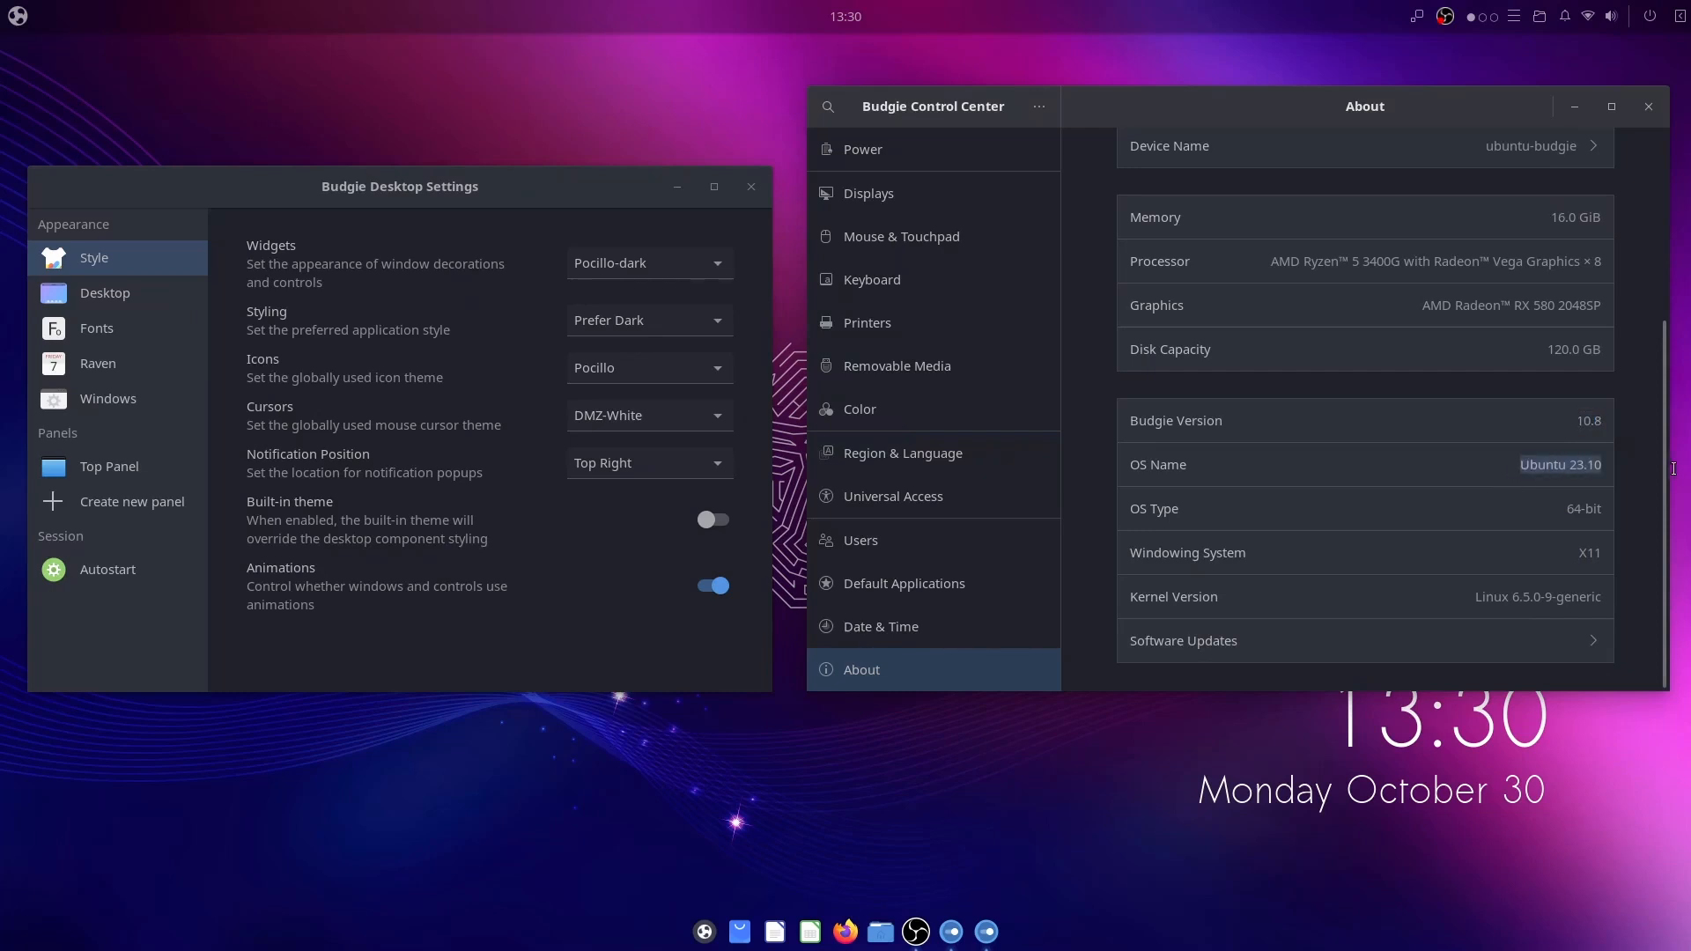
mouse_move(1617, 127)
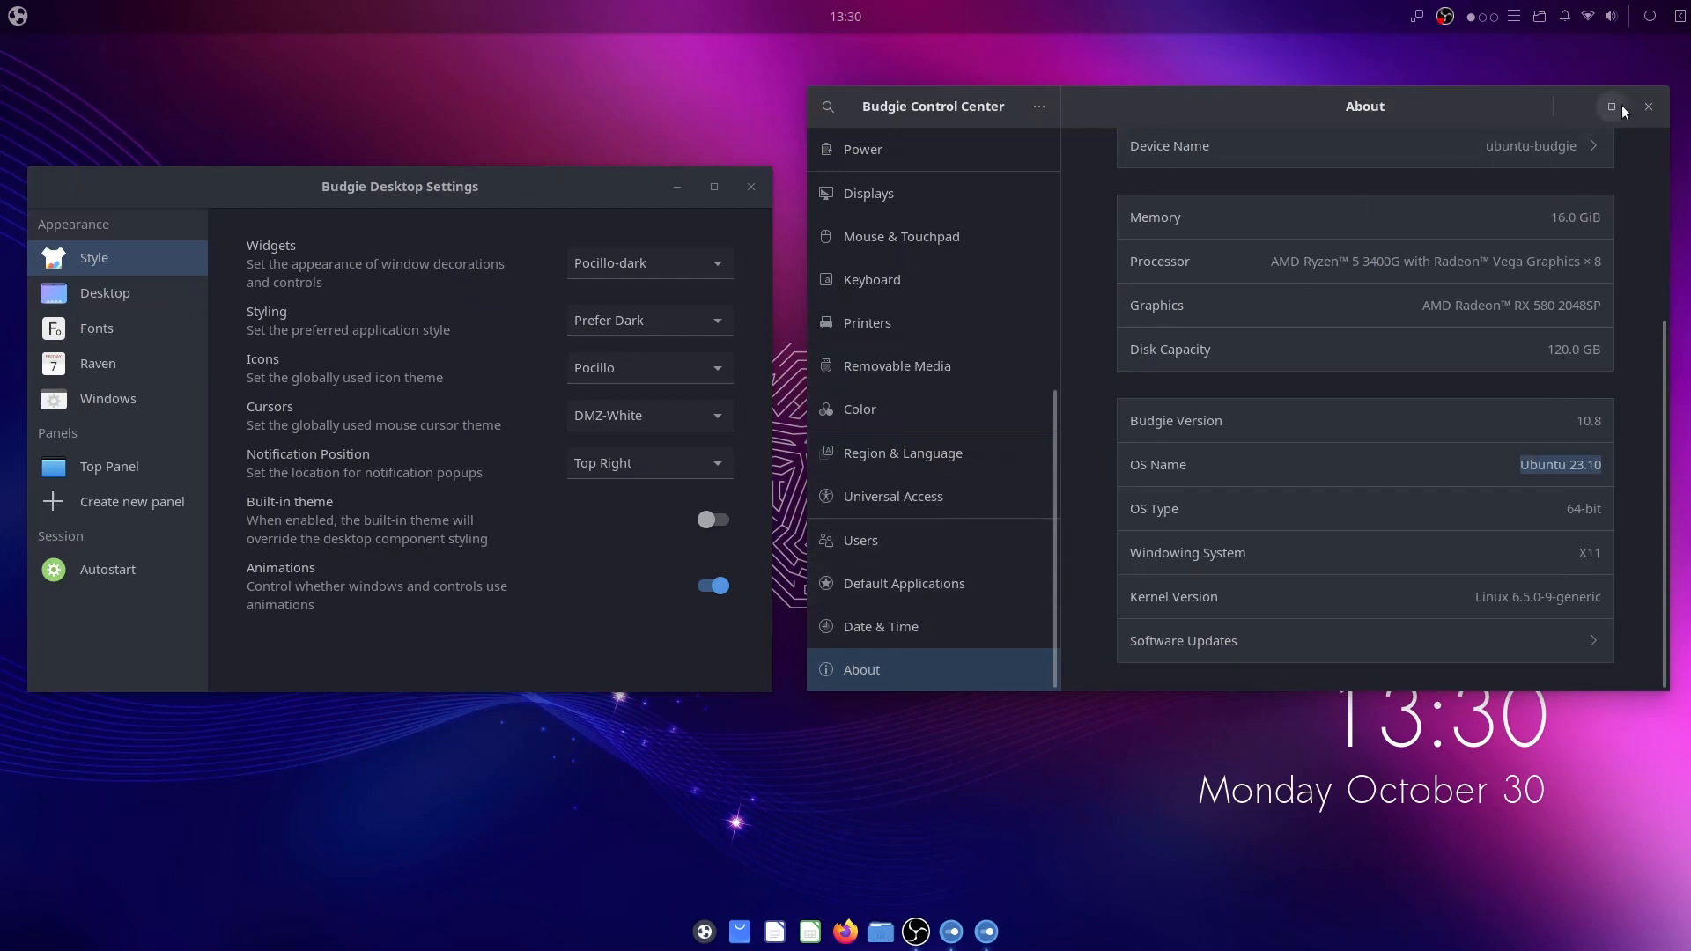
Step: Close Control Center, try Pocillo-slim-dark widgets then revert to Pocillo-dark, and keep the Pocillo icon theme
click(1649, 106)
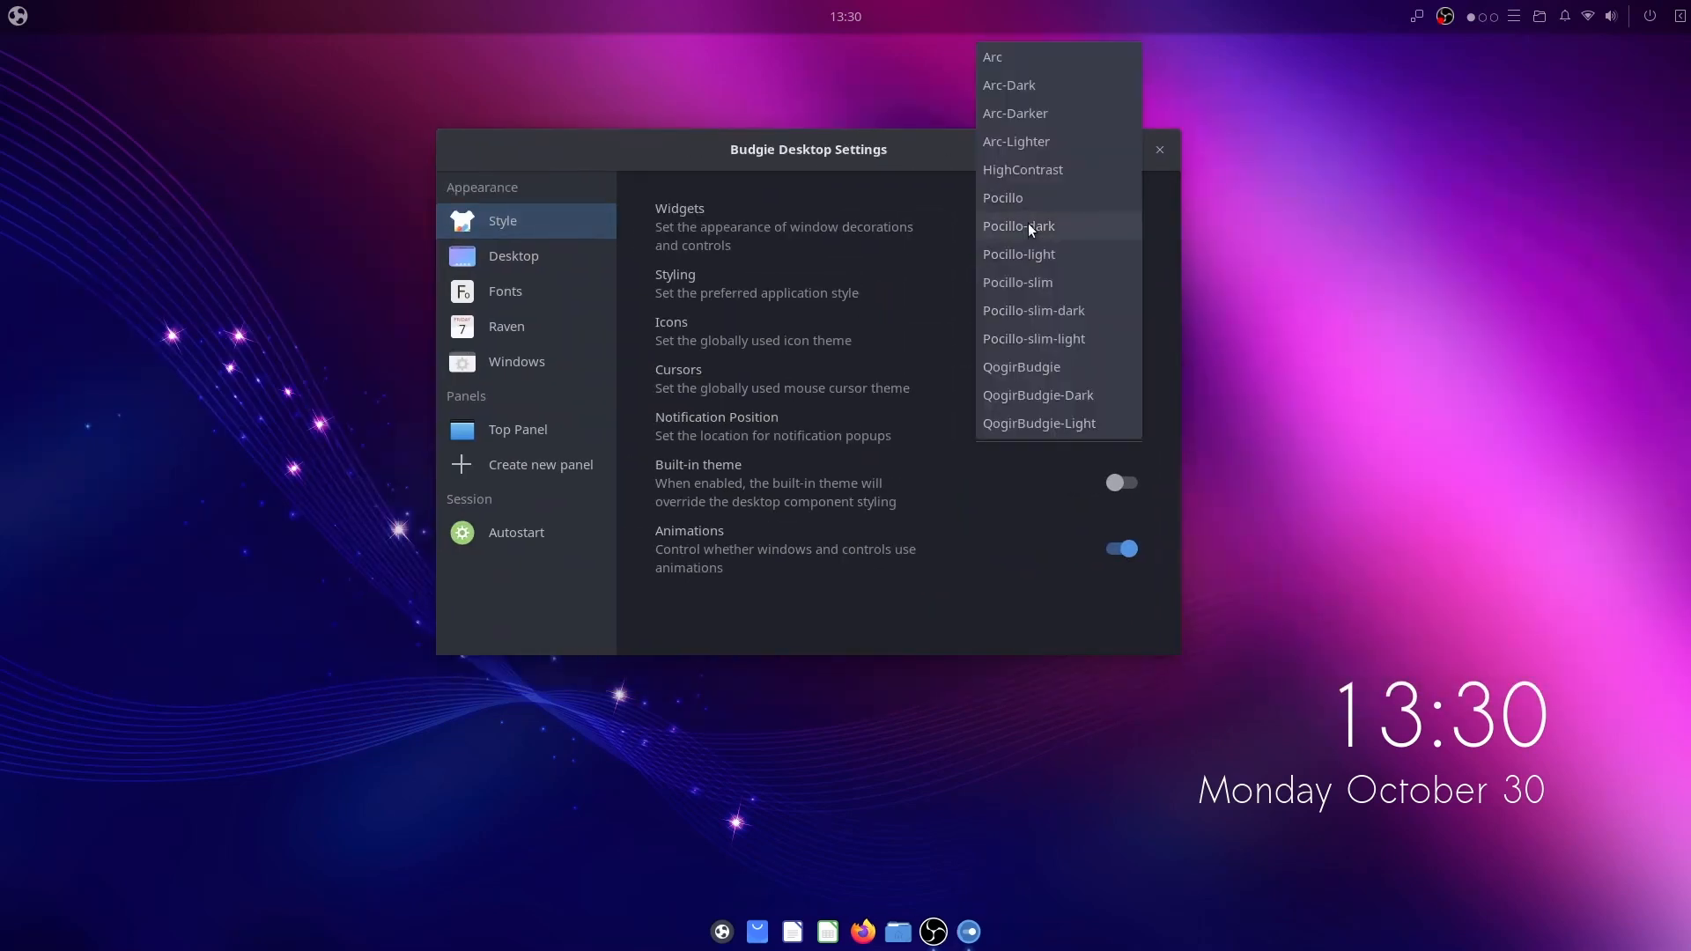
click(1032, 310)
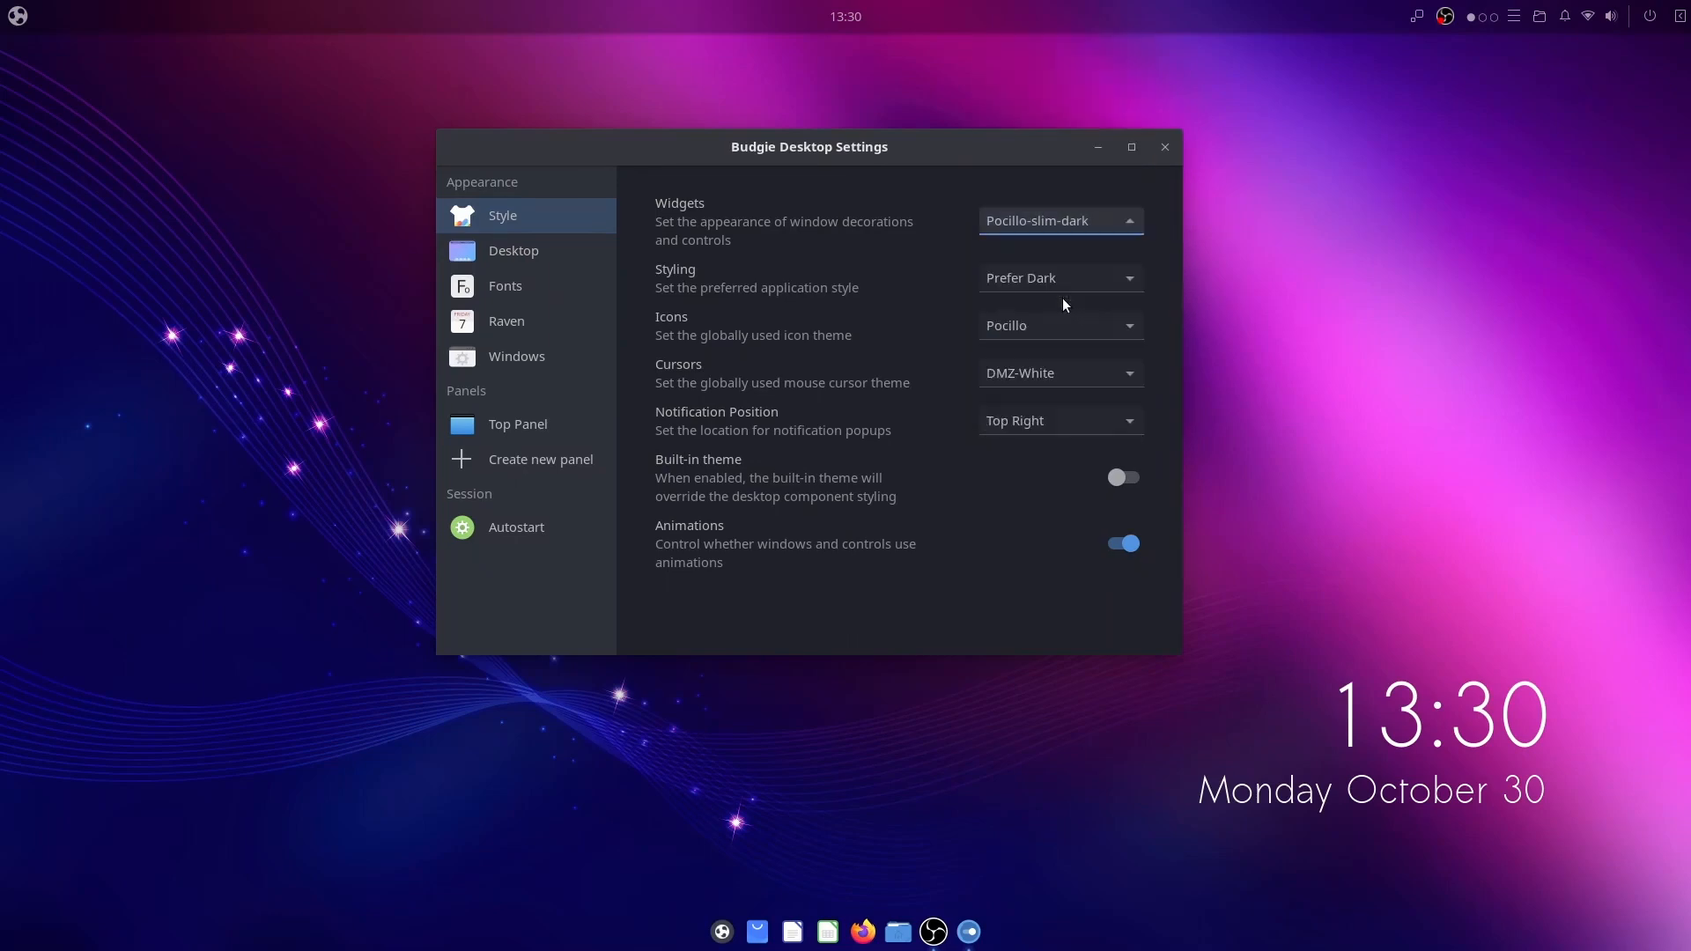
click(1059, 221)
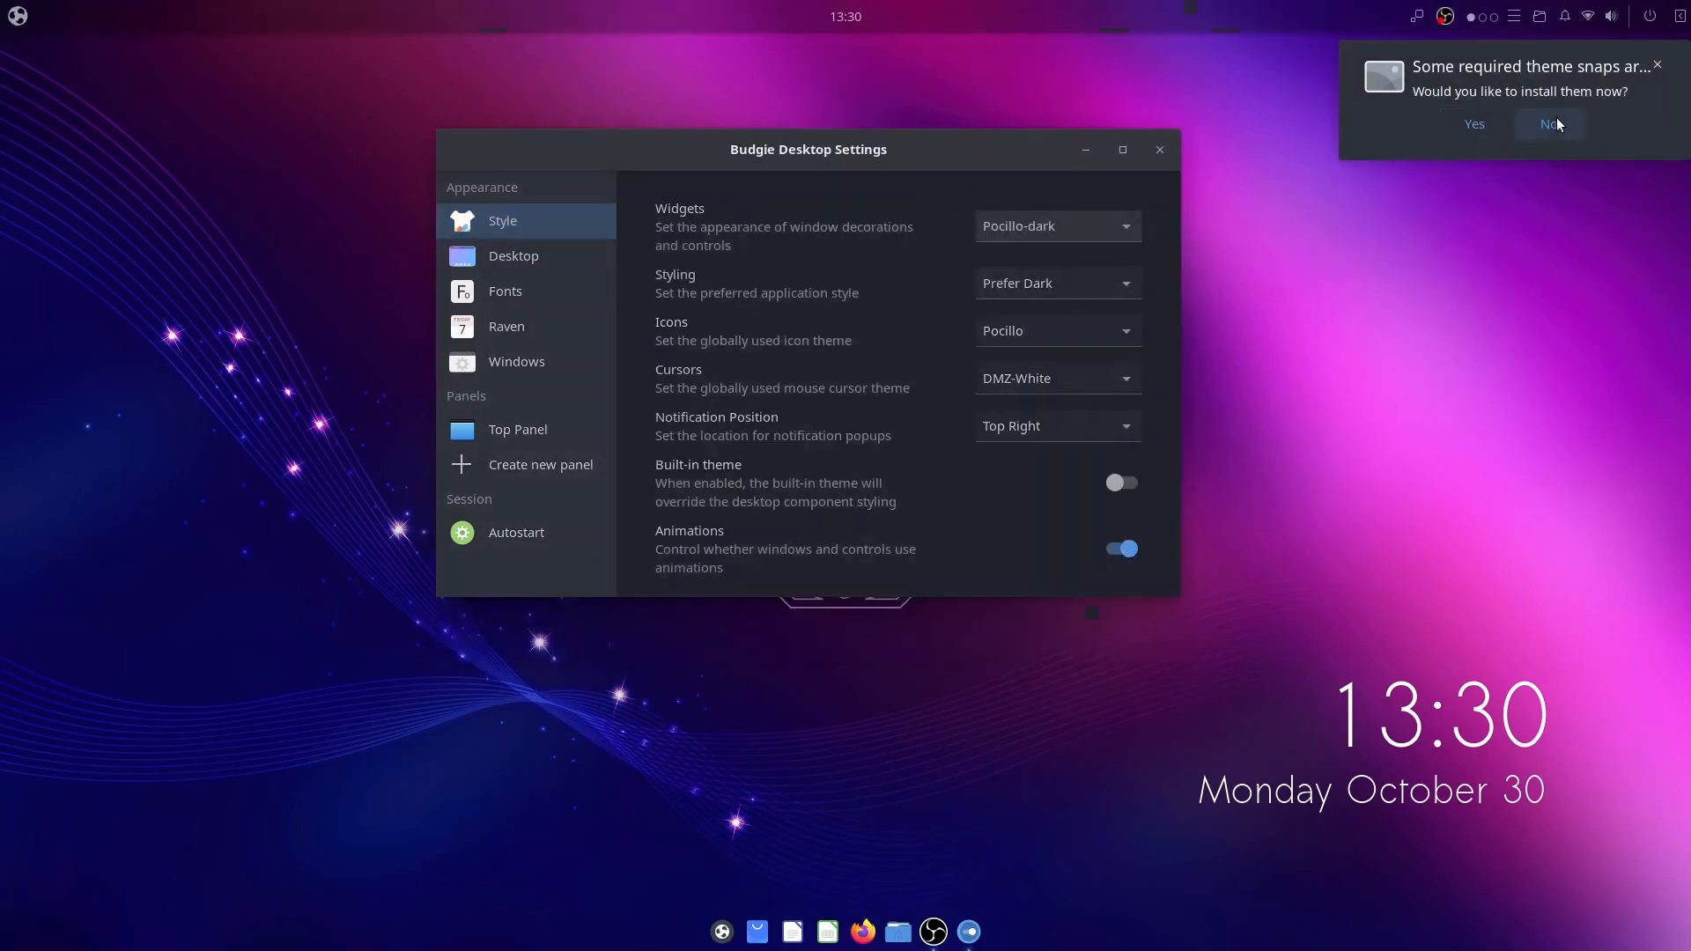
click(1552, 123)
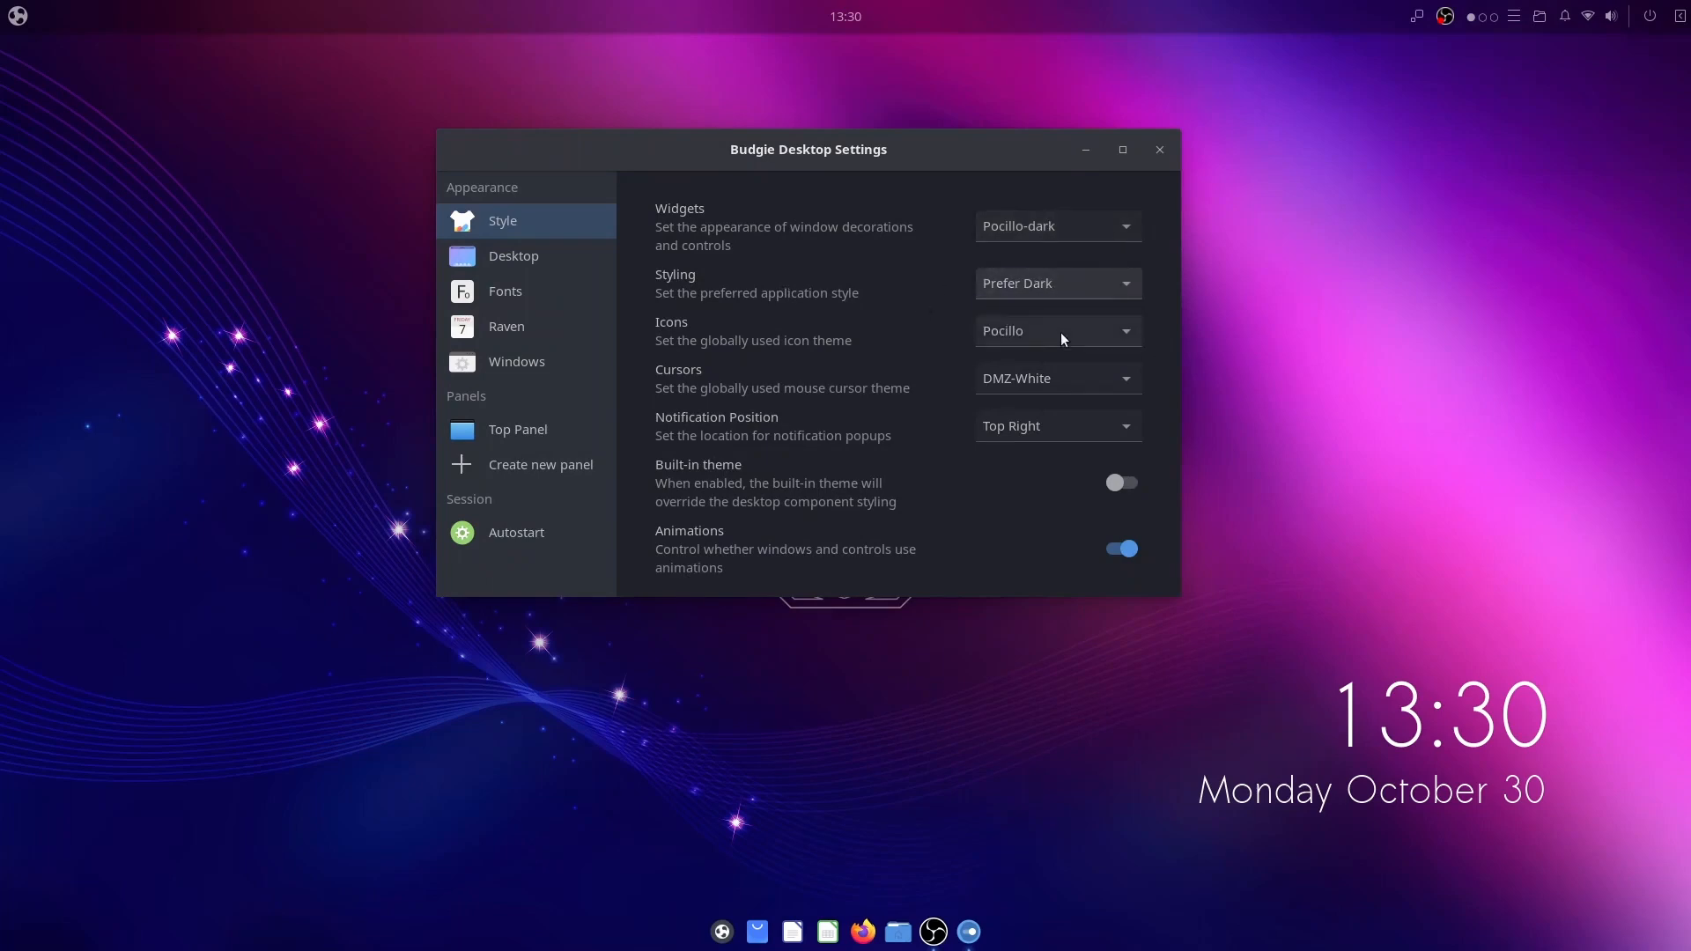
click(1055, 332)
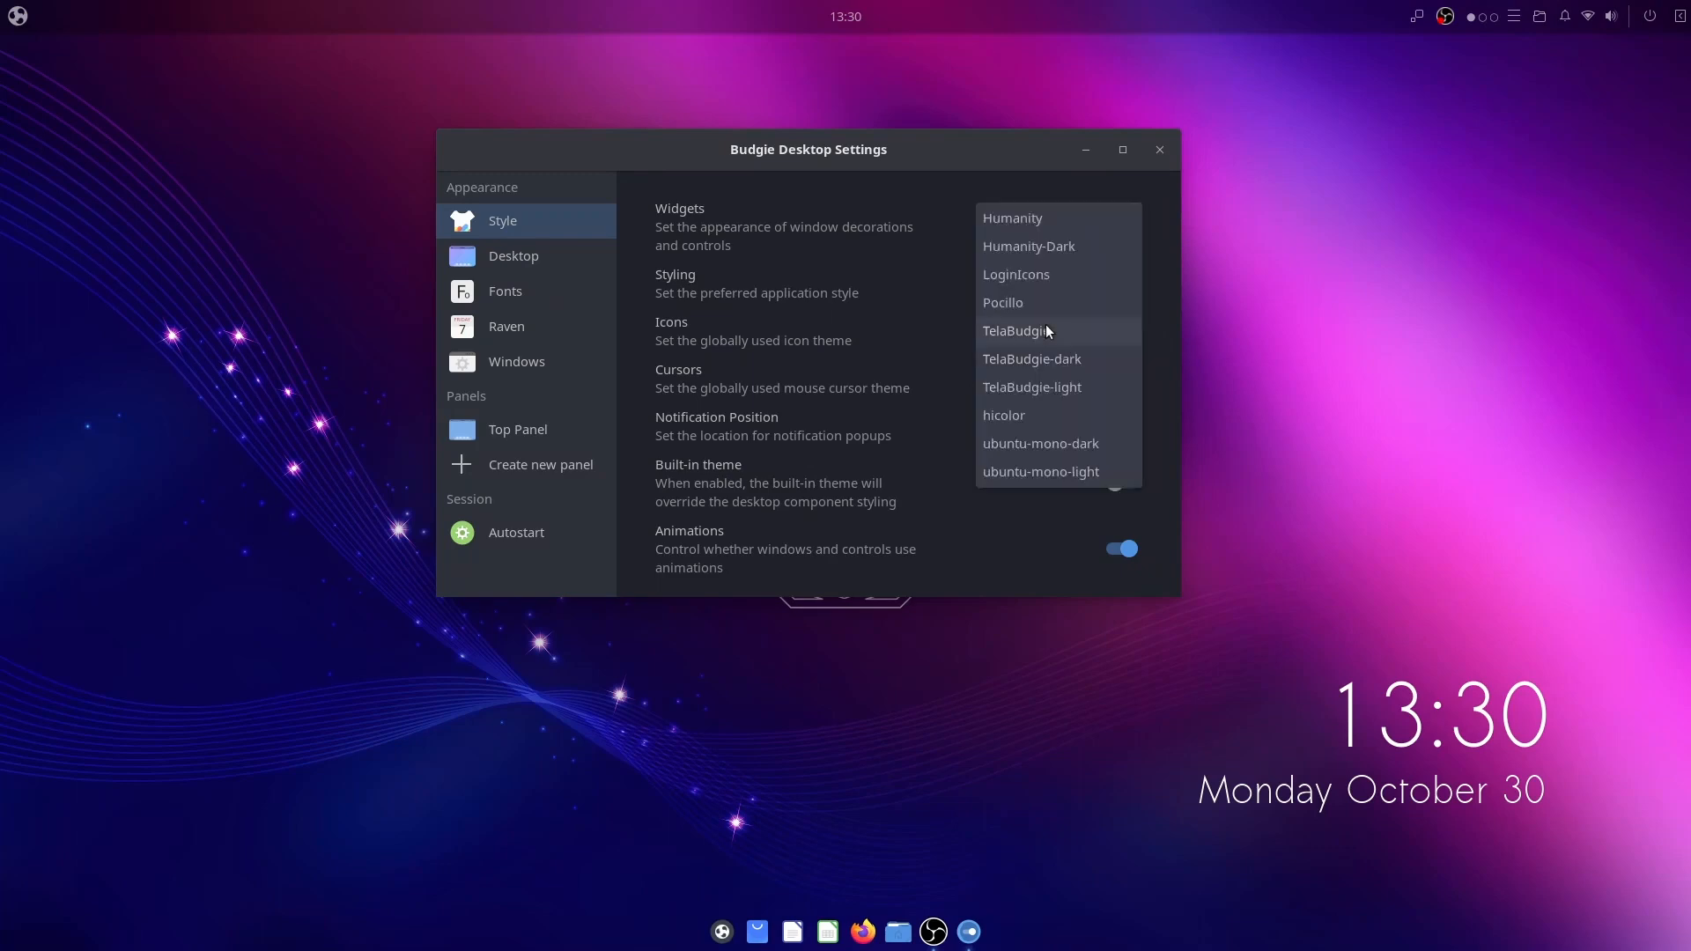
click(1003, 301)
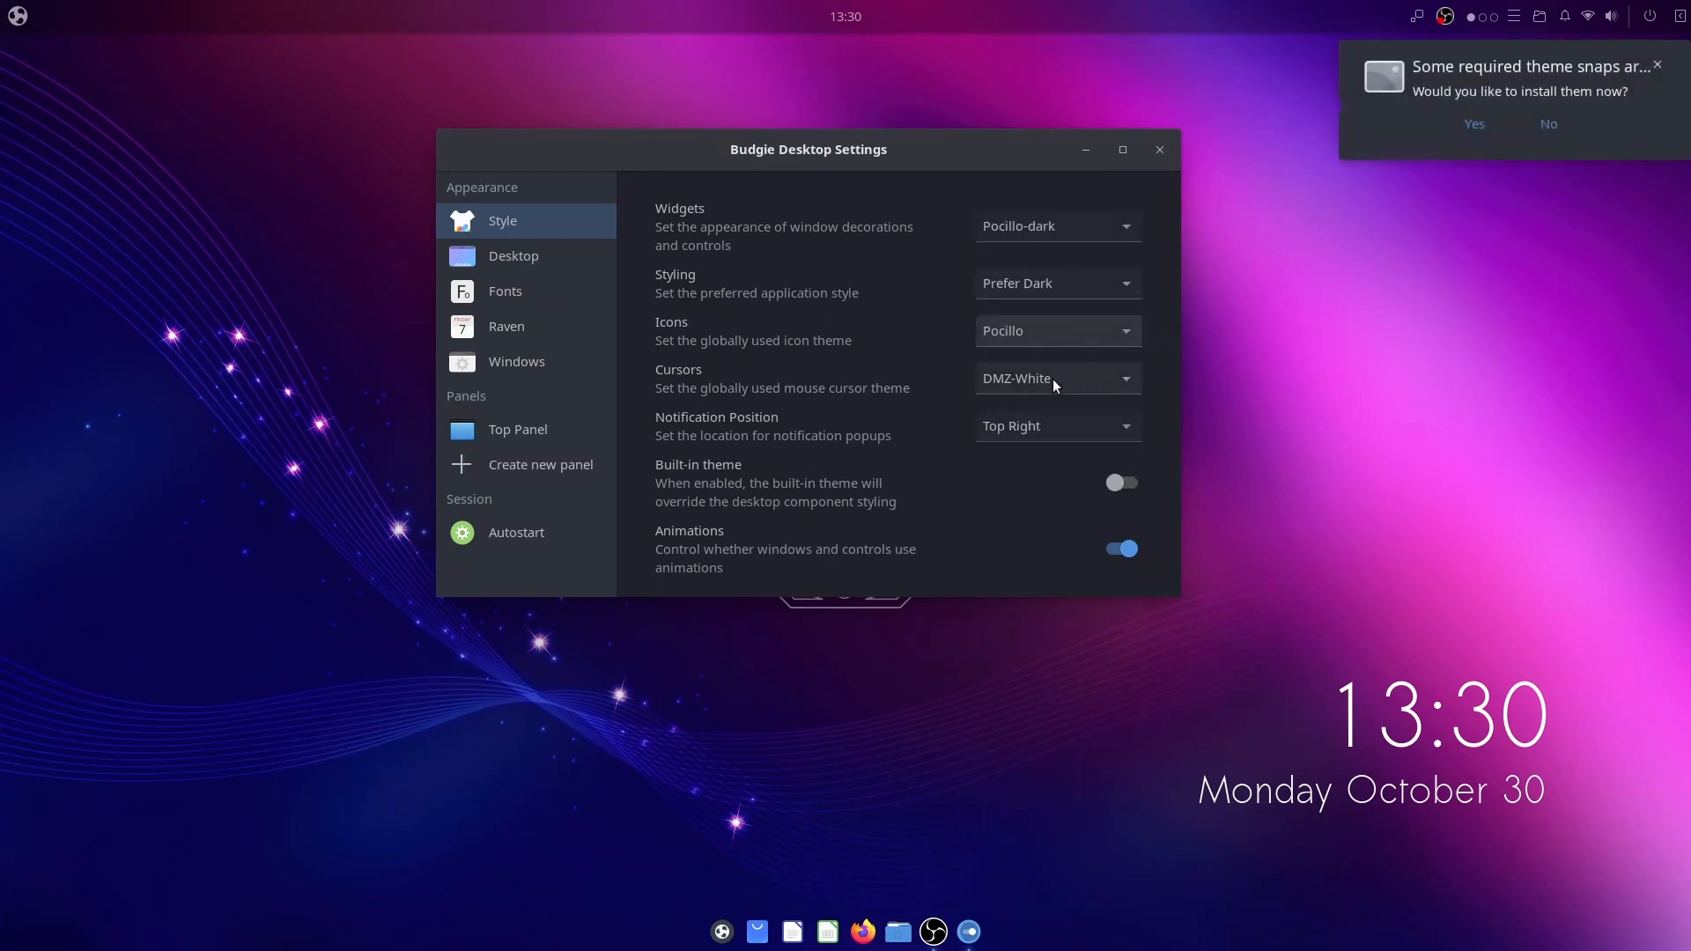
Step: Try DMZ-Black cursors, Bottom Left notifications and the built-in theme, reverting to Top Right and theme off
click(1015, 376)
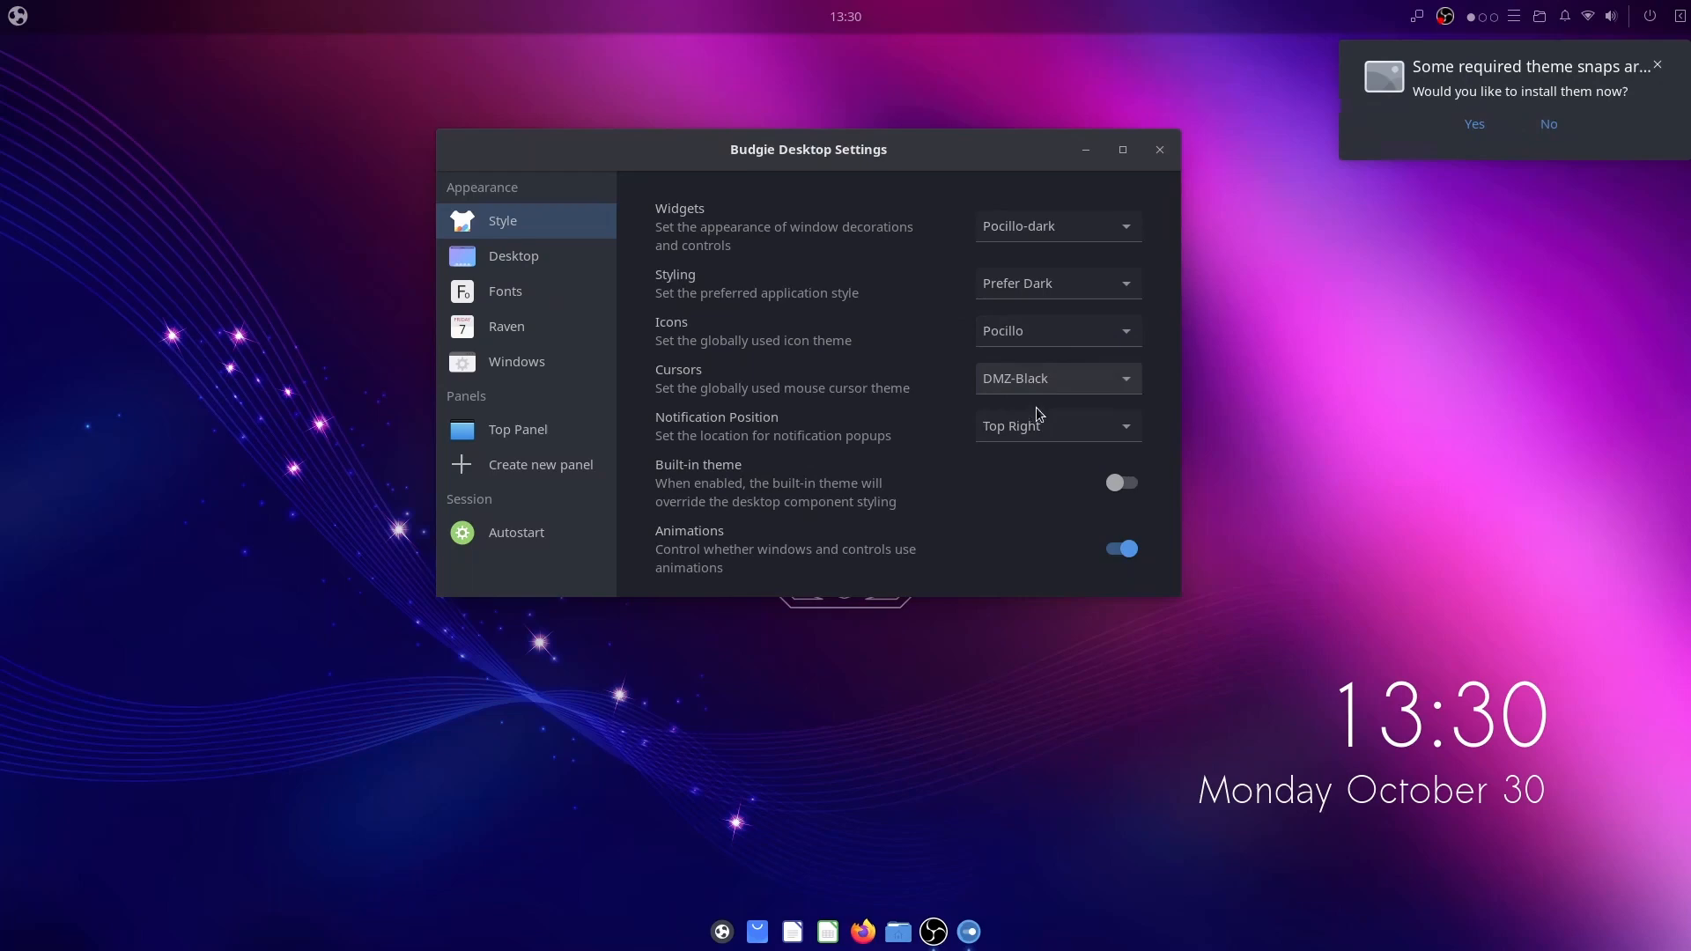
click(1055, 425)
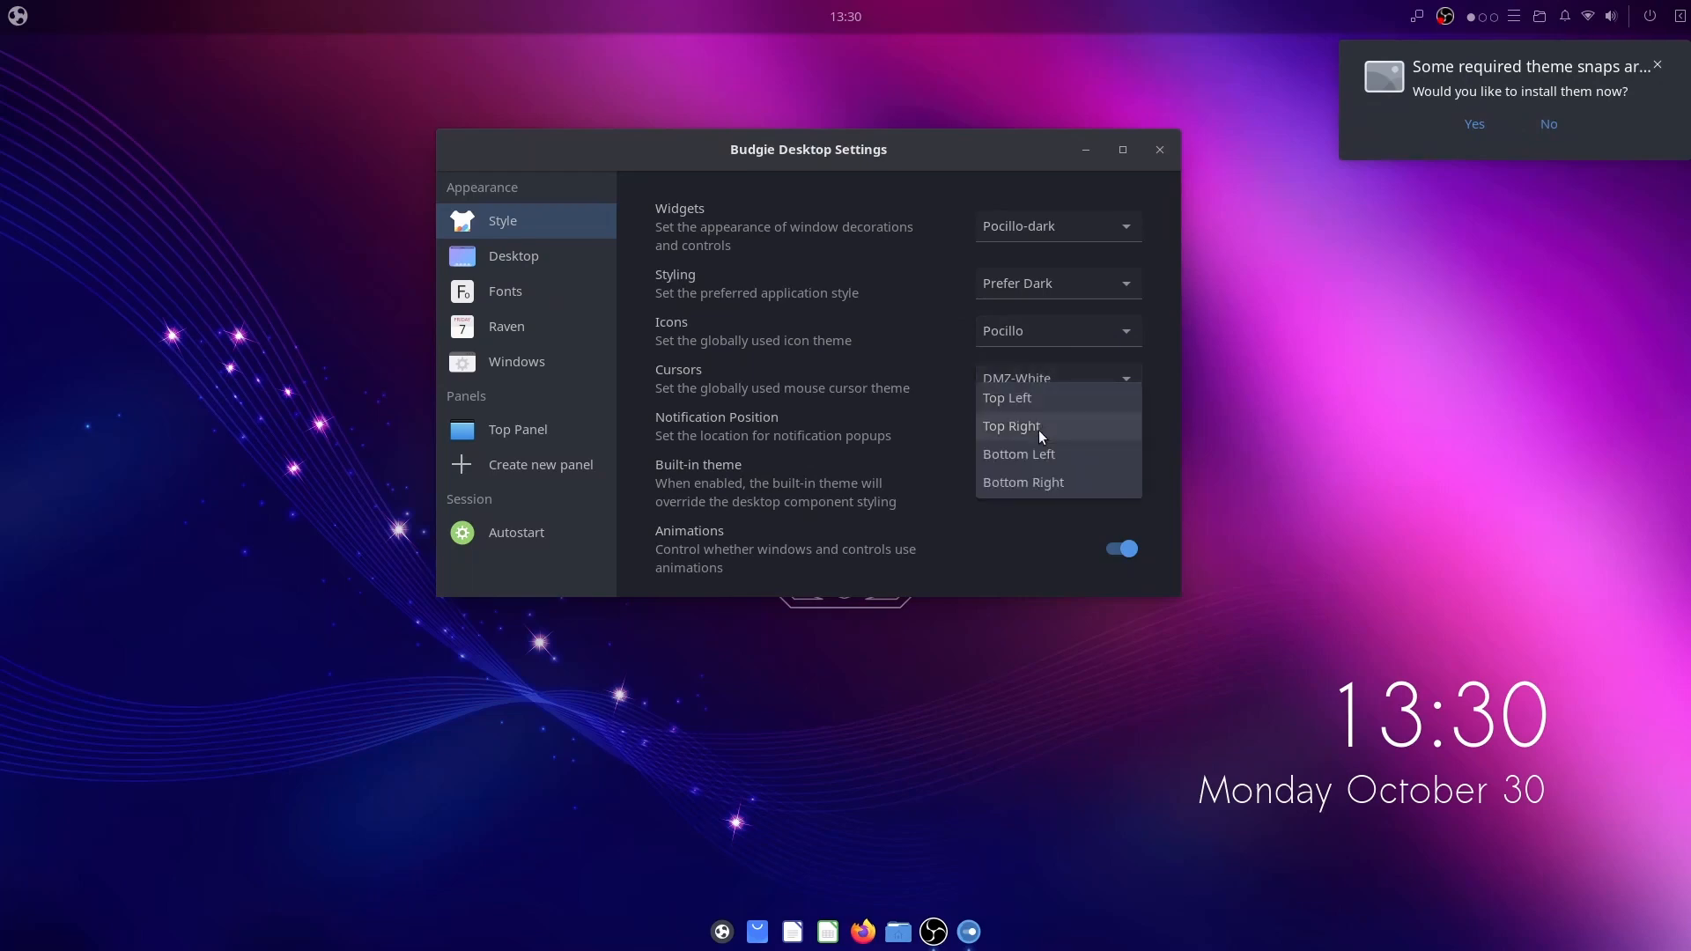
click(1018, 453)
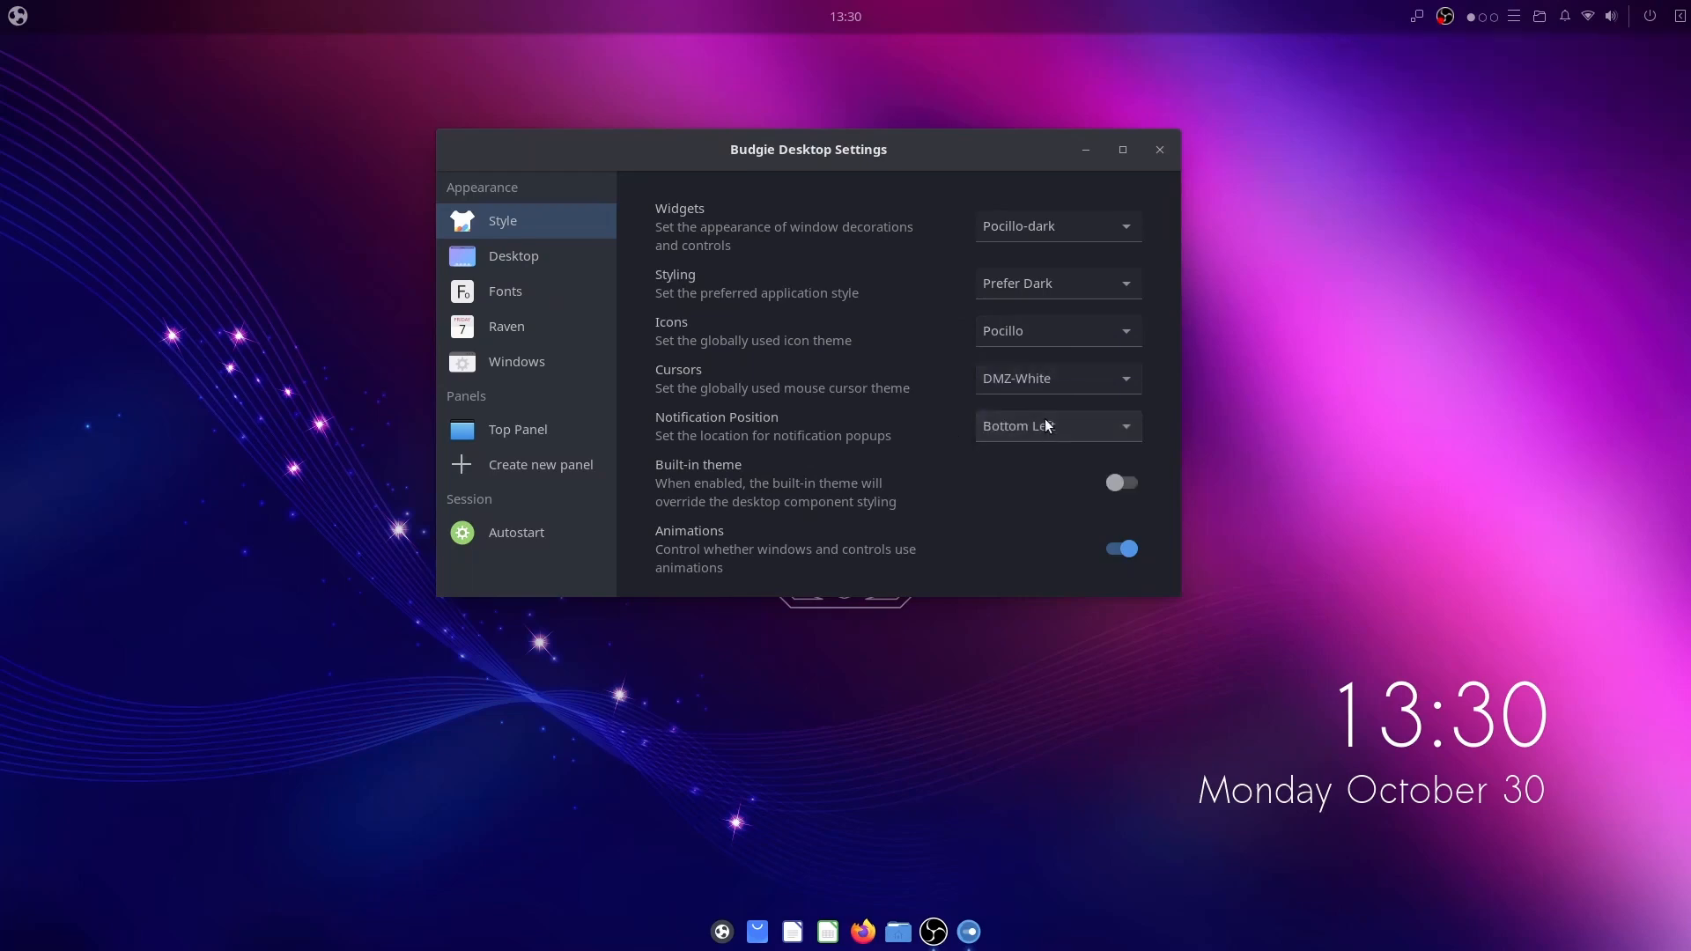
click(1055, 425)
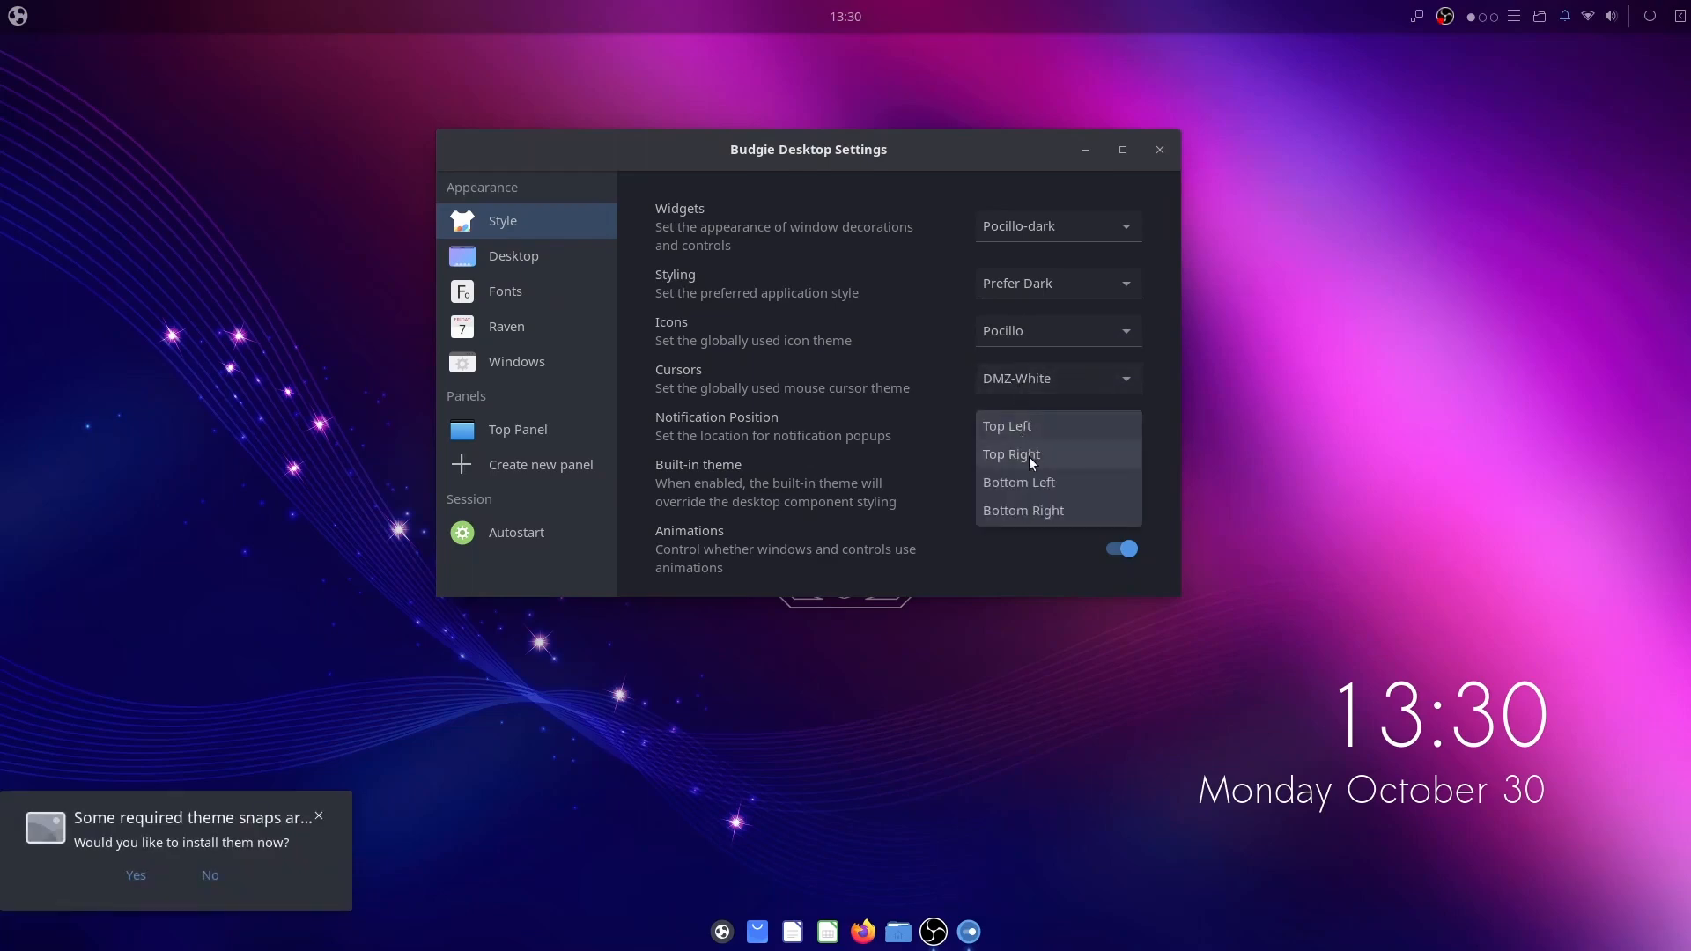
click(1011, 453)
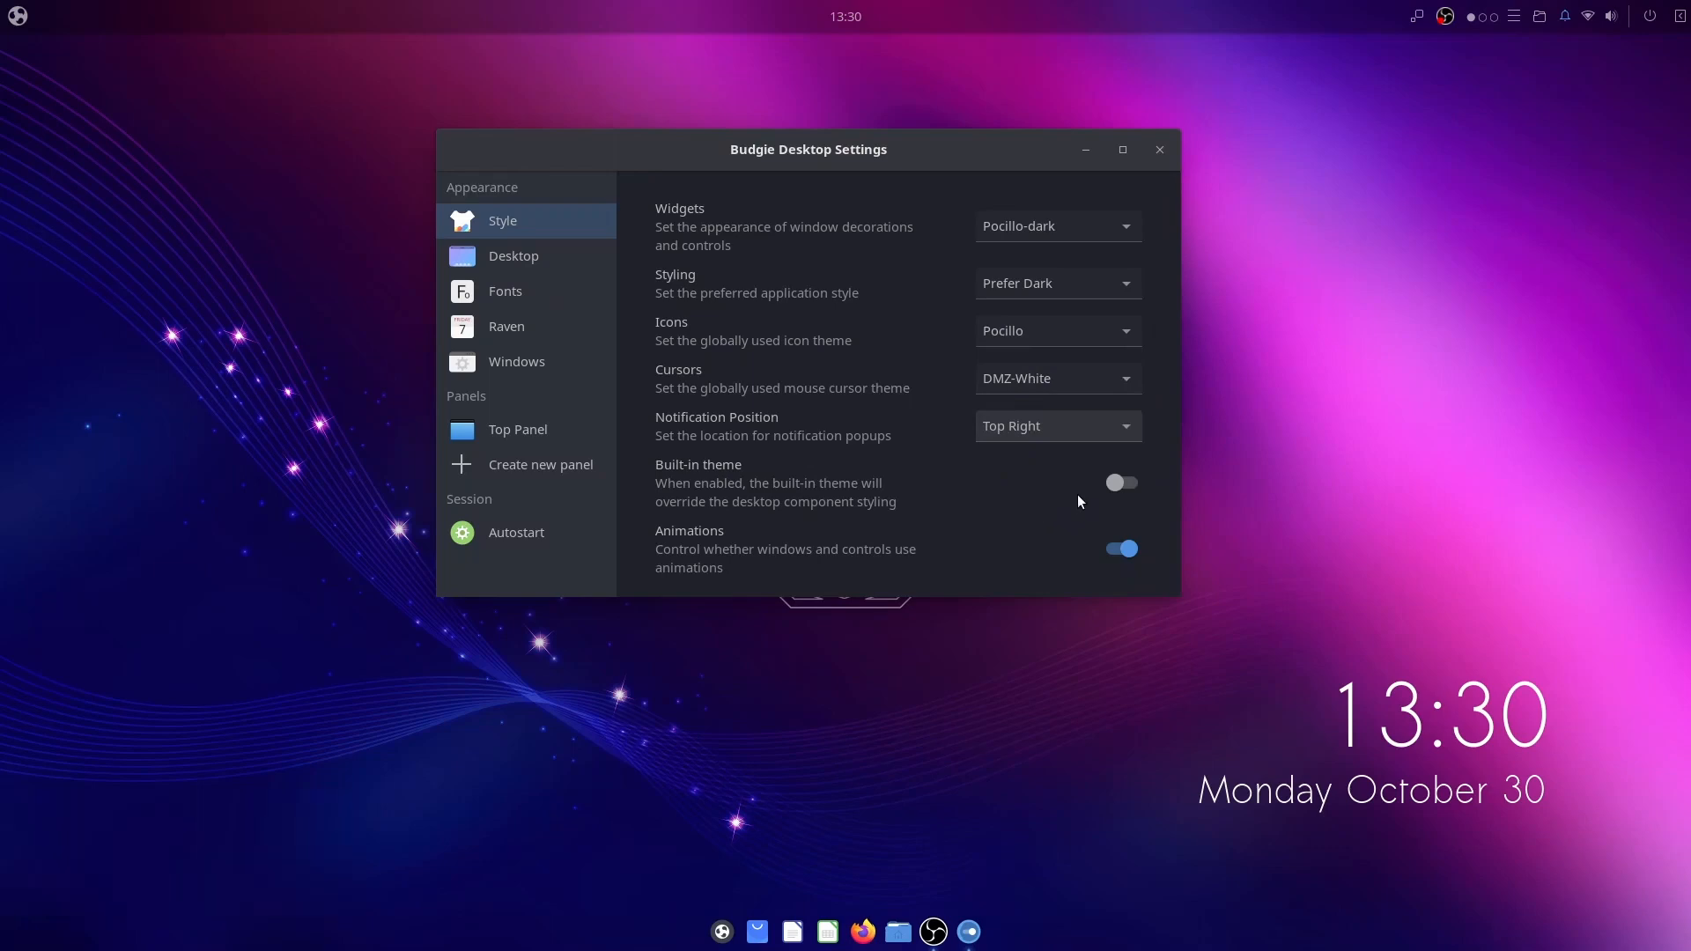
click(1122, 483)
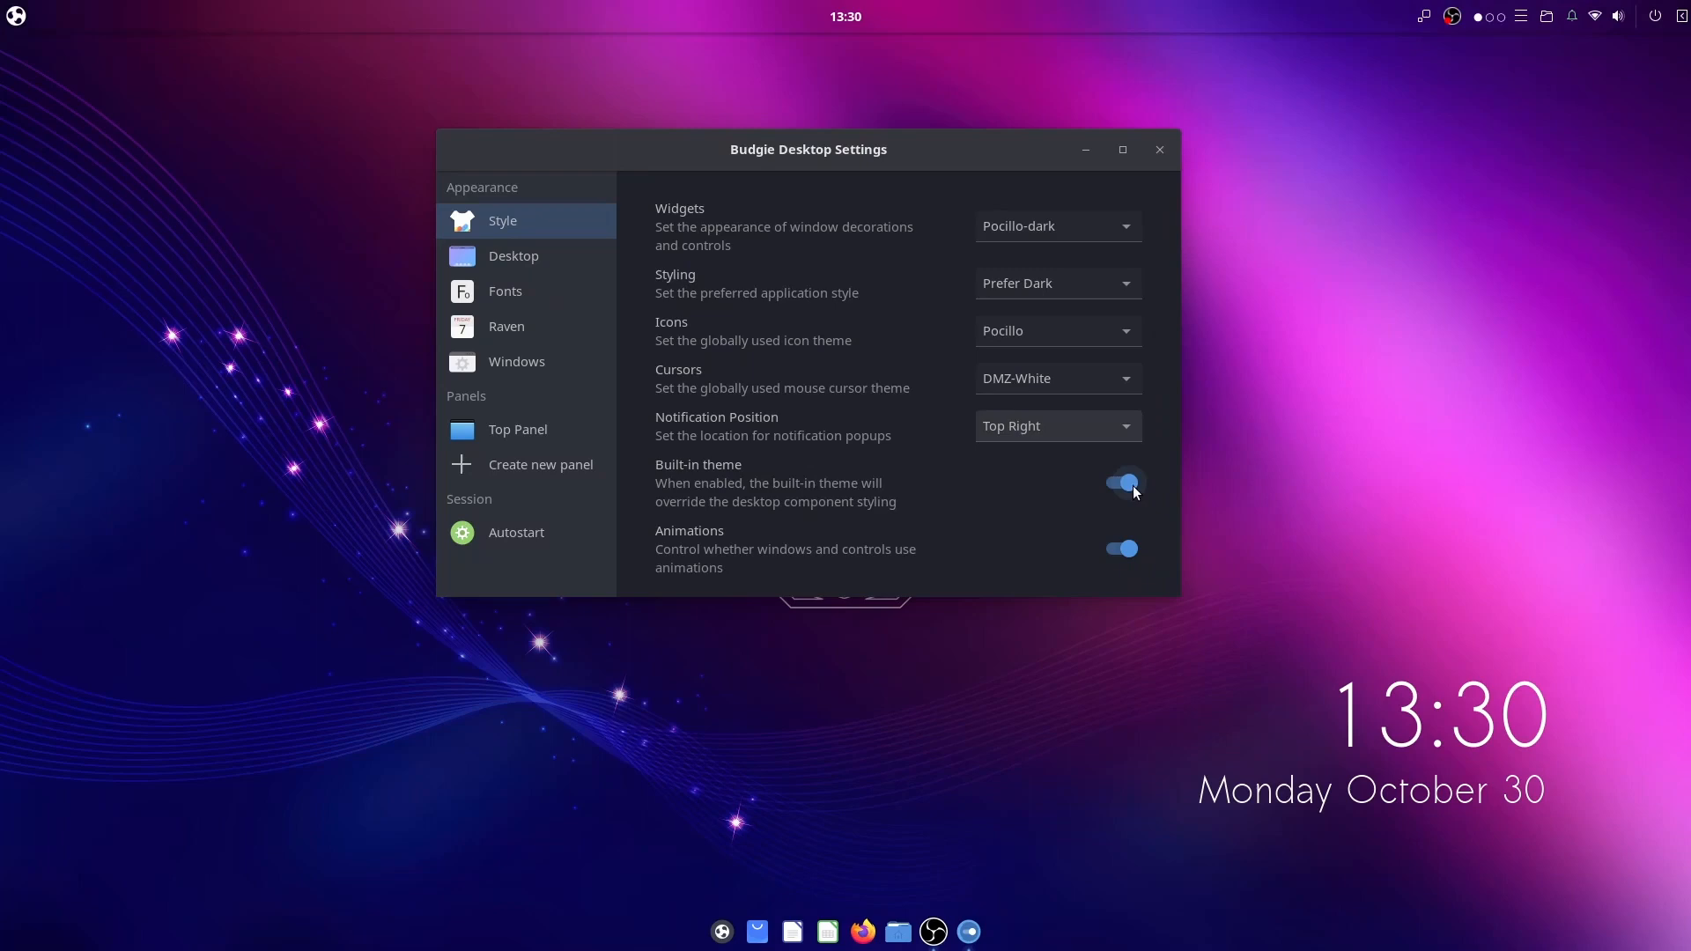
click(1120, 483)
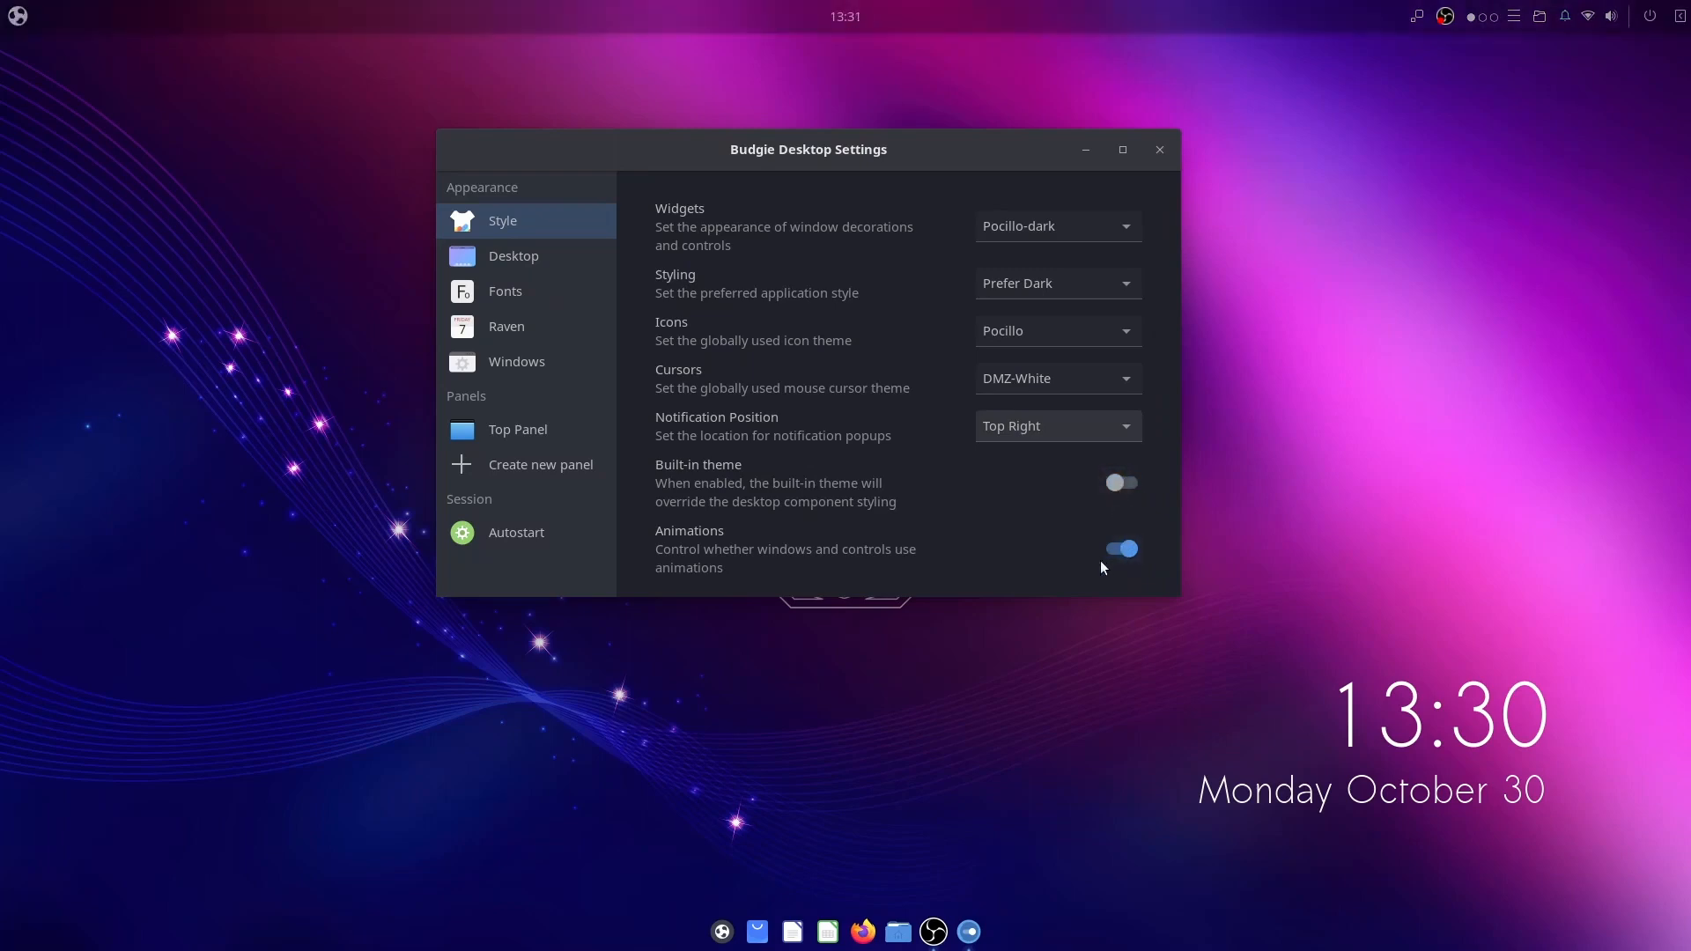
Step: Enable the Home directory and Trash desktop shortcuts on the Desktop page
click(513, 256)
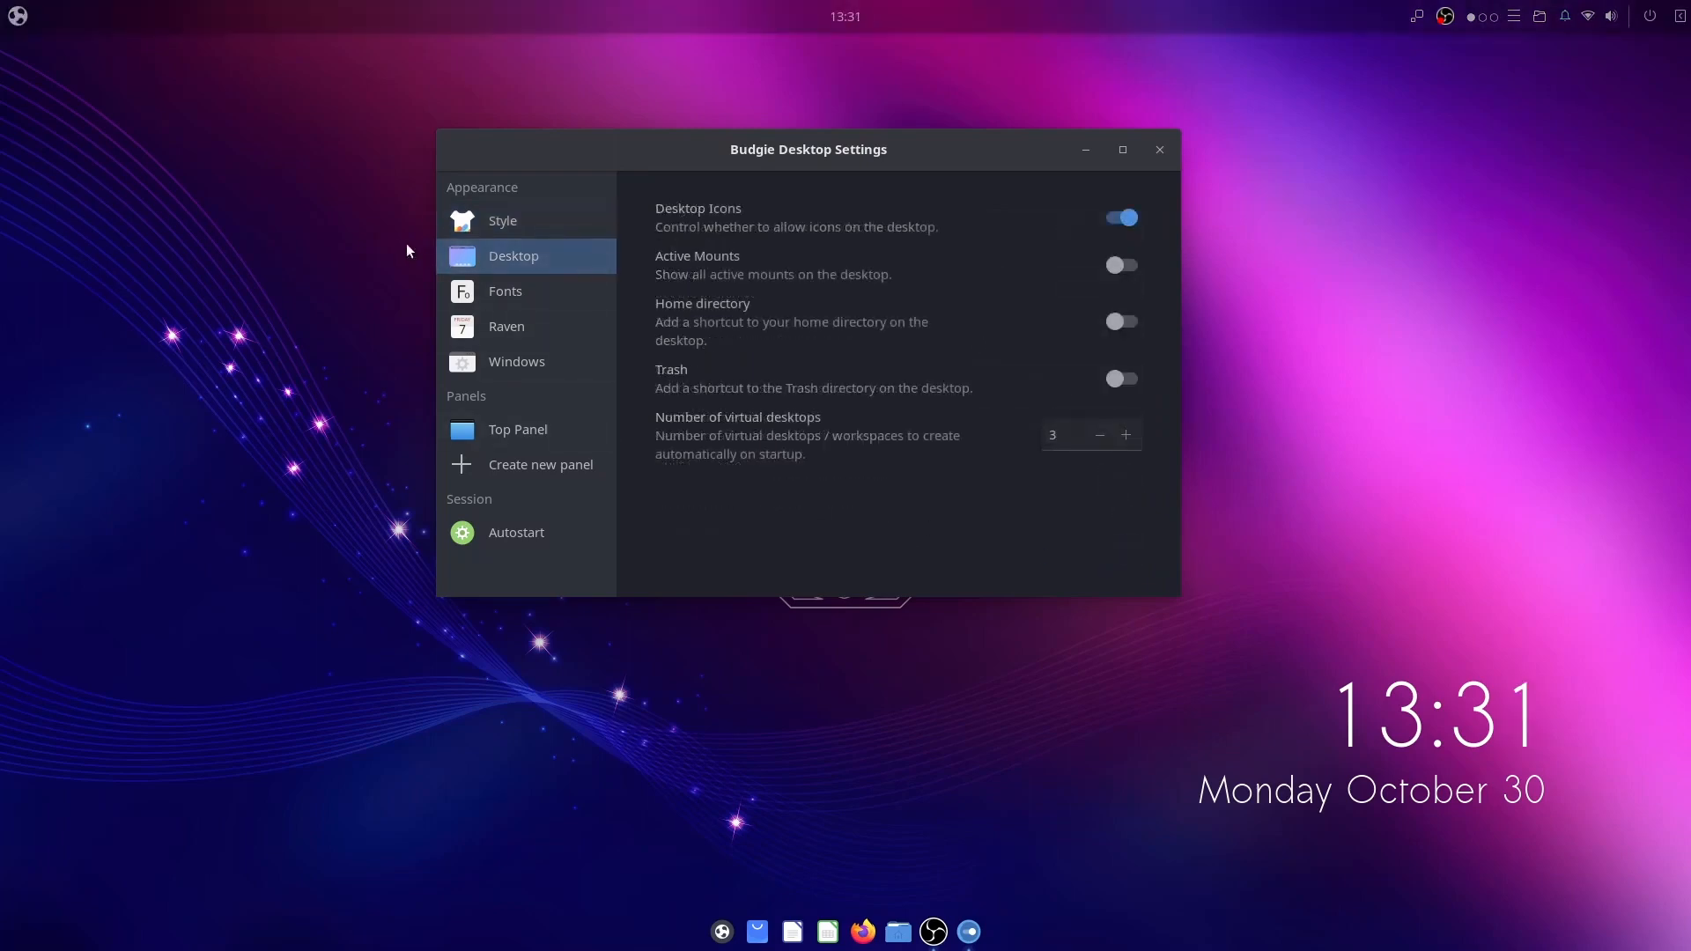
click(1120, 266)
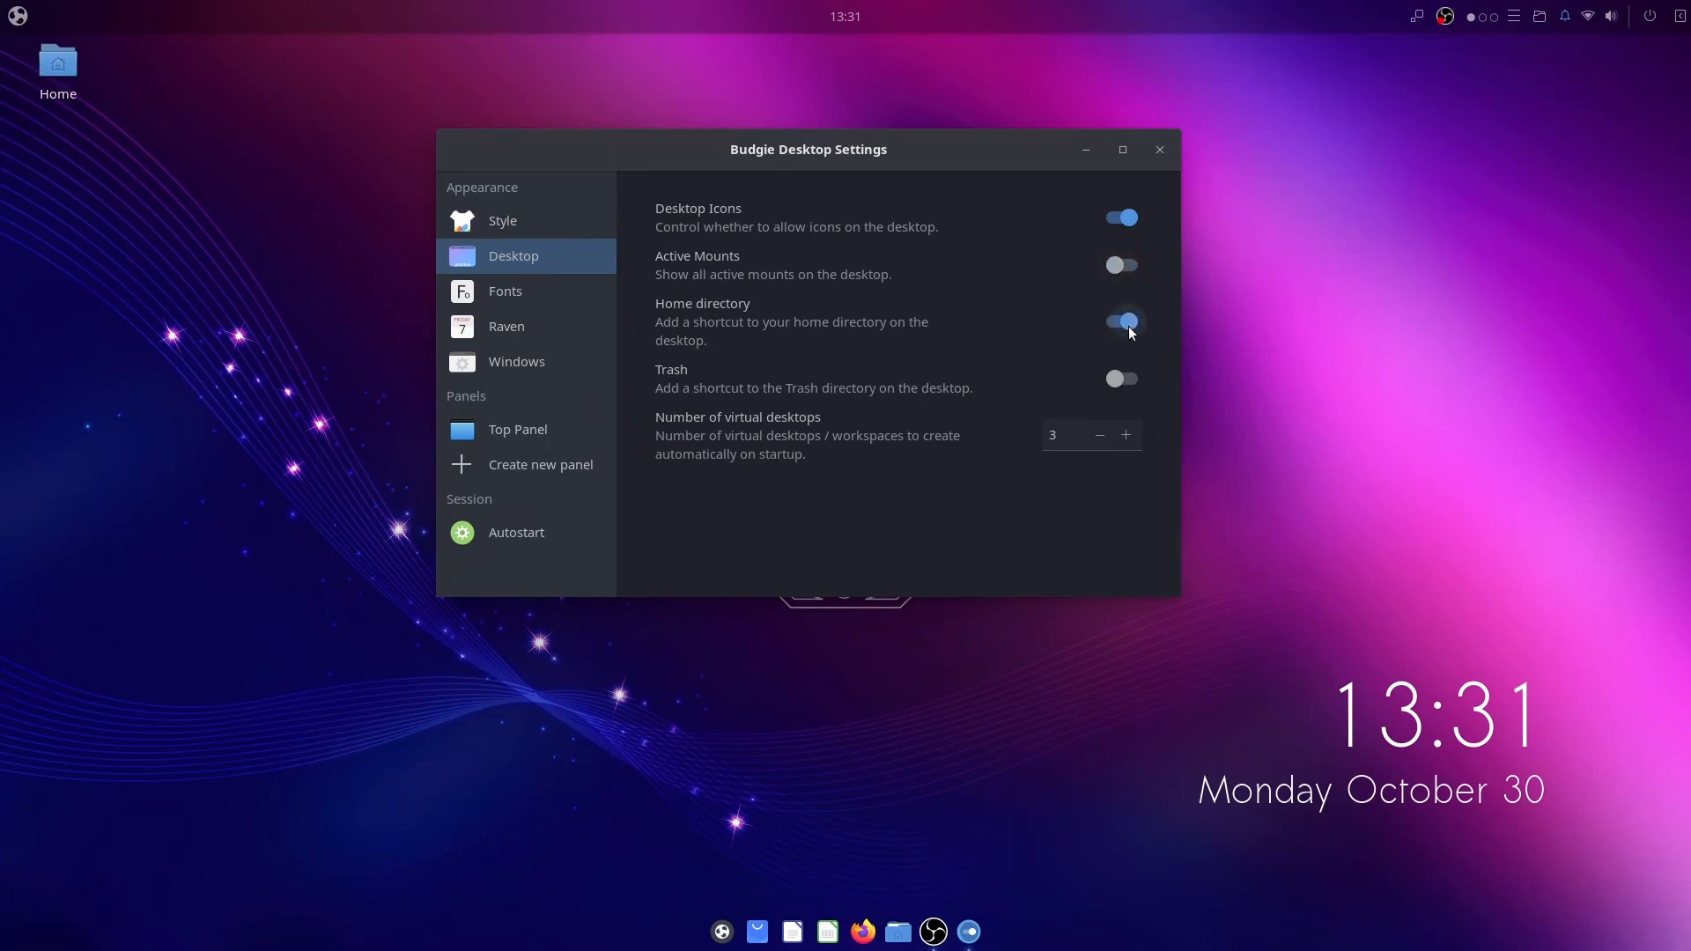
click(1121, 378)
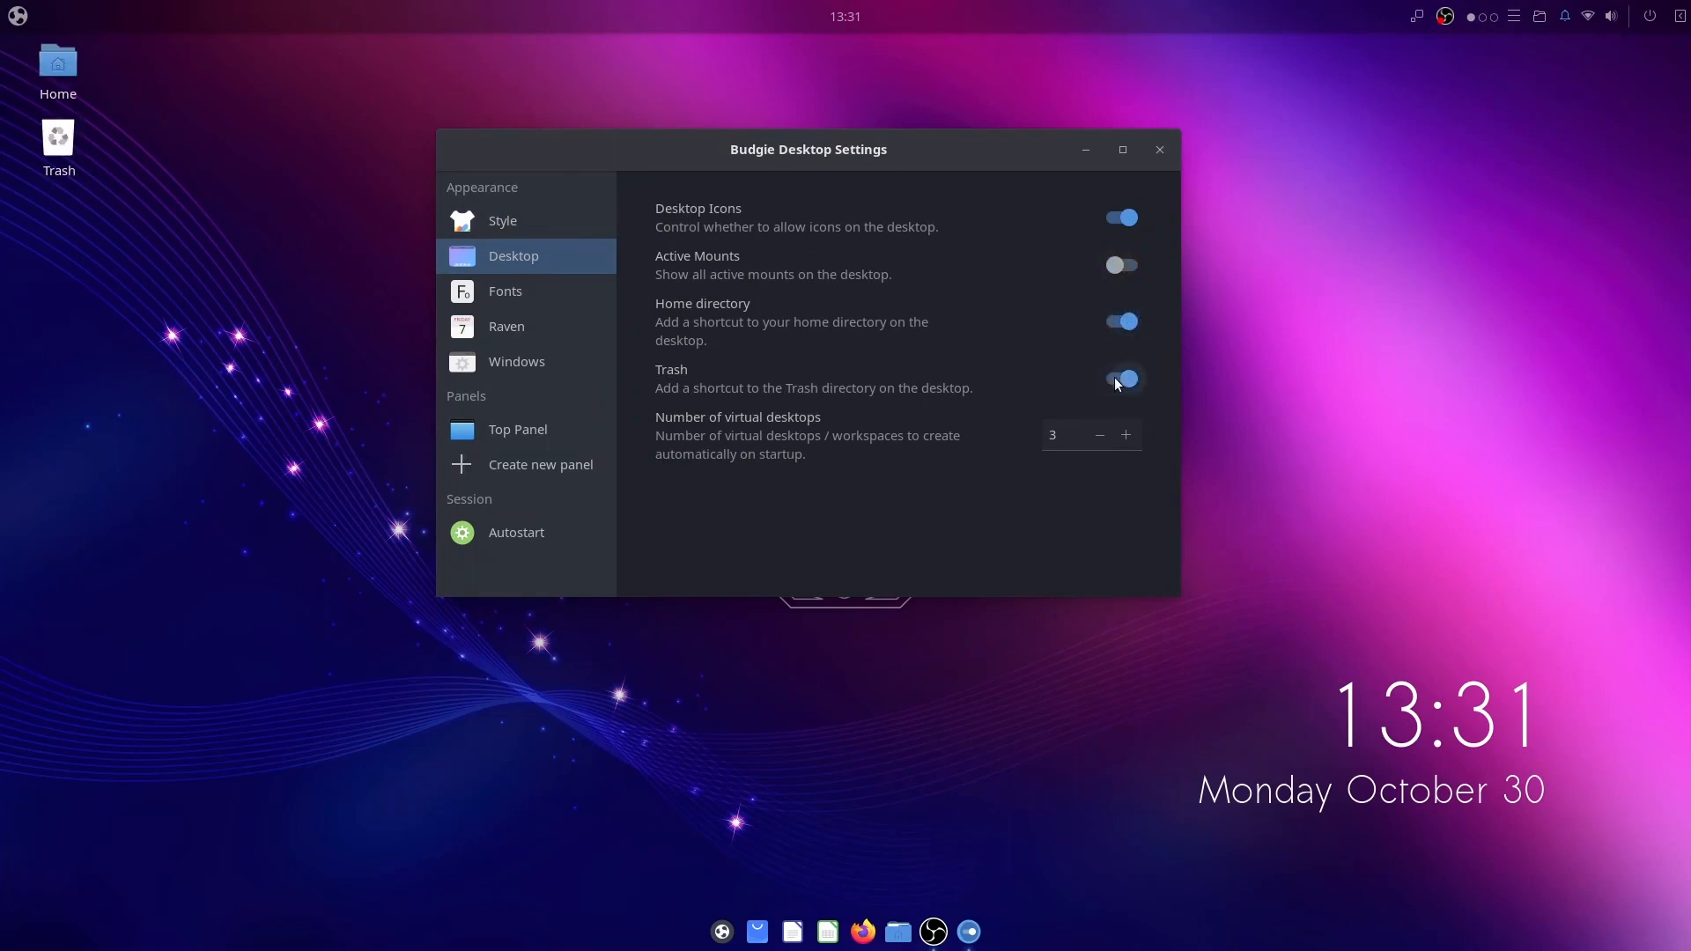
click(505, 291)
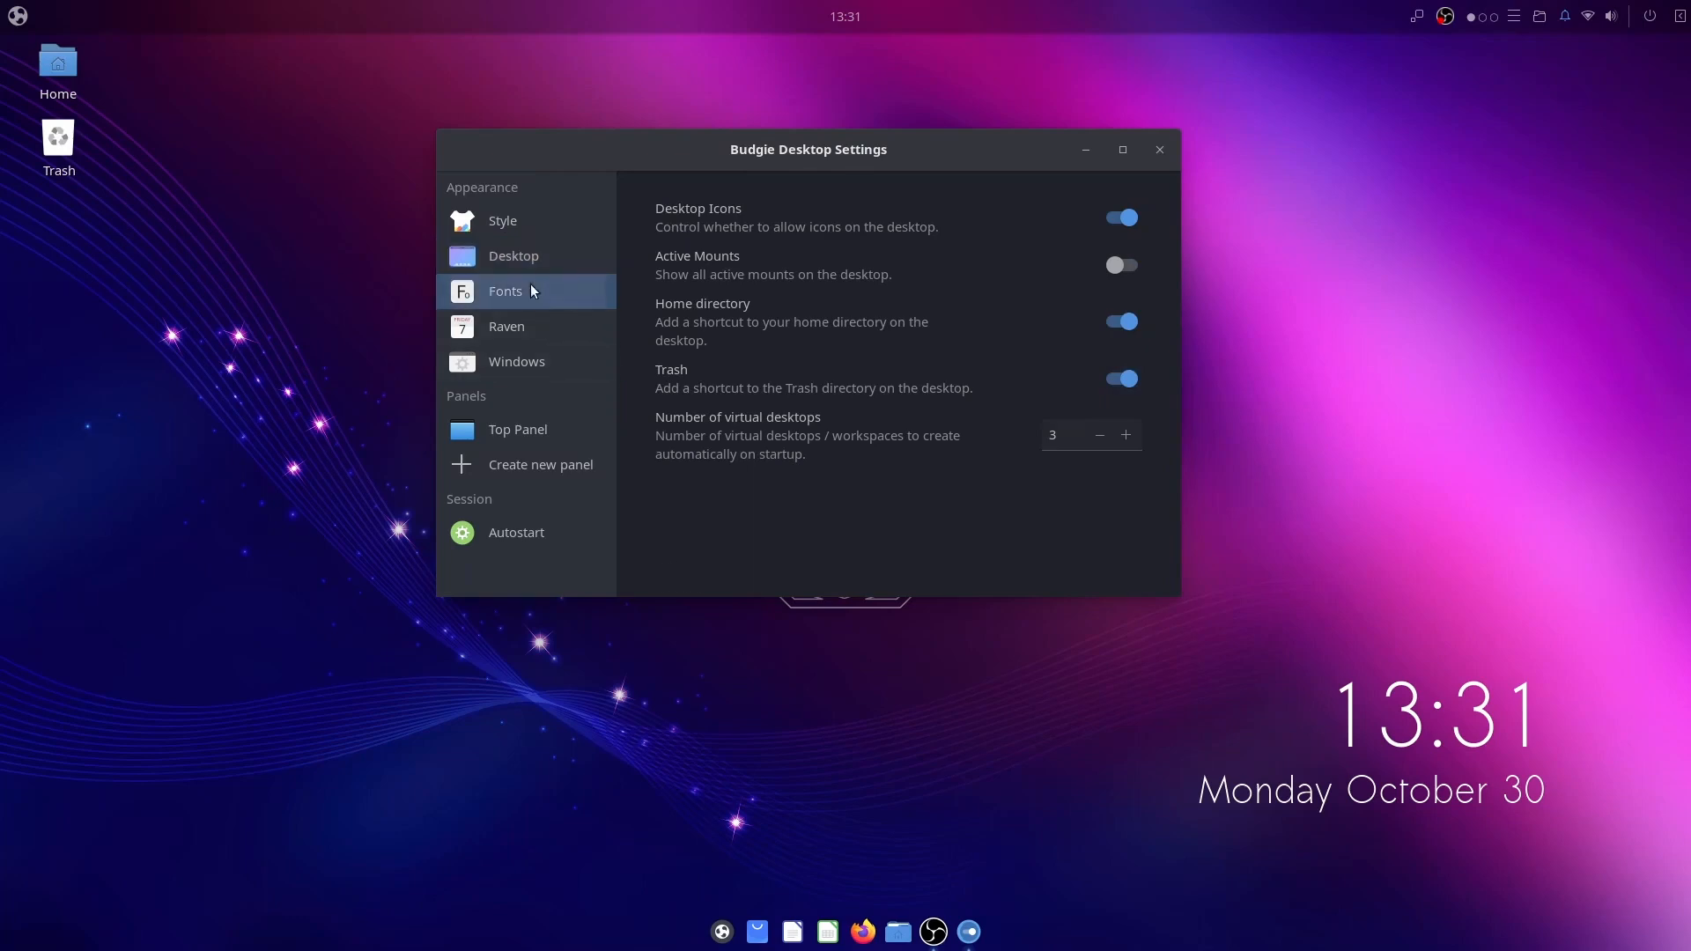
Step: Review Raven's widget list, trying the Usage Monitor widget, and its position and notification sort settings
click(507, 326)
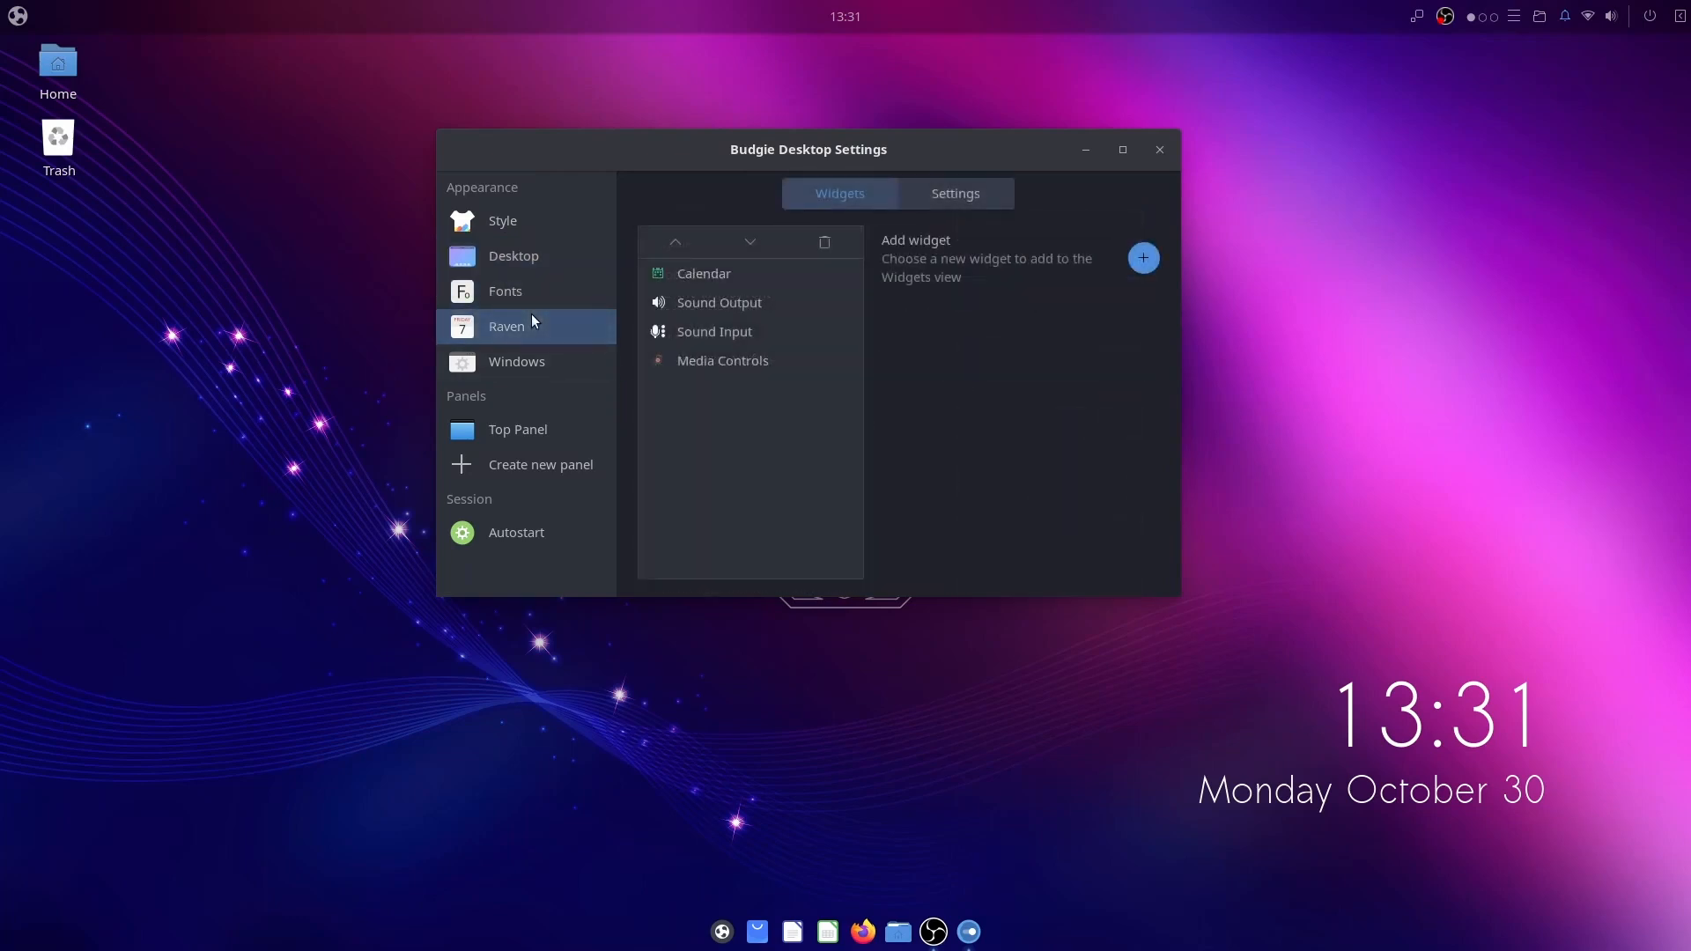
click(1142, 257)
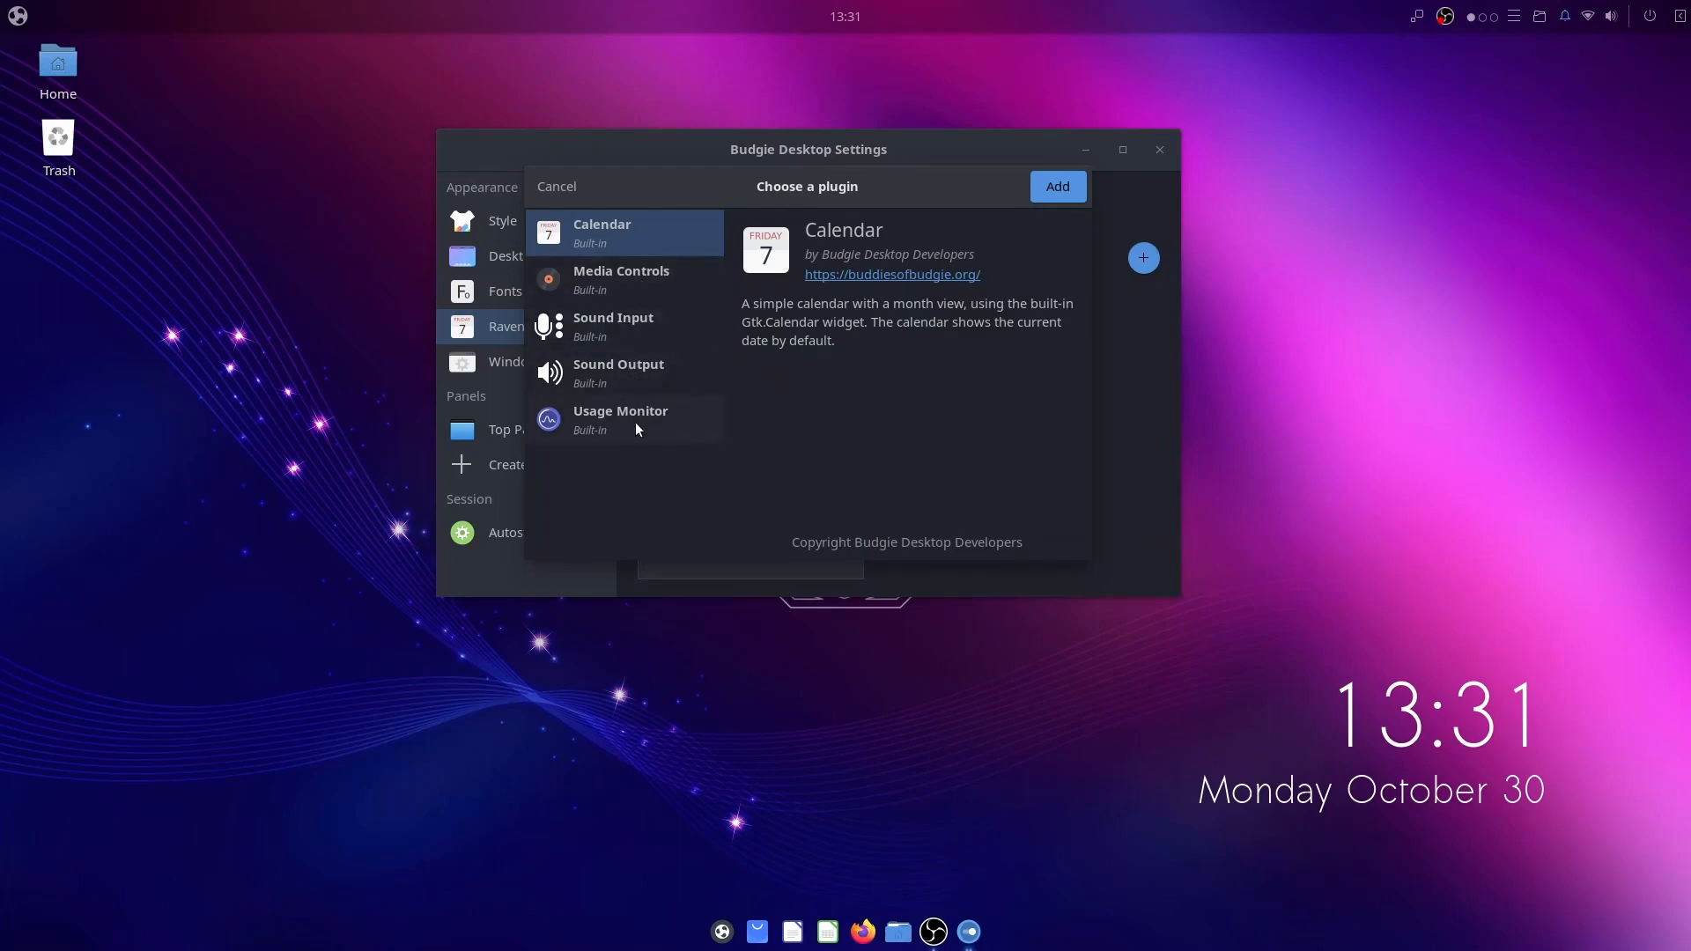
click(555, 185)
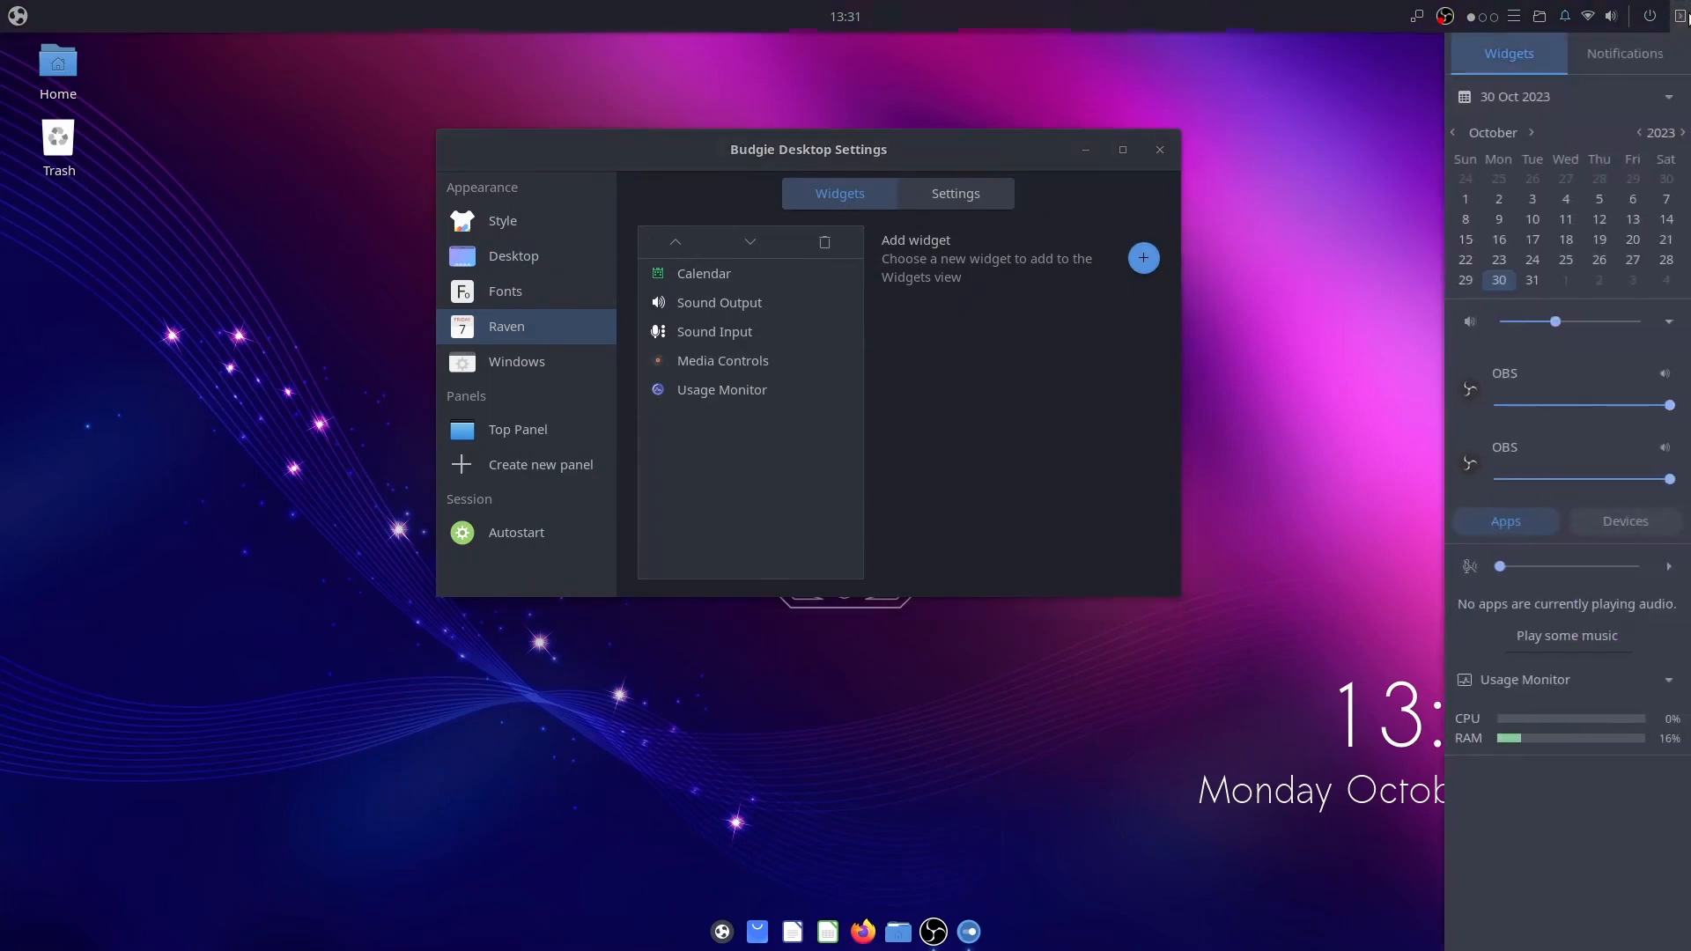
click(1668, 680)
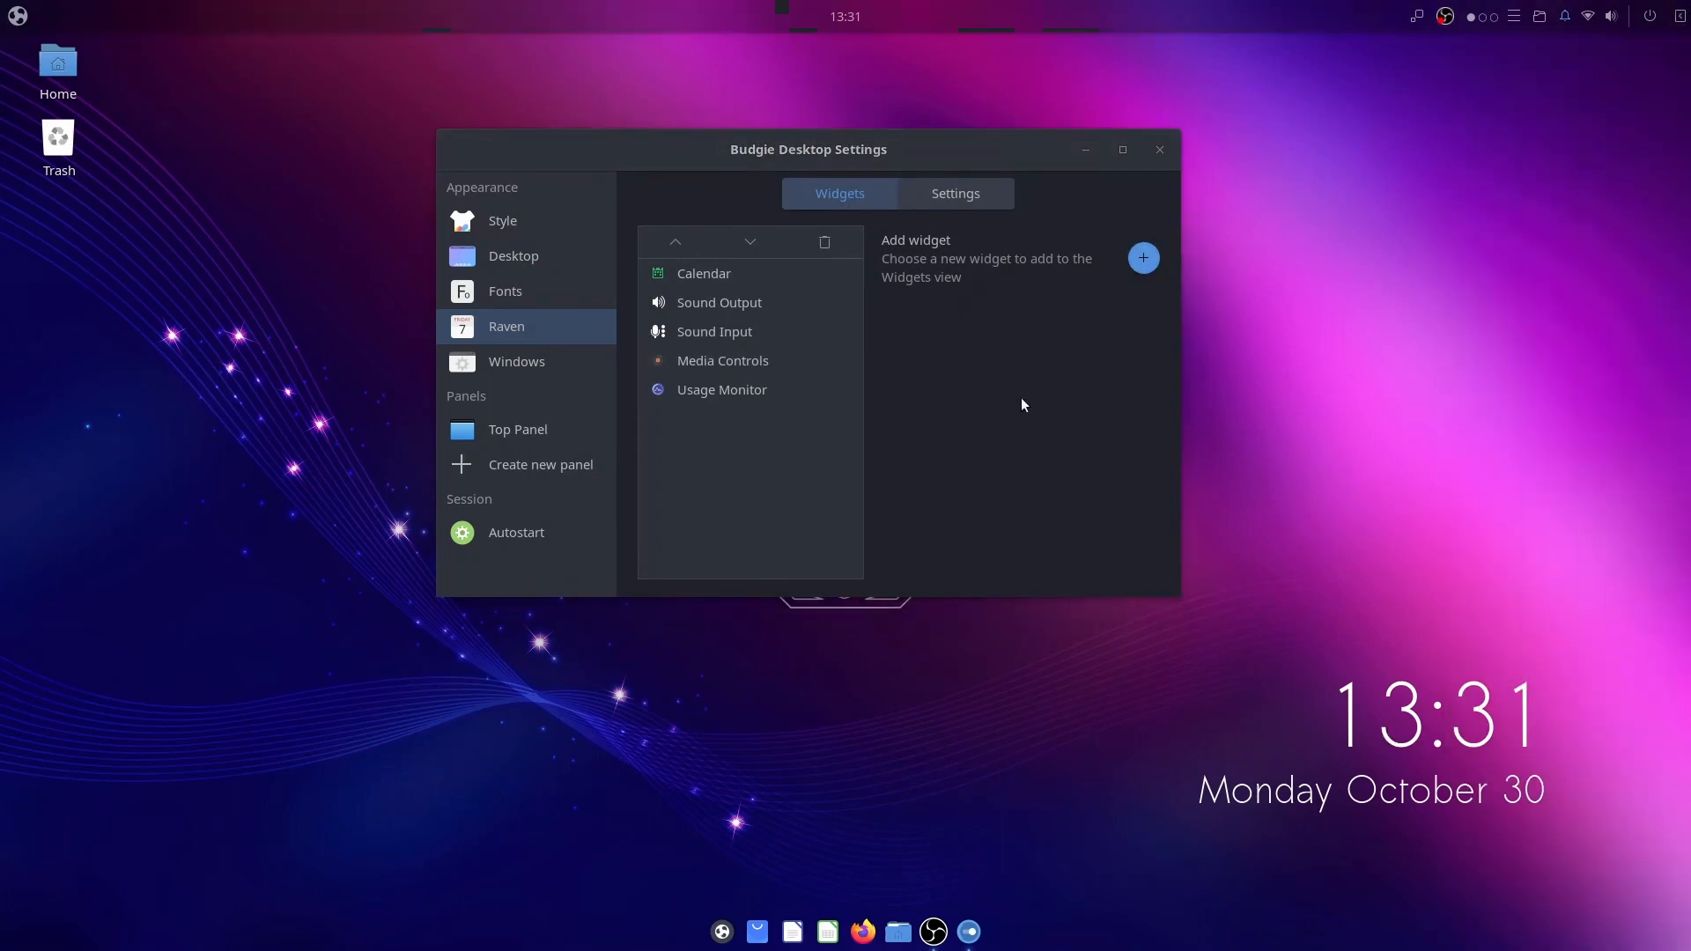
click(953, 193)
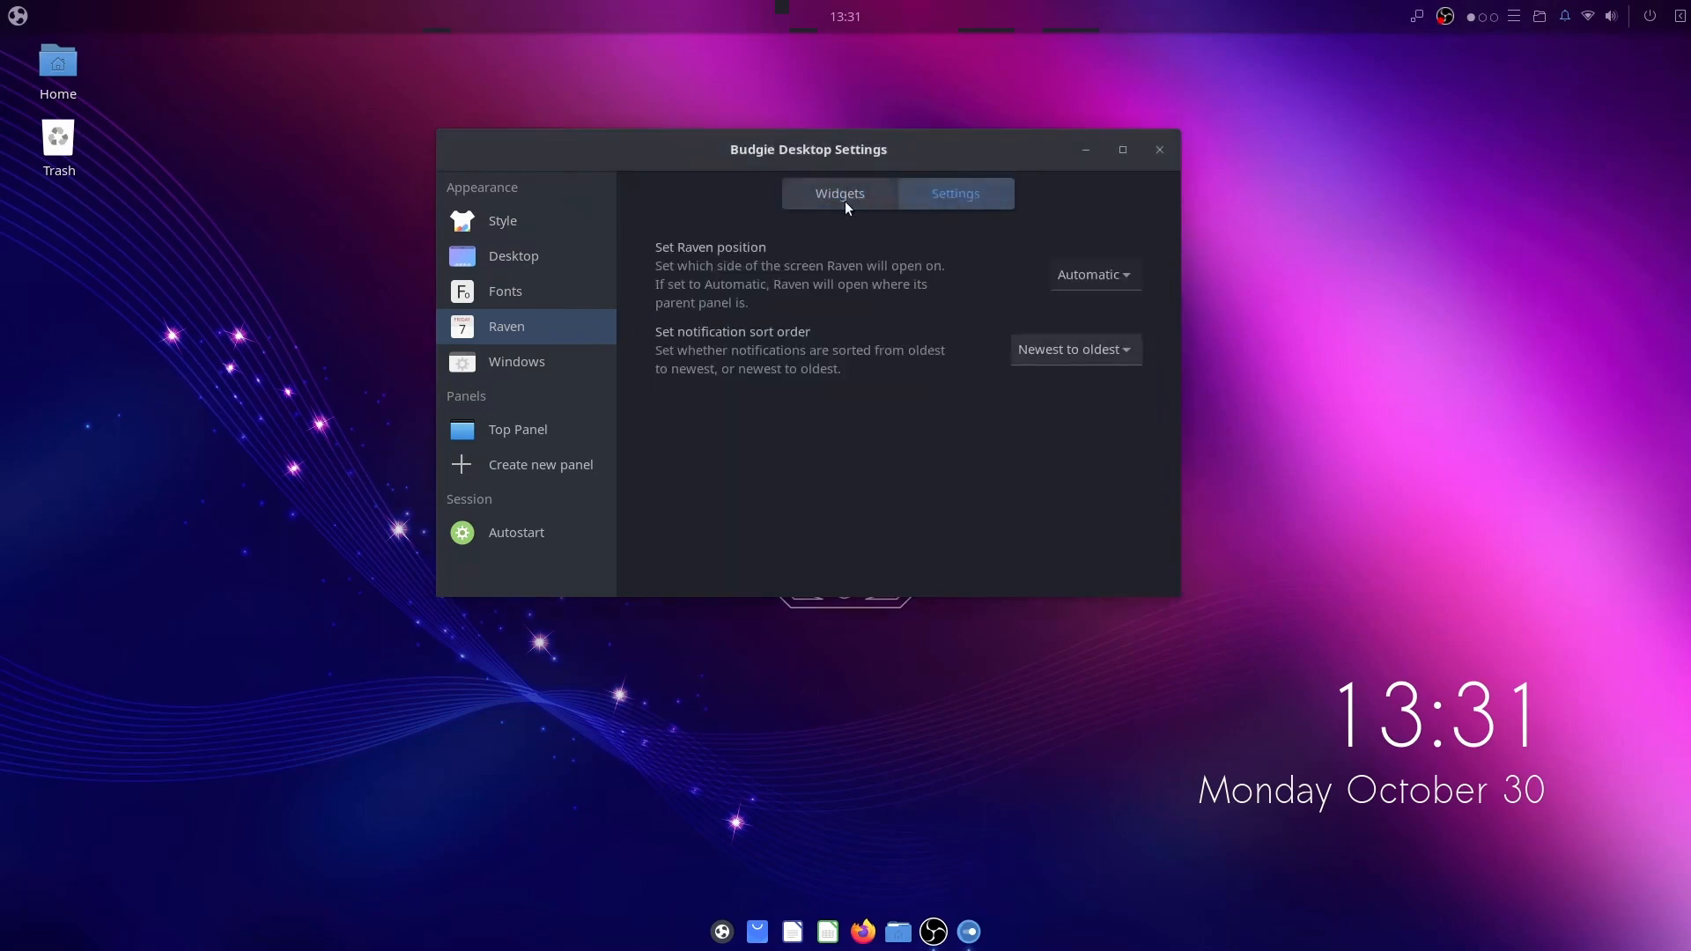
mouse_move(952, 193)
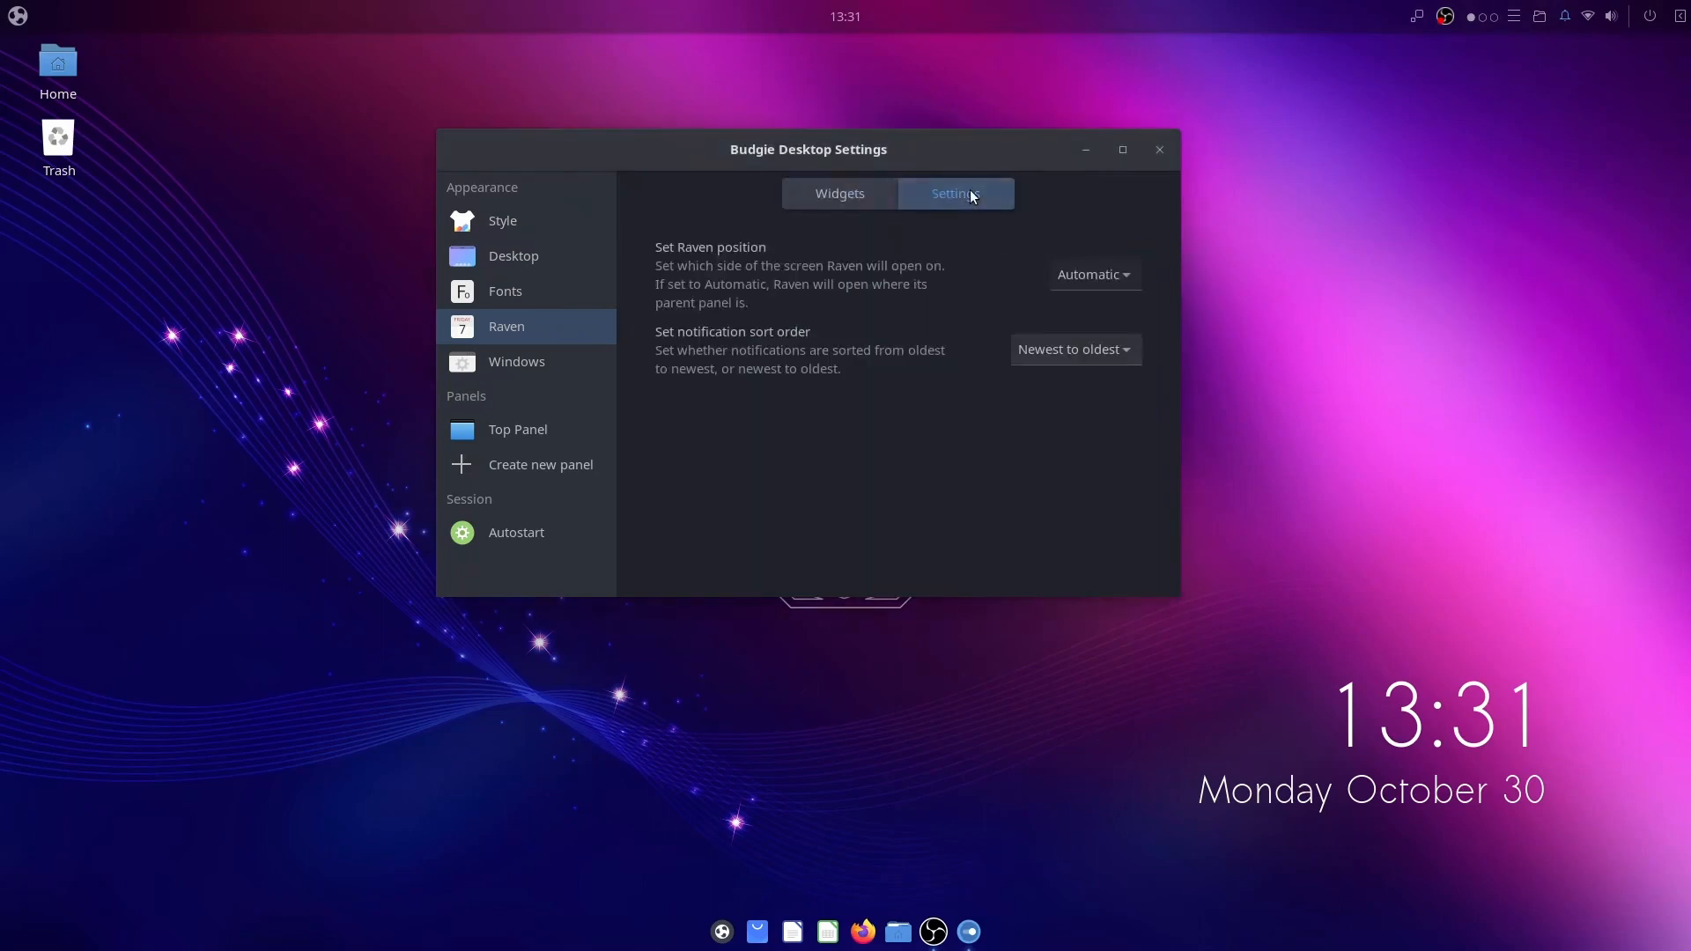
Step: Look through all the window behaviour options on the Windows page
click(516, 361)
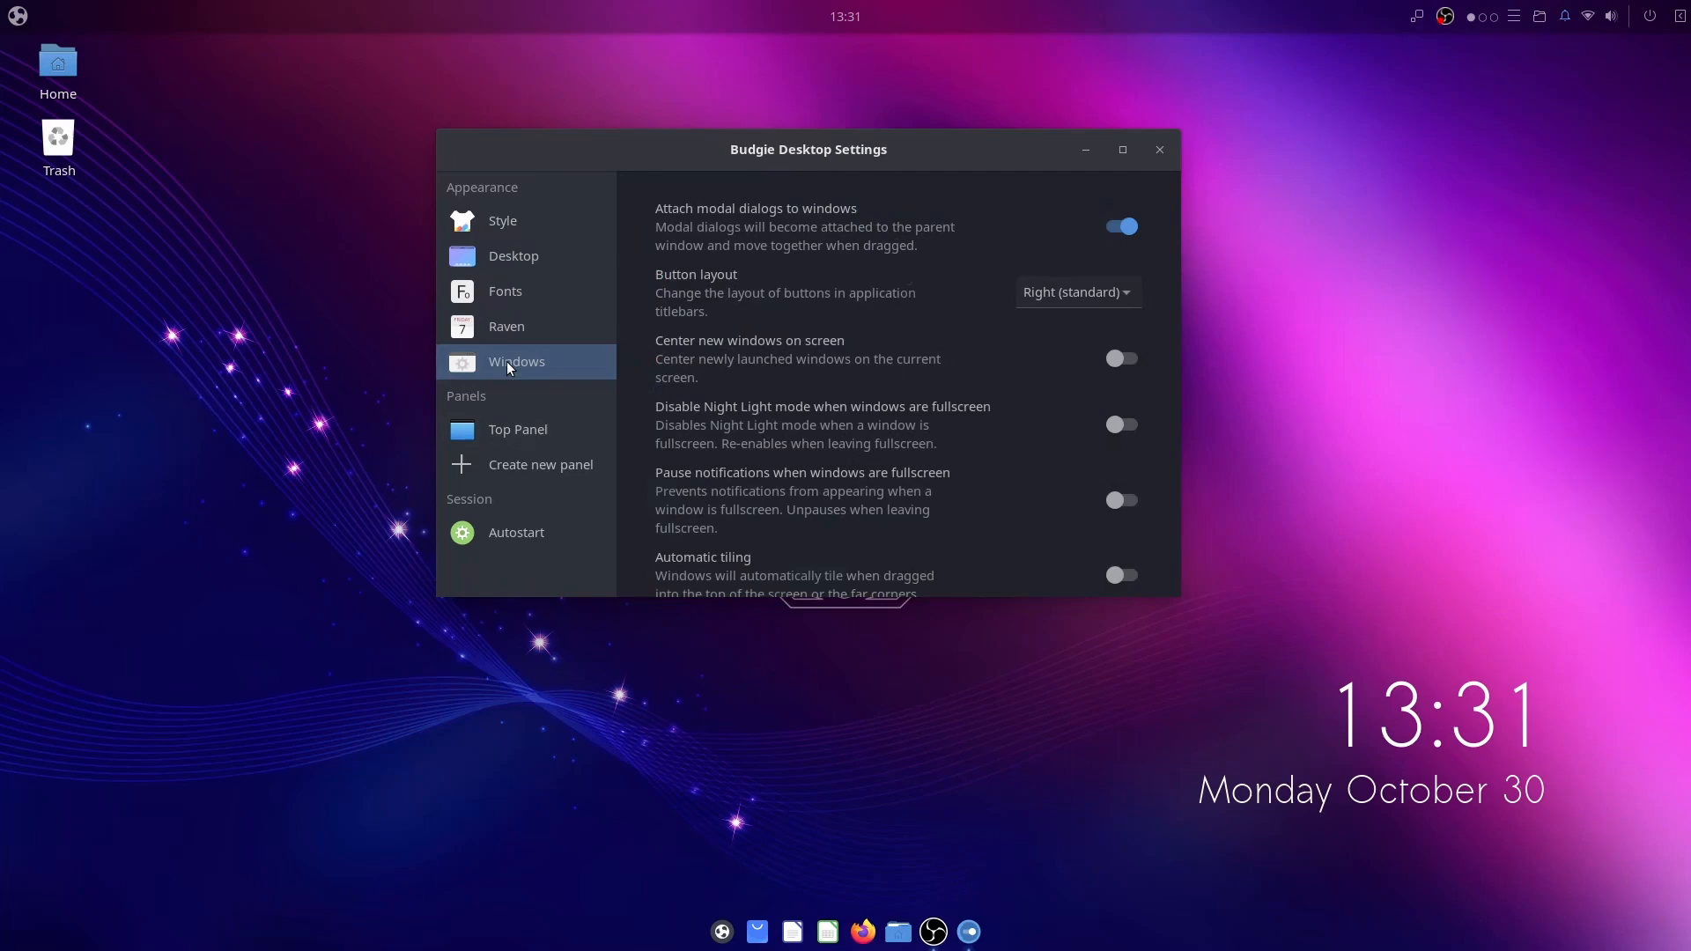
mouse_move(853, 369)
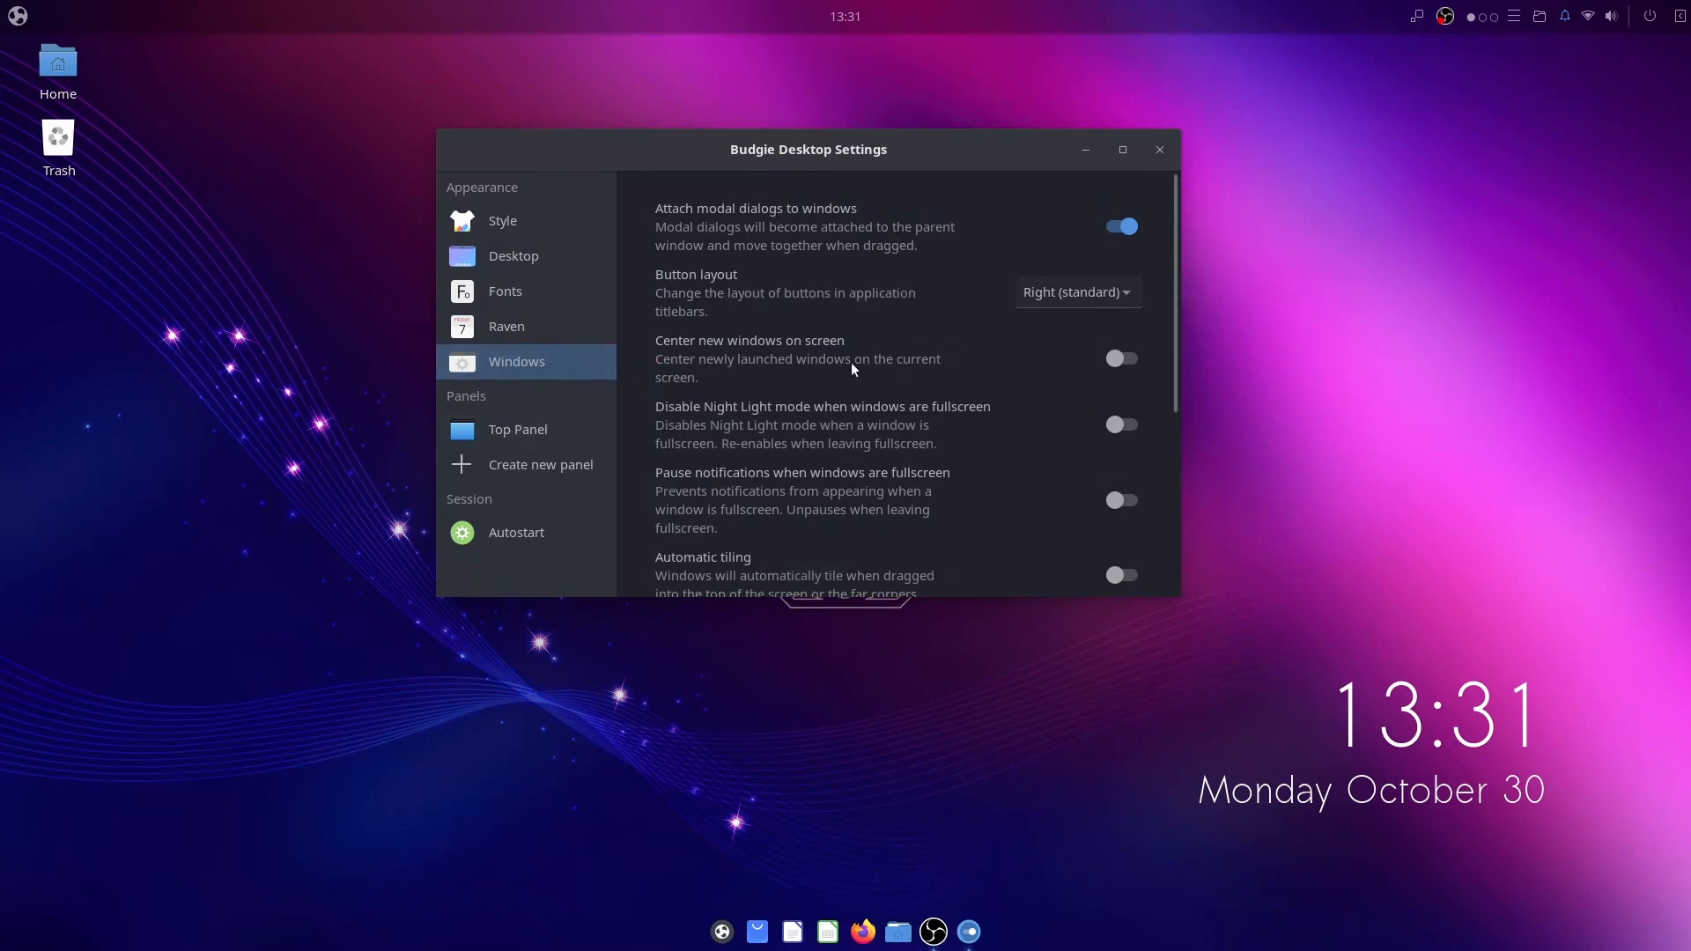
scroll(down, 3)
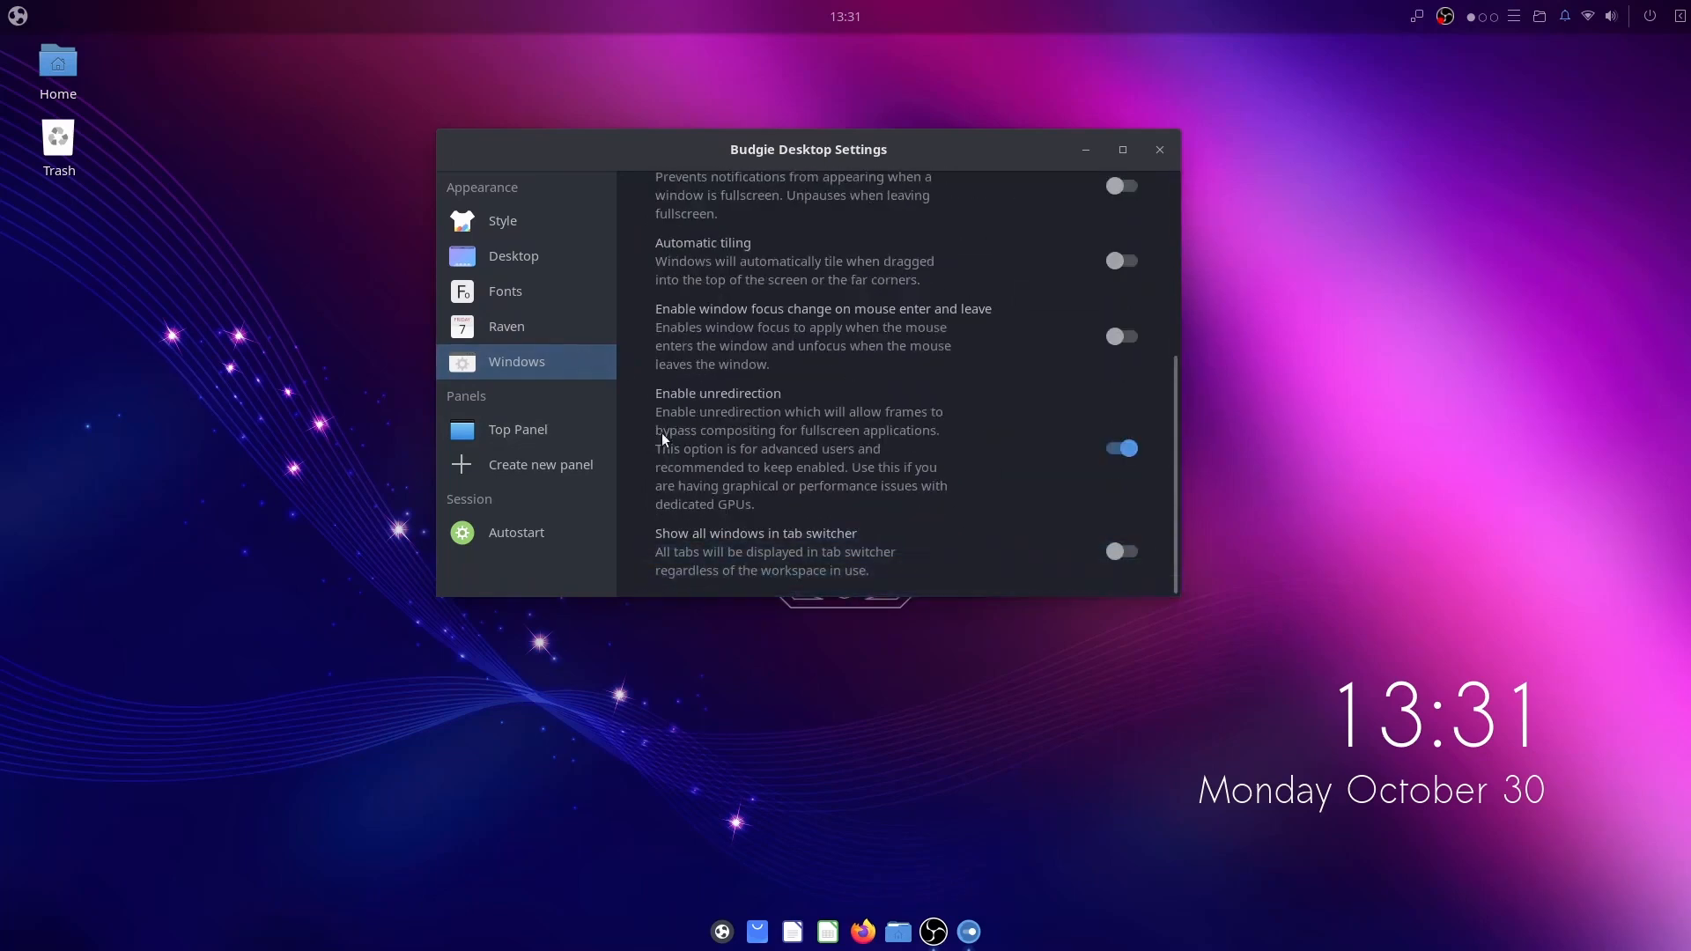
Step: Add the Keyboard Layout applet to the Top Panel from the applet chooser
click(518, 430)
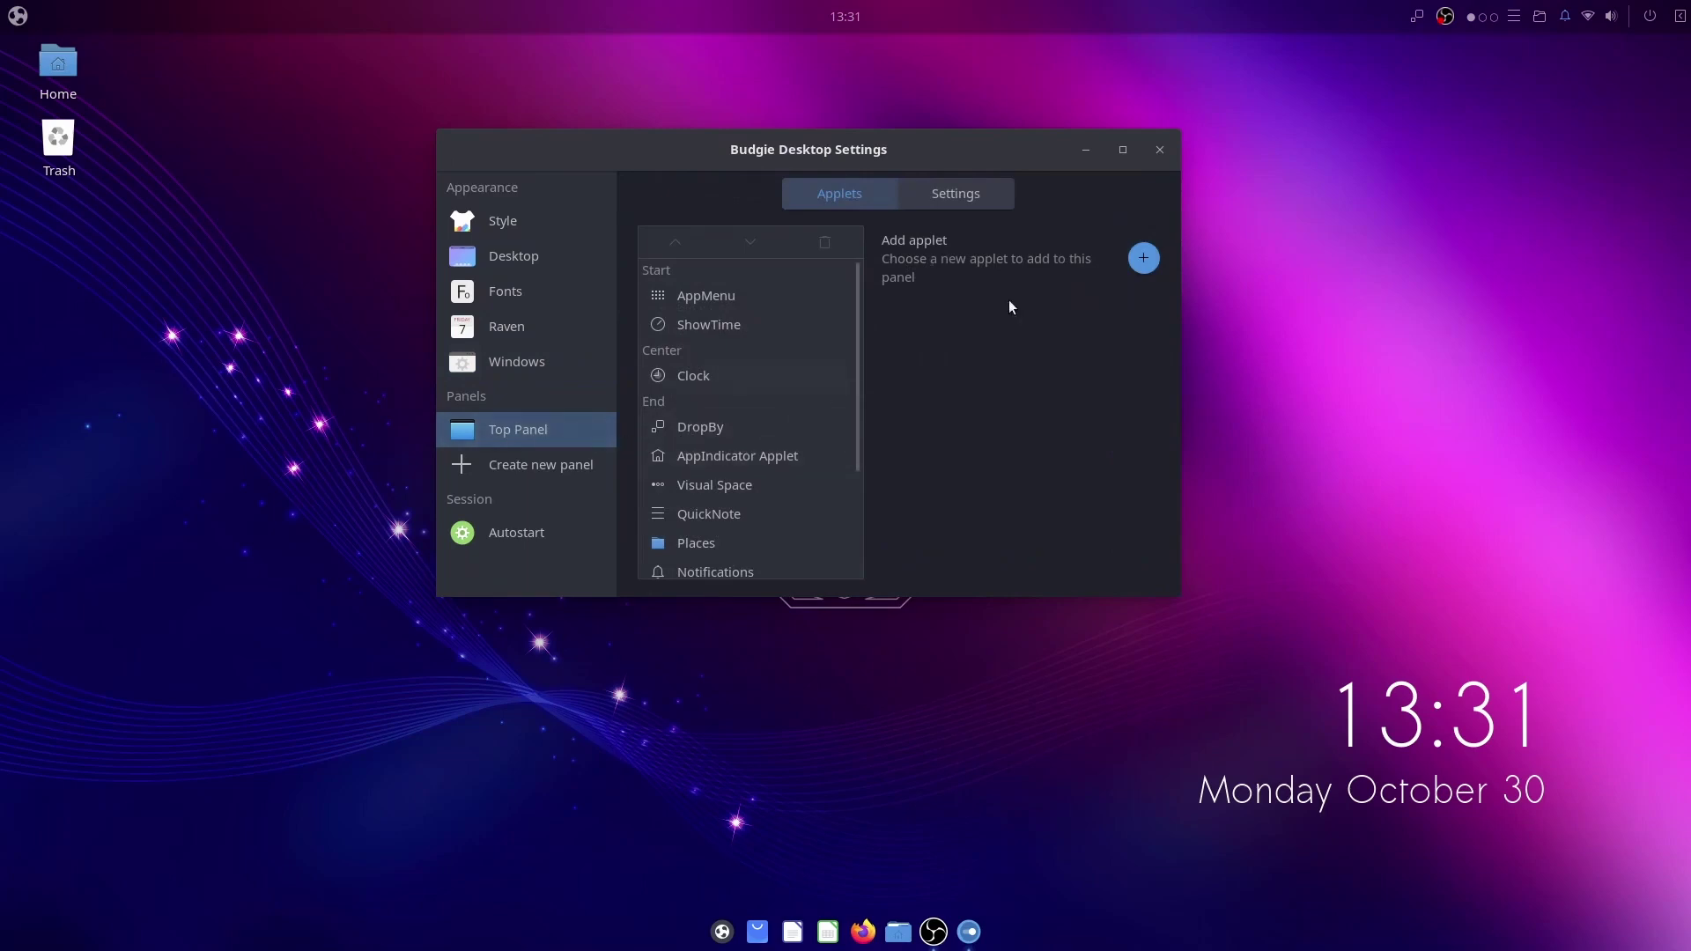
click(1141, 257)
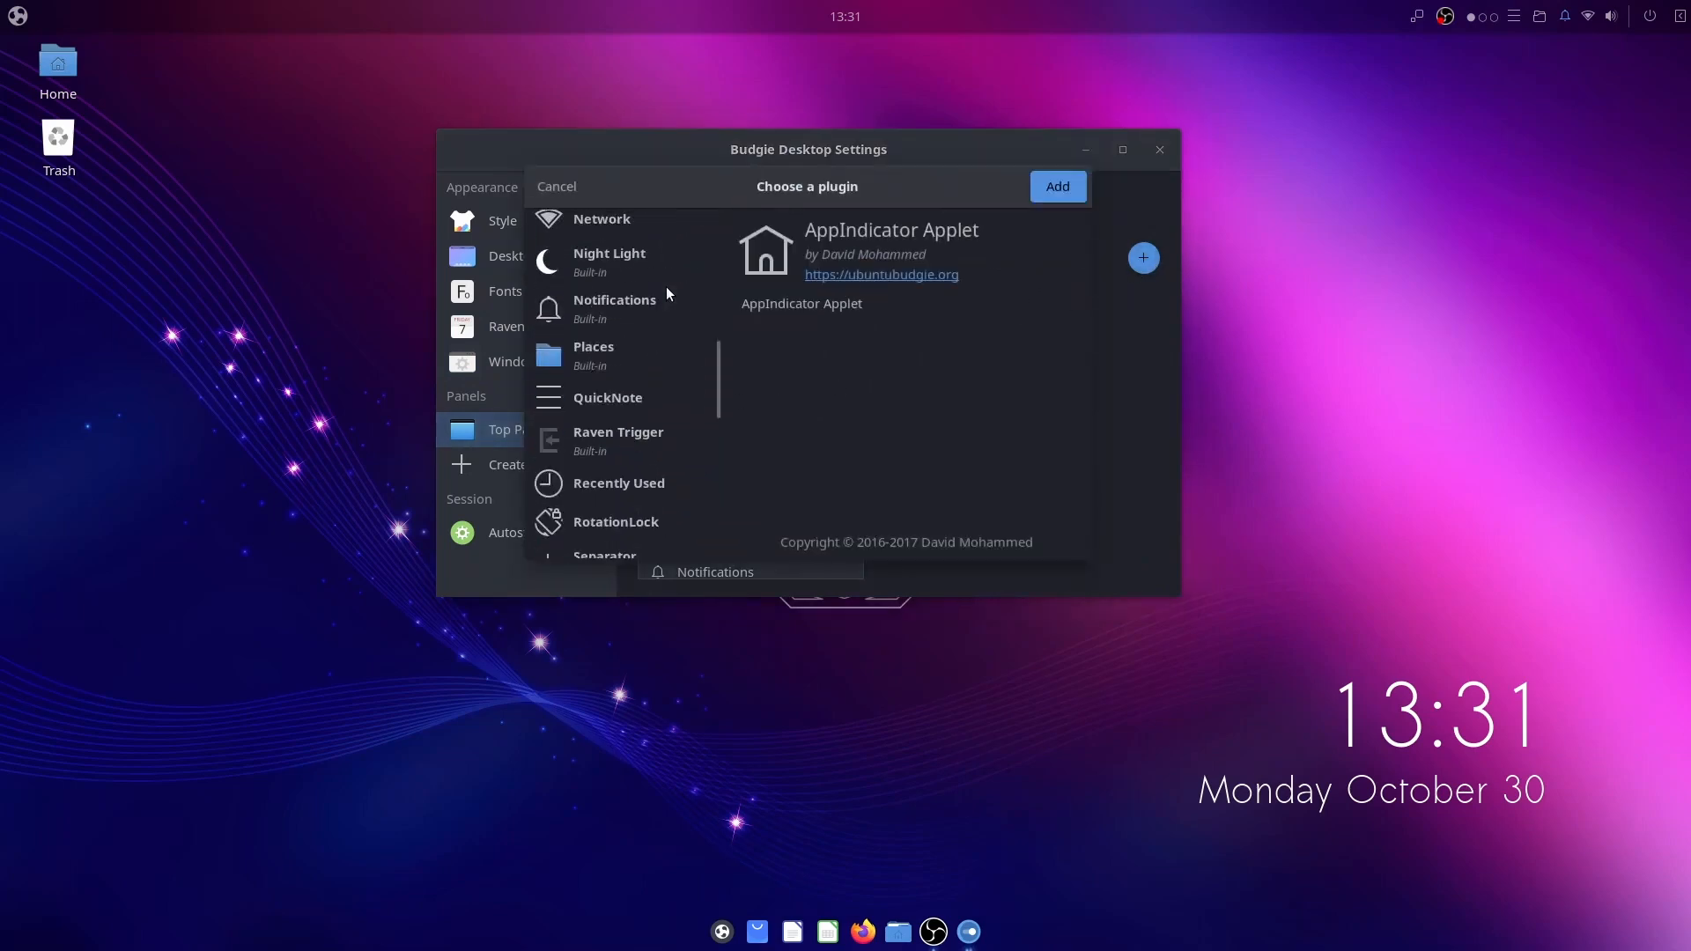
scroll(down, 3)
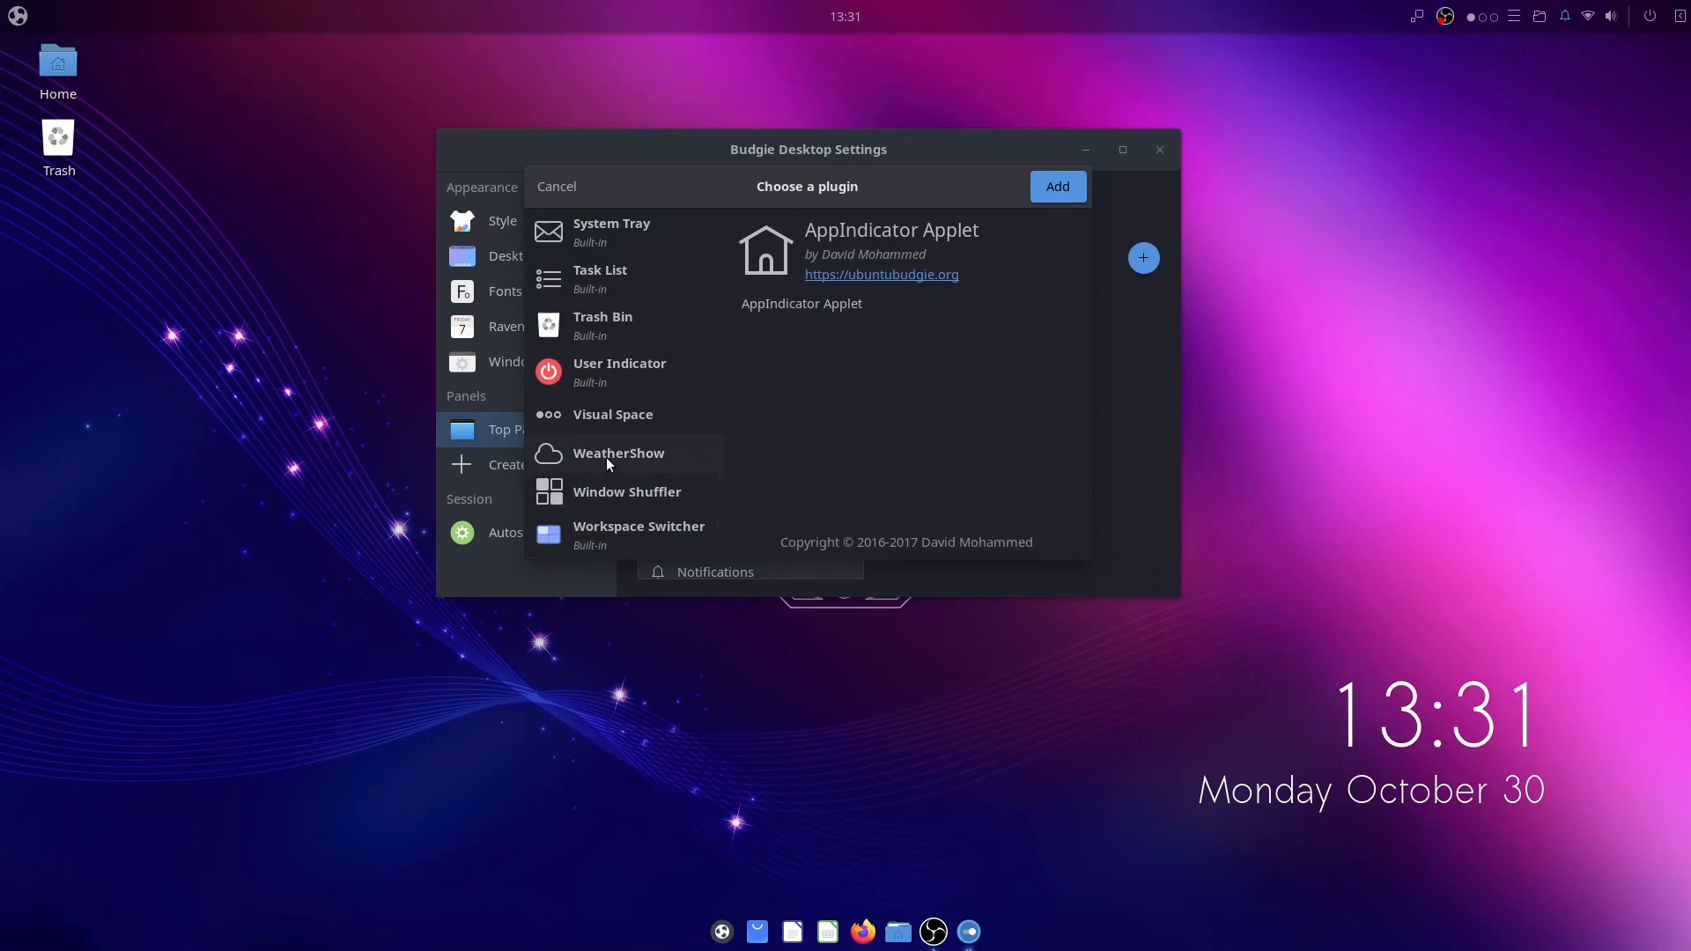
mouse_move(609, 549)
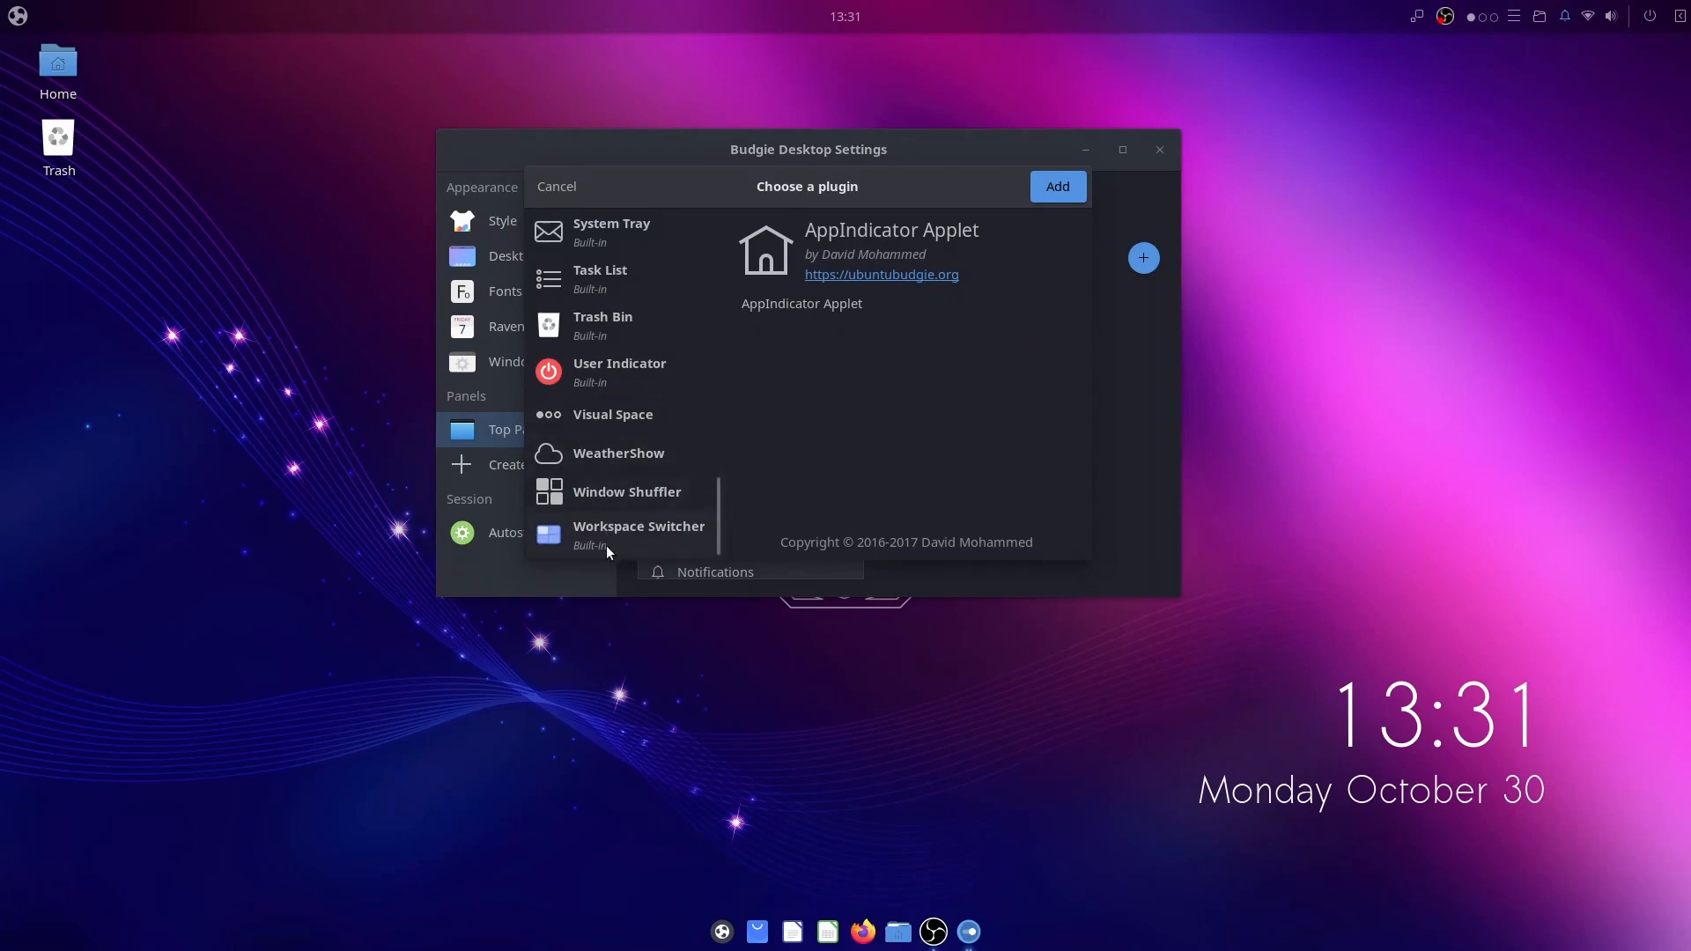
scroll(up, 3)
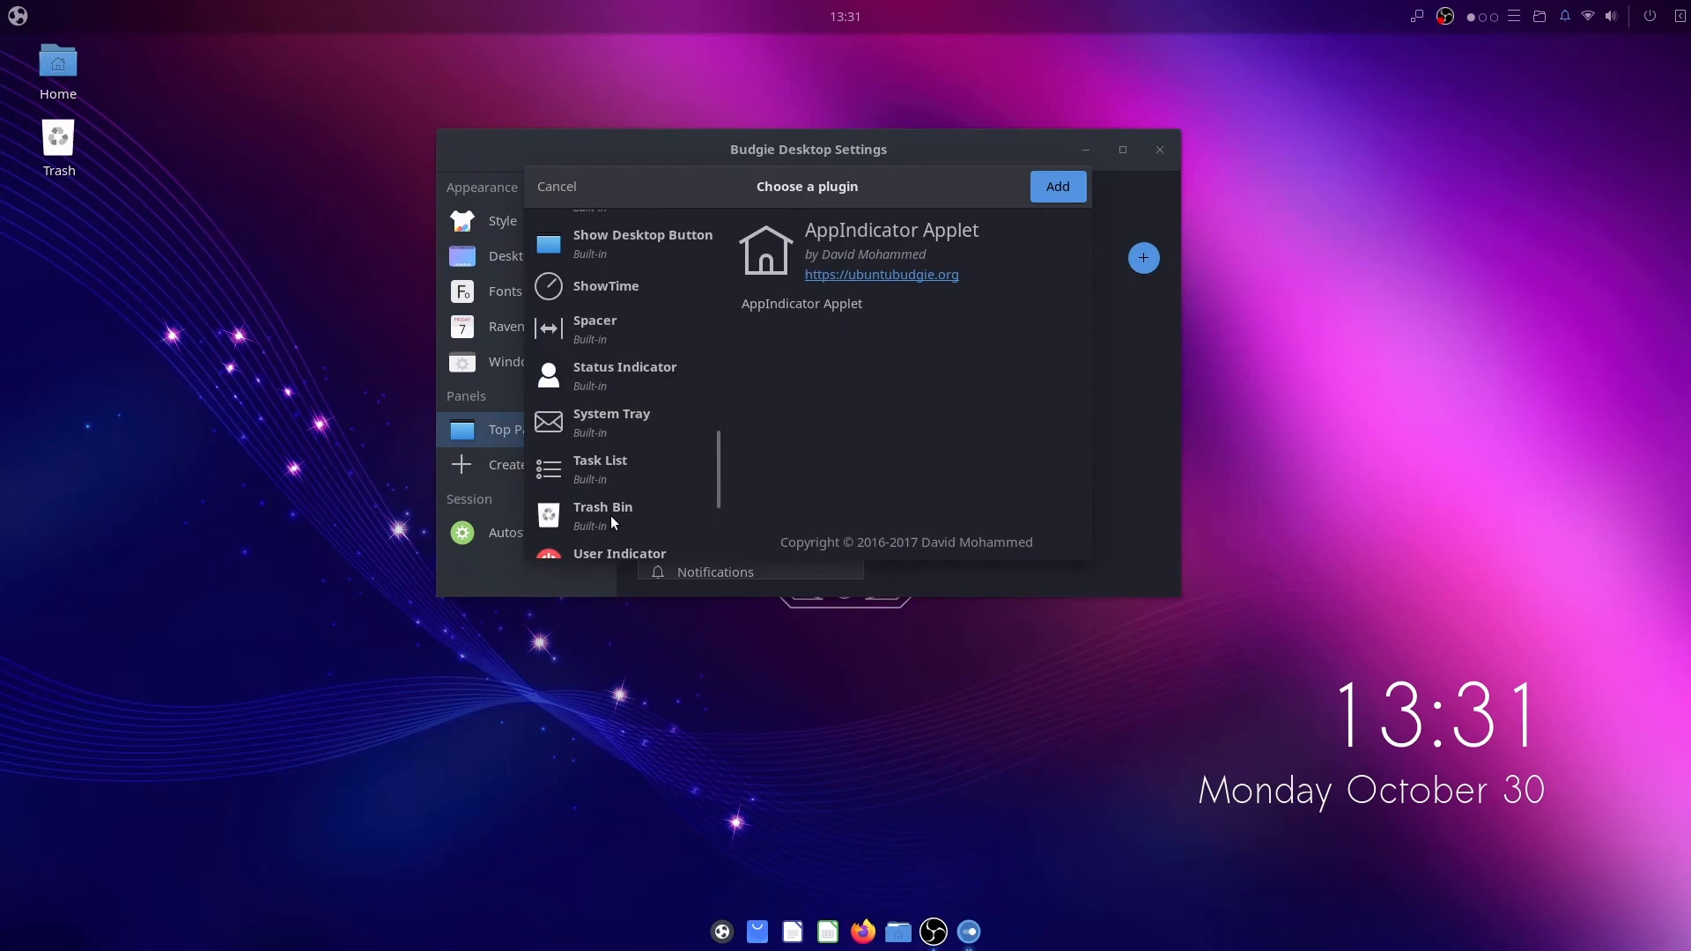
scroll(up, 3)
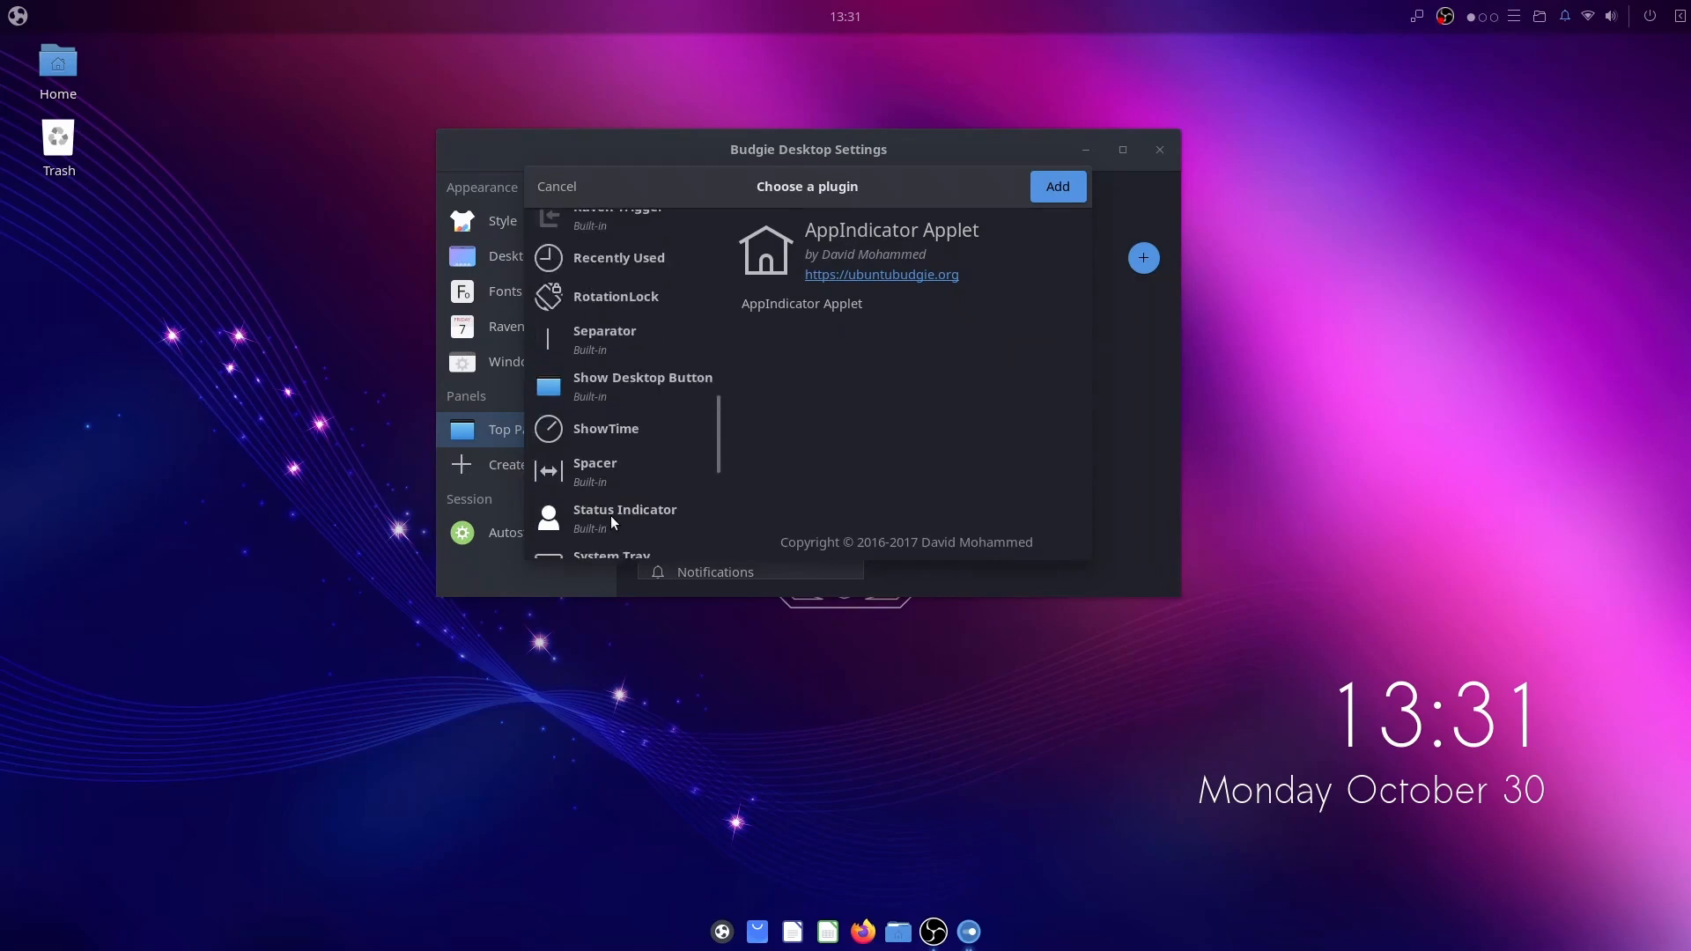
scroll(up, 3)
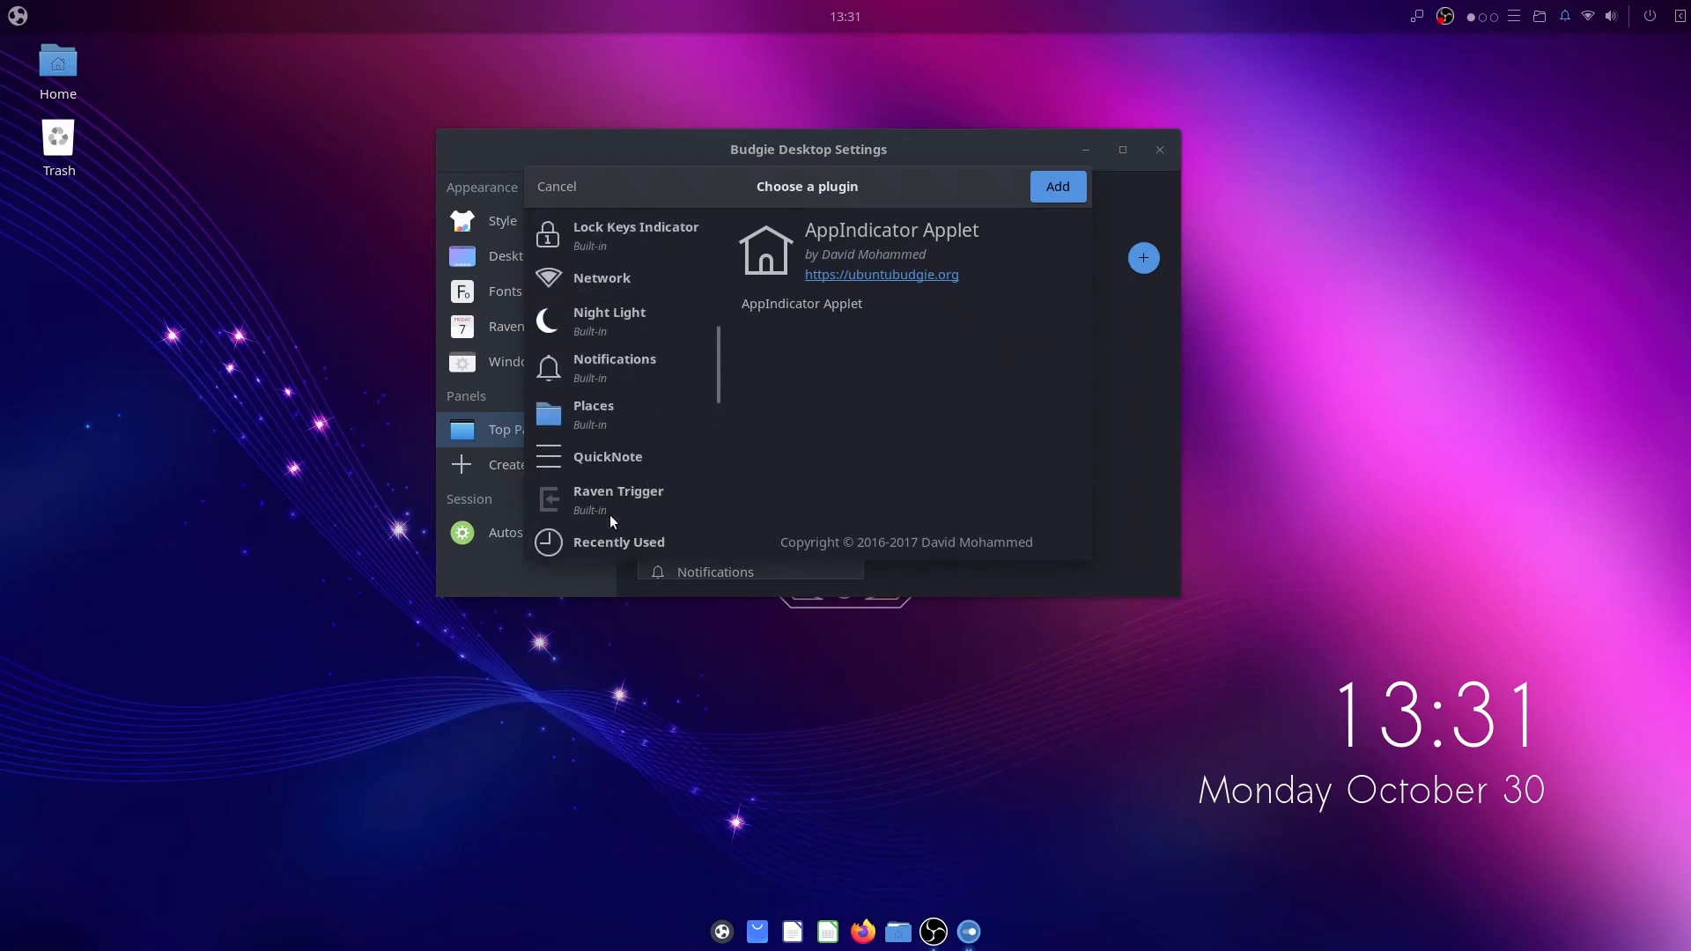
scroll(up, 3)
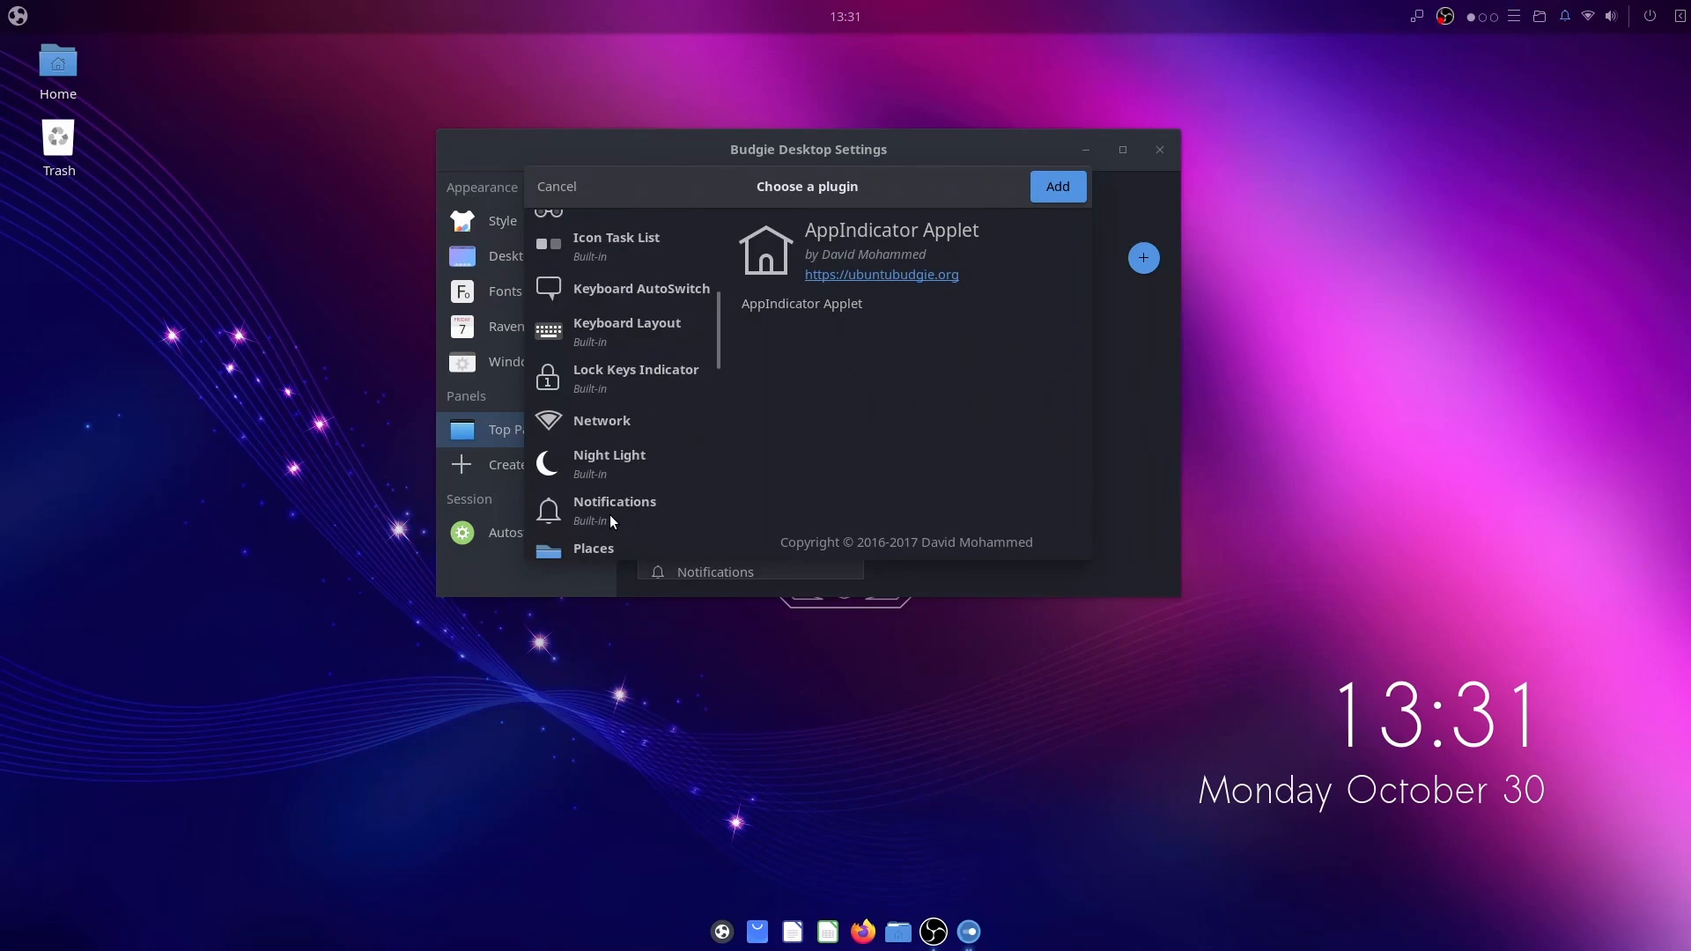
scroll(up, 3)
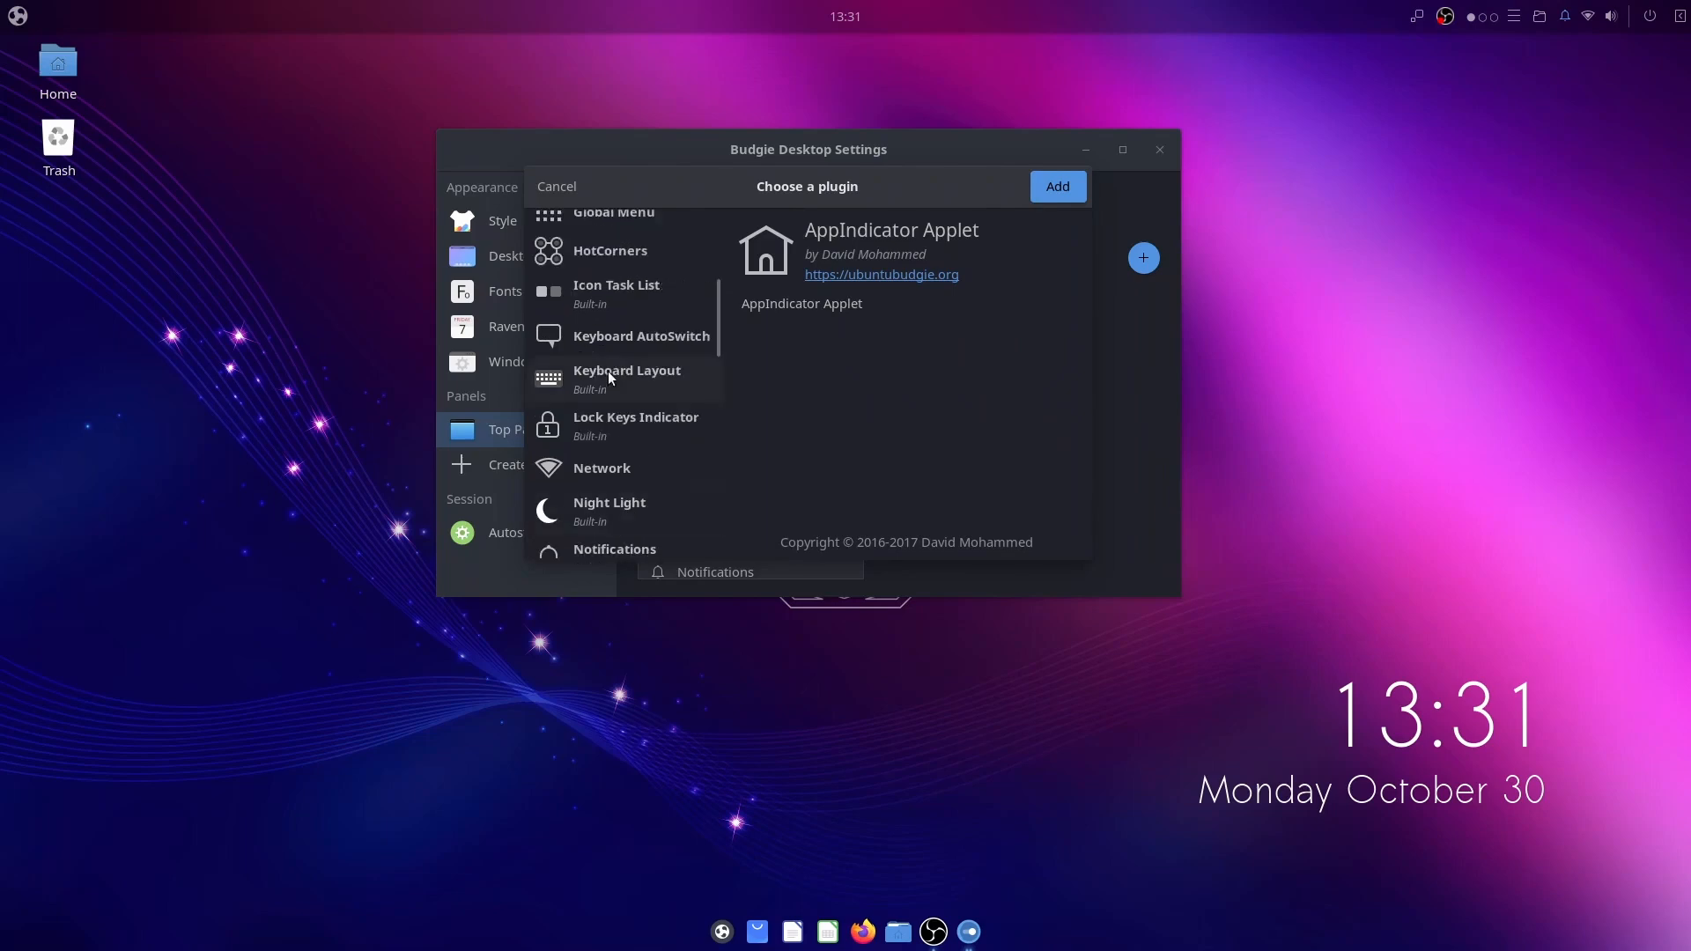
click(1055, 185)
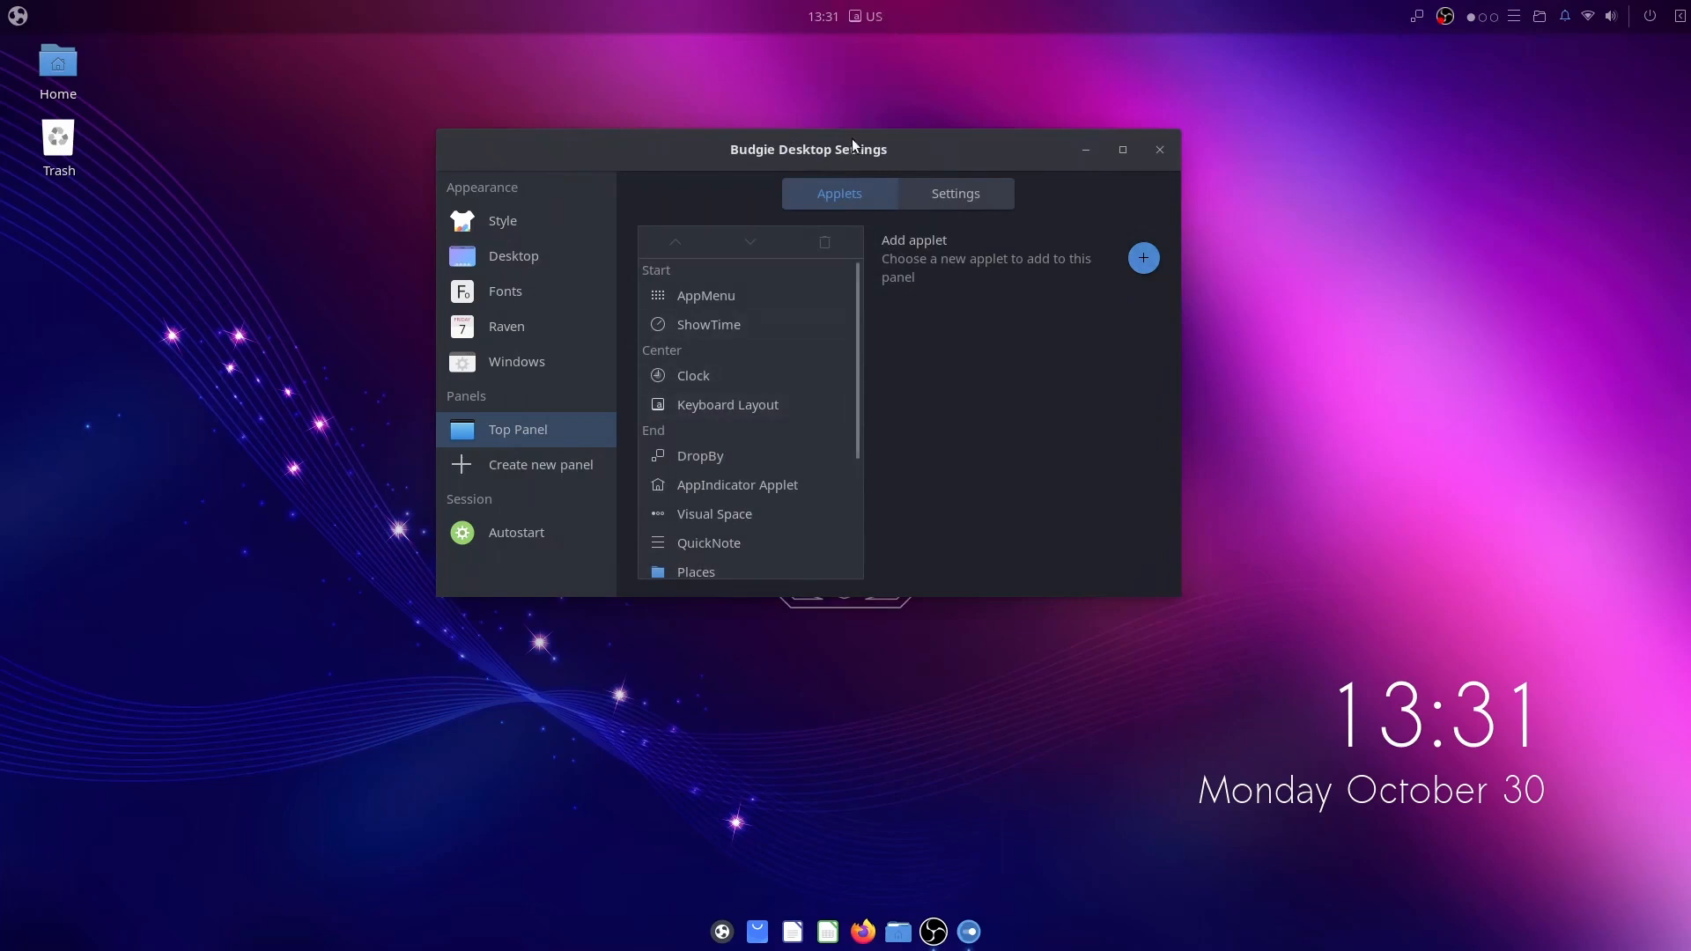
Step: Move the new Keyboard Layout applet down into the panel's End section
click(728, 405)
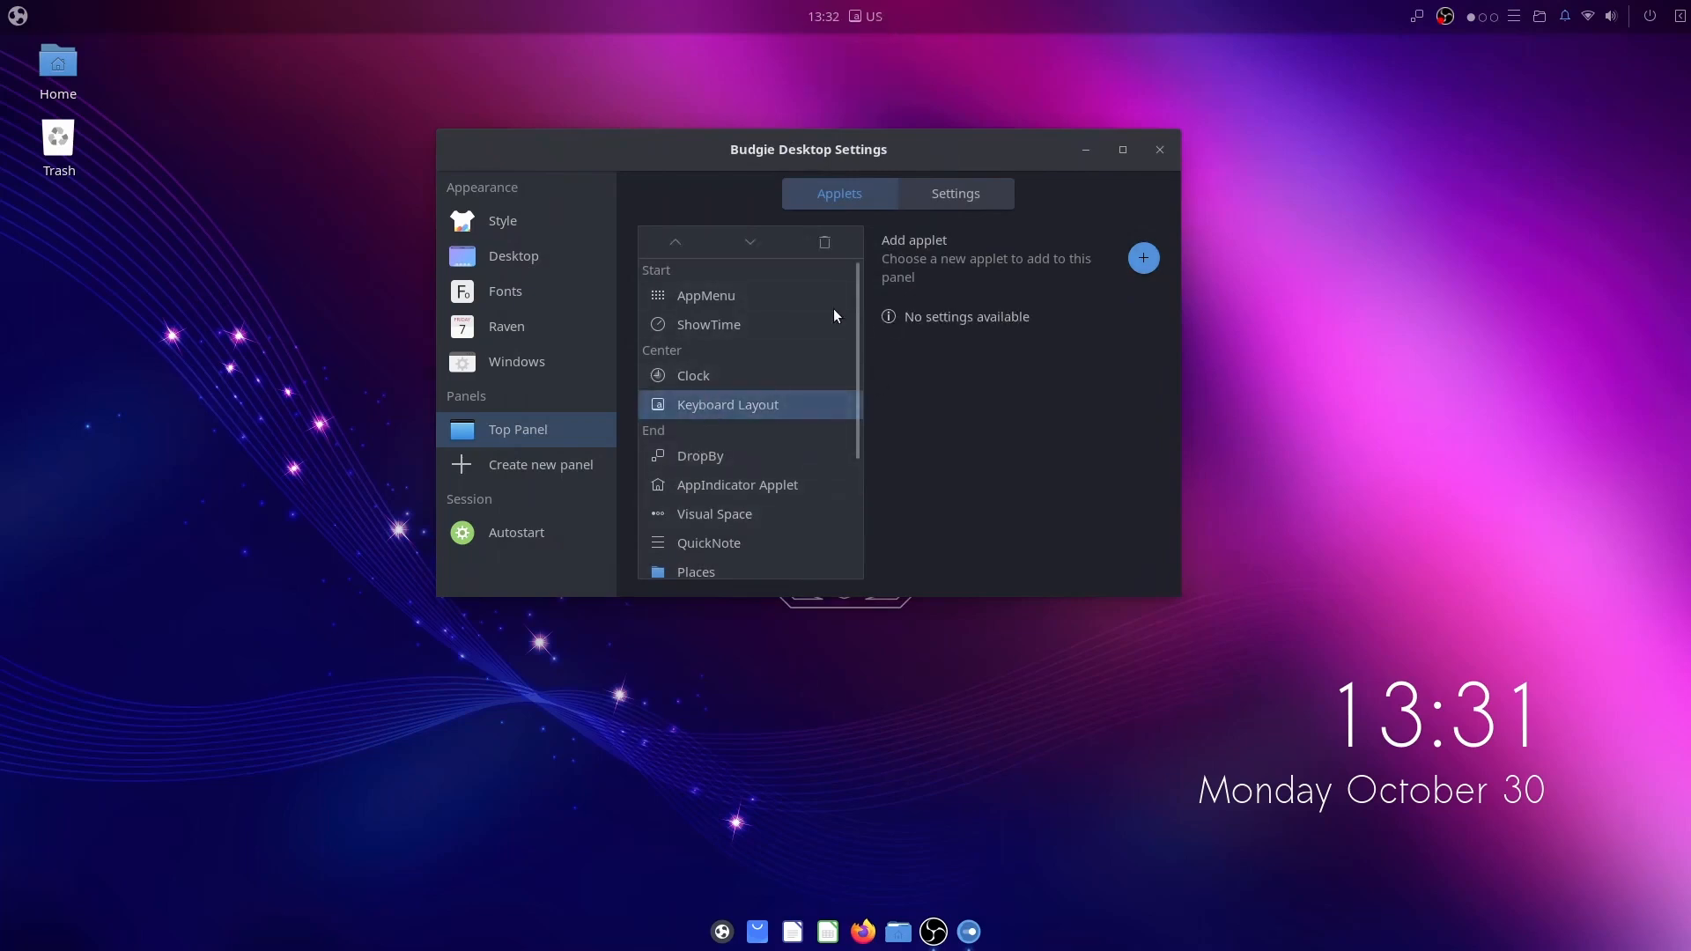
click(750, 241)
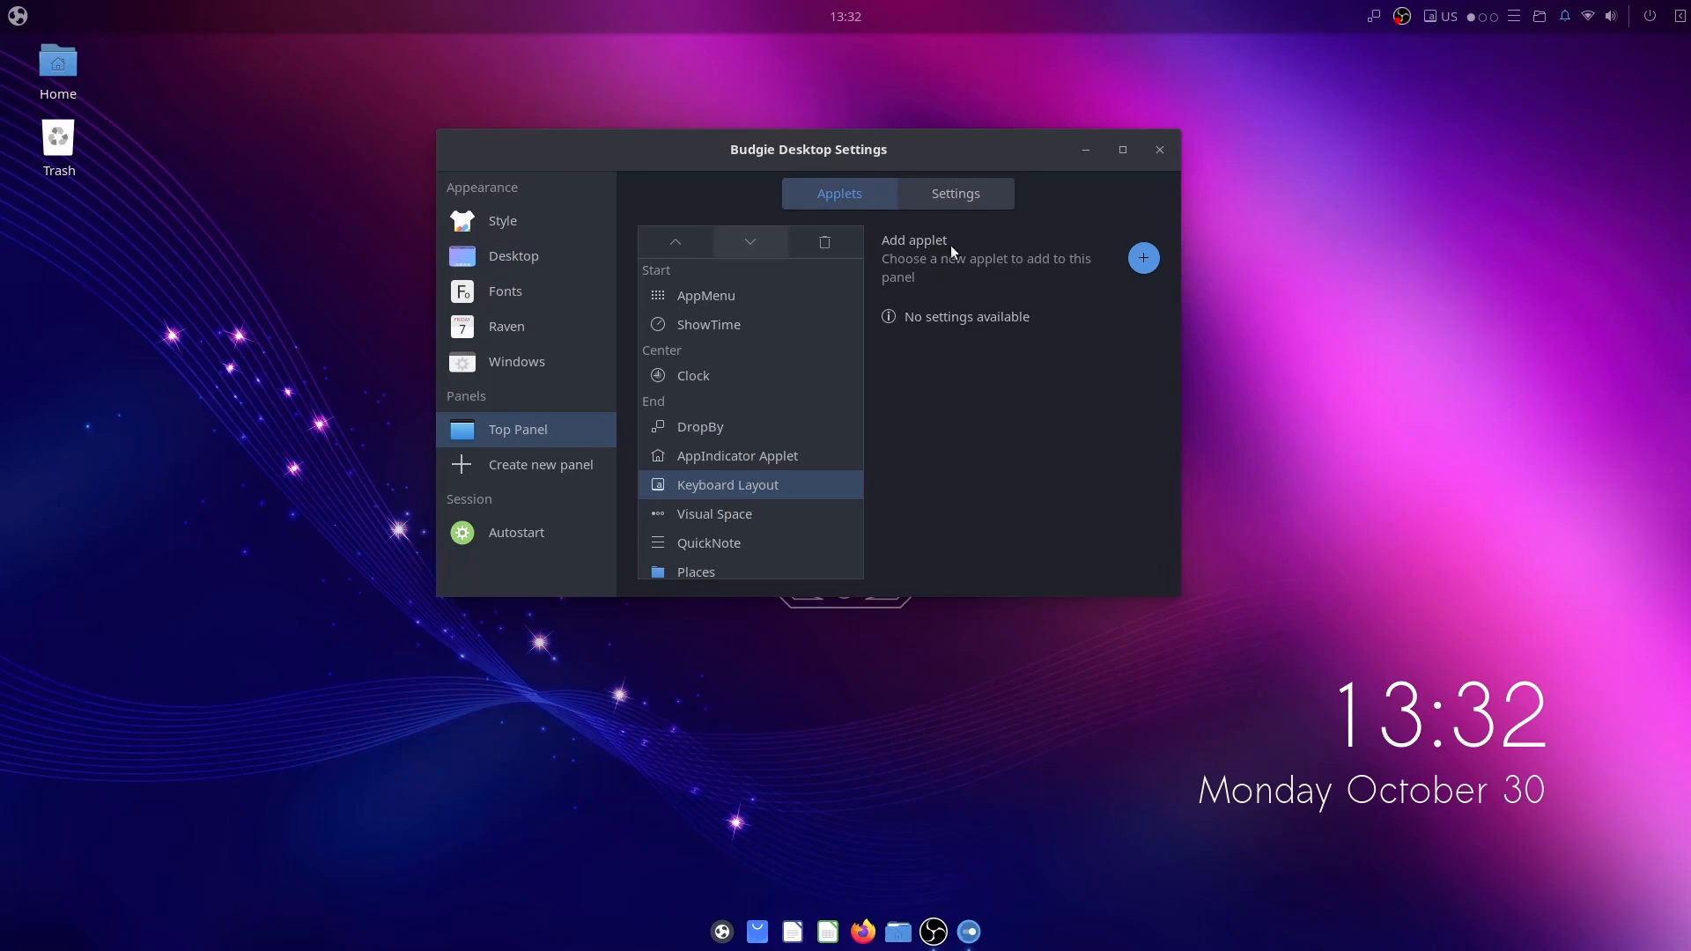
mouse_move(499, 539)
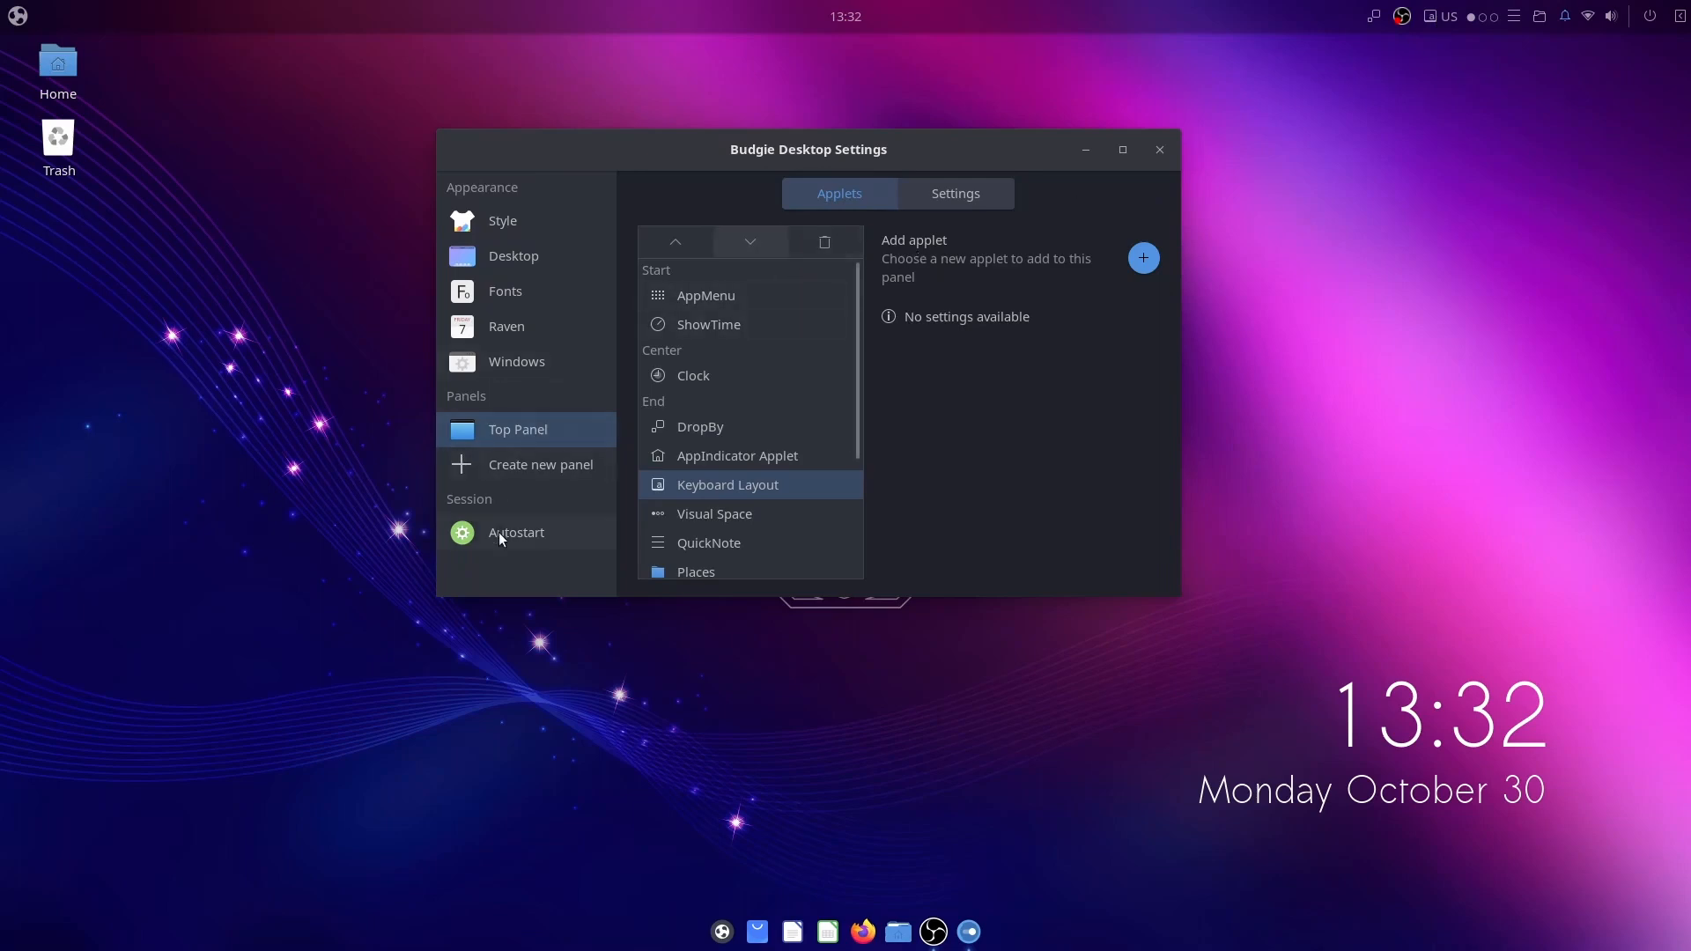
Step: View the Autostart page listing Plank, then dismiss Budgie Desktop Settings
click(516, 532)
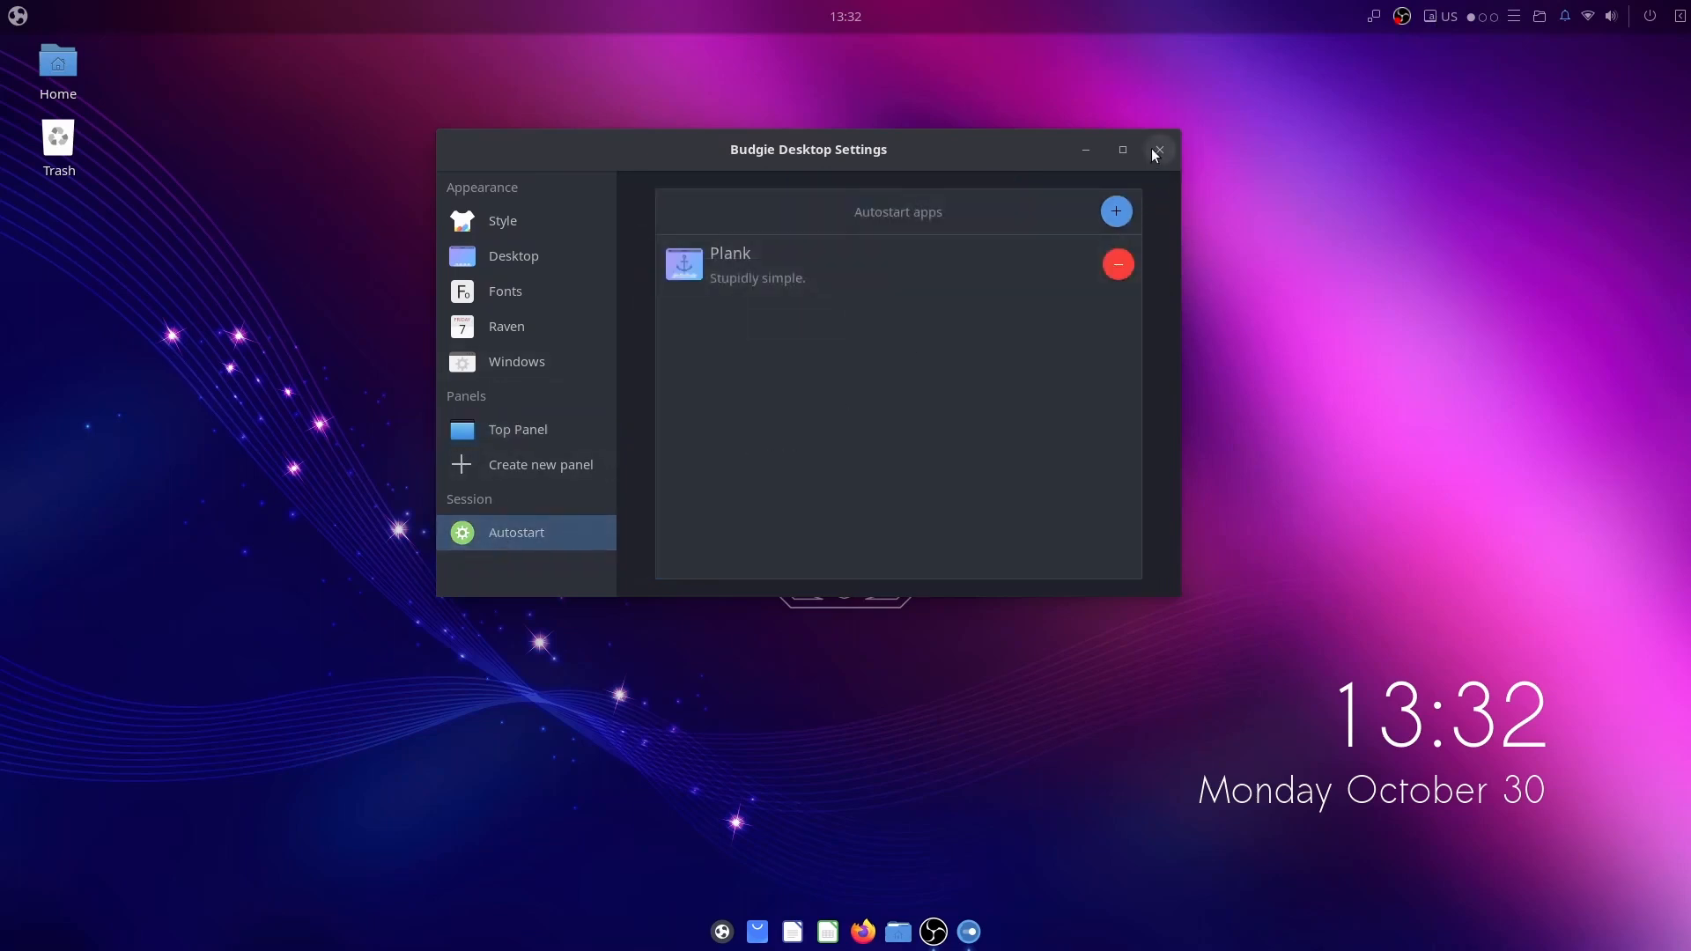
click(1159, 150)
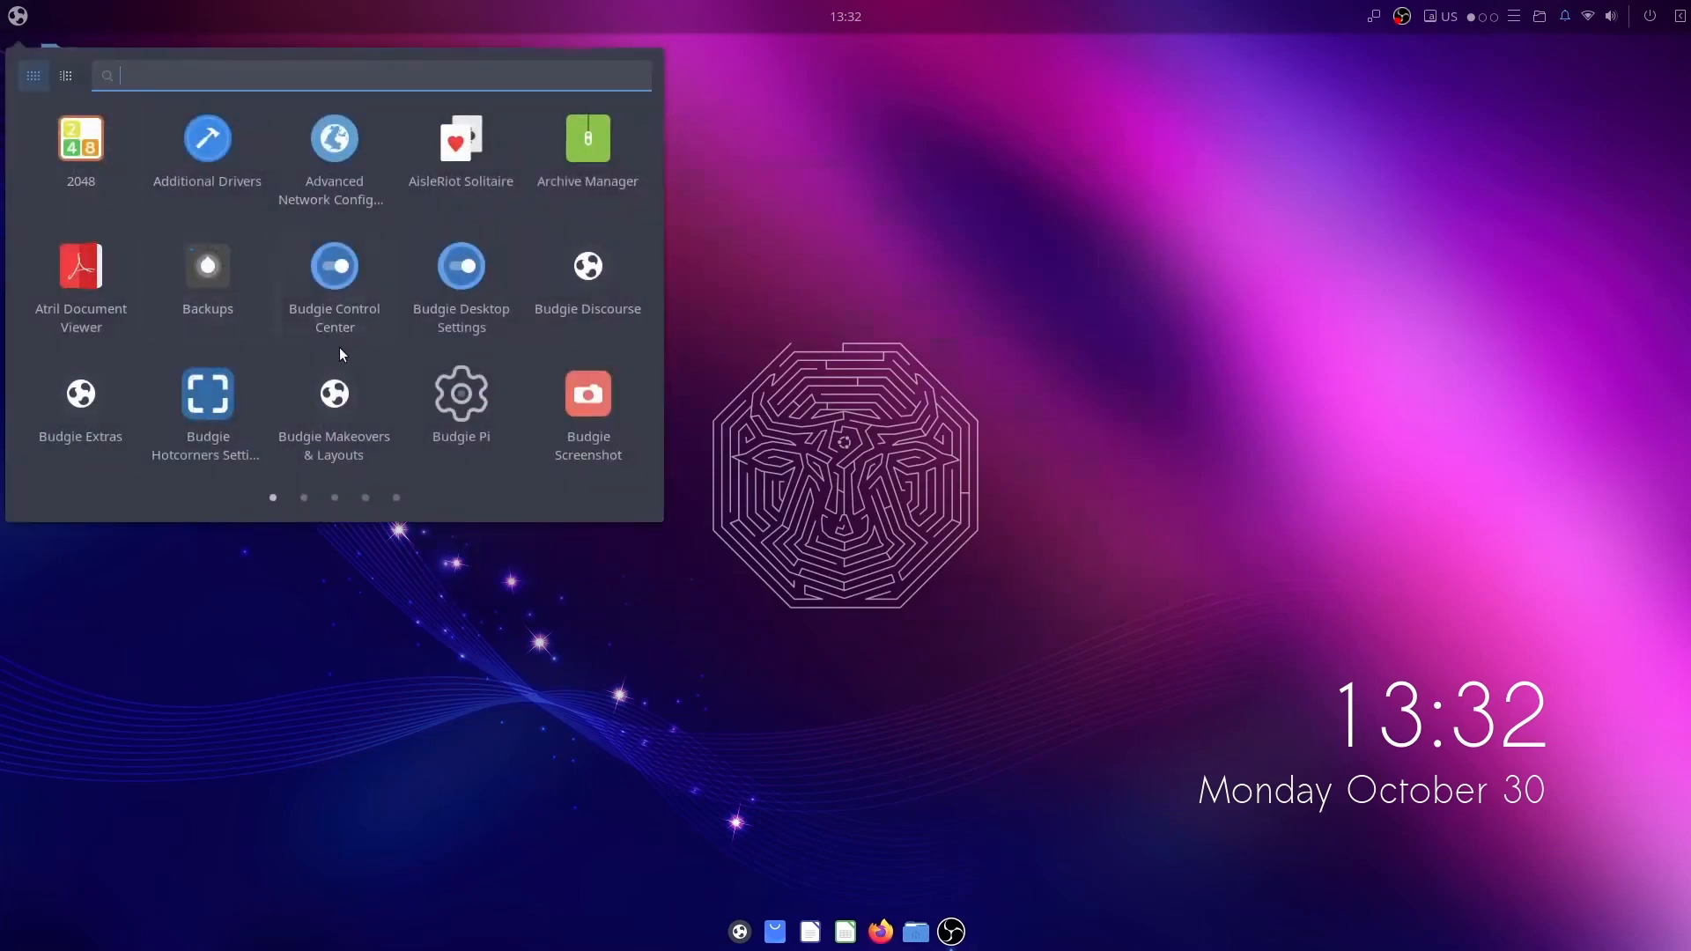
Step: Launch Budgie Extras from the app menu to show the Budgie Desktop Extras page
click(728, 301)
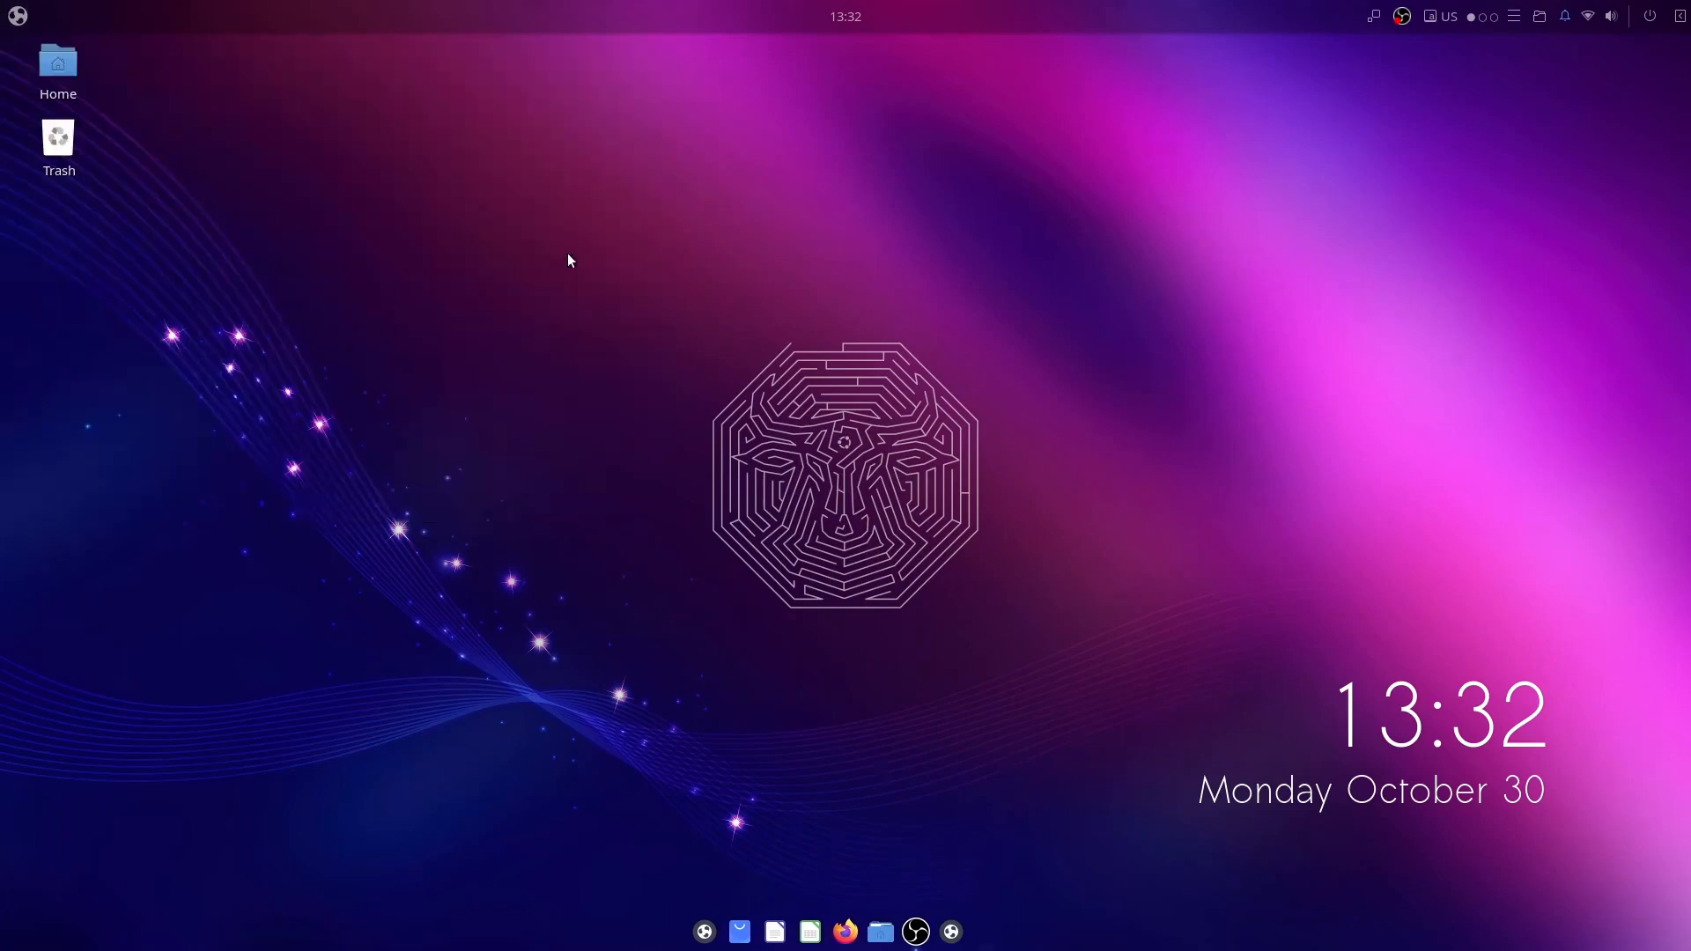
click(982, 930)
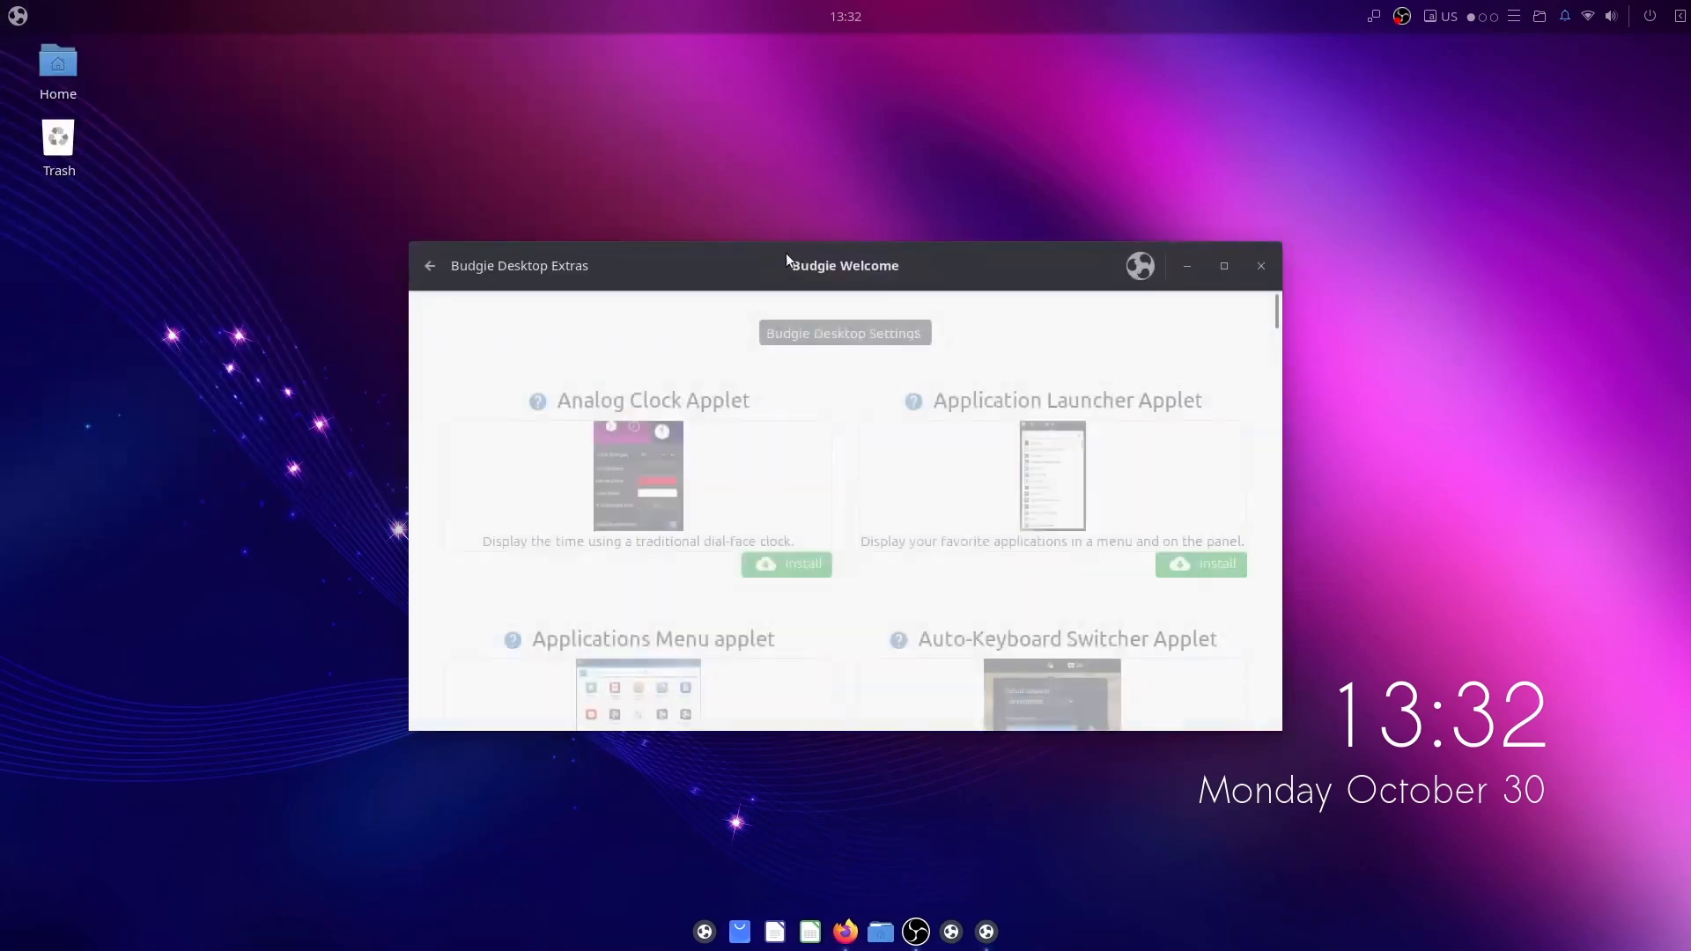